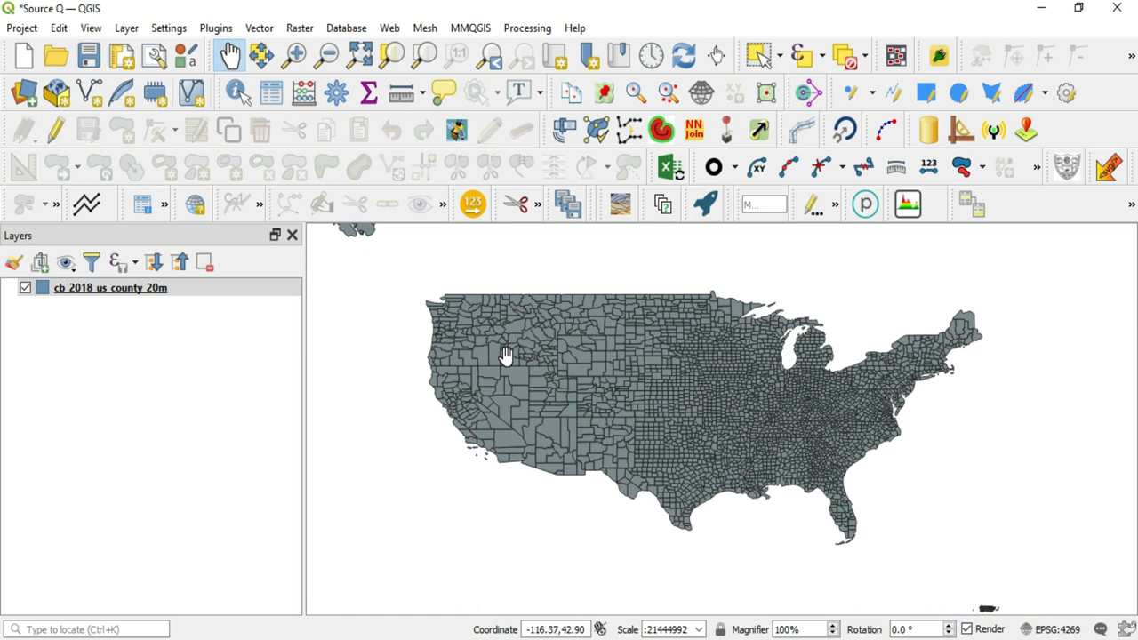
mouse_move(747, 85)
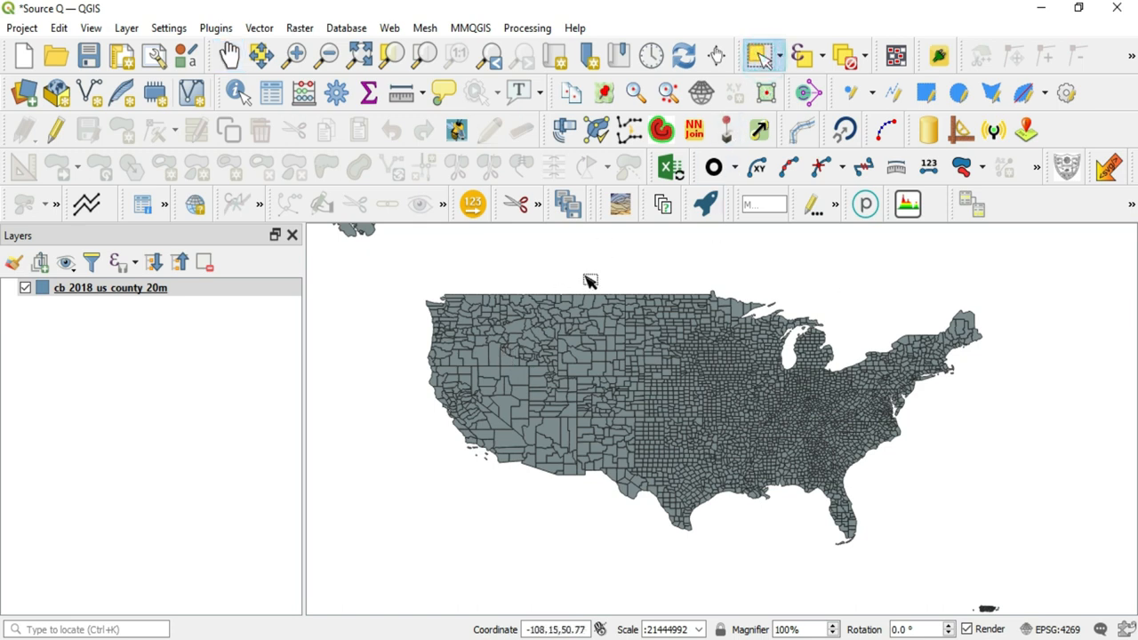
Select one county in northern Nevada on the US county map.
click(518, 375)
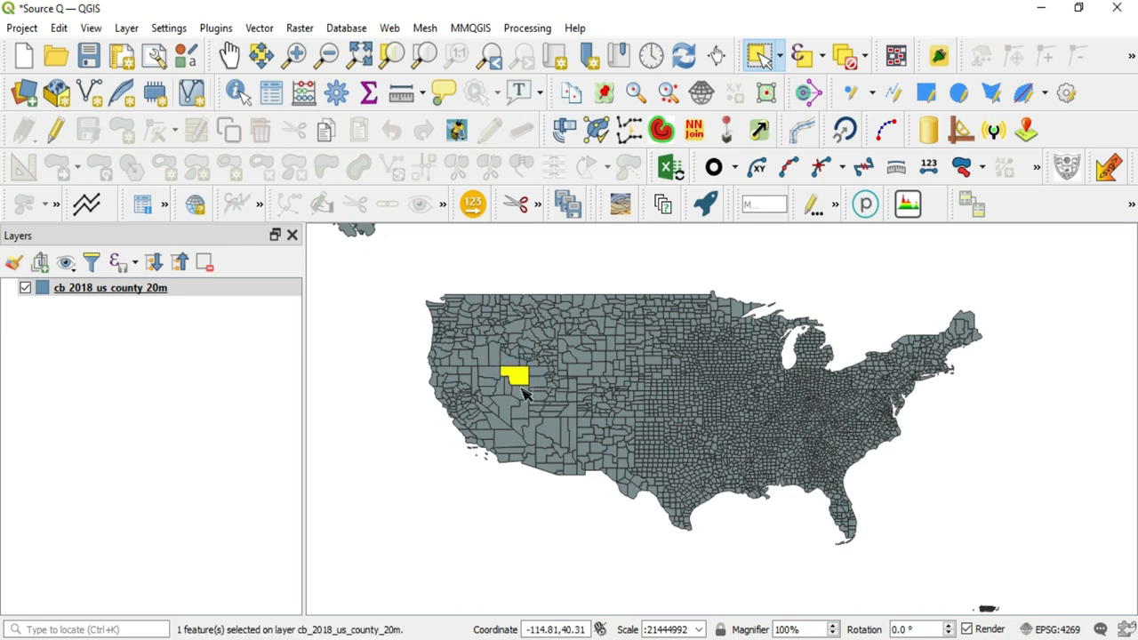
mouse_move(520, 413)
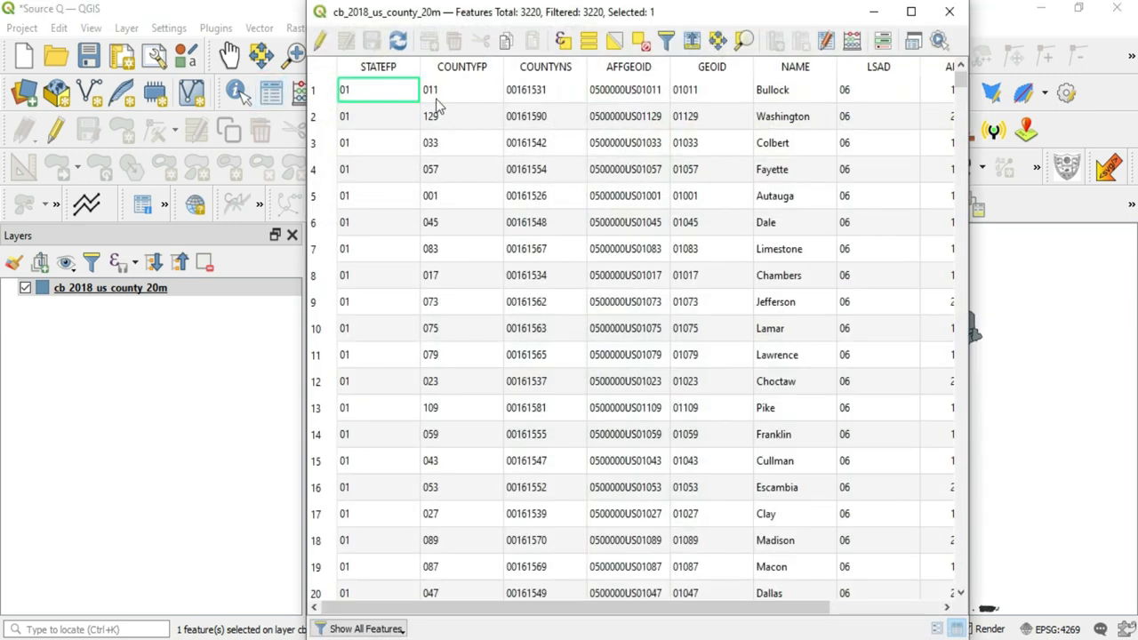
click(694, 41)
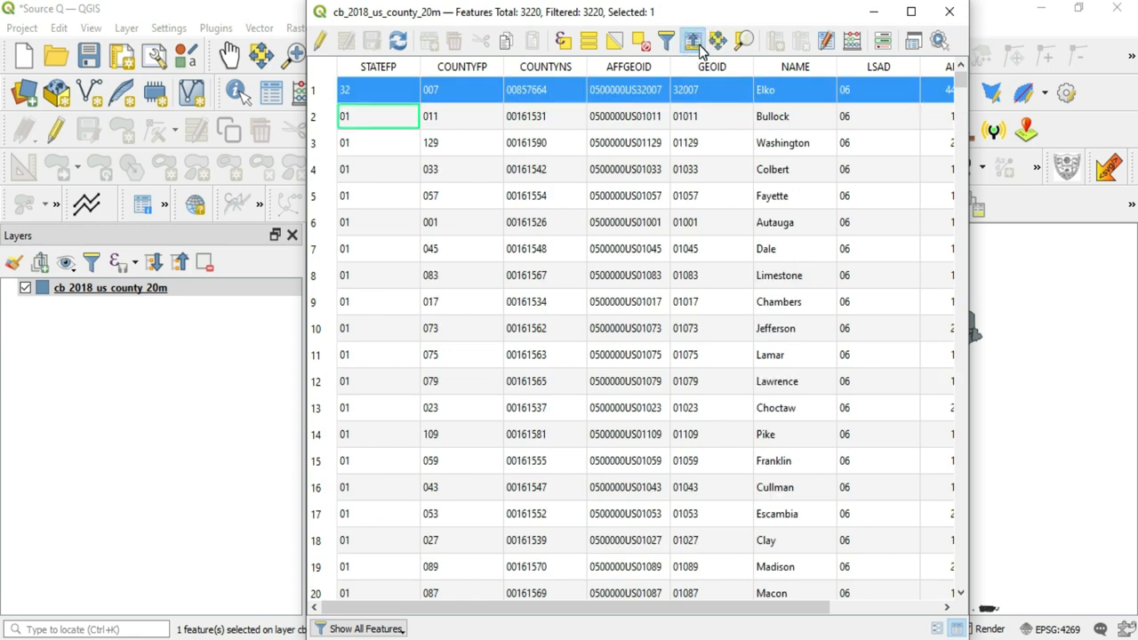
mouse_move(651, 43)
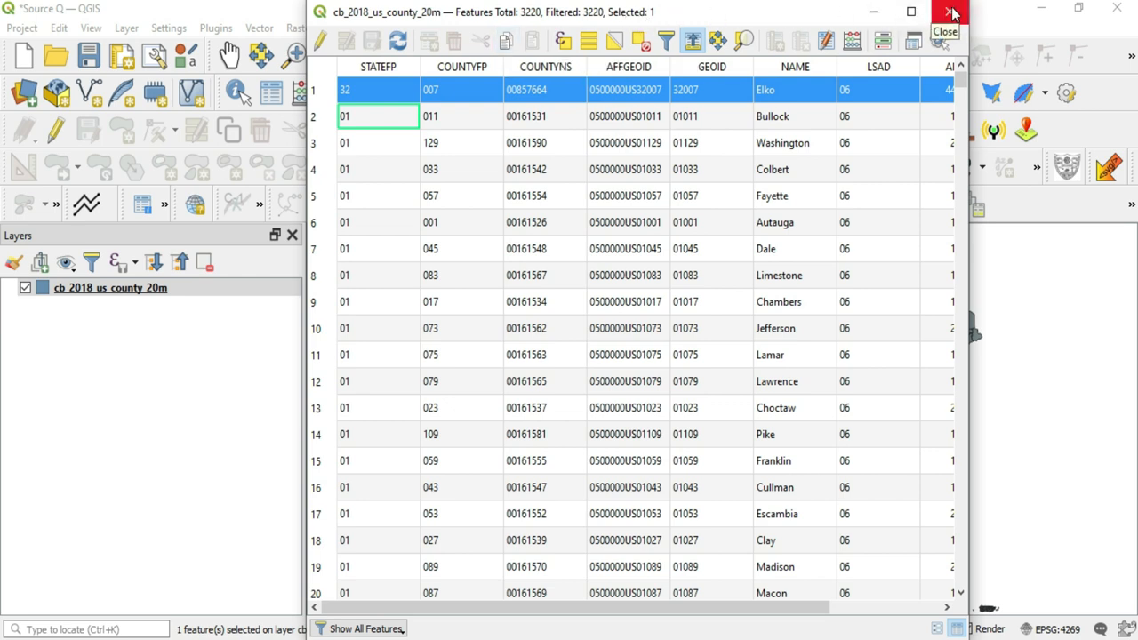
click(950, 11)
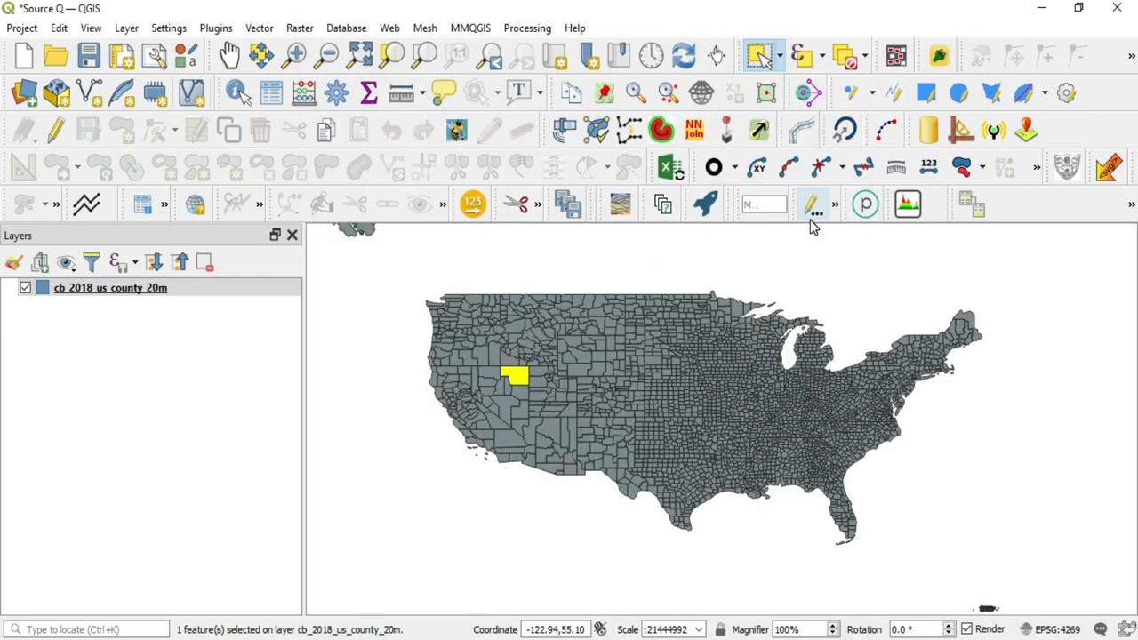
mouse_move(1005, 382)
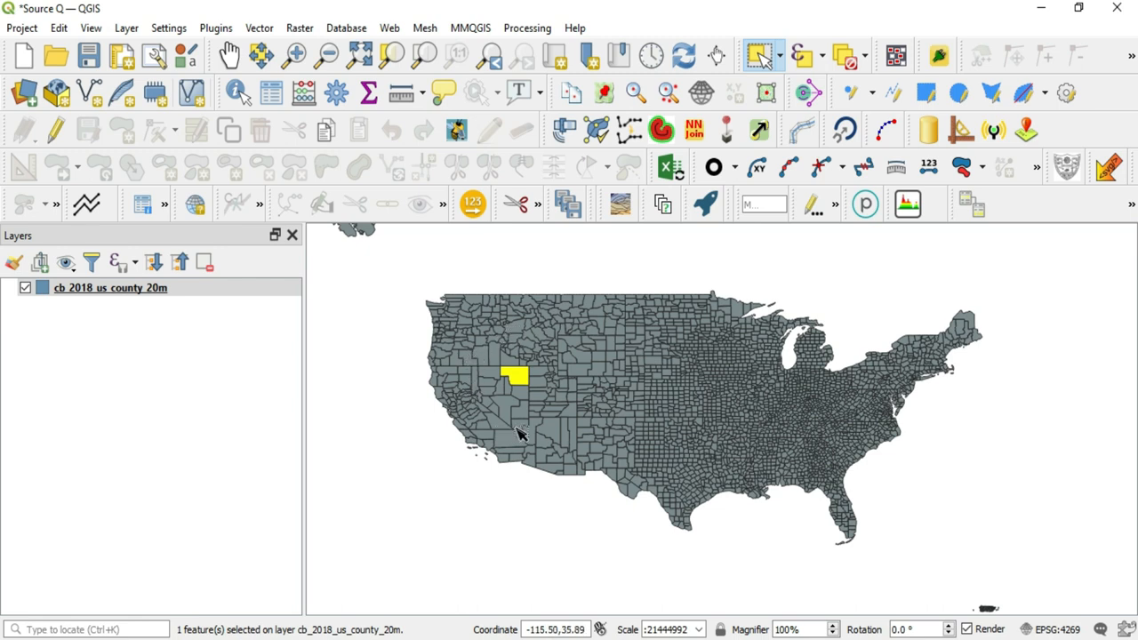
mouse_move(530, 412)
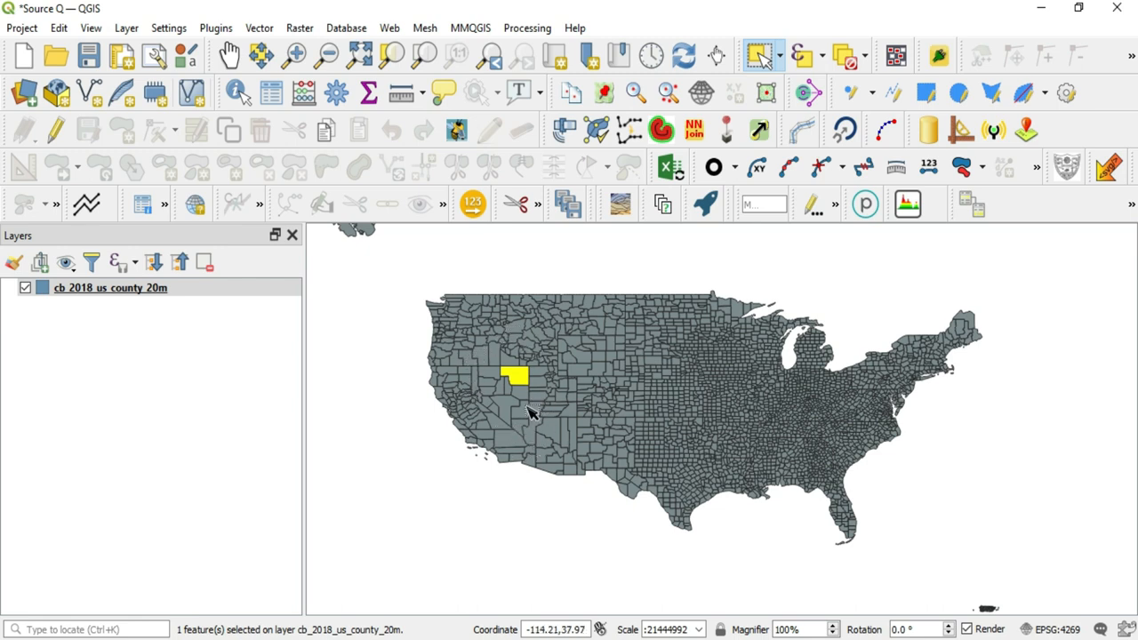
mouse_move(633, 383)
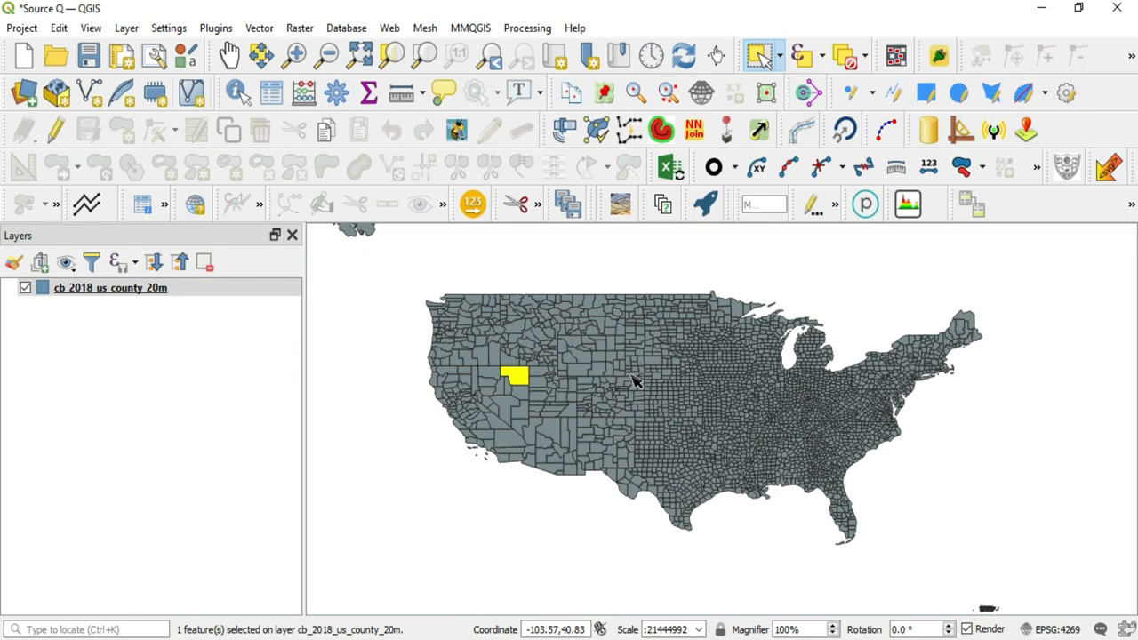
click(110, 288)
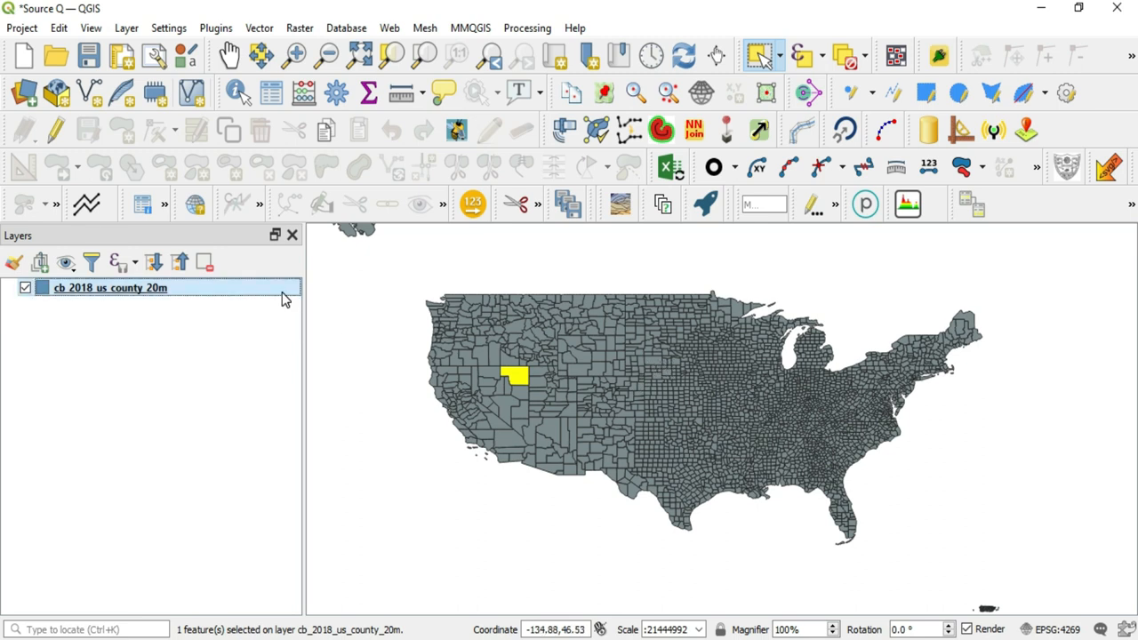
Show the county layer's Source settings with its empty Provider Feature Filter.
double_click(110, 288)
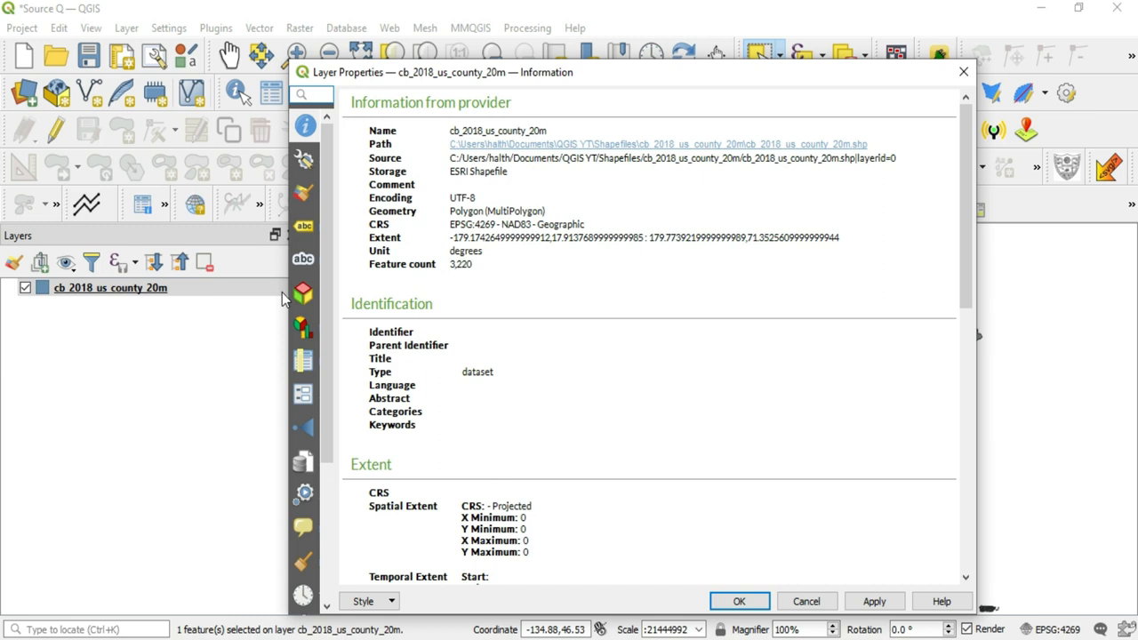
click(311, 96)
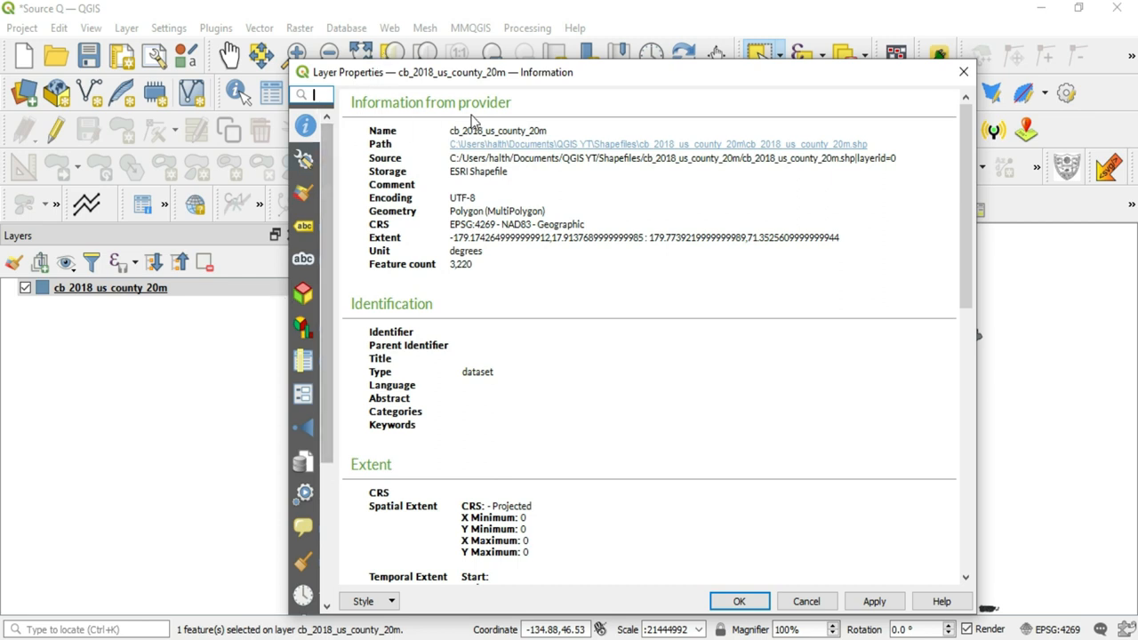
mouse_move(311, 167)
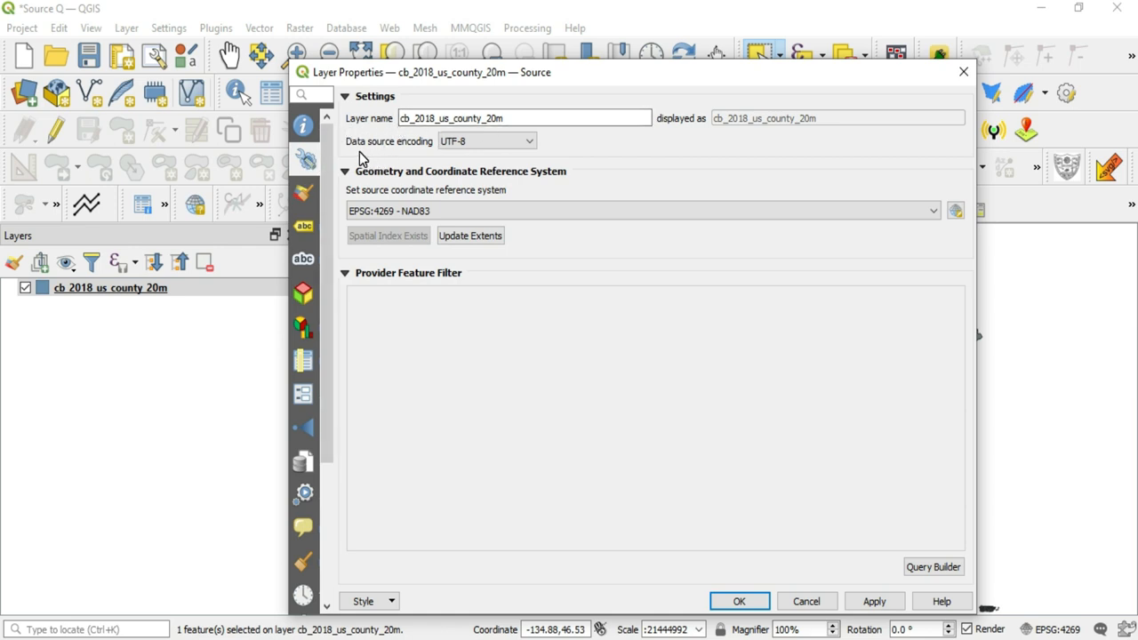
mouse_move(480, 156)
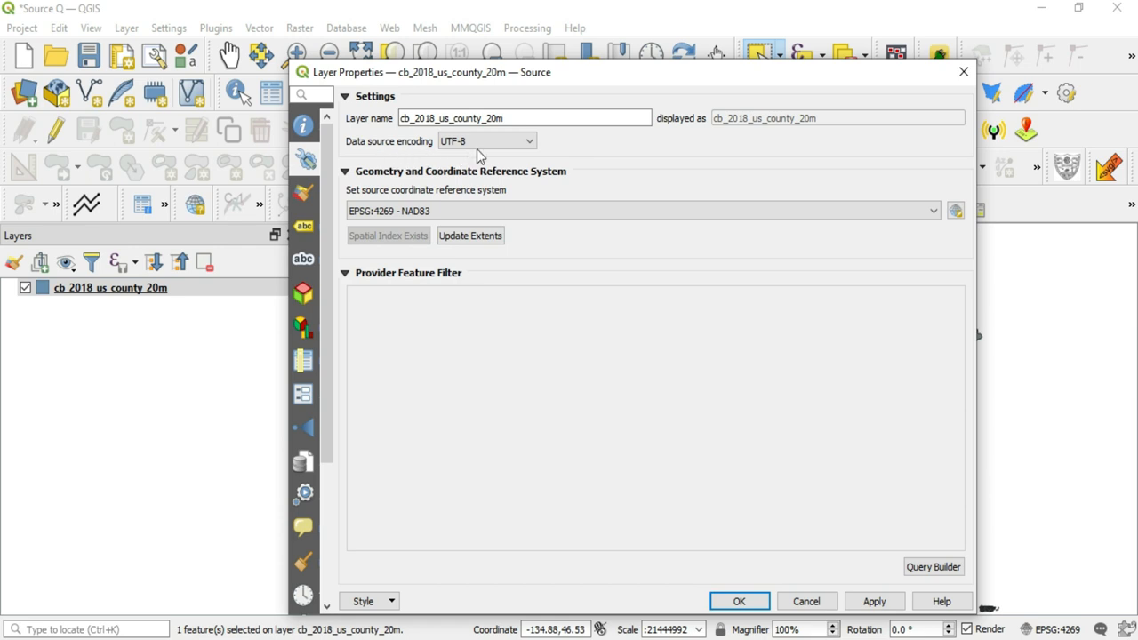
click(667, 174)
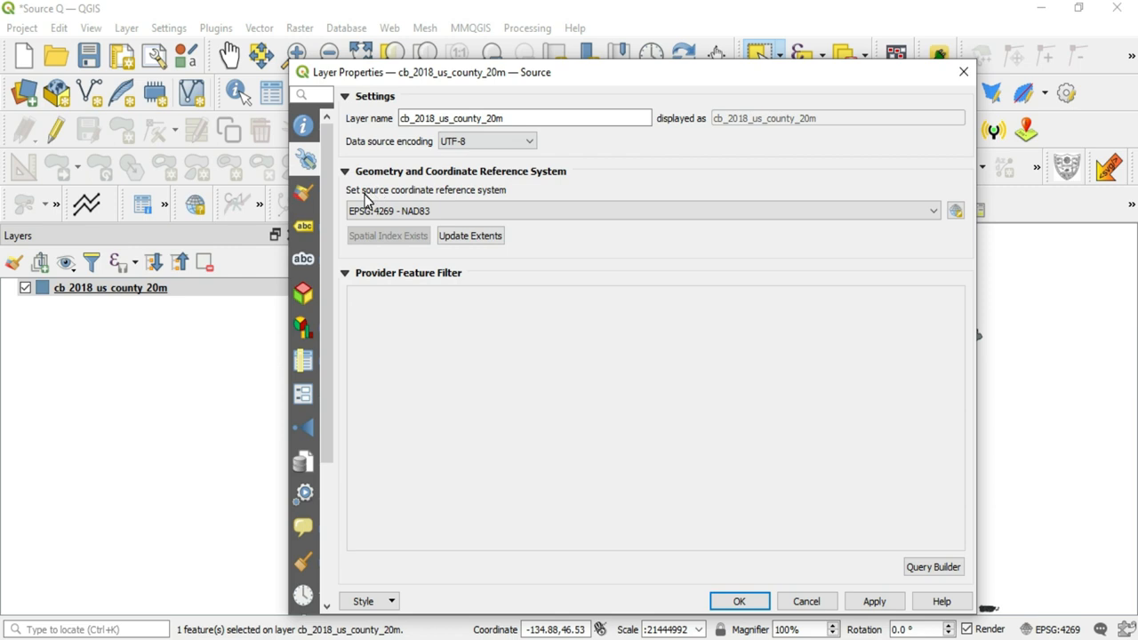
mouse_move(459, 207)
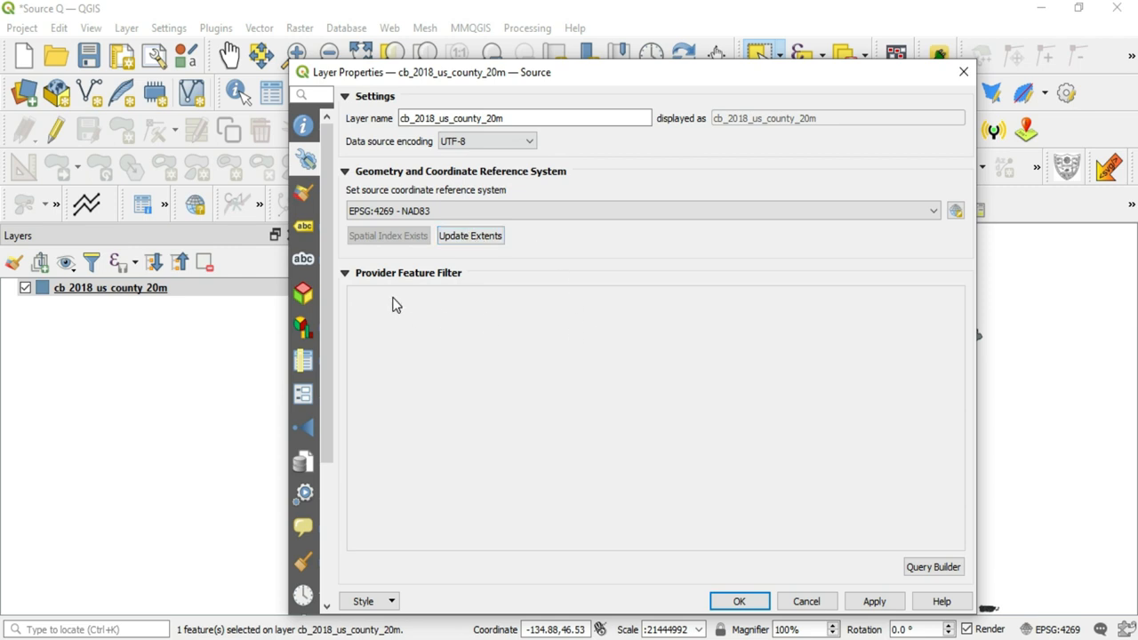
mouse_move(804, 320)
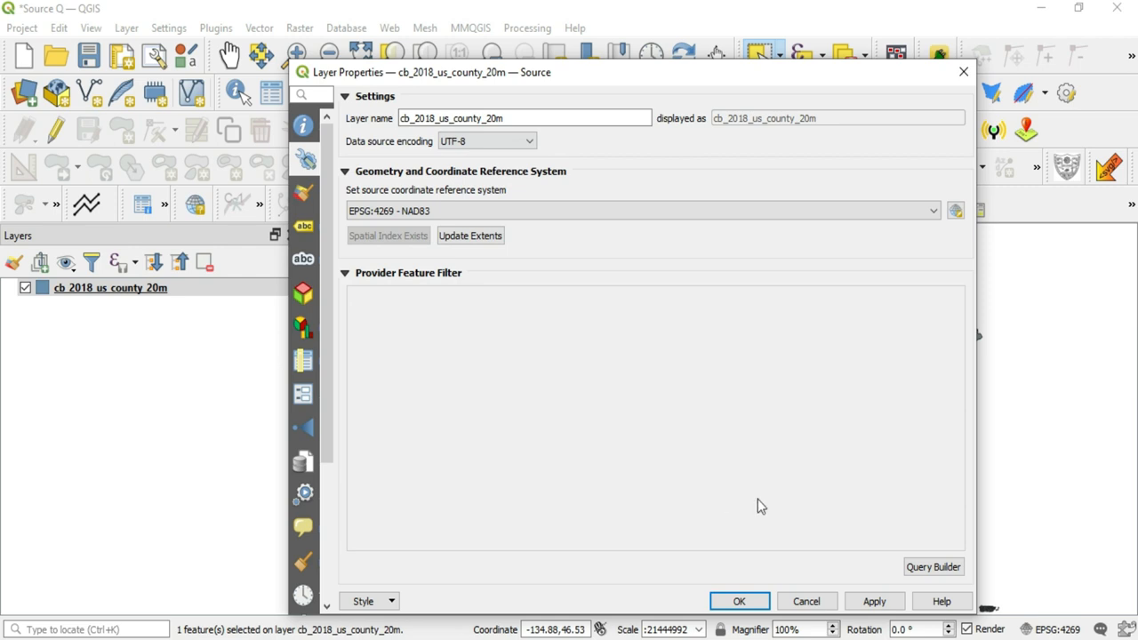
mouse_move(932, 567)
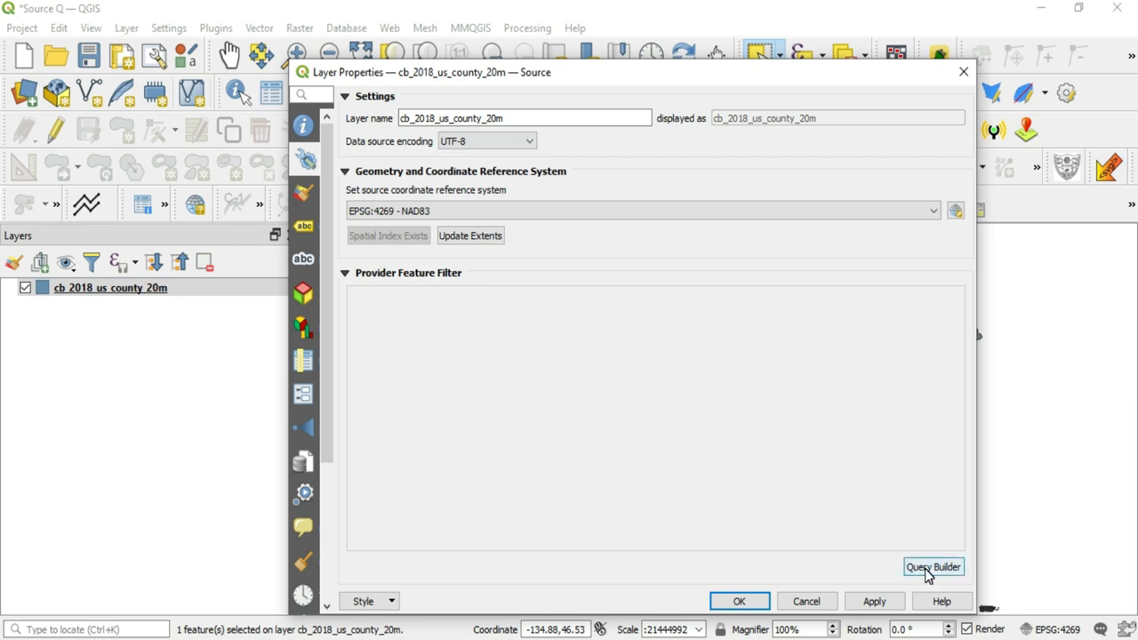
Start a filter query in the Query Builder with the STATEFP field inserted.
click(932, 567)
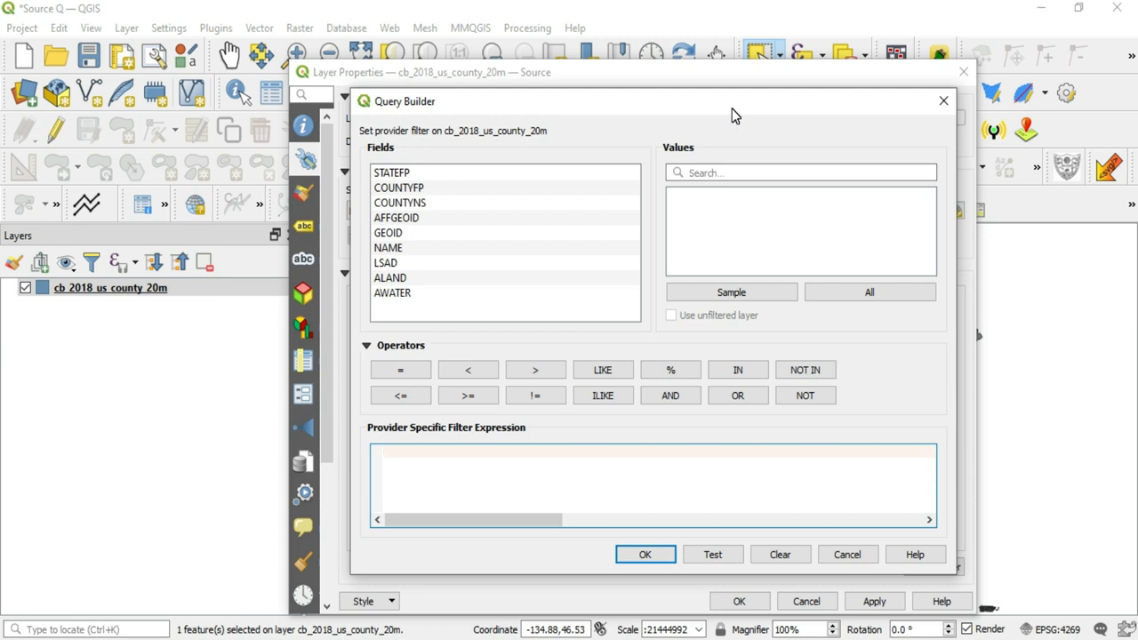
mouse_move(871, 164)
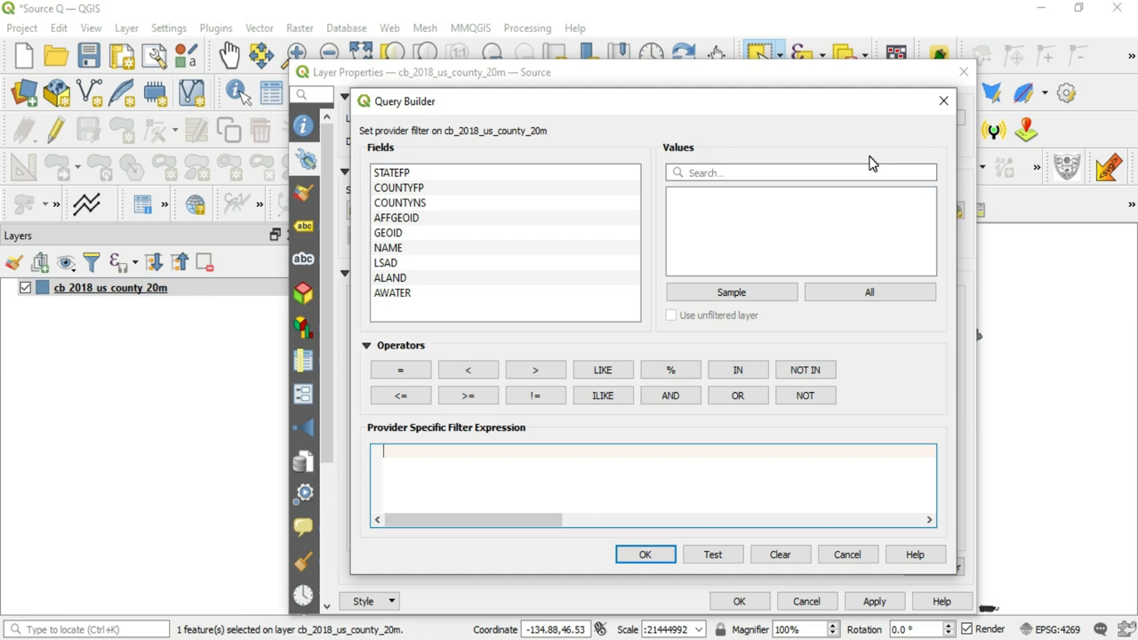
mouse_move(580, 157)
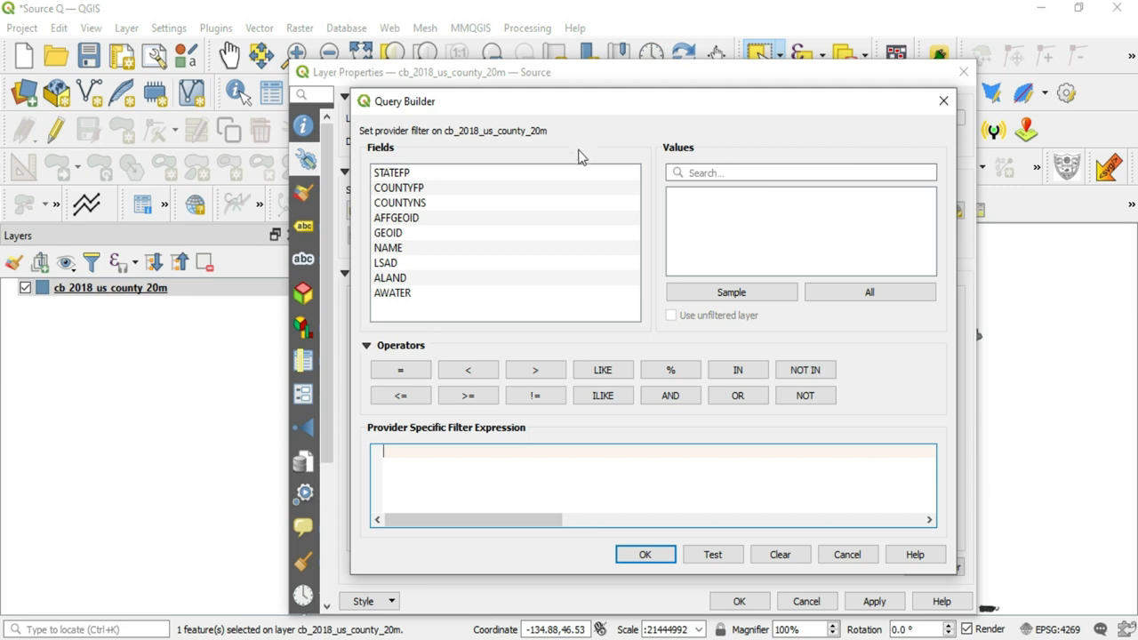
click(391, 173)
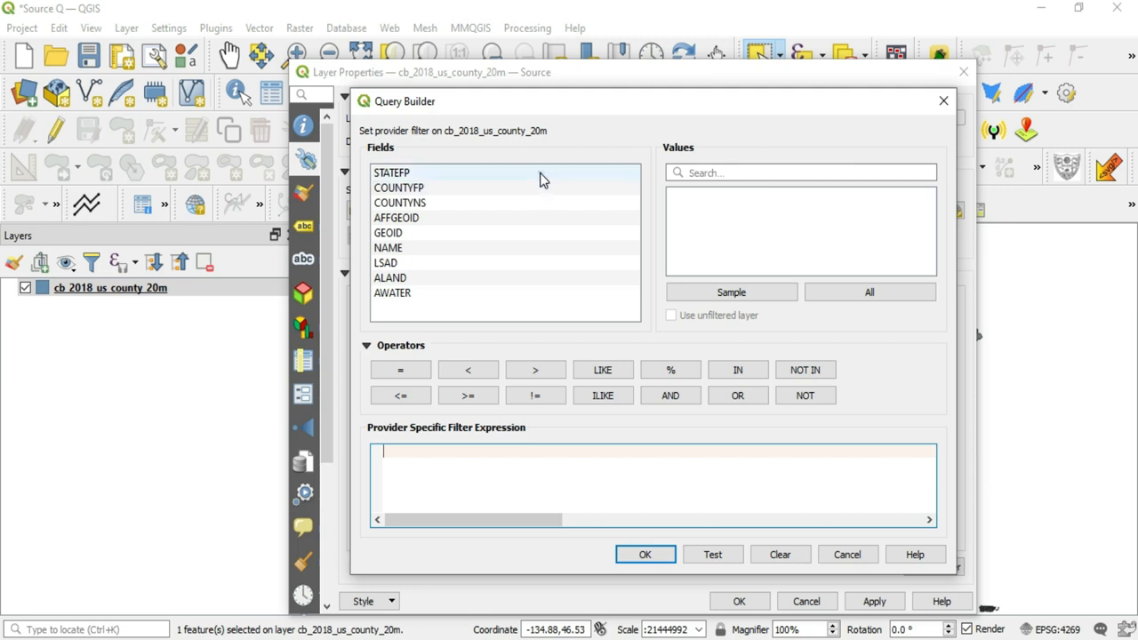
double_click(391, 173)
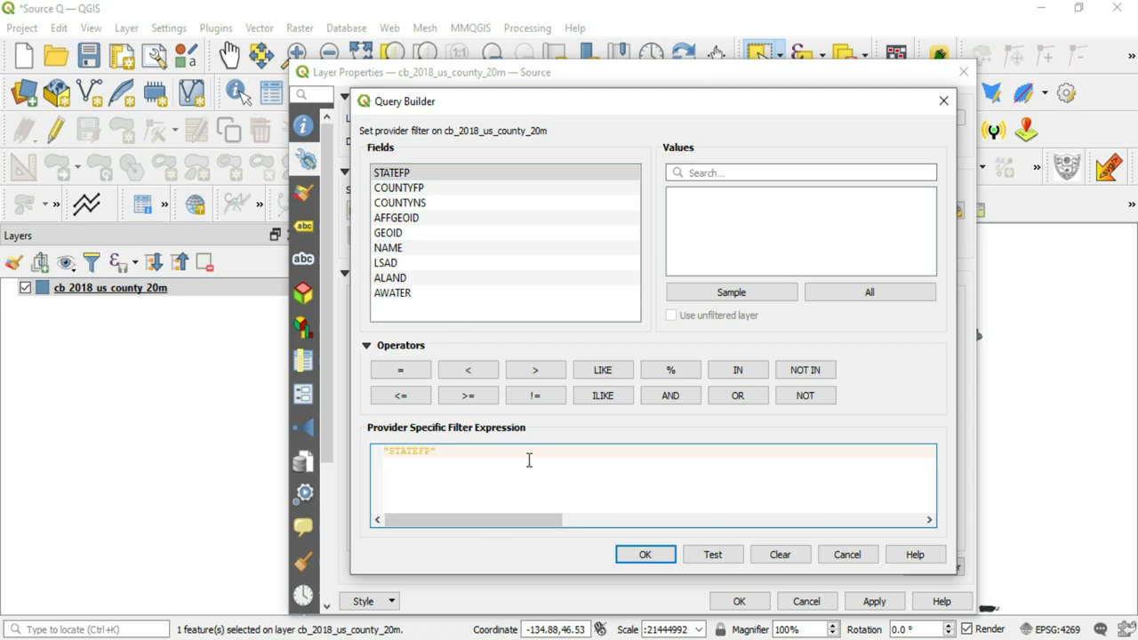
click(436, 451)
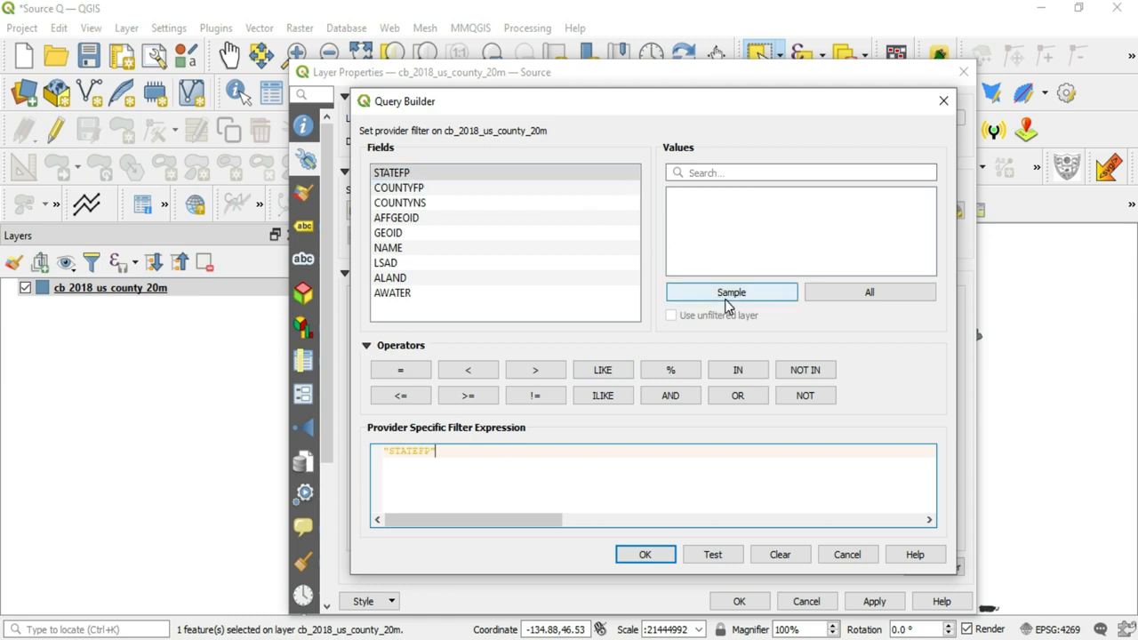
List every STATEFP value and complete the expression as "STATEFP" = 32, unquoted.
click(731, 292)
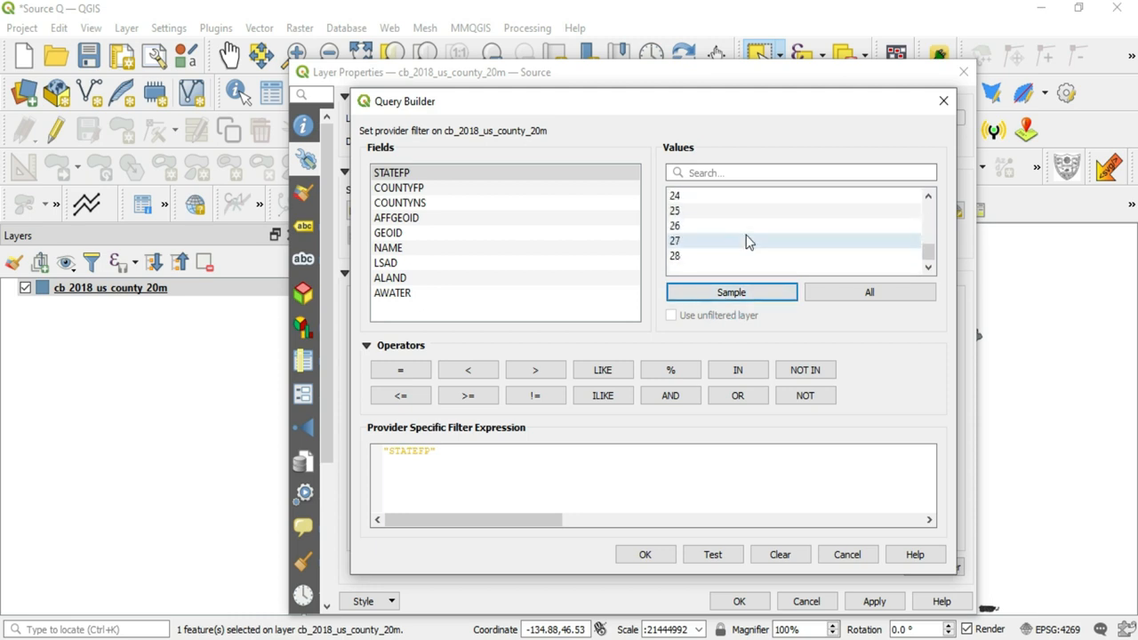
click(868, 292)
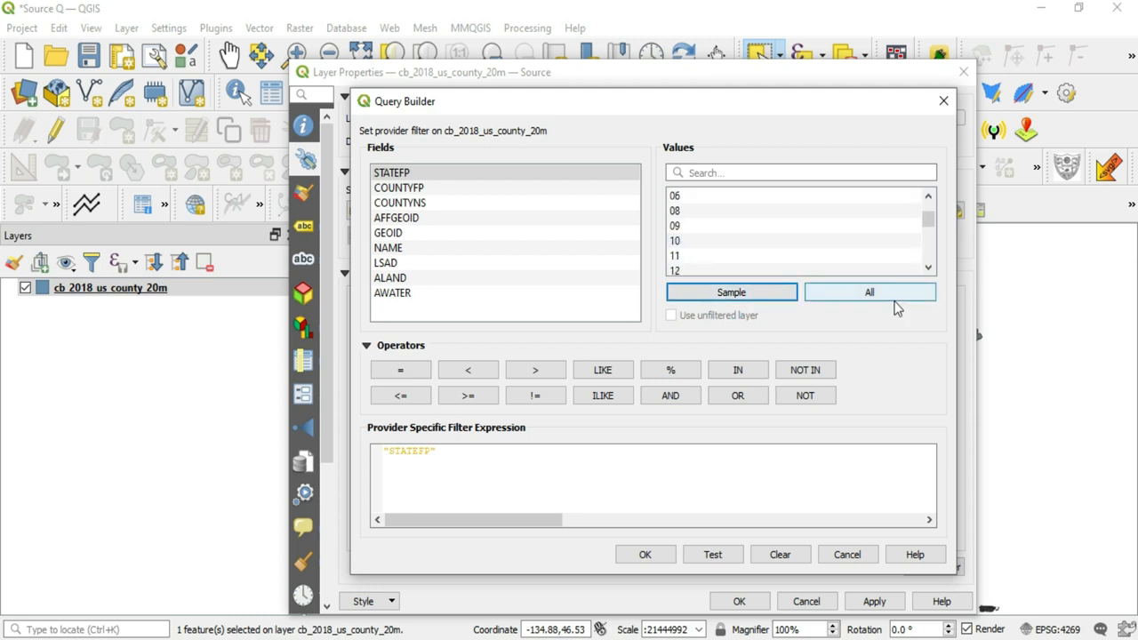
click(868, 292)
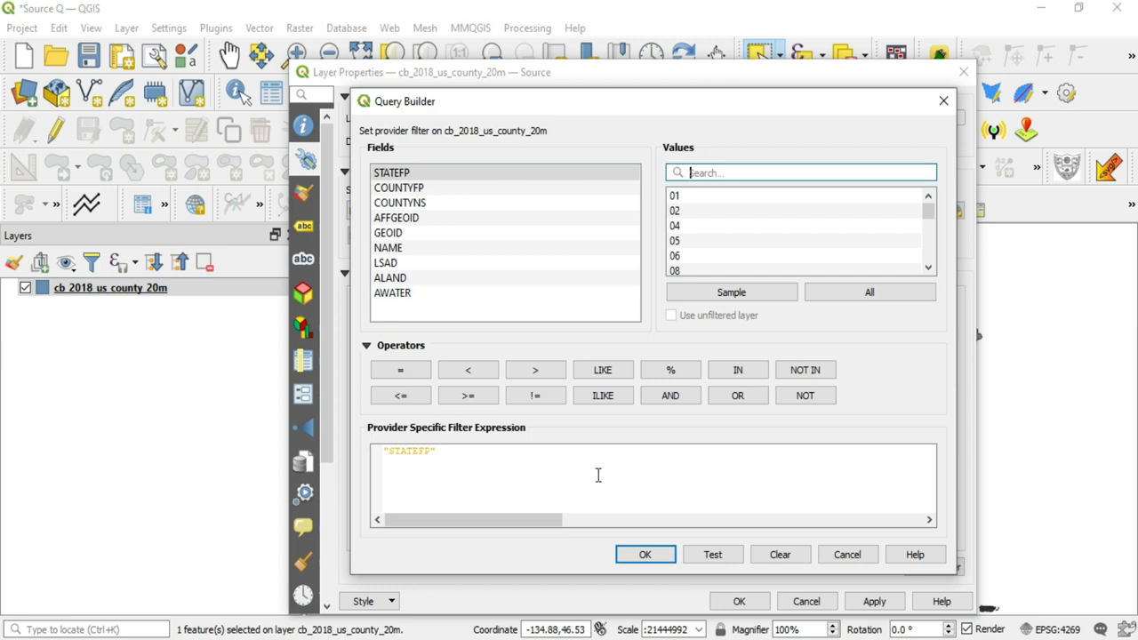
click(519, 470)
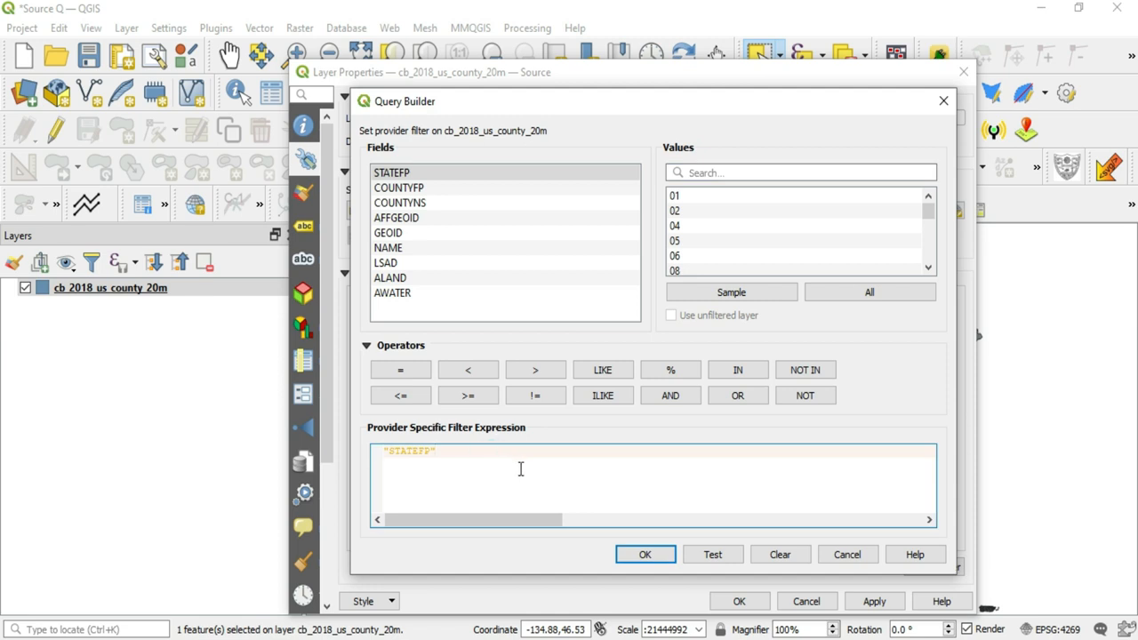
click(400, 370)
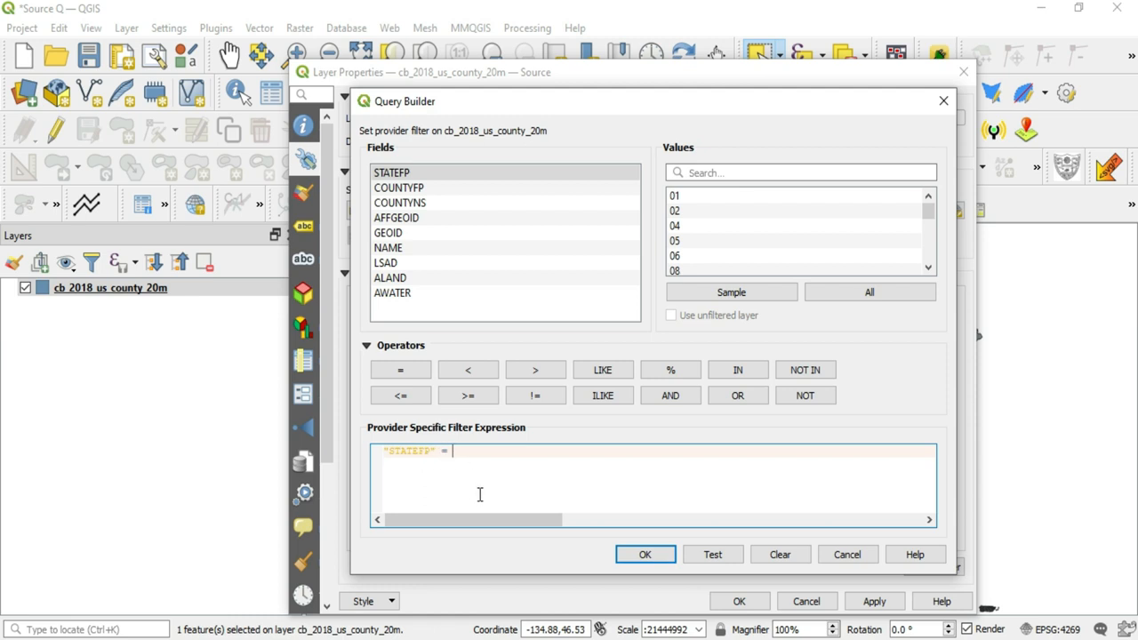
text(32)
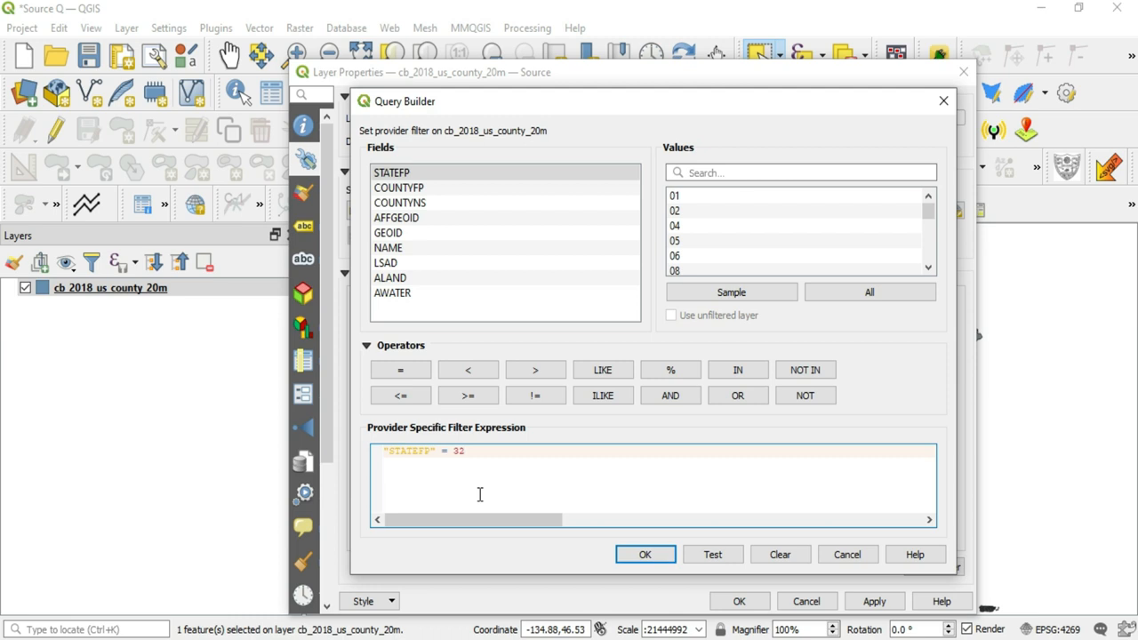
mouse_move(380, 439)
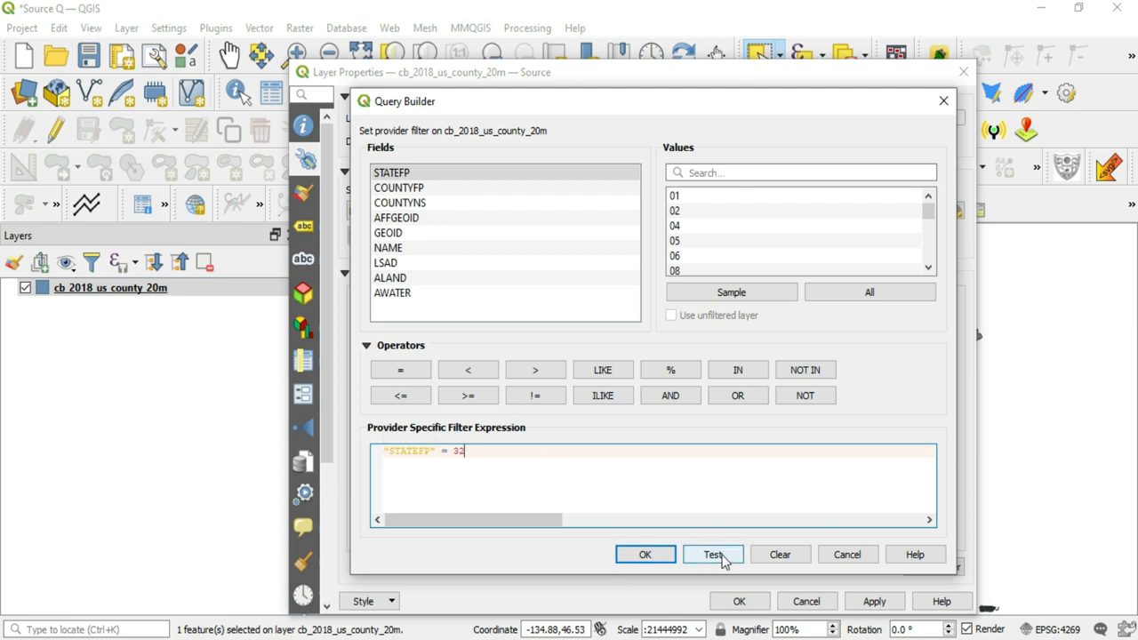
Test the unquoted filter, dismiss the type mismatch error and leave without a filter.
click(712, 555)
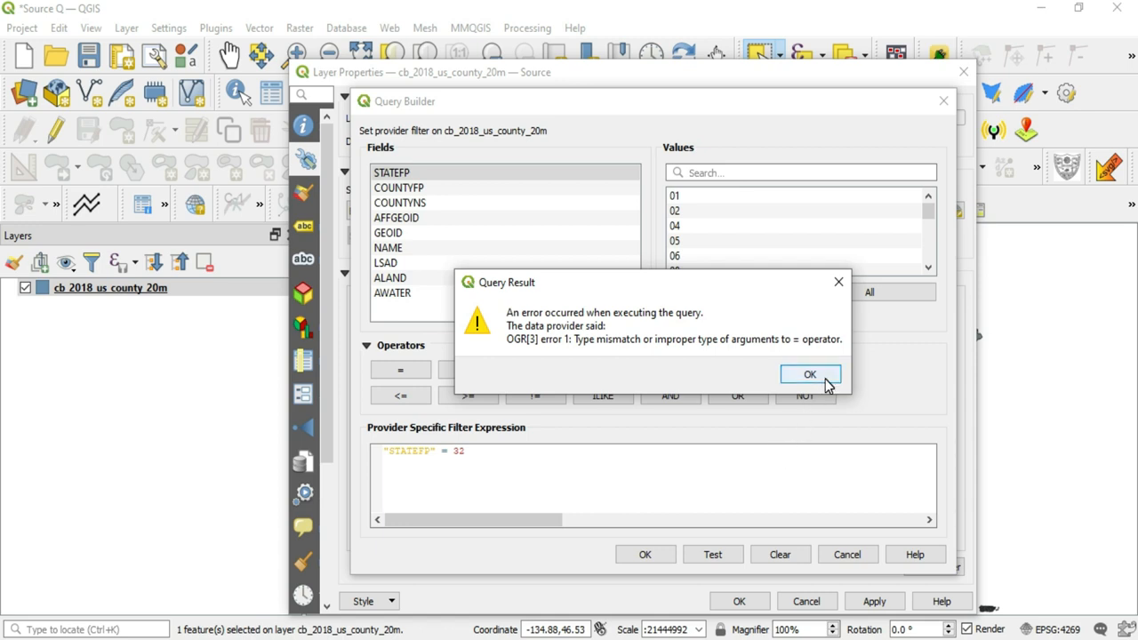
click(810, 374)
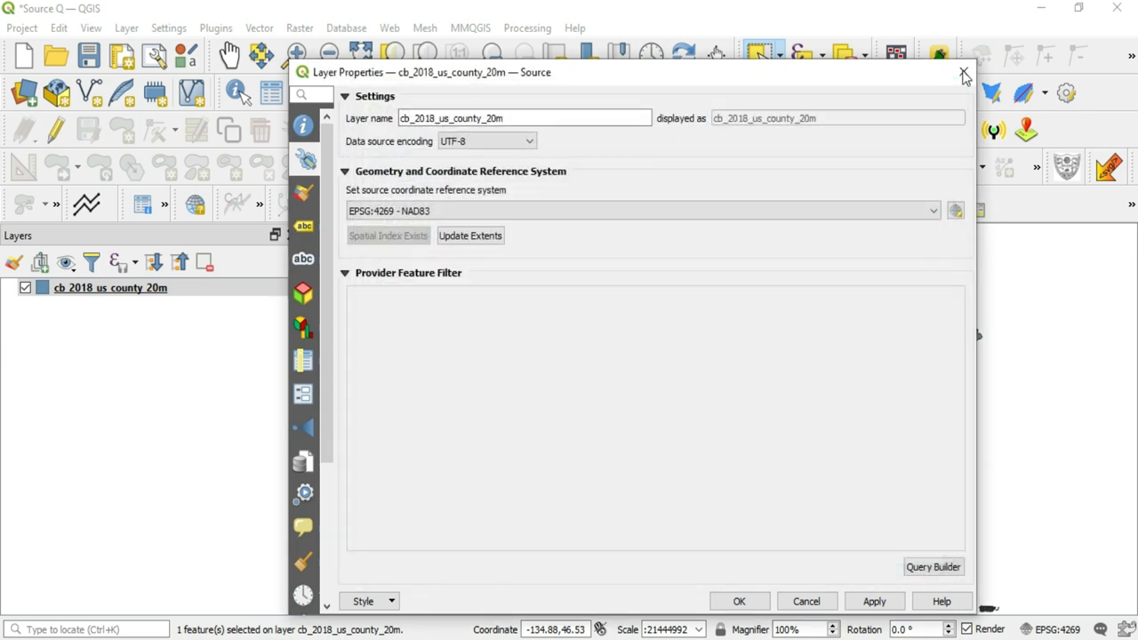
click(964, 71)
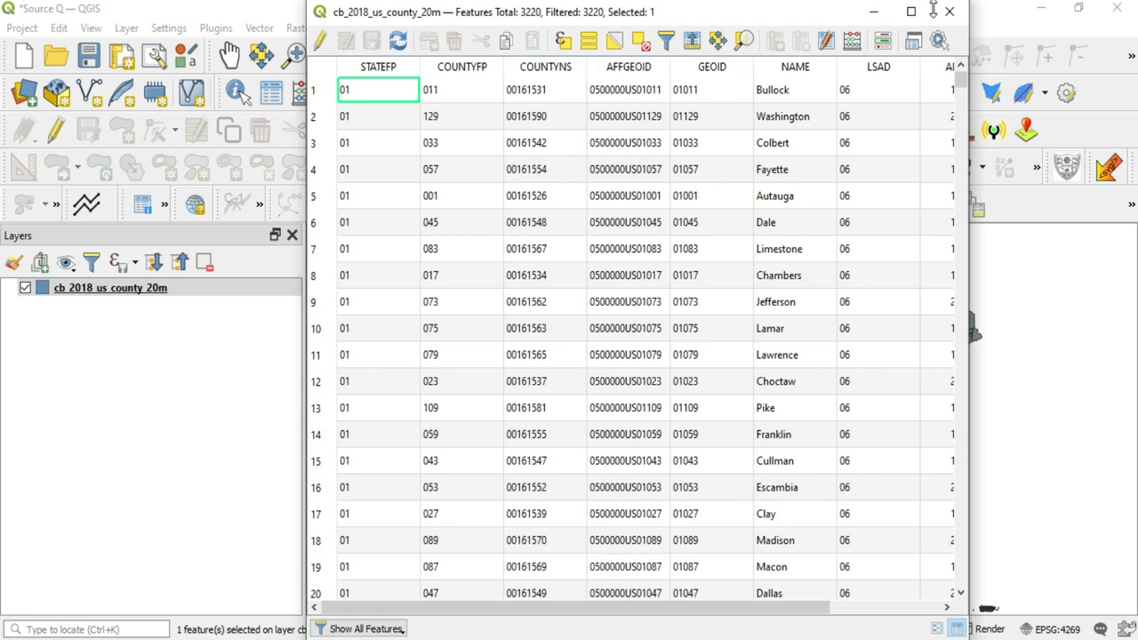
click(949, 11)
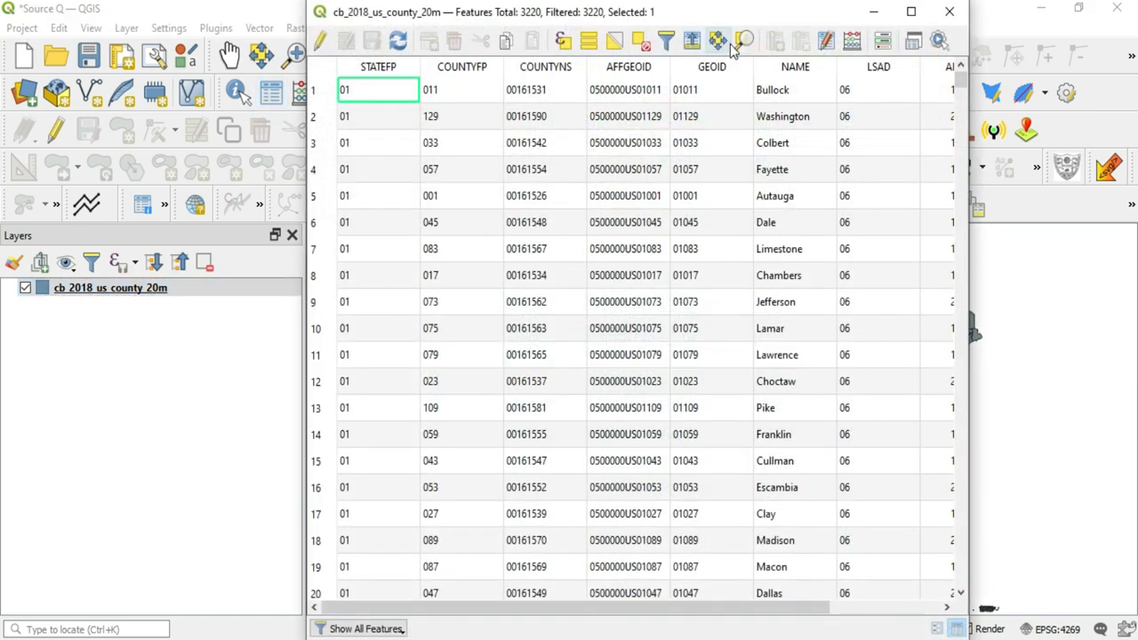
click(694, 41)
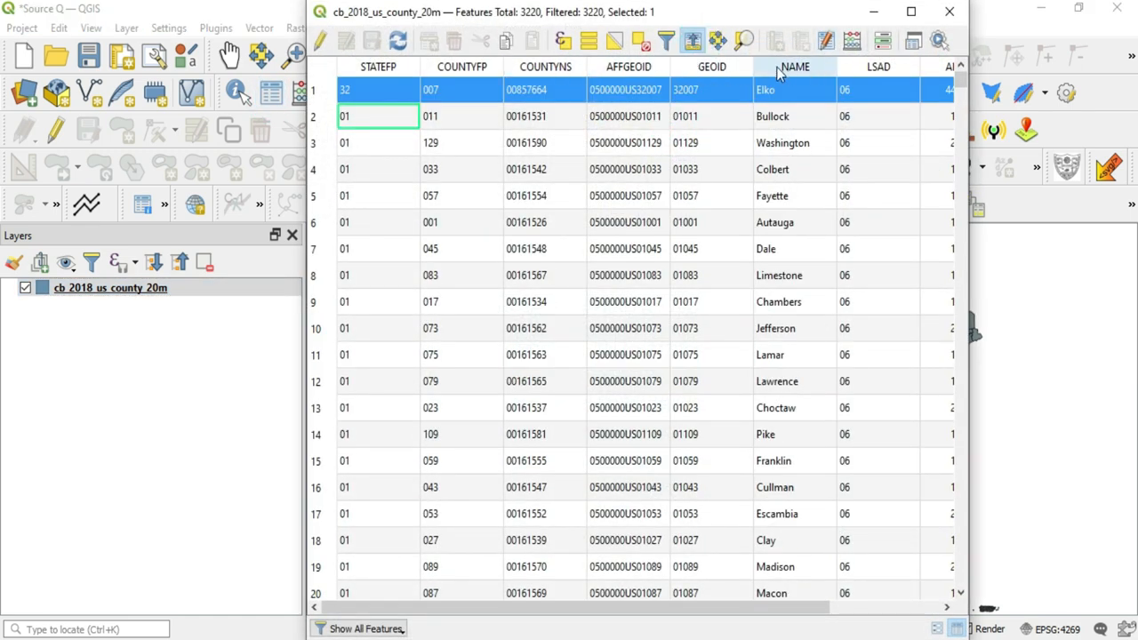
mouse_move(711, 67)
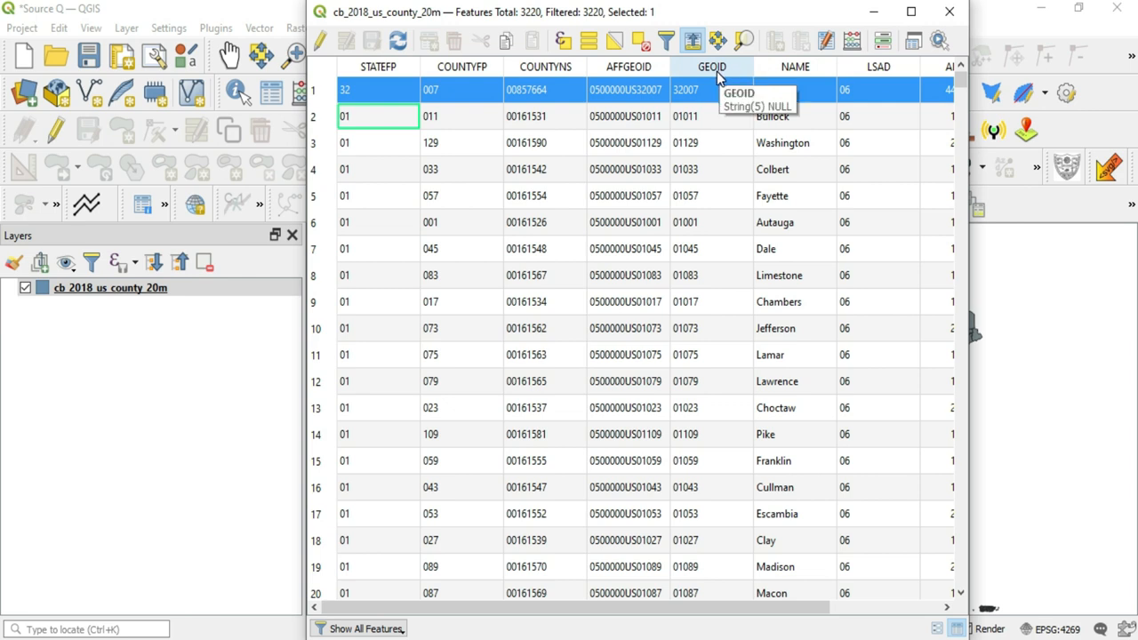
mouse_move(545, 67)
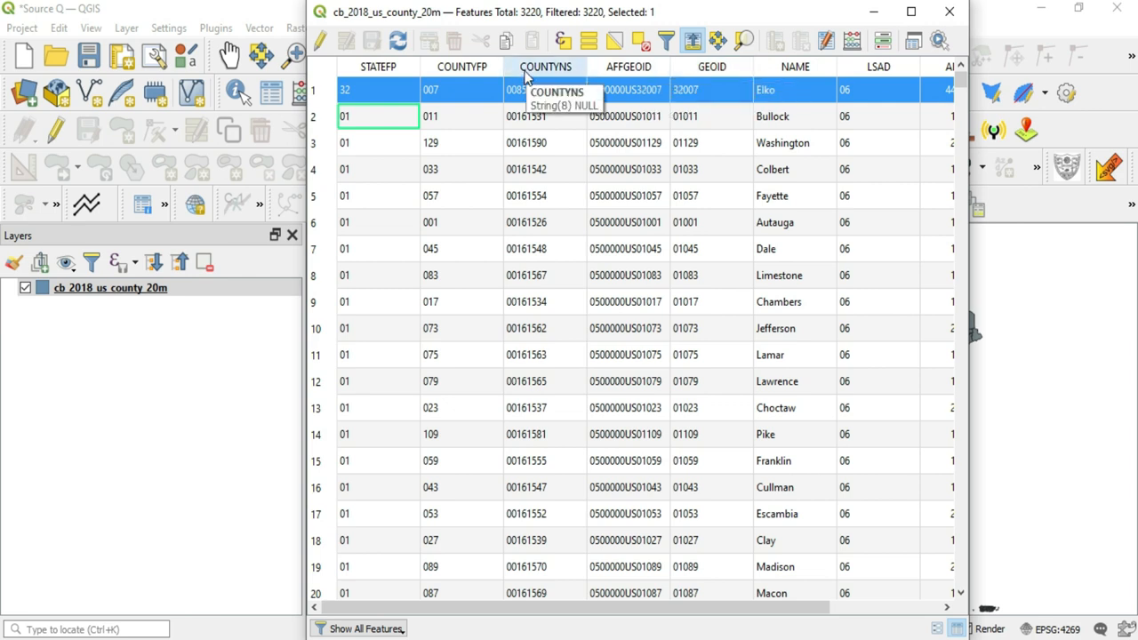
mouse_move(377, 68)
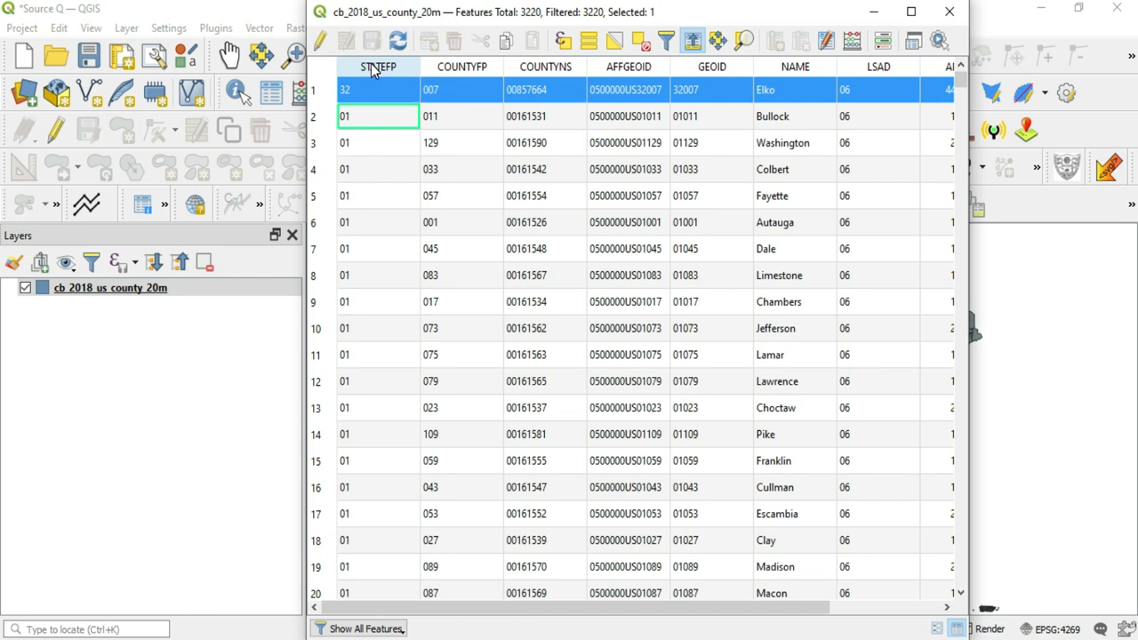
mouse_move(377, 69)
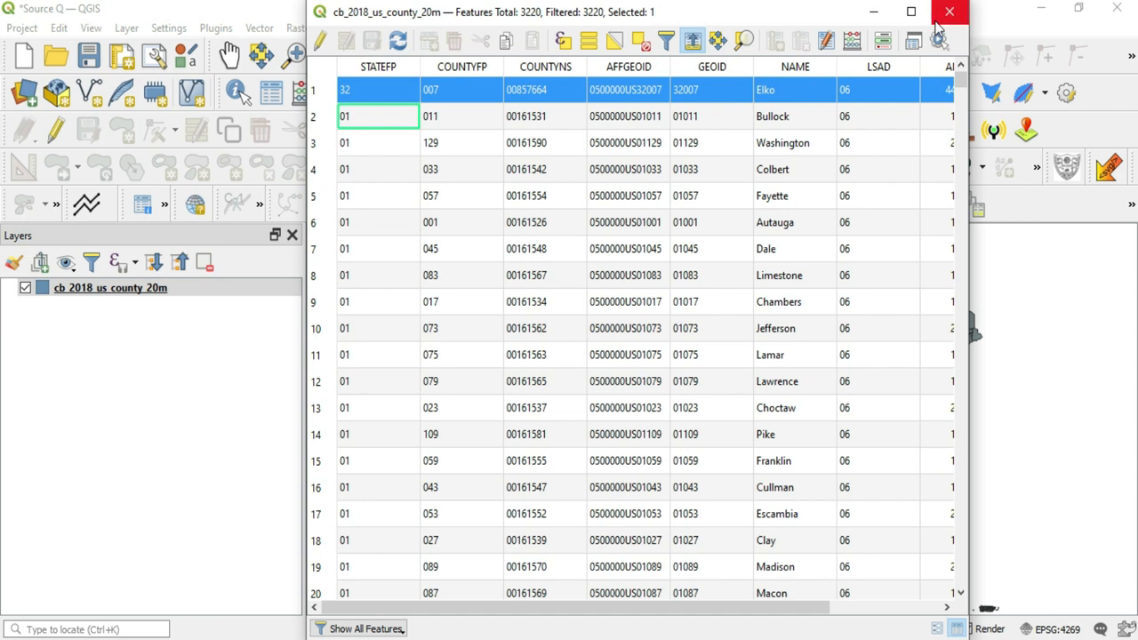
click(950, 11)
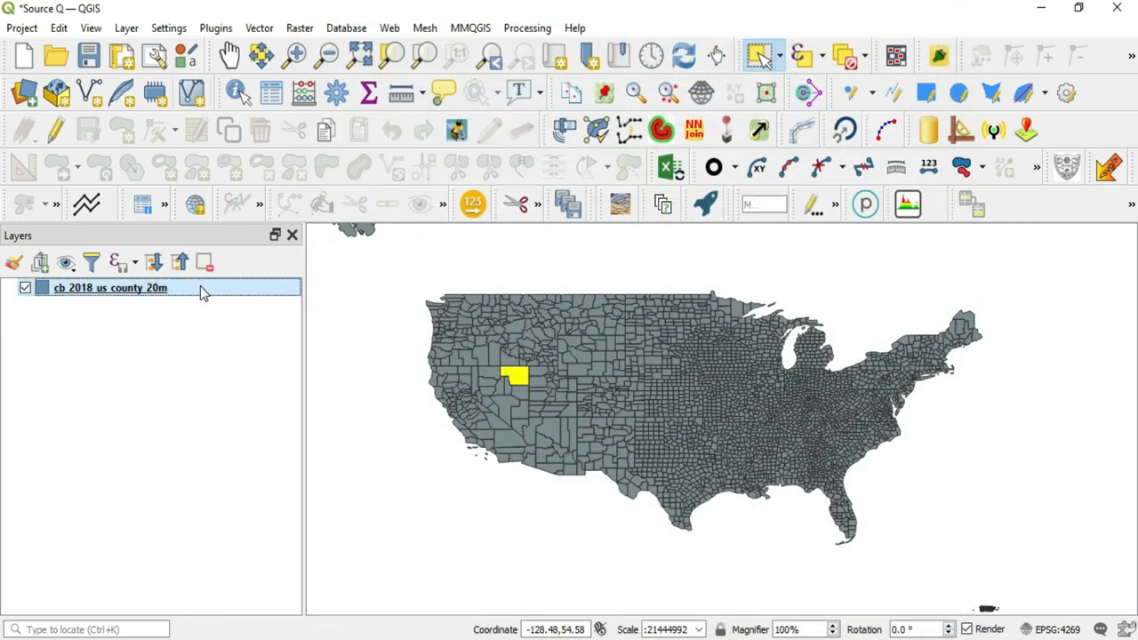
Write the county filter "STATEFP" = '32' with the value quoted.
double_click(110, 288)
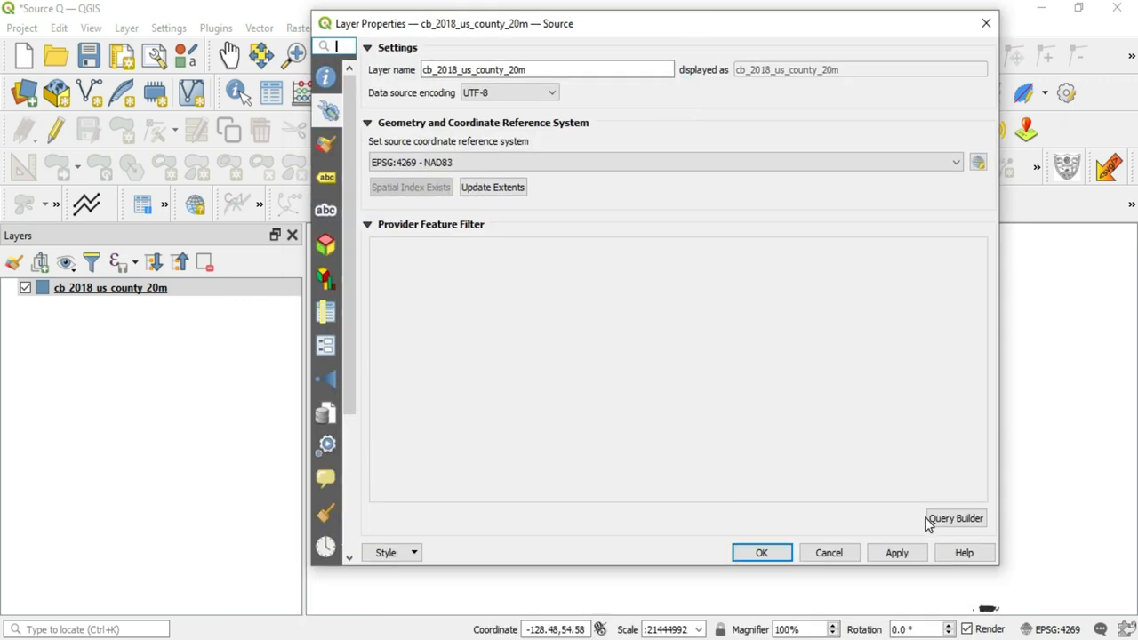
click(955, 519)
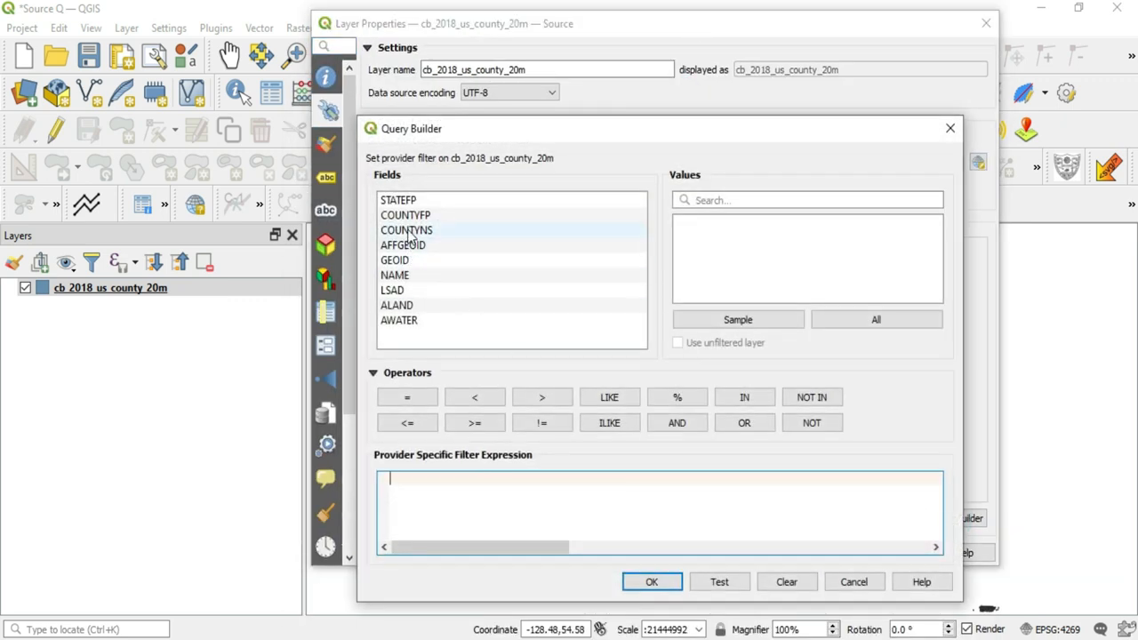
double_click(398, 199)
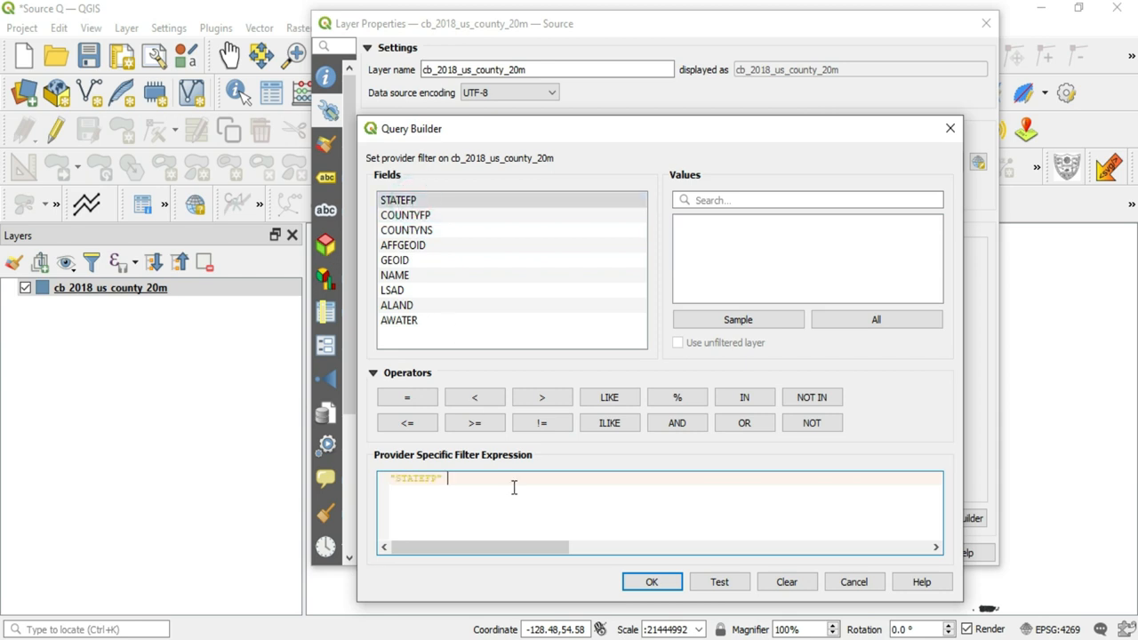
click(406, 398)
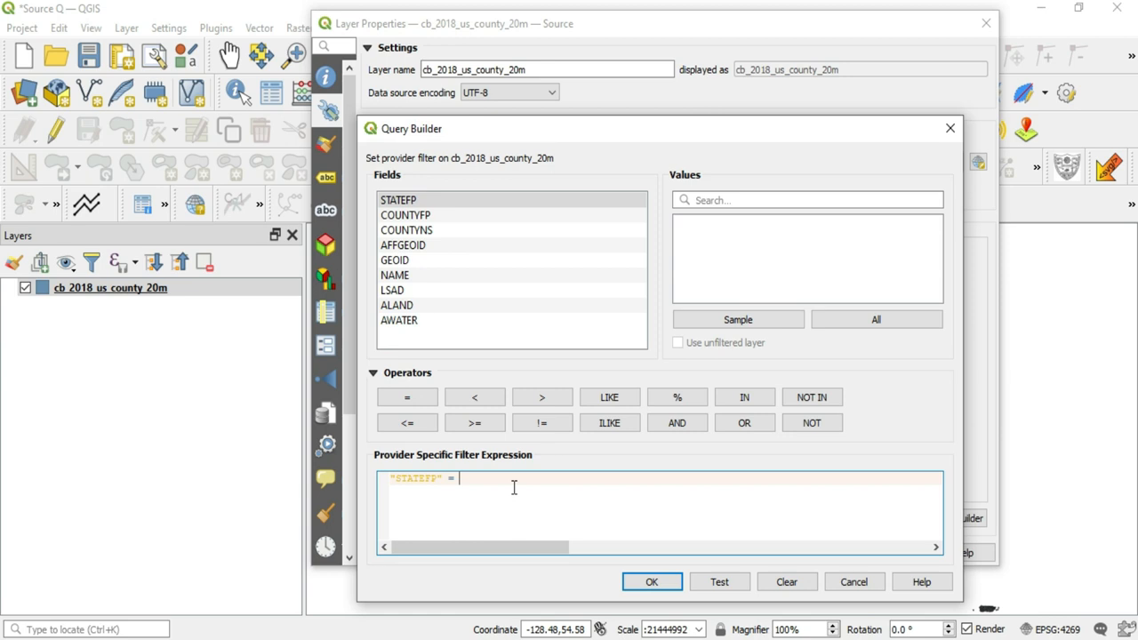
text(')
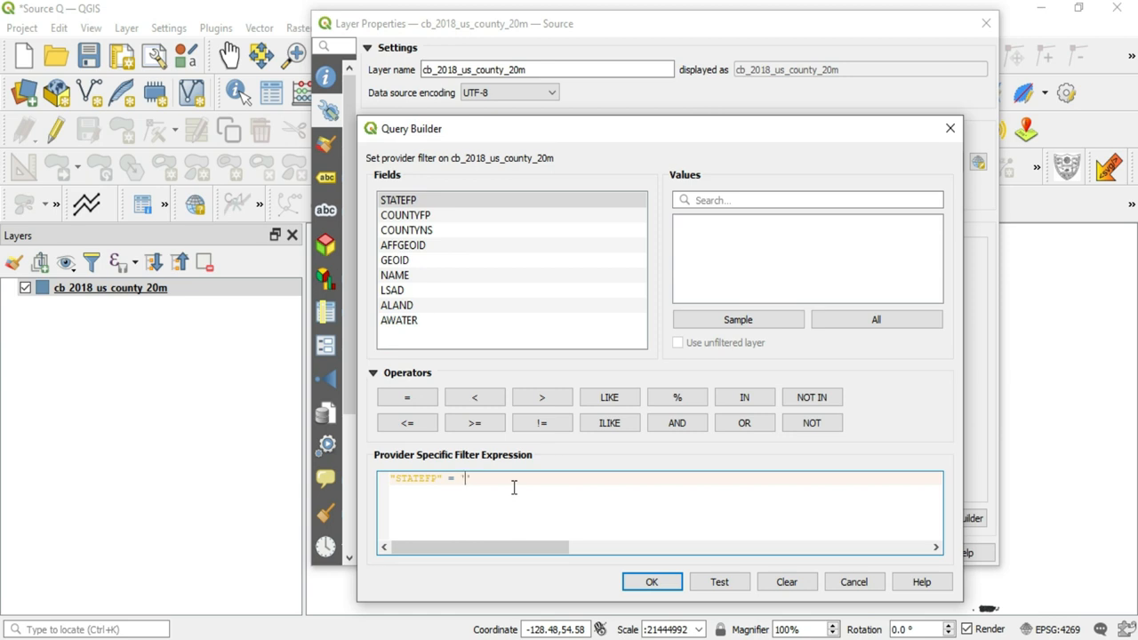
text(33)
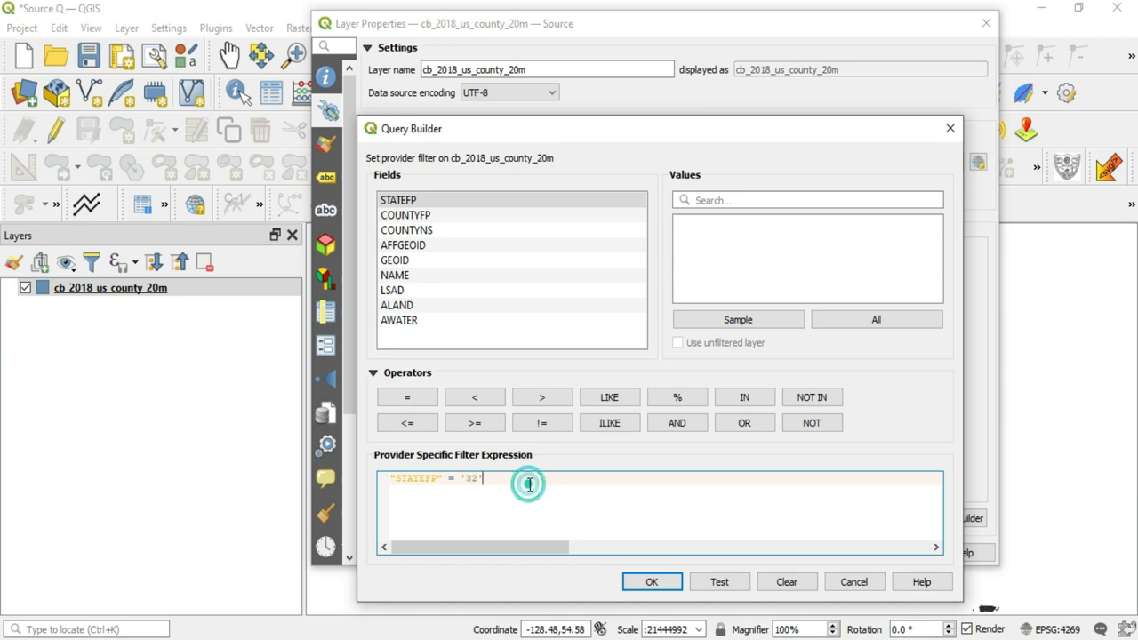
text(32)
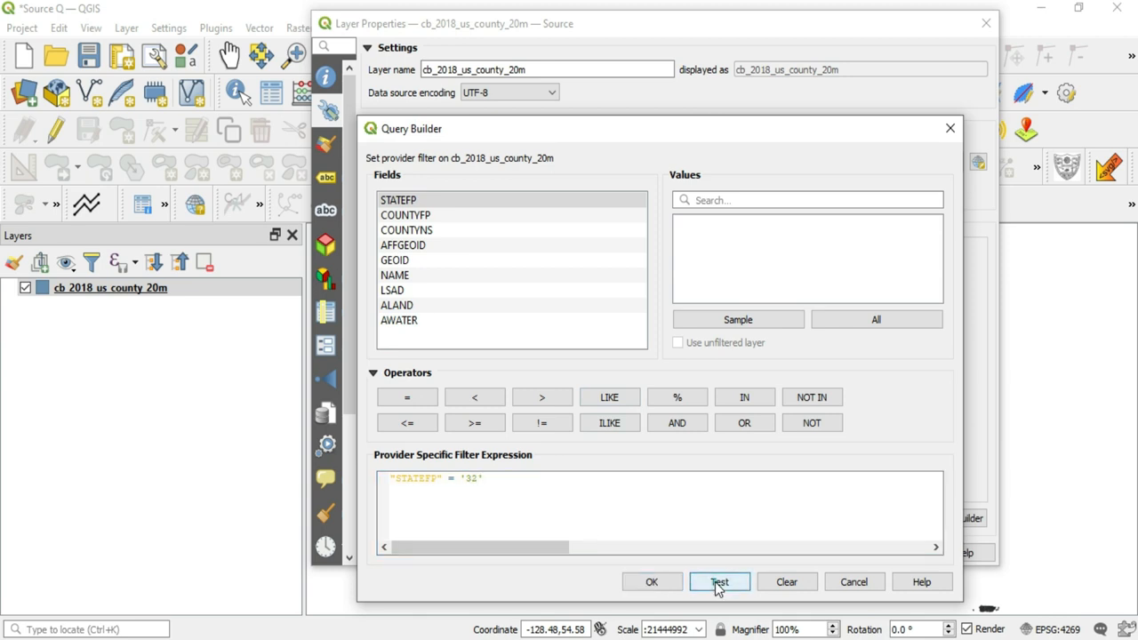
Test the quoted filter to confirm 17 rows, then list sample STATEFP values.
click(718, 582)
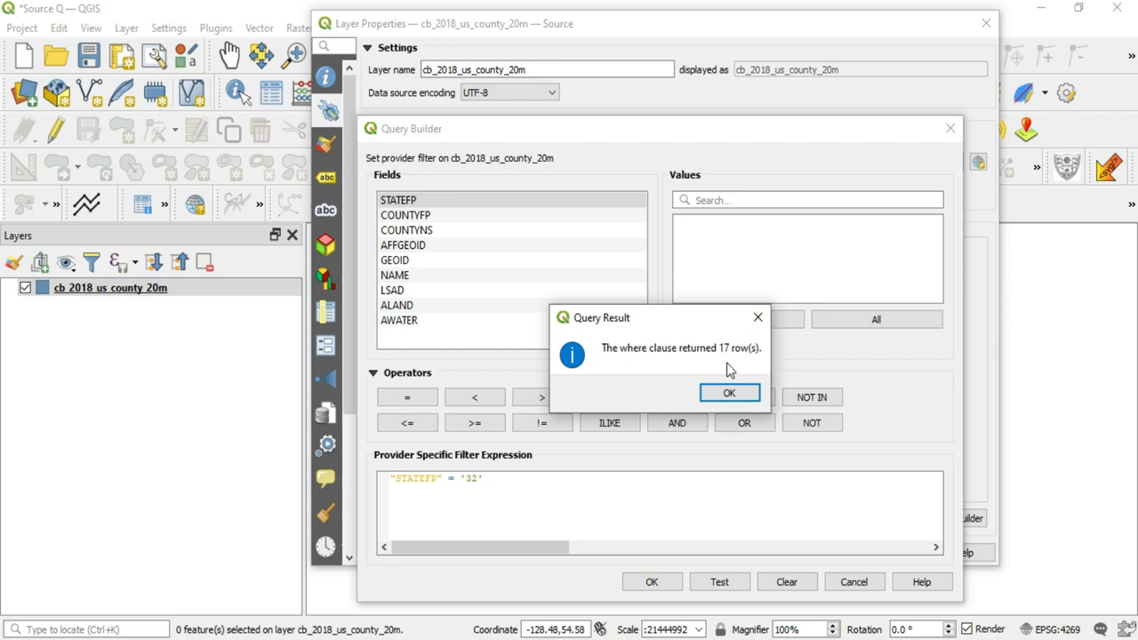
click(730, 393)
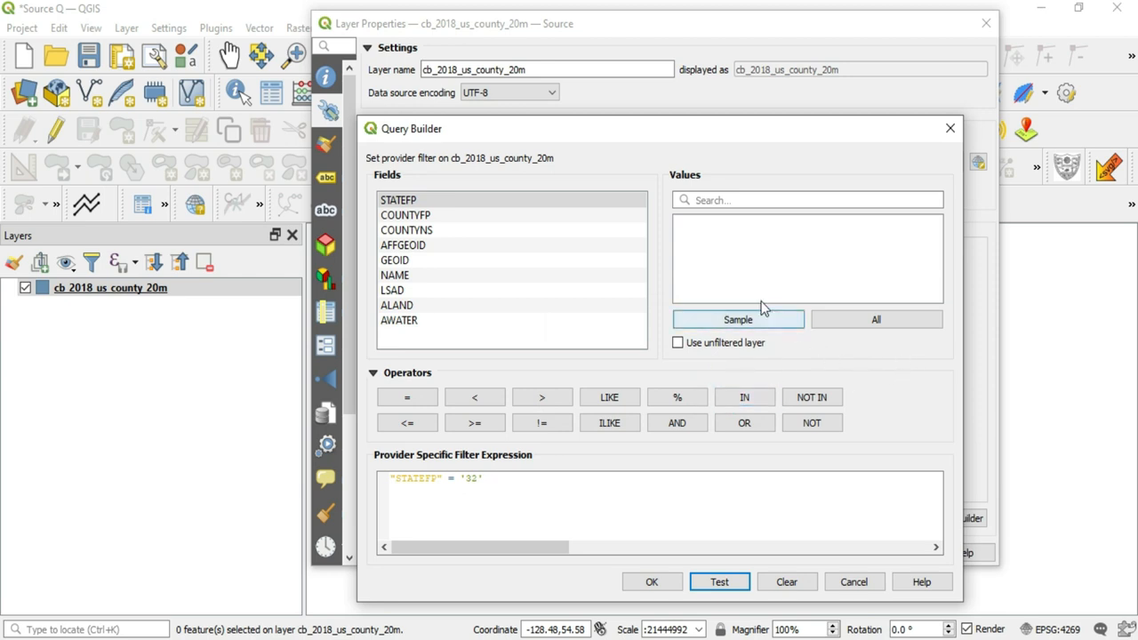
click(739, 320)
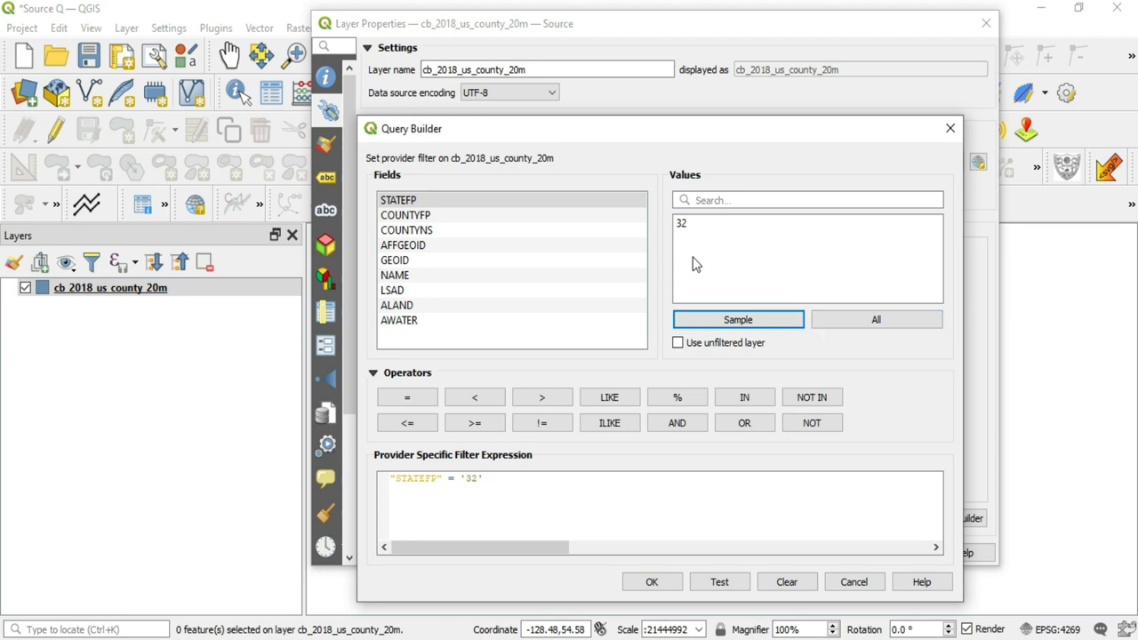
click(683, 224)
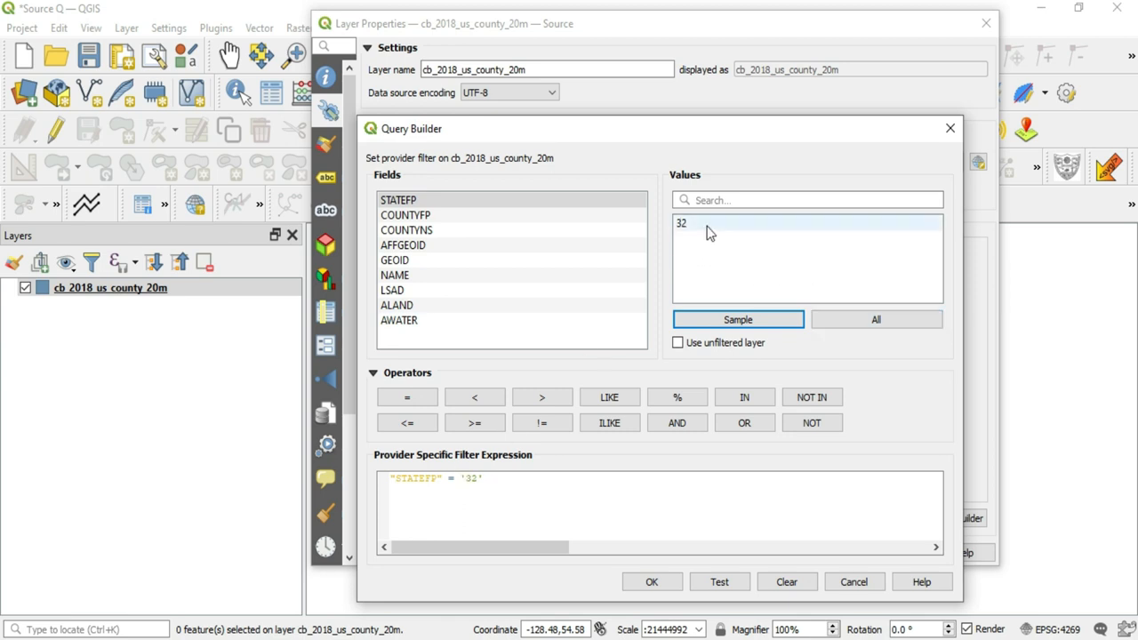
mouse_move(541, 423)
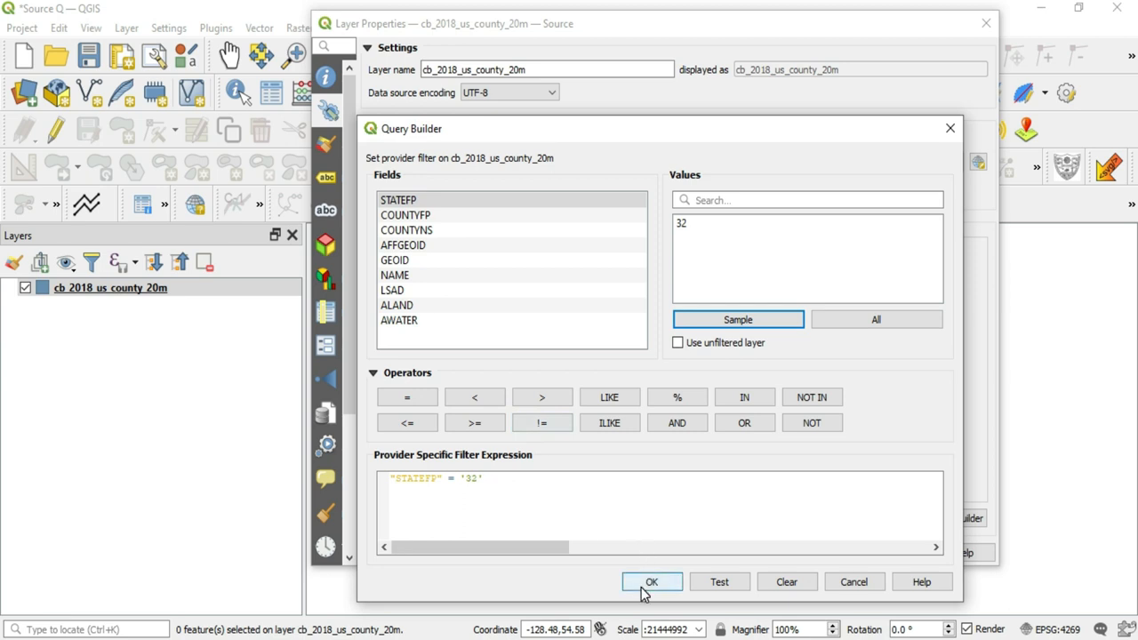
Apply the "STATEFP" = '32' filter so only Nevada's counties remain on the map.
click(651, 582)
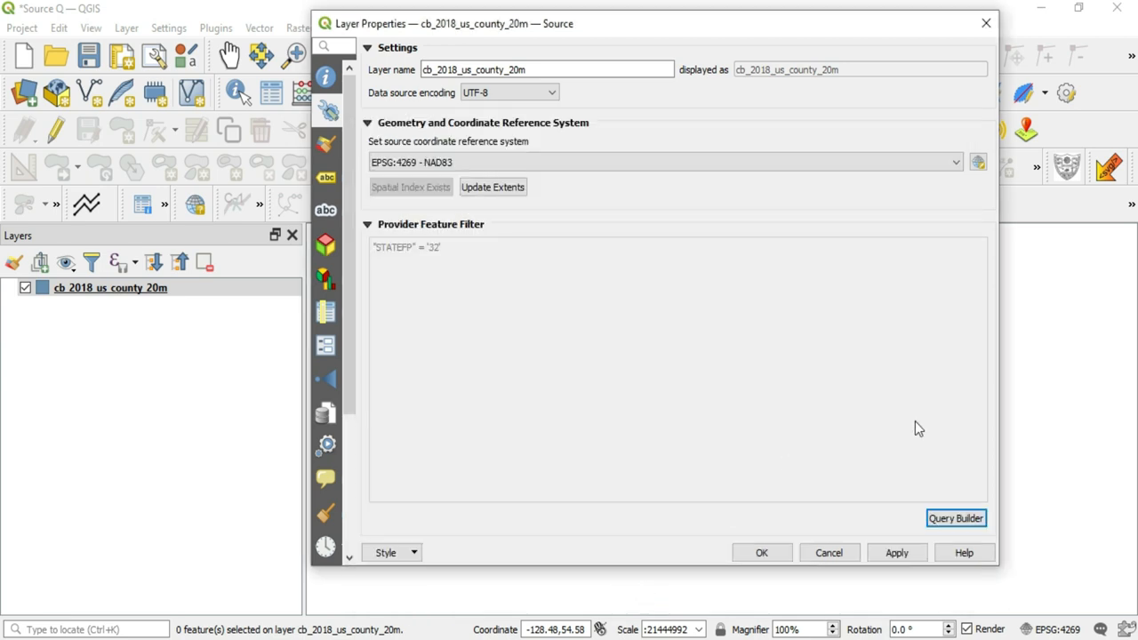
mouse_move(769, 25)
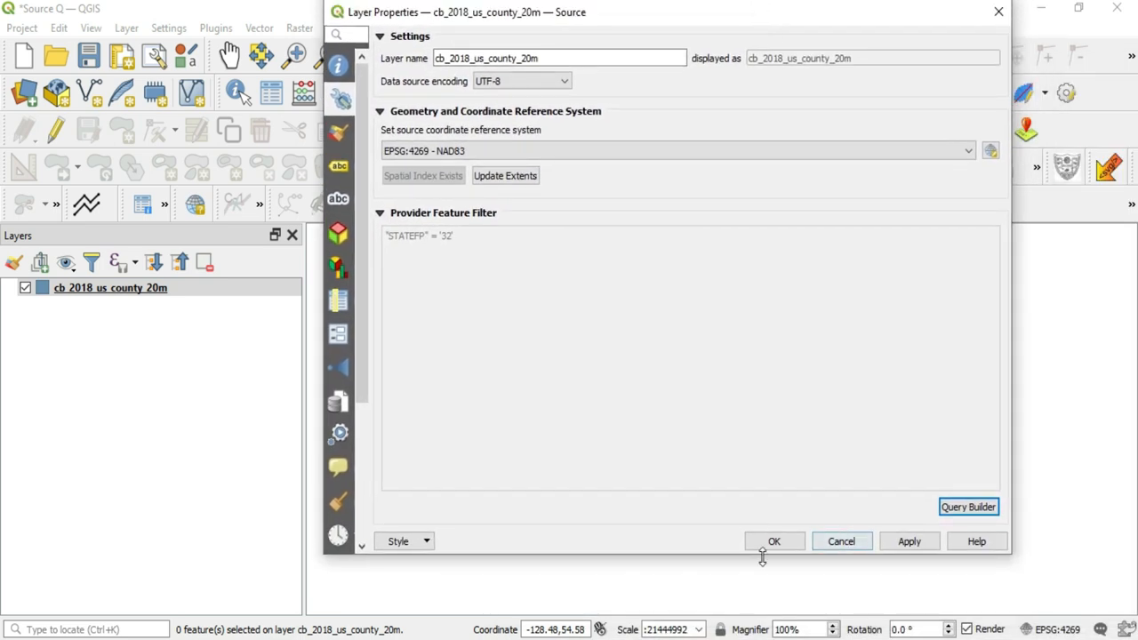
click(774, 541)
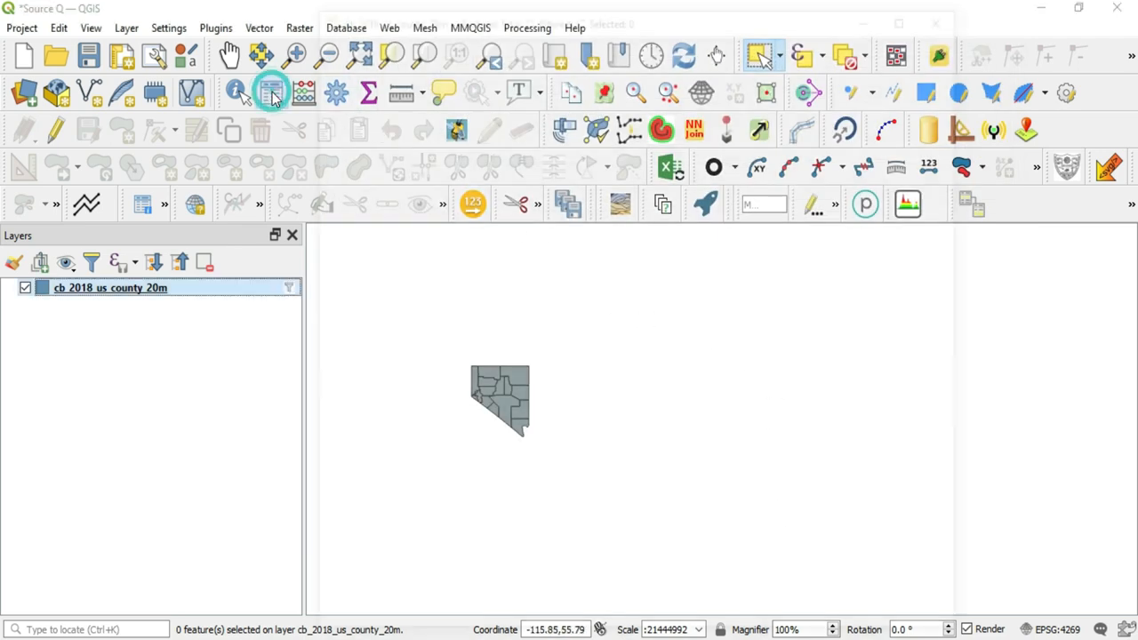
View the attribute table of the 17 Nevada counties and close it.
click(274, 92)
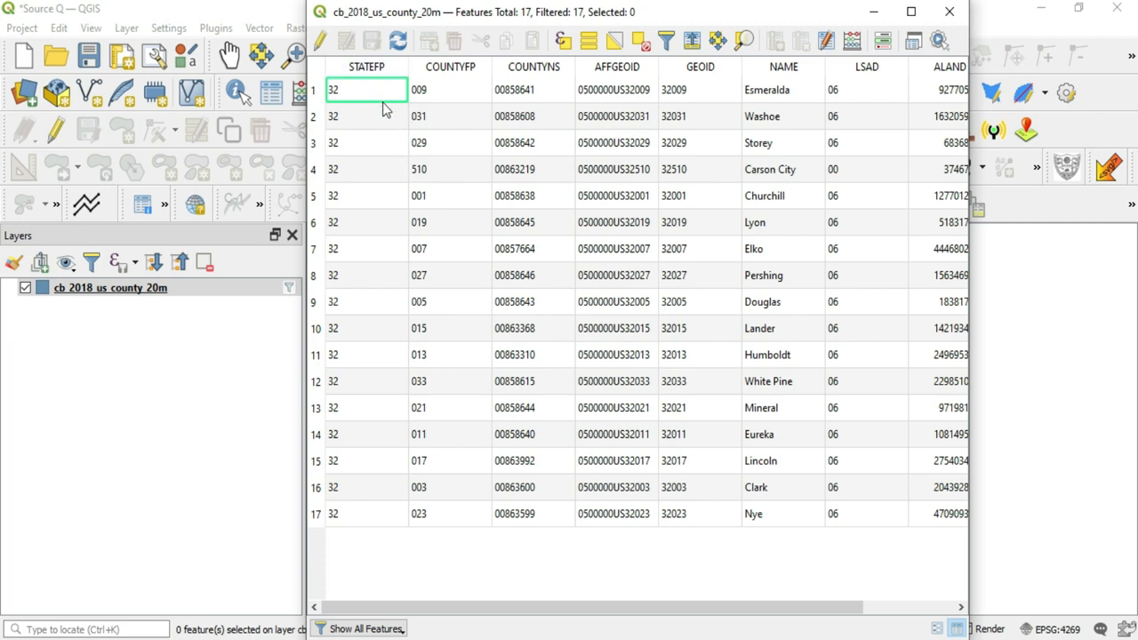
mouse_move(347, 118)
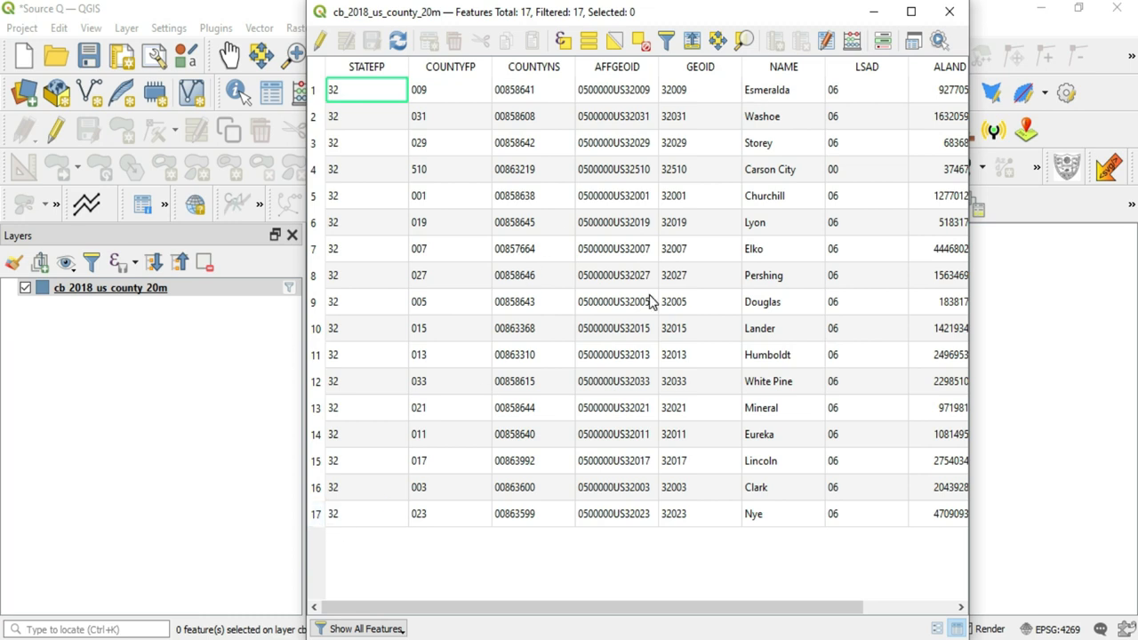
click(950, 10)
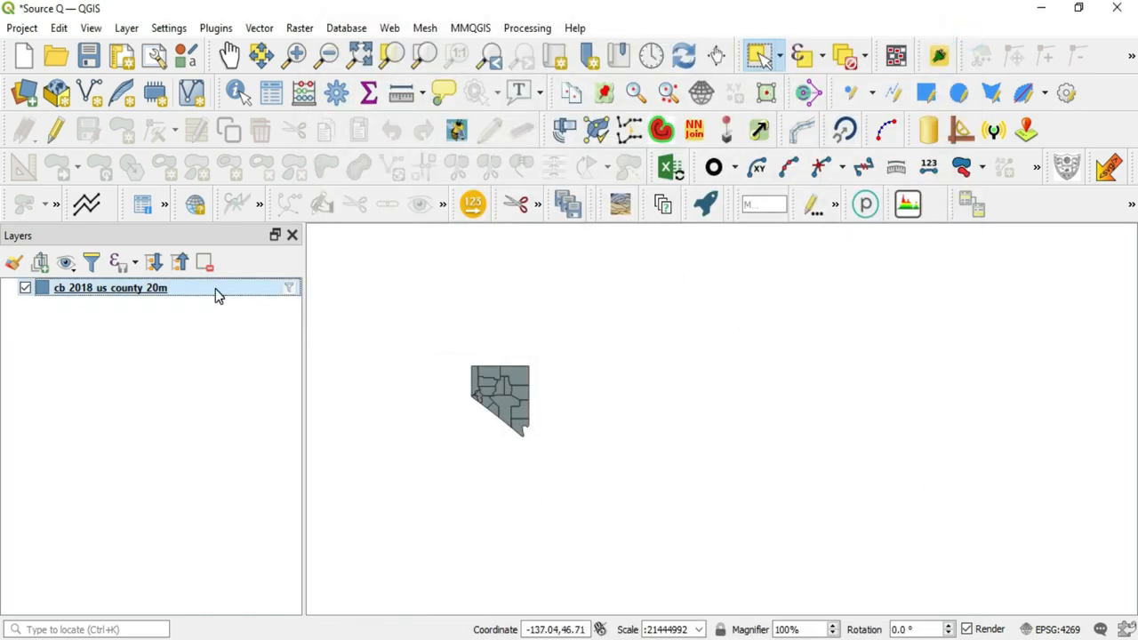
mouse_move(246, 292)
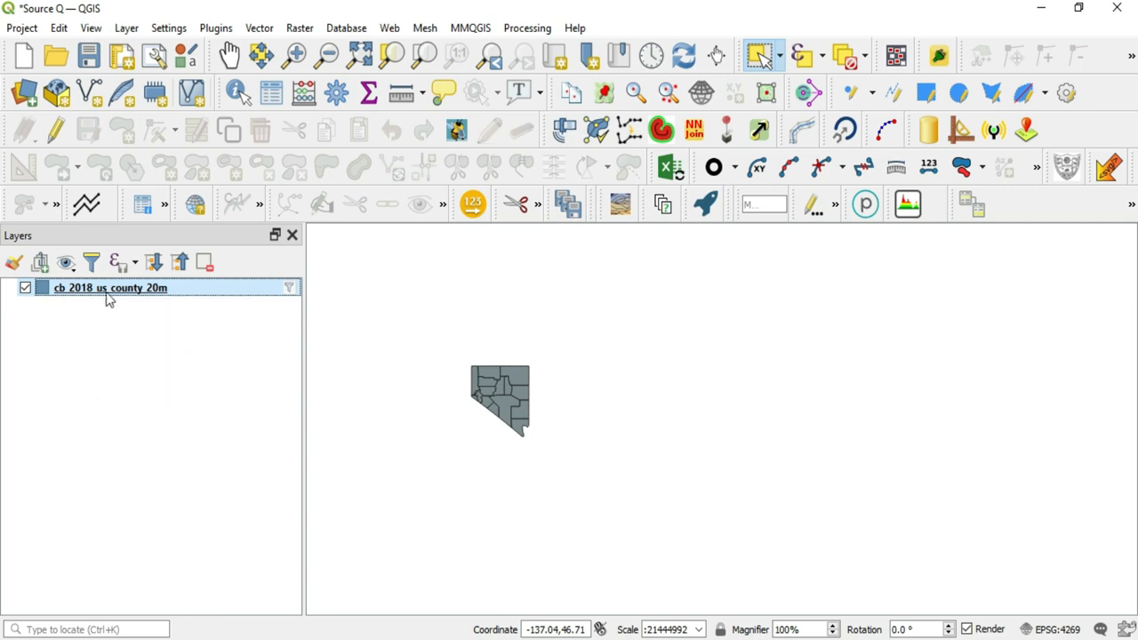
mouse_move(299, 306)
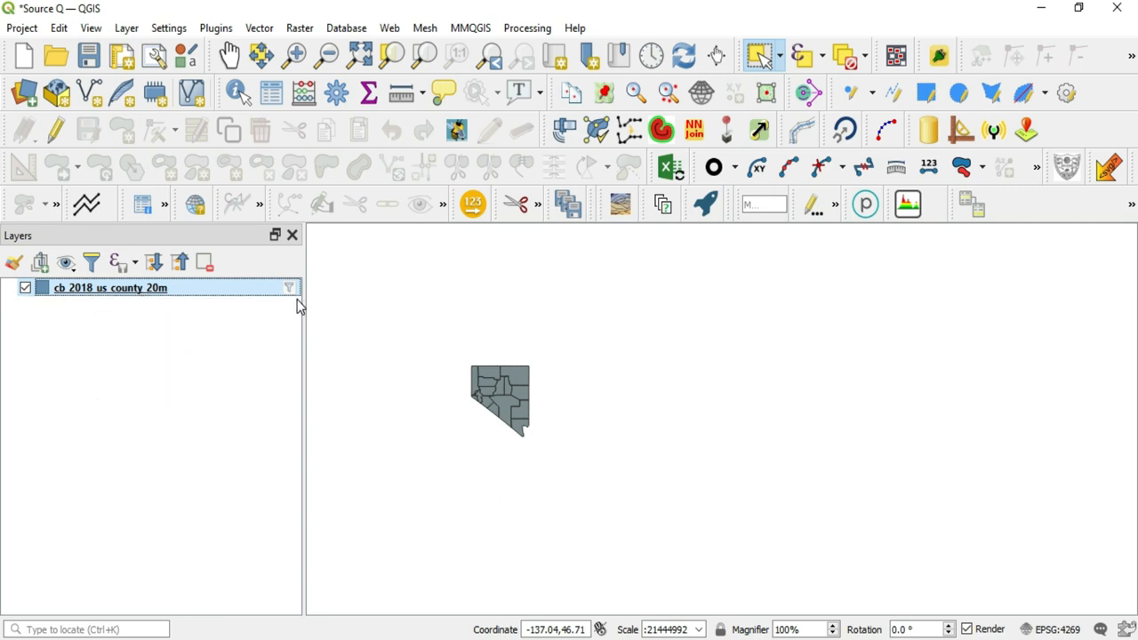
mouse_move(193, 333)
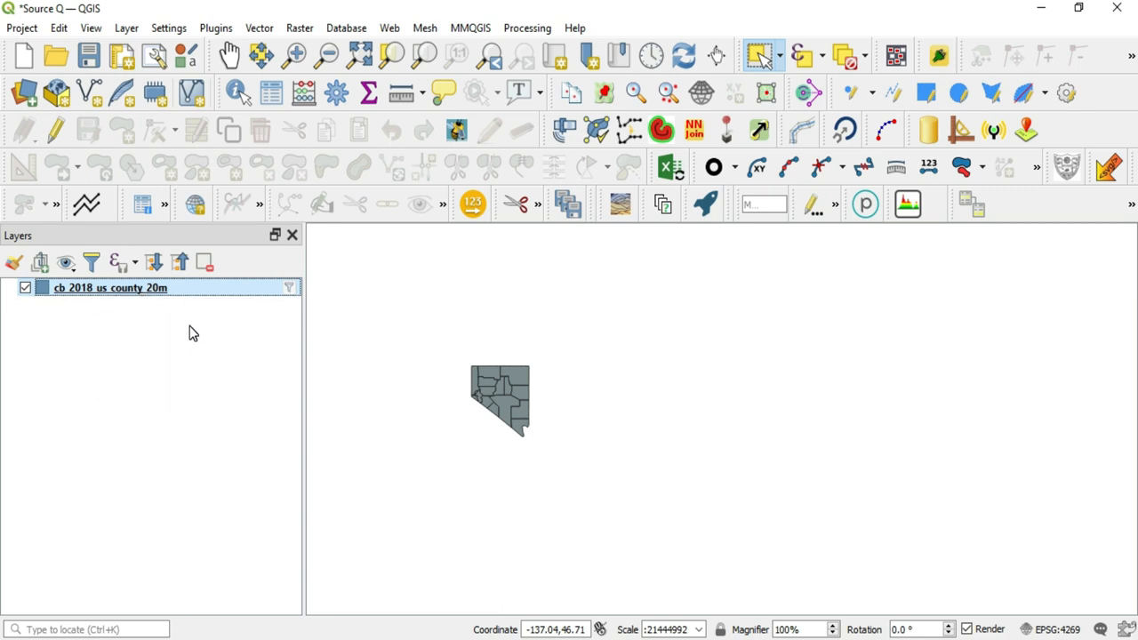
mouse_move(210, 331)
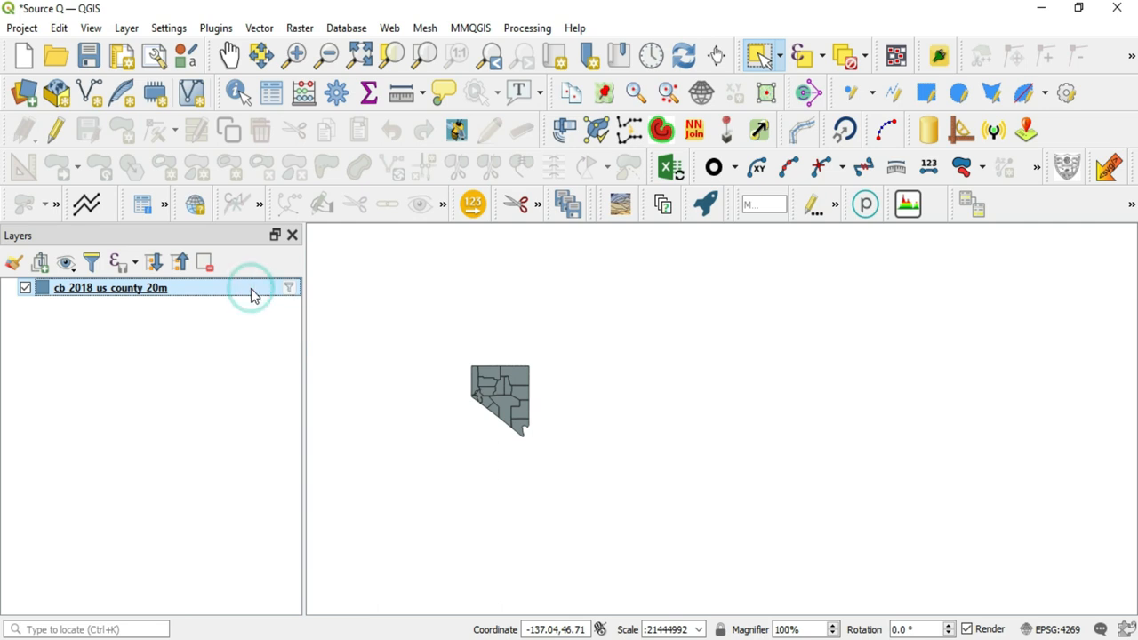
Replace the STATEFP filter with just "ALAND" and confirm it returns 3220 rows.
double_click(110, 288)
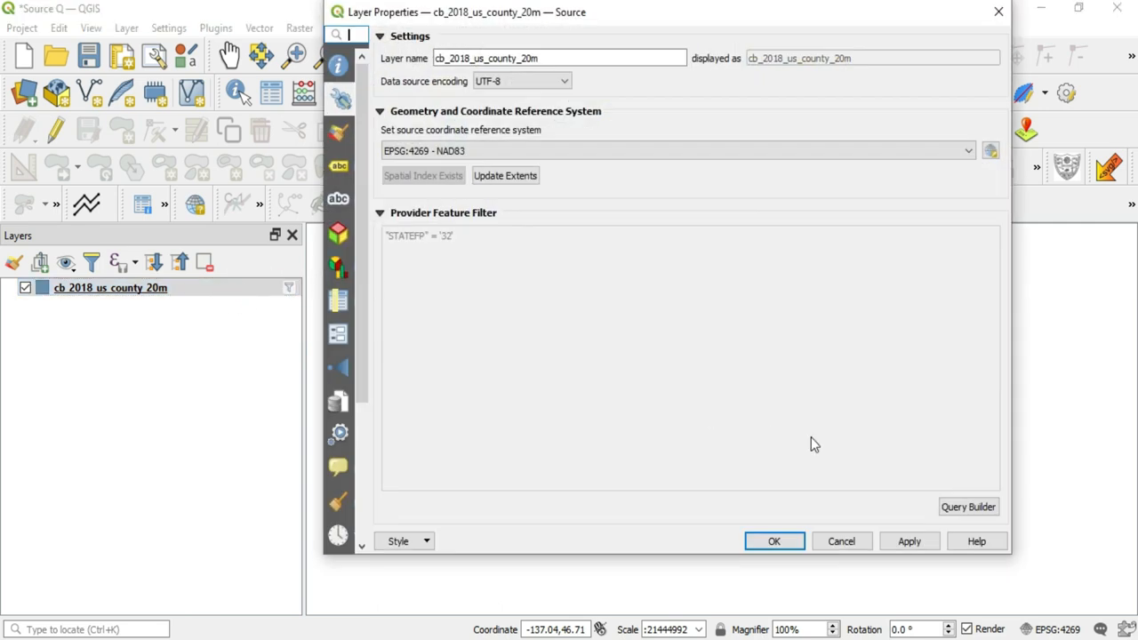
click(968, 507)
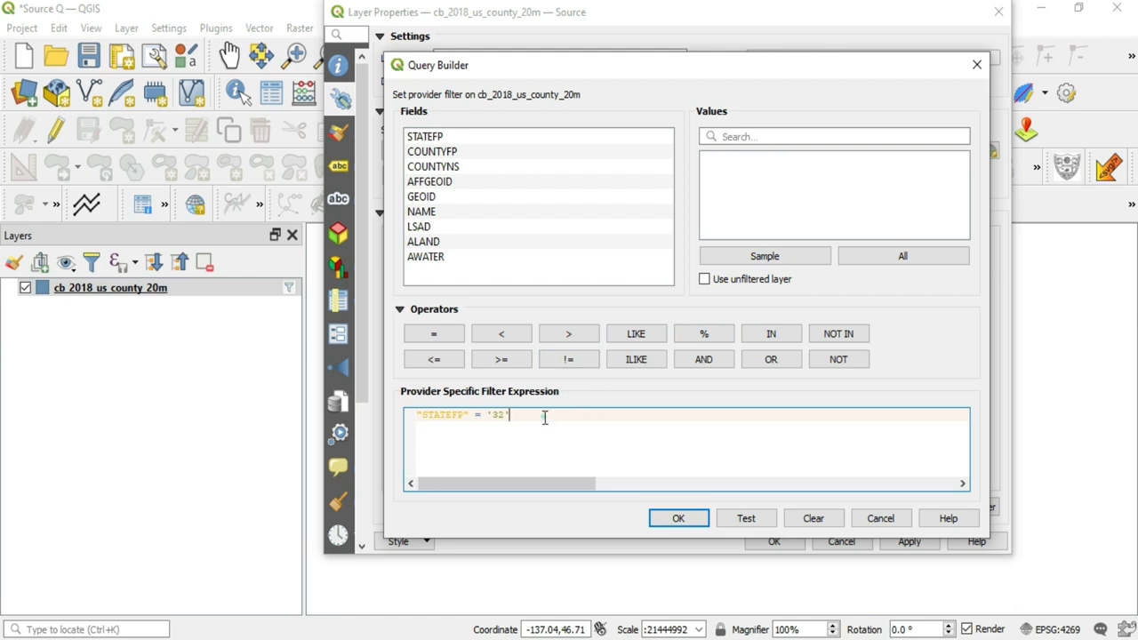
click(812, 519)
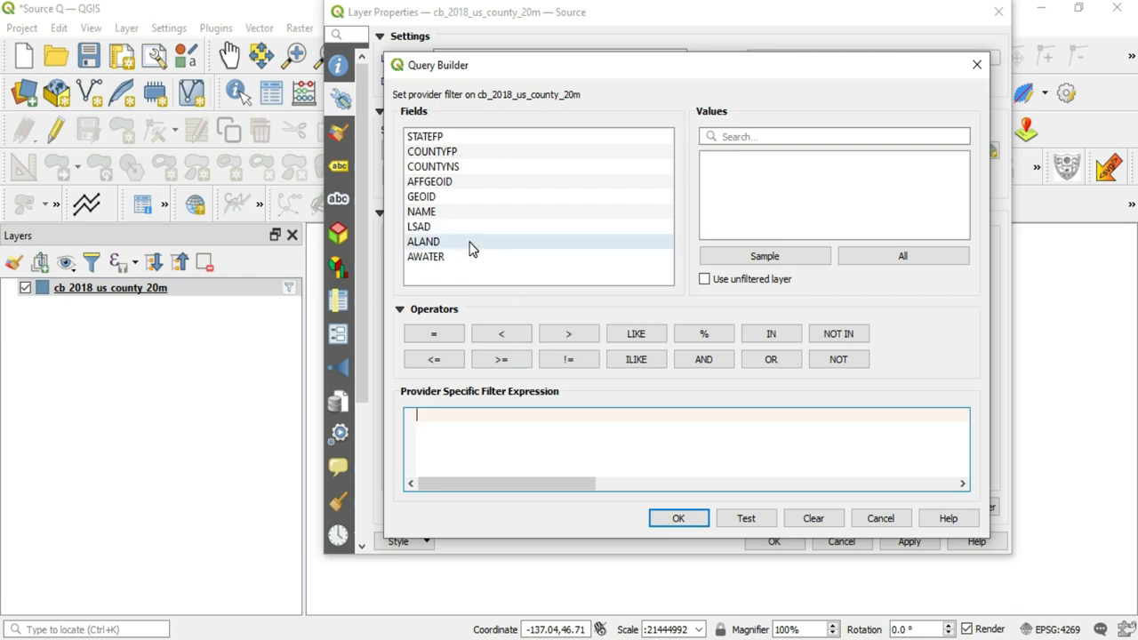
double_click(424, 242)
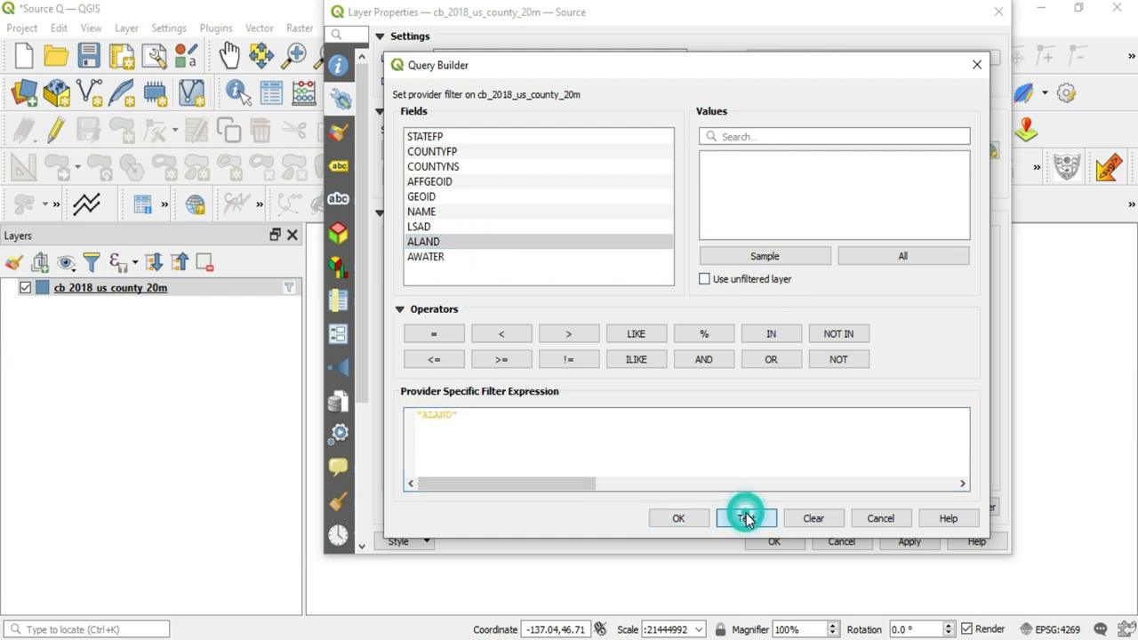
click(747, 519)
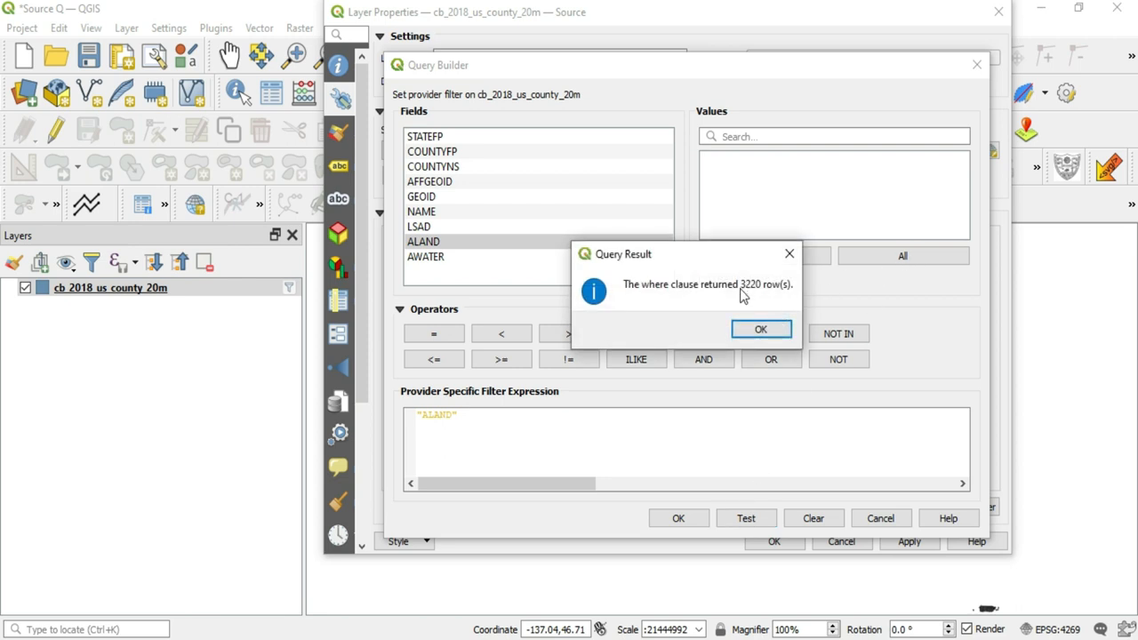
mouse_move(774, 302)
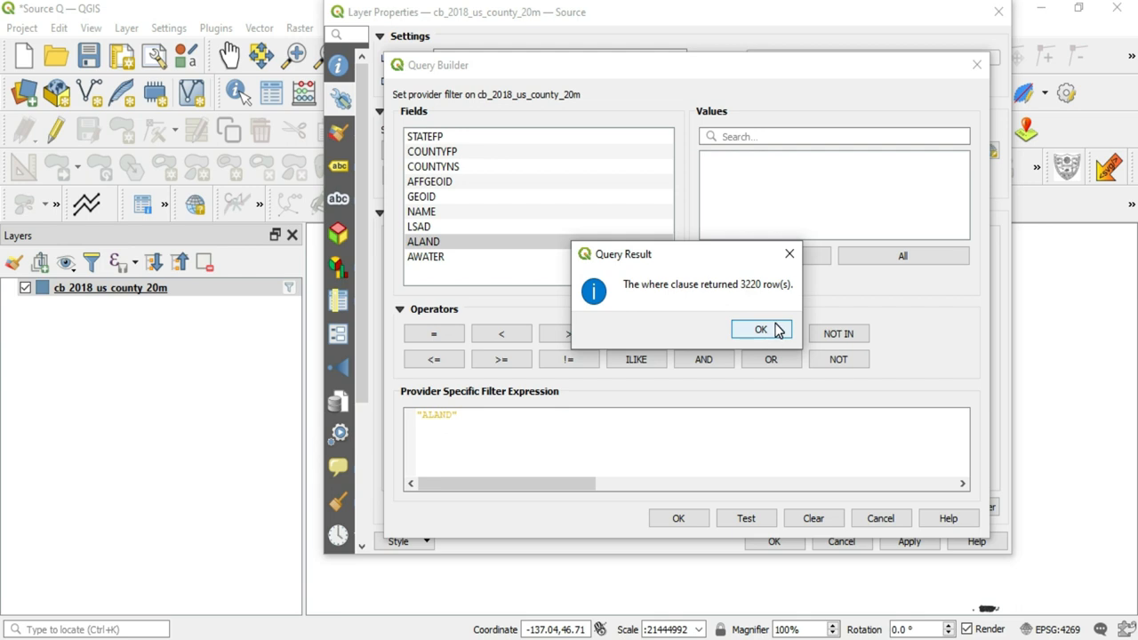
click(761, 329)
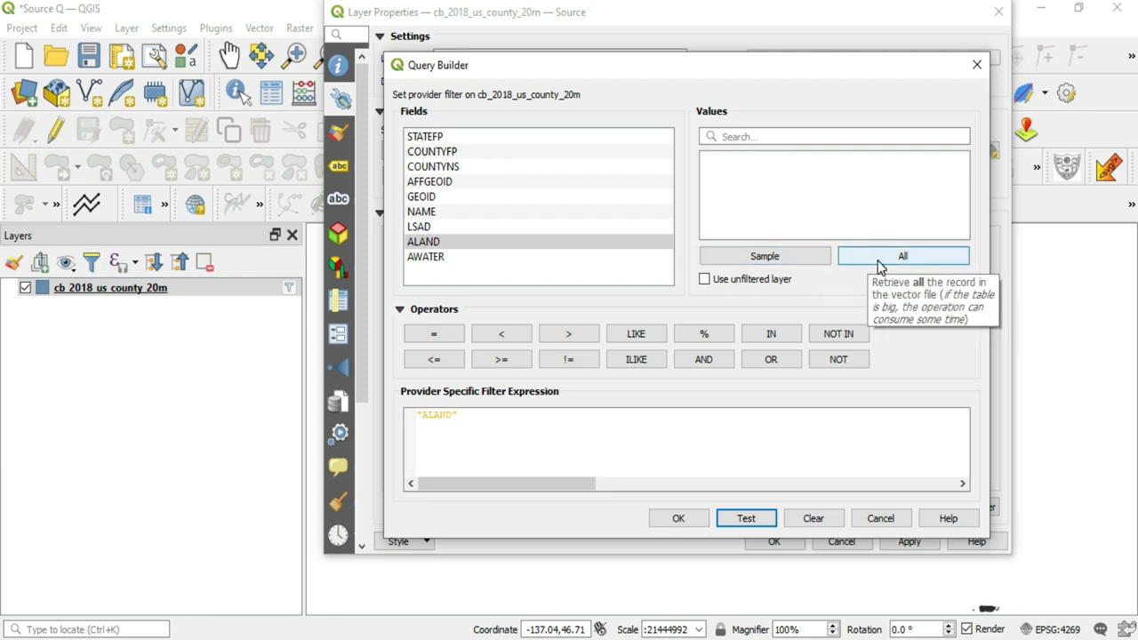
click(904, 256)
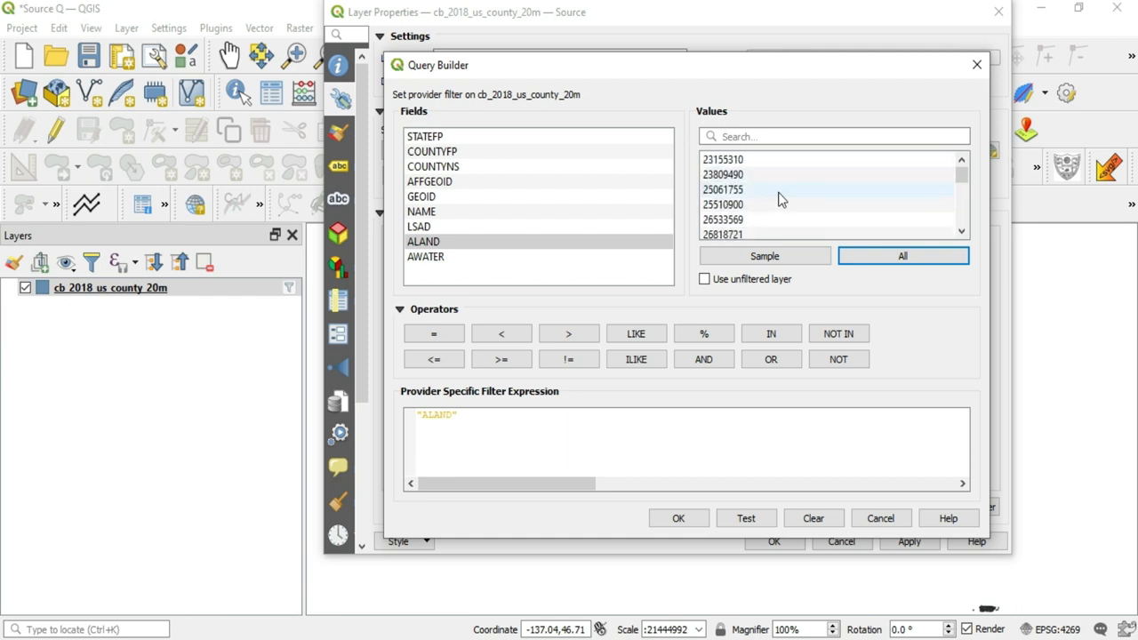
scroll(down, 3)
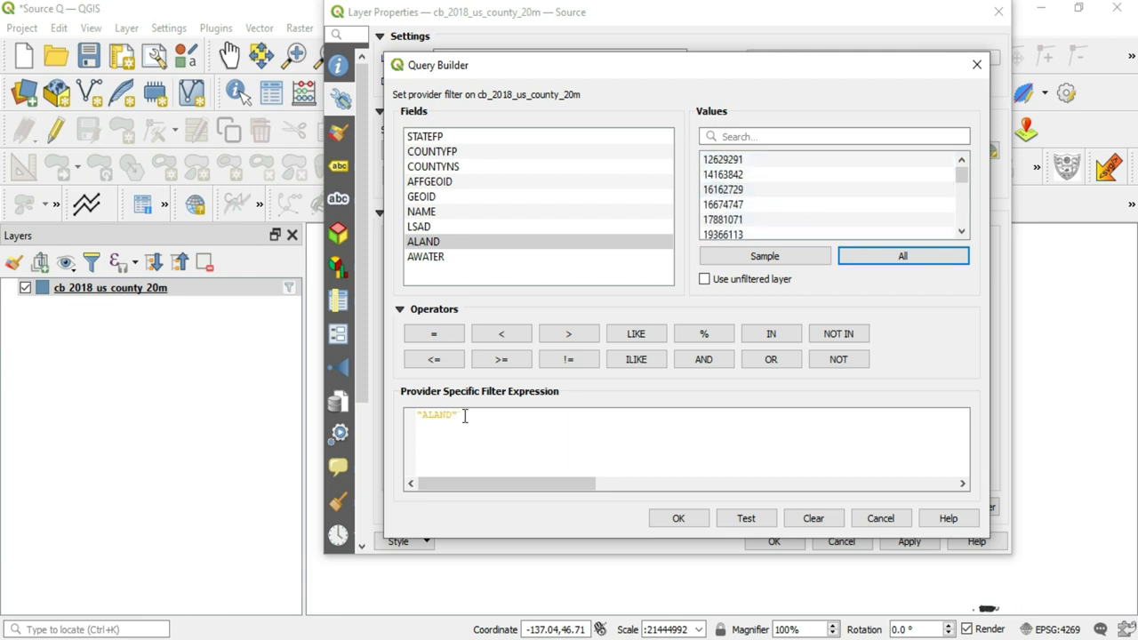
click(502, 335)
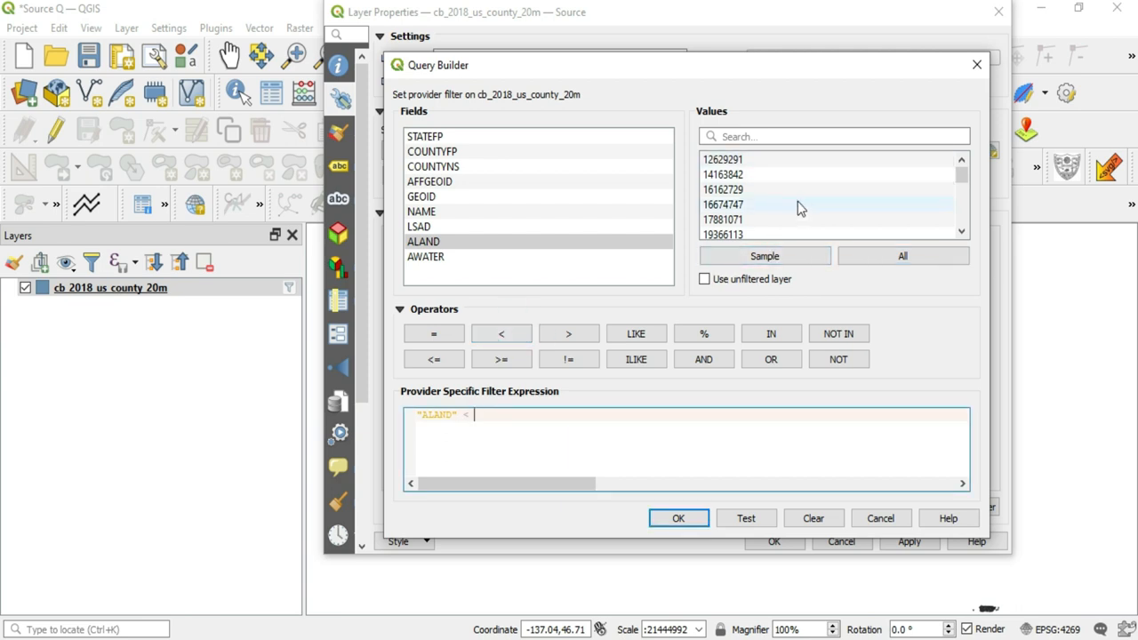
click(960, 160)
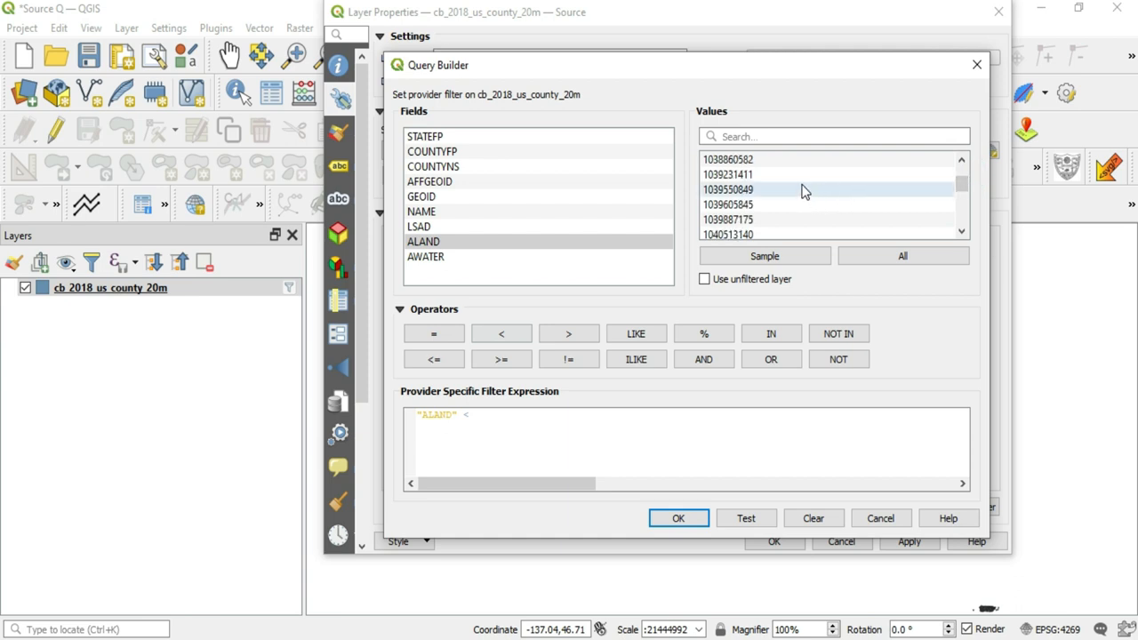
scroll(down, 3)
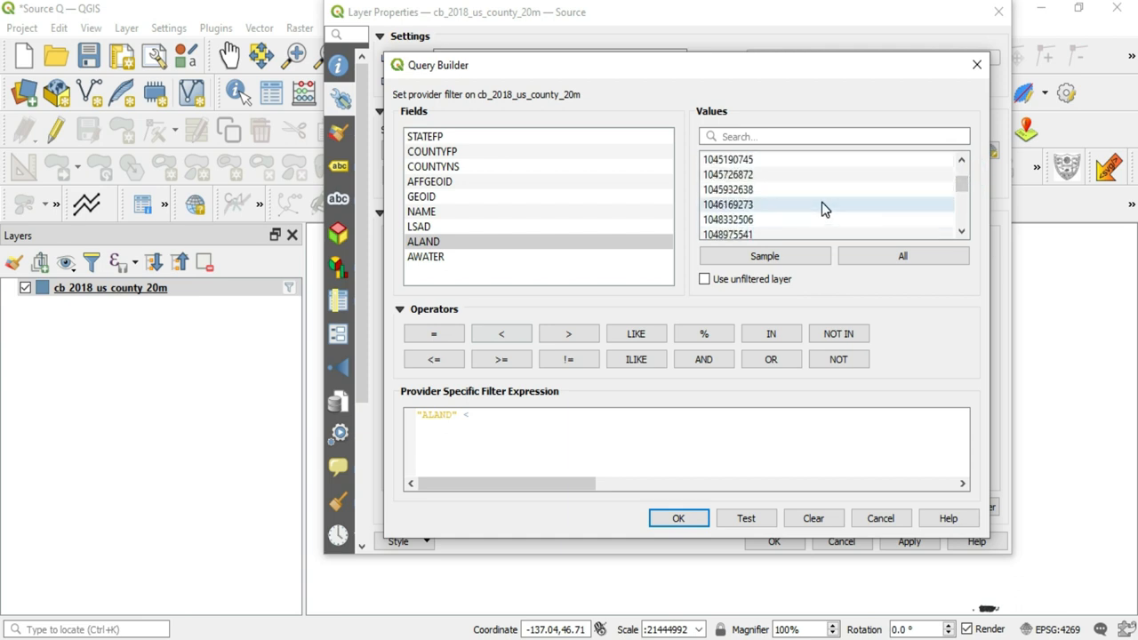
scroll(down, 3)
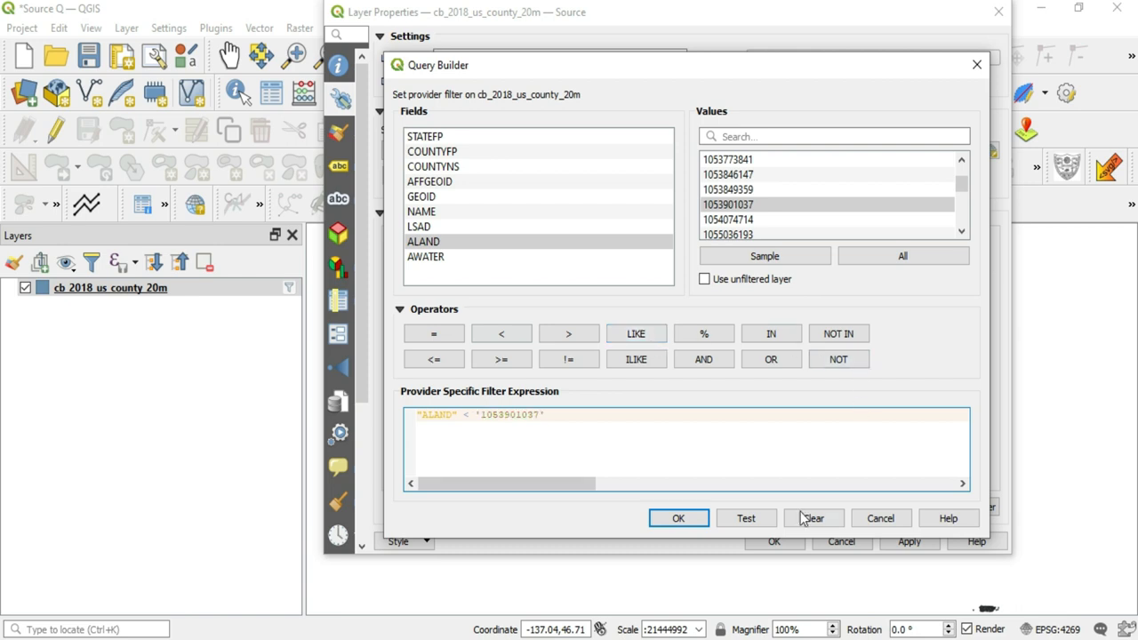
Test the land-area filter and confirm it returns 735 rows.
click(747, 519)
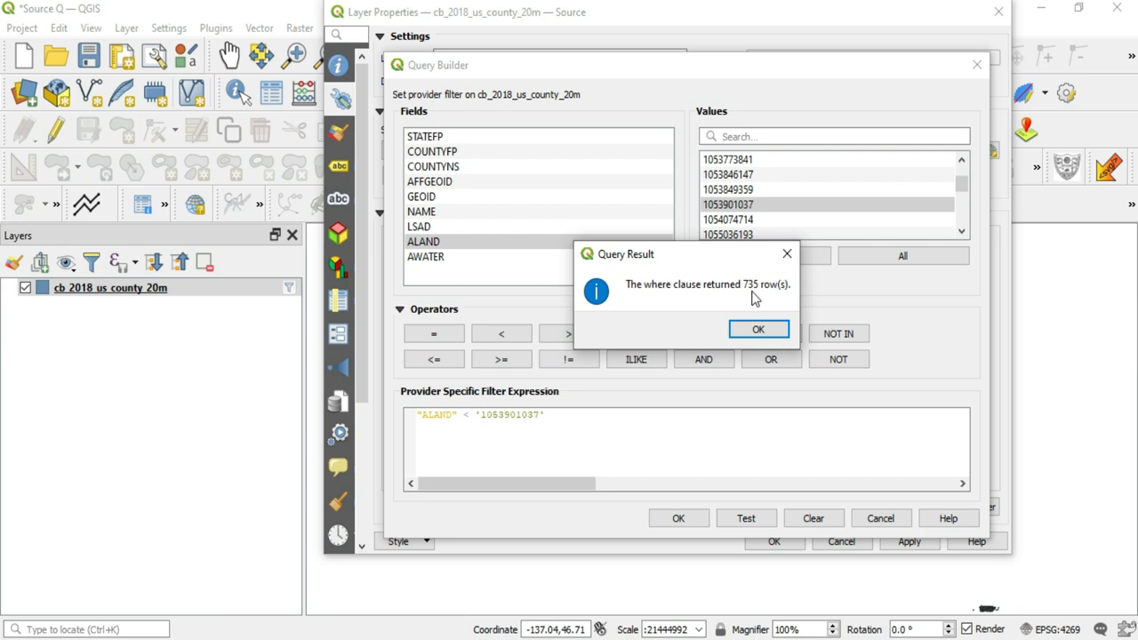
mouse_move(793, 288)
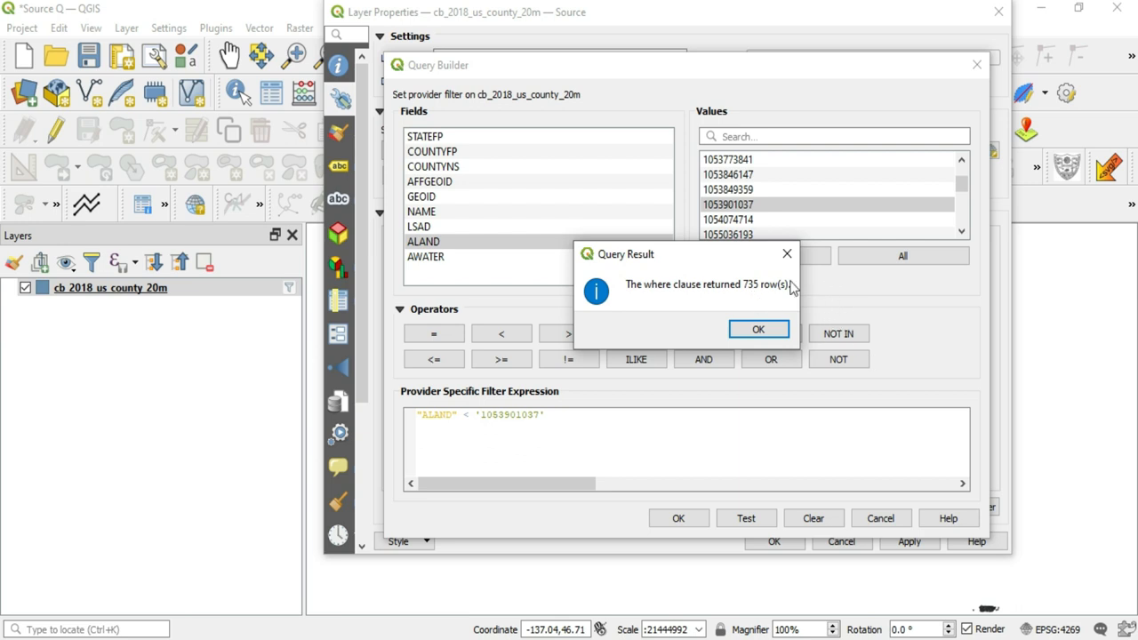
click(758, 329)
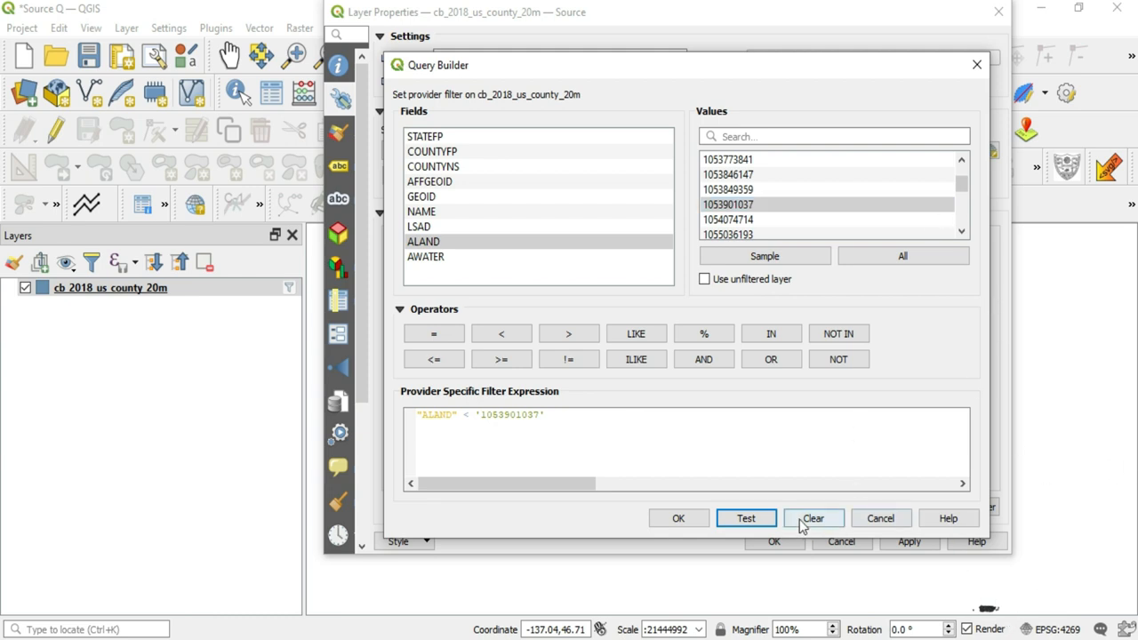
Apply the ALAND filter so only the scattered smaller counties show on the map.
click(679, 519)
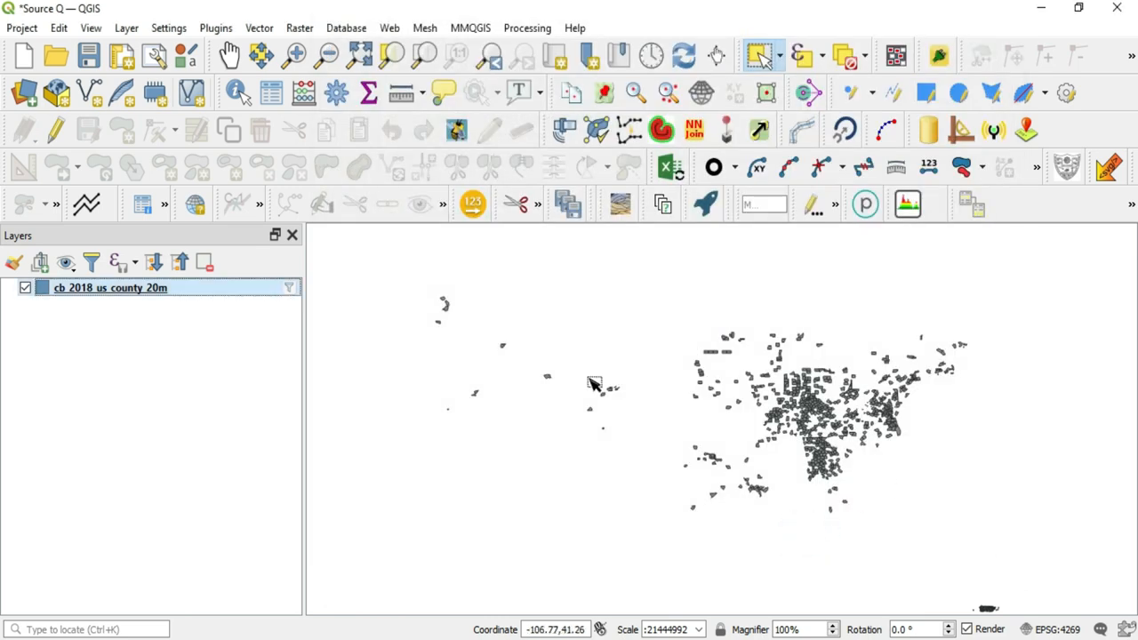
mouse_move(832, 466)
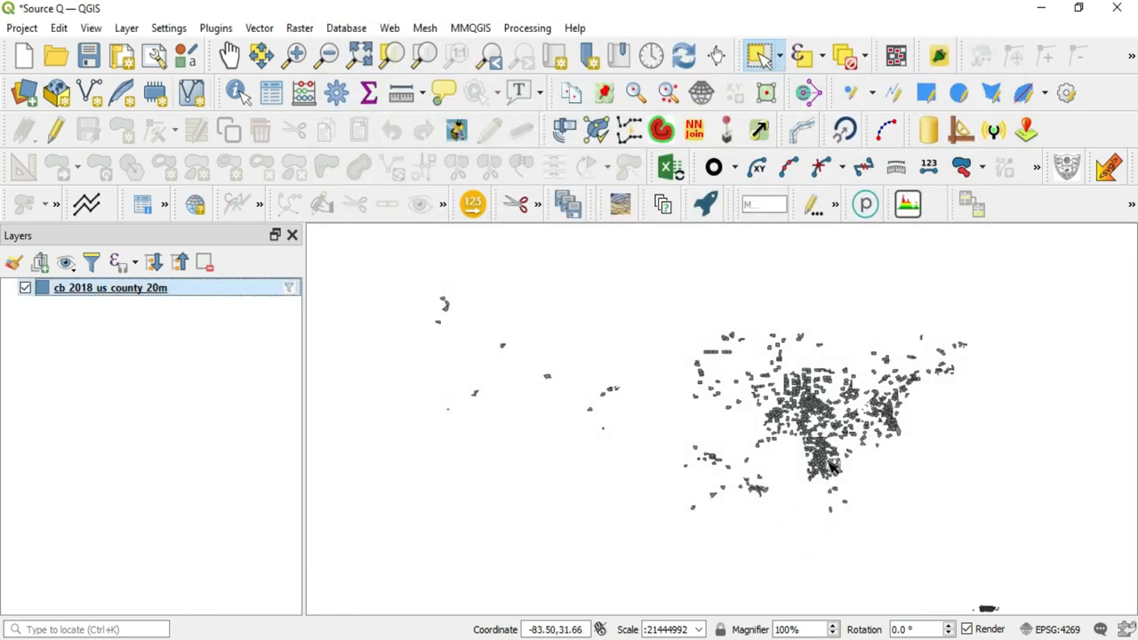
mouse_move(631, 420)
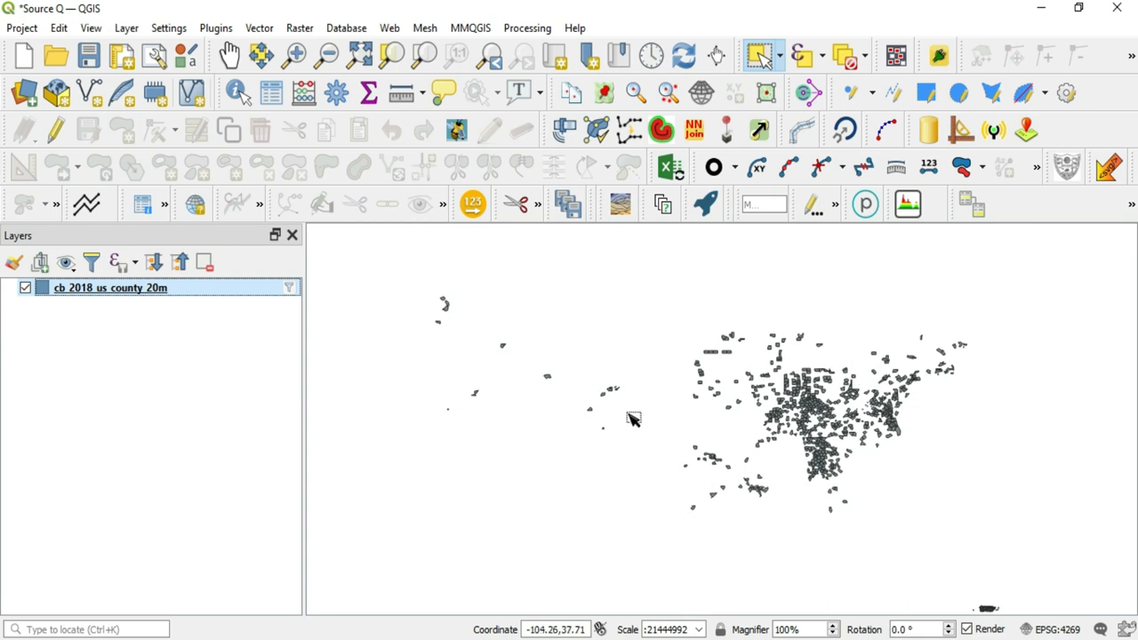
mouse_move(782, 429)
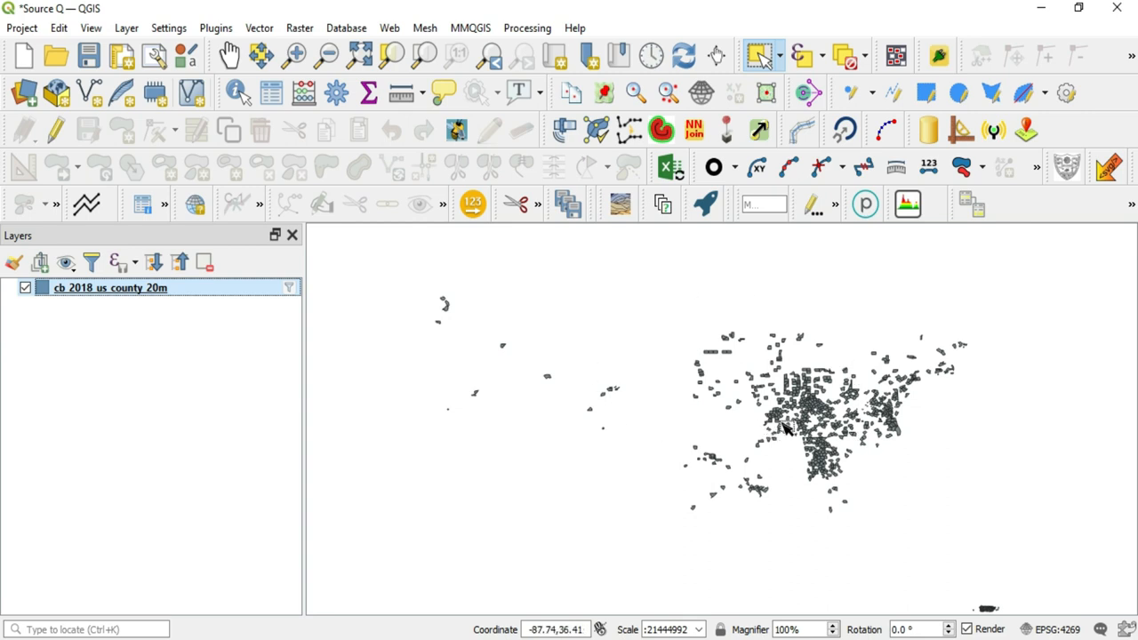
mouse_move(455, 256)
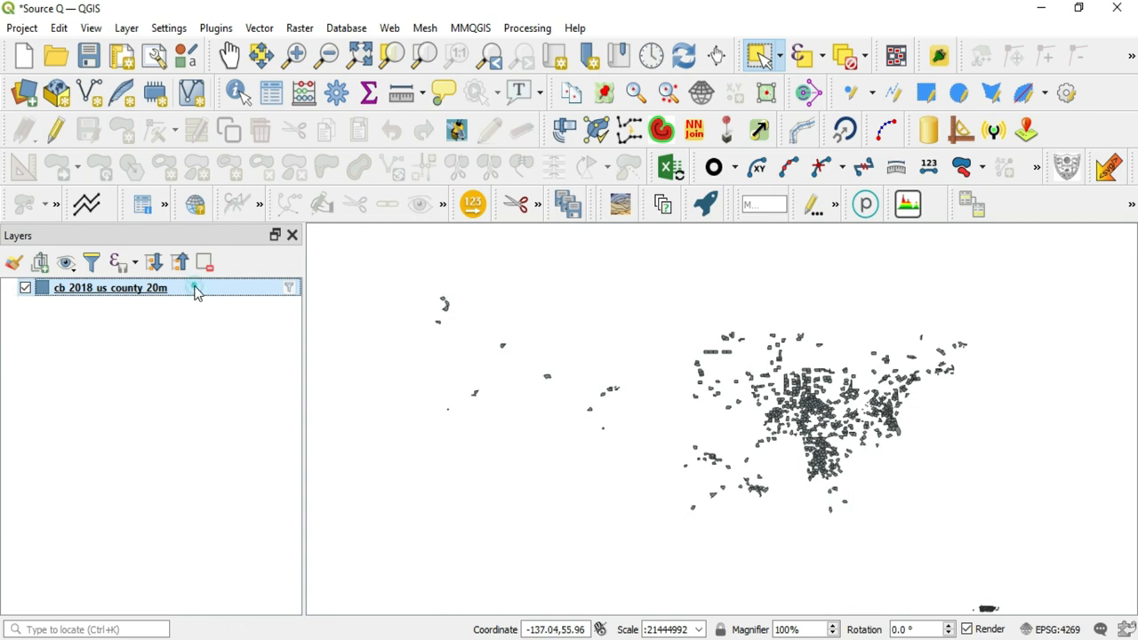
Reopen the county layer's Query Builder, clear the old comparison and list all ALAND values.
double_click(111, 288)
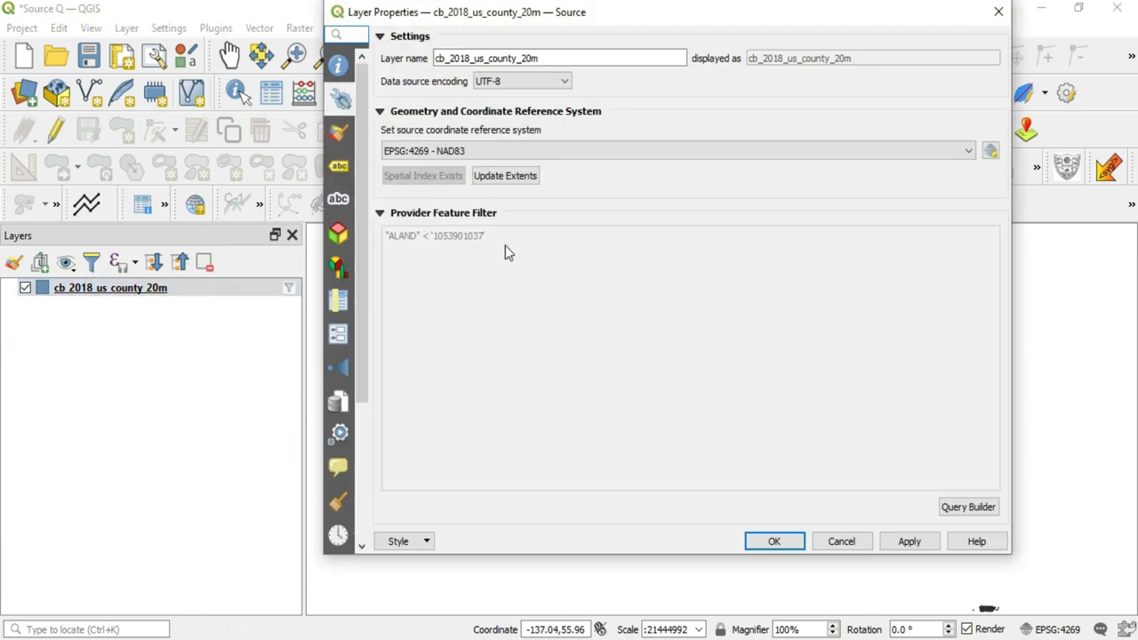
mouse_move(774, 459)
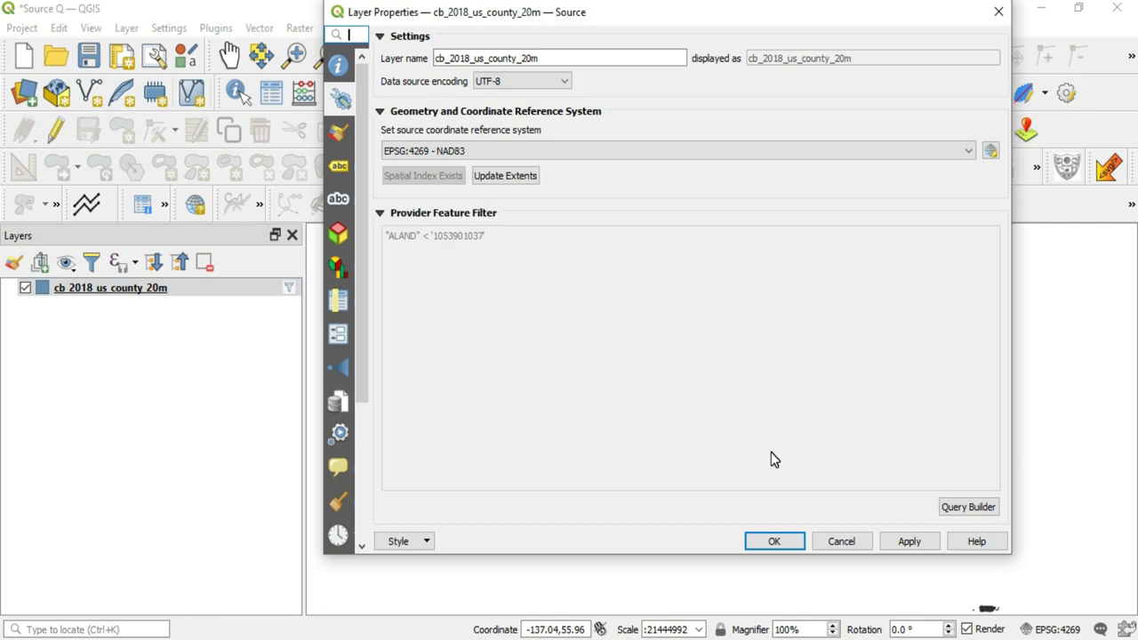
click(968, 507)
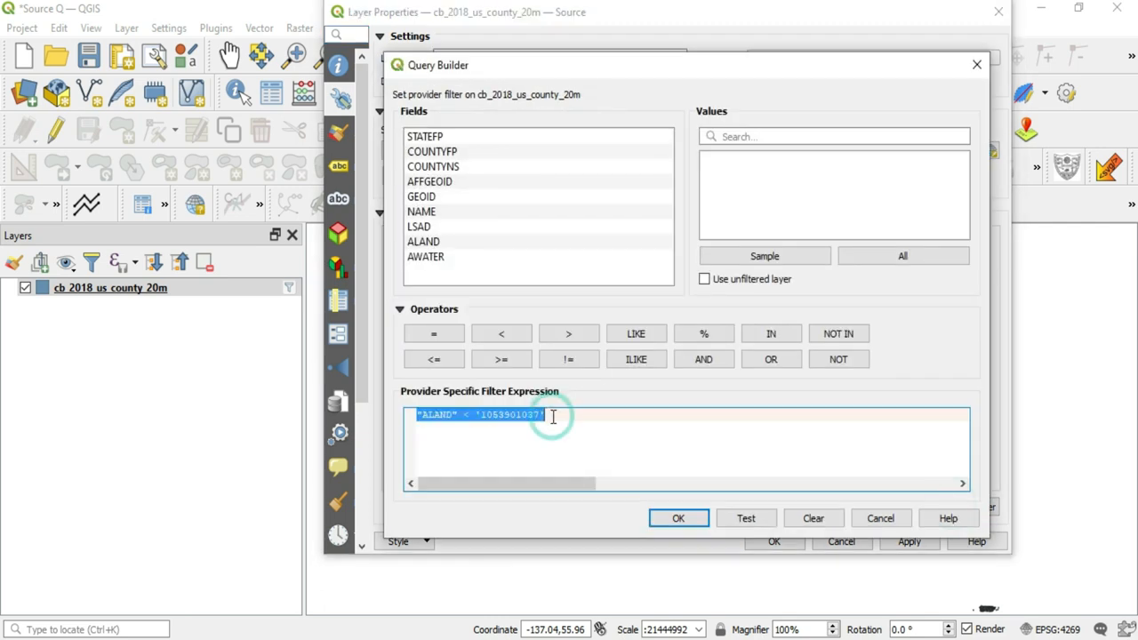
click(544, 414)
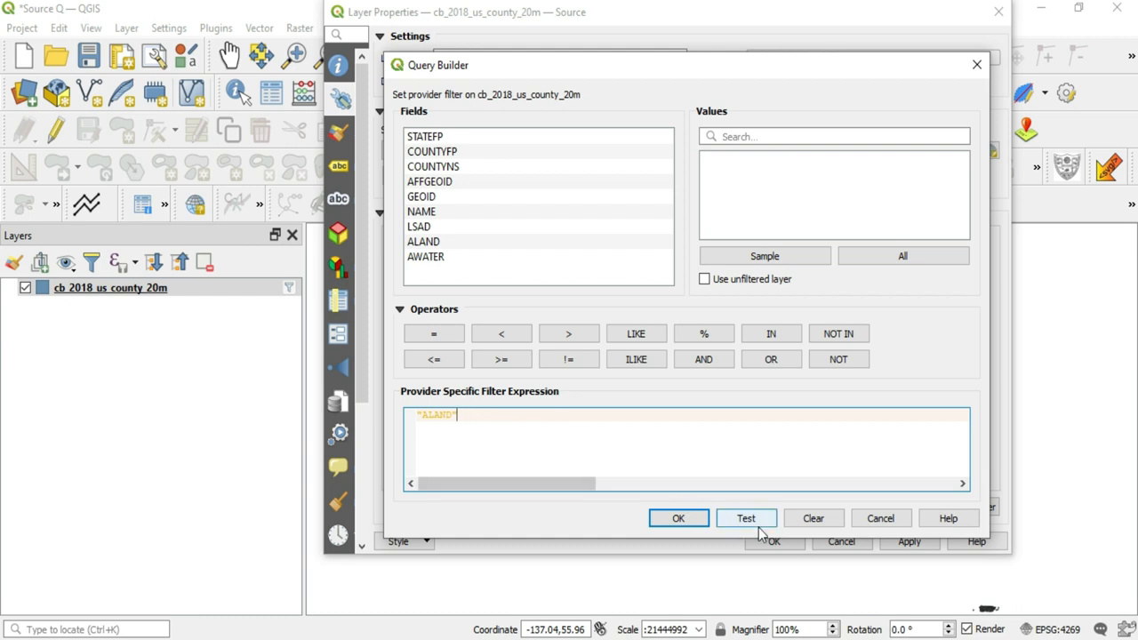
click(747, 520)
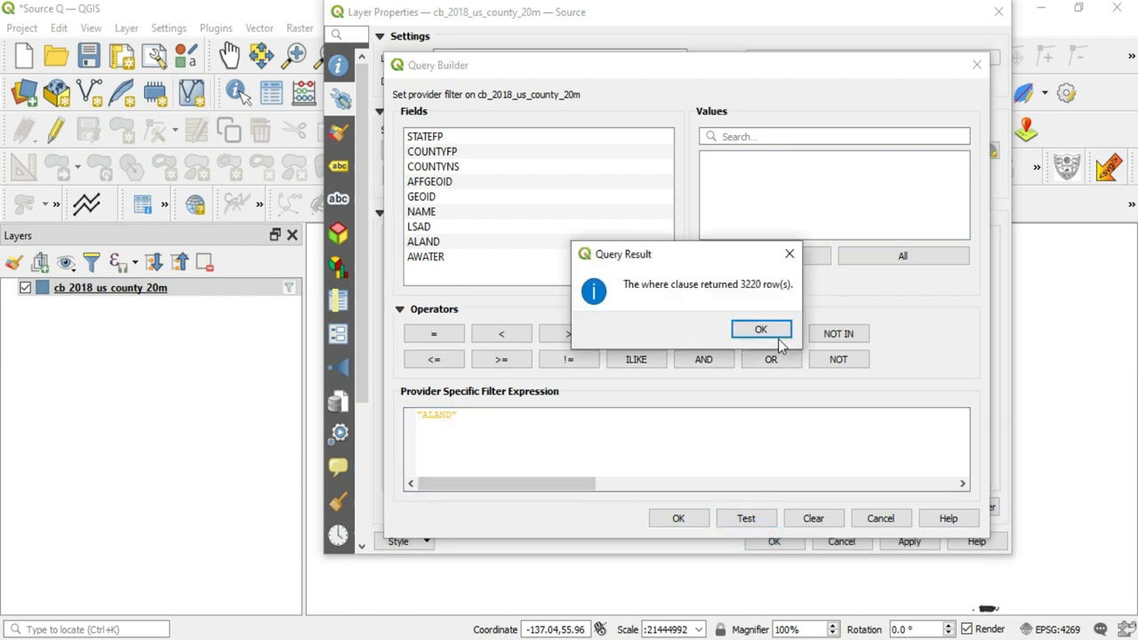
click(762, 329)
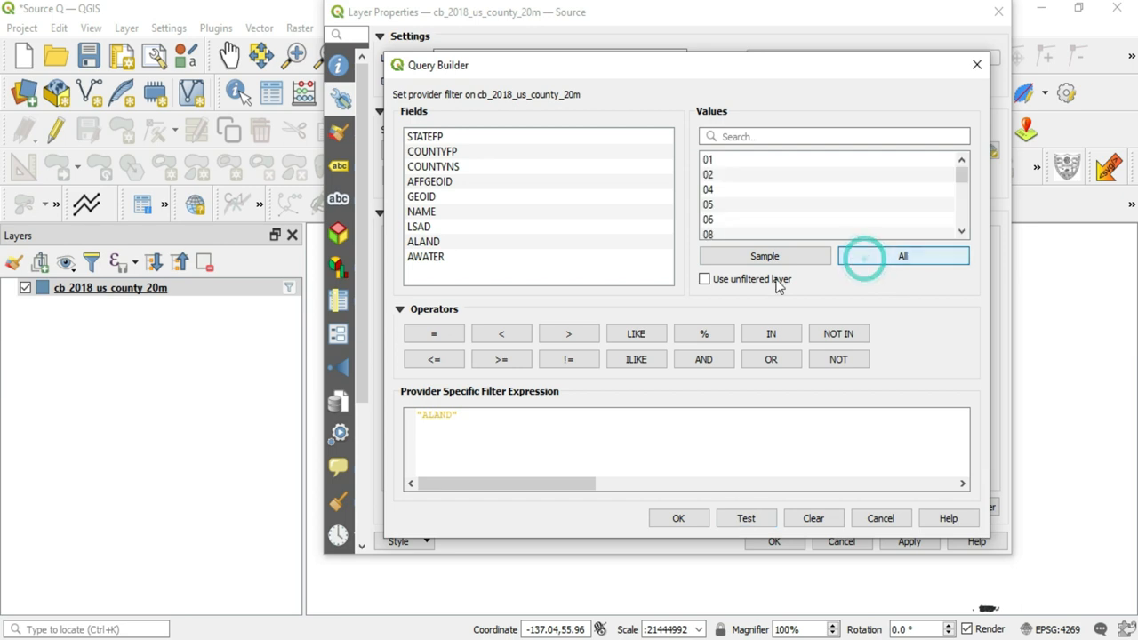
click(903, 256)
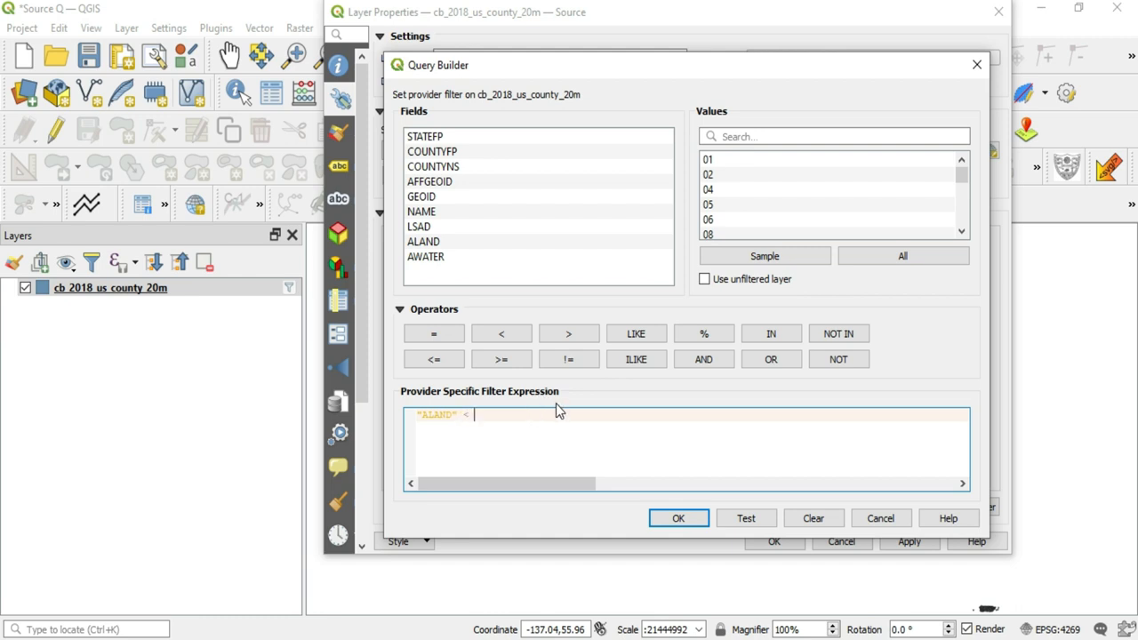
text(=)
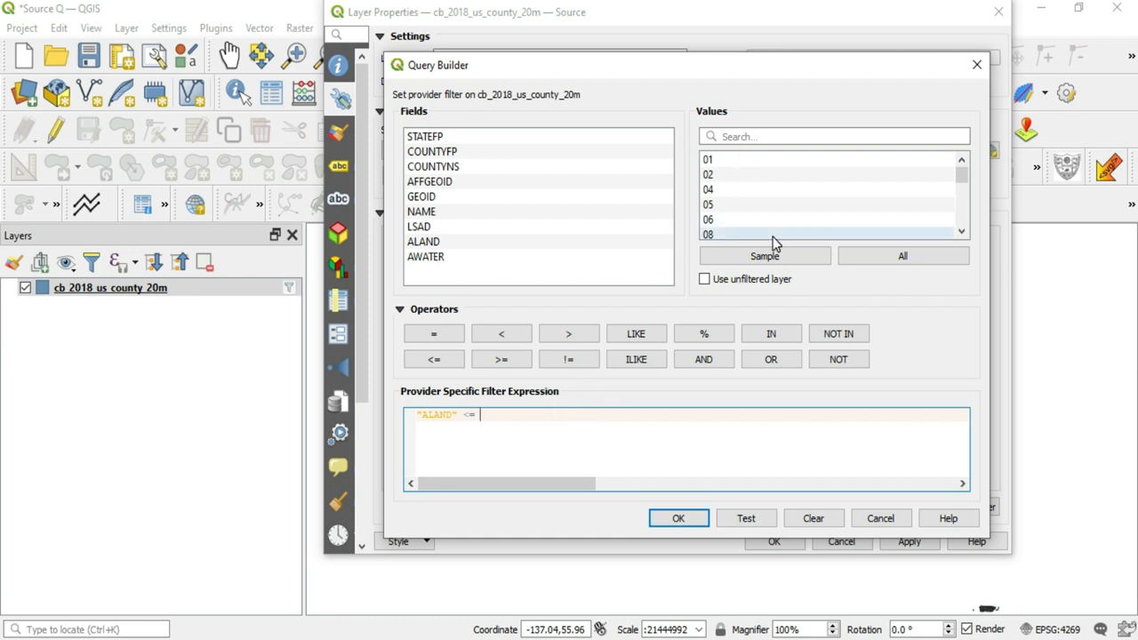
click(423, 242)
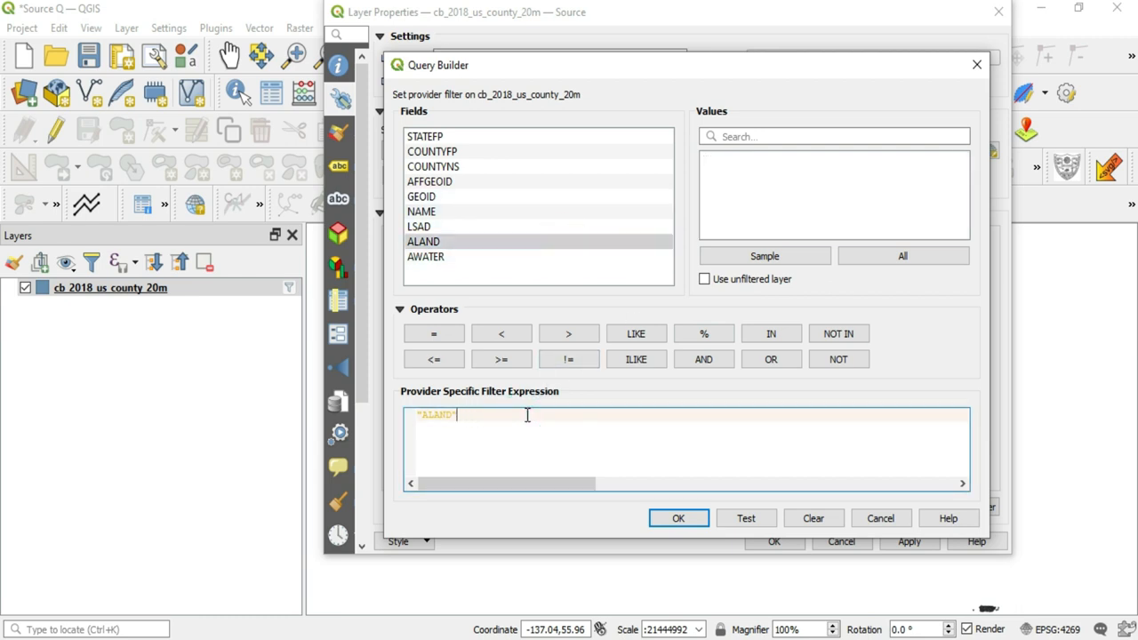
click(747, 519)
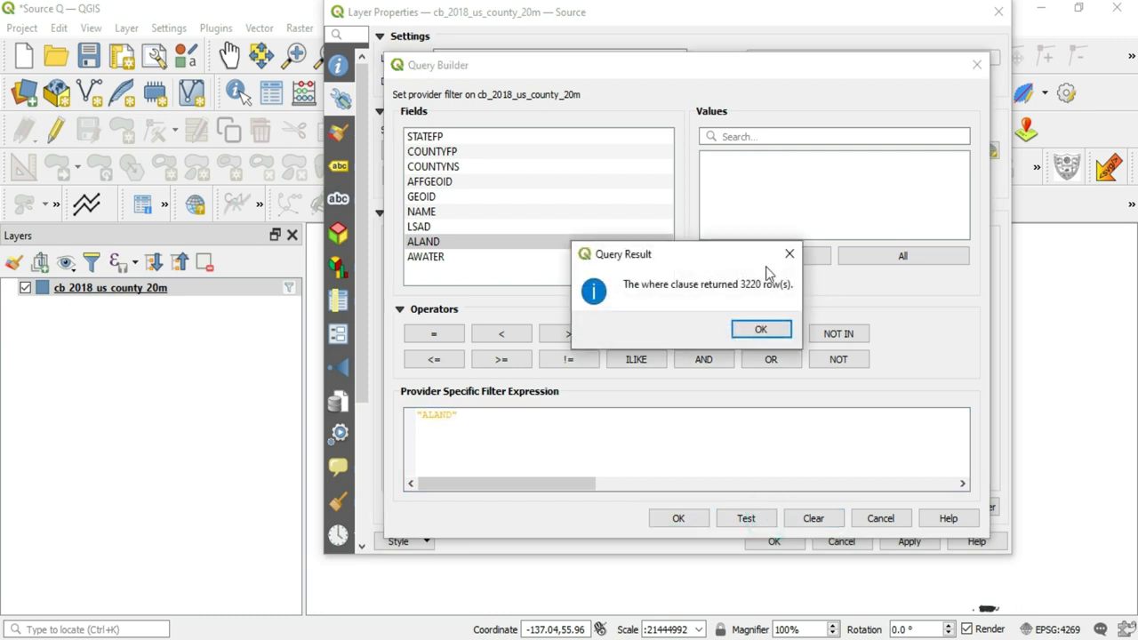
click(761, 329)
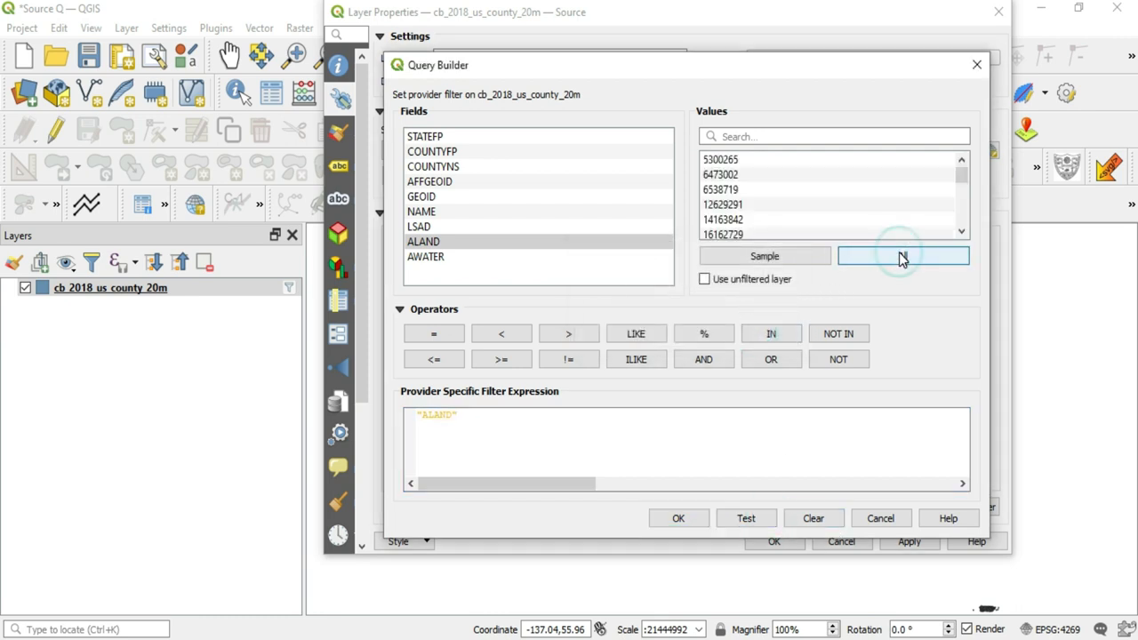
click(904, 256)
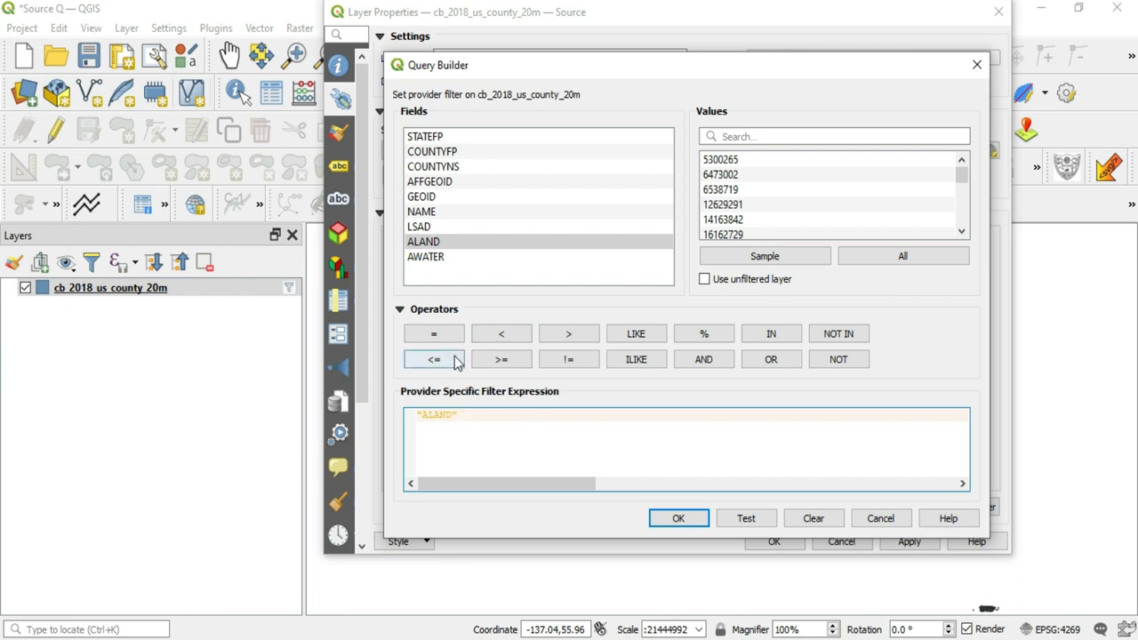
click(434, 359)
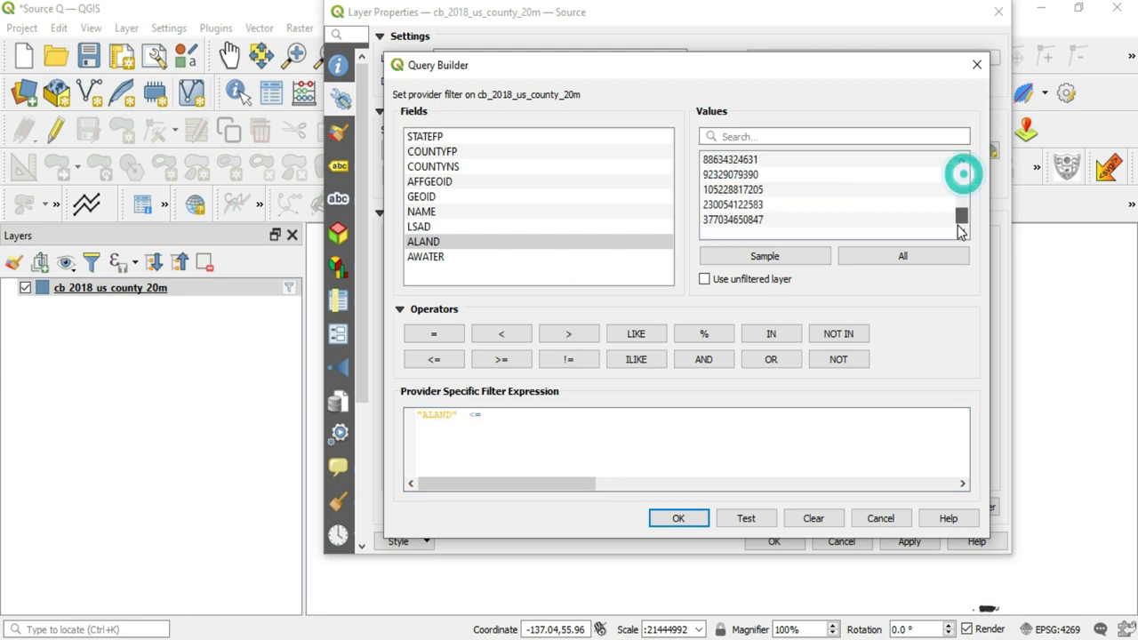
scroll(down, 3)
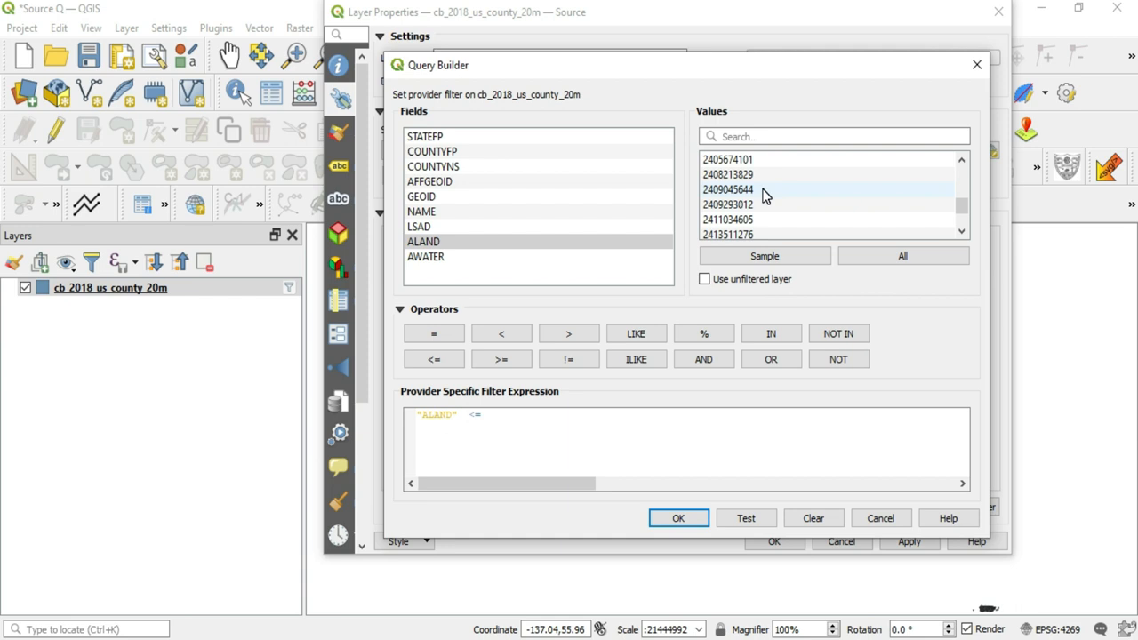
double_click(727, 189)
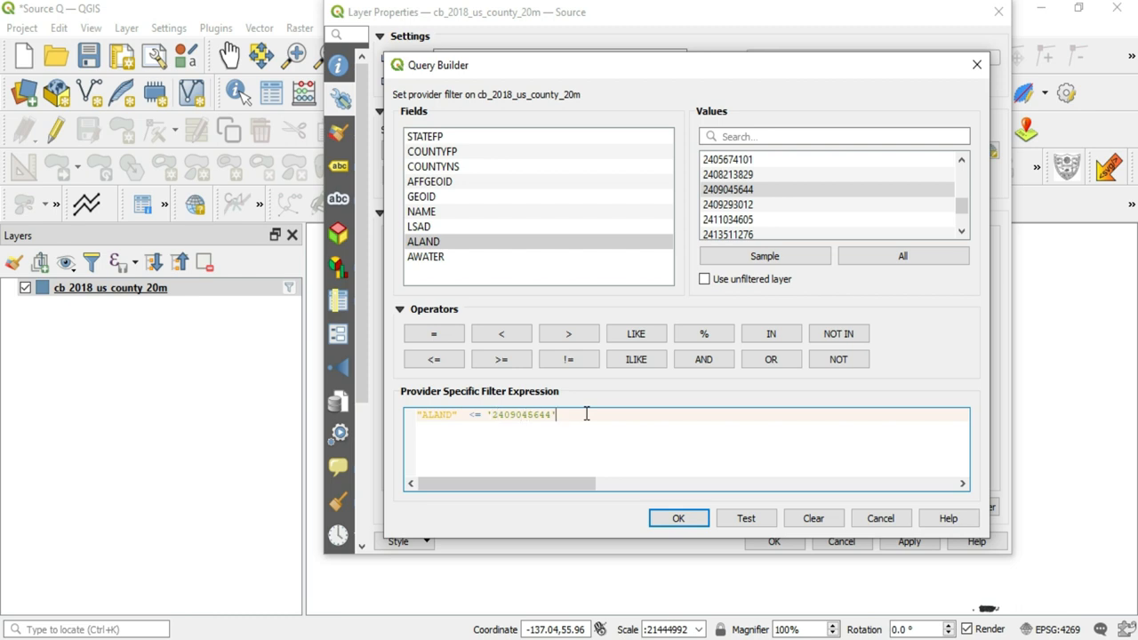
mouse_move(594, 420)
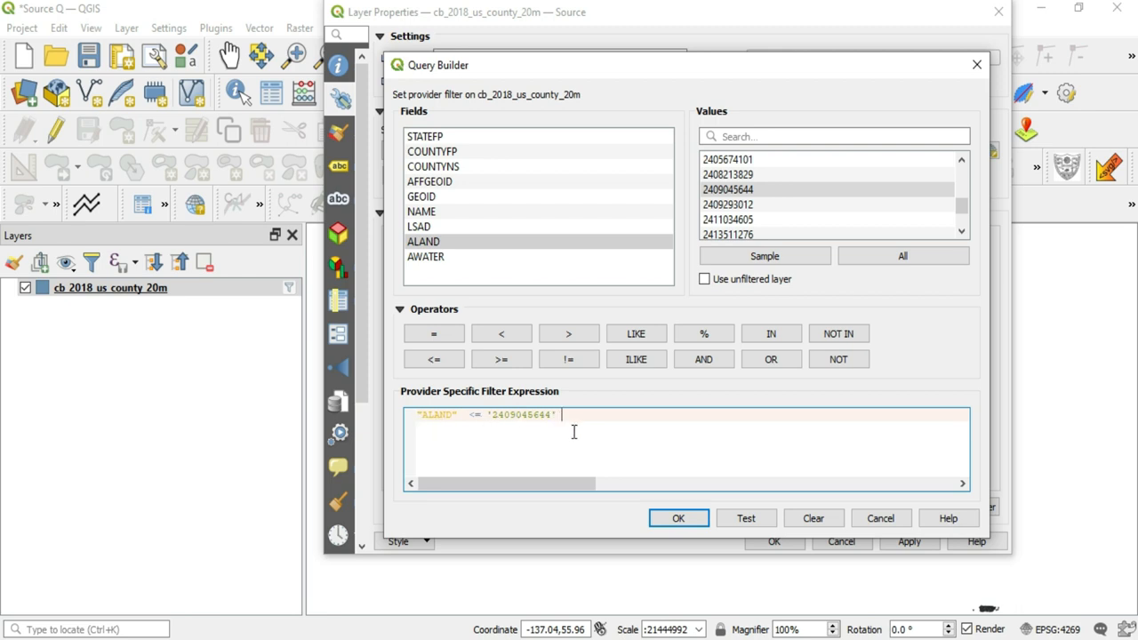
click(705, 360)
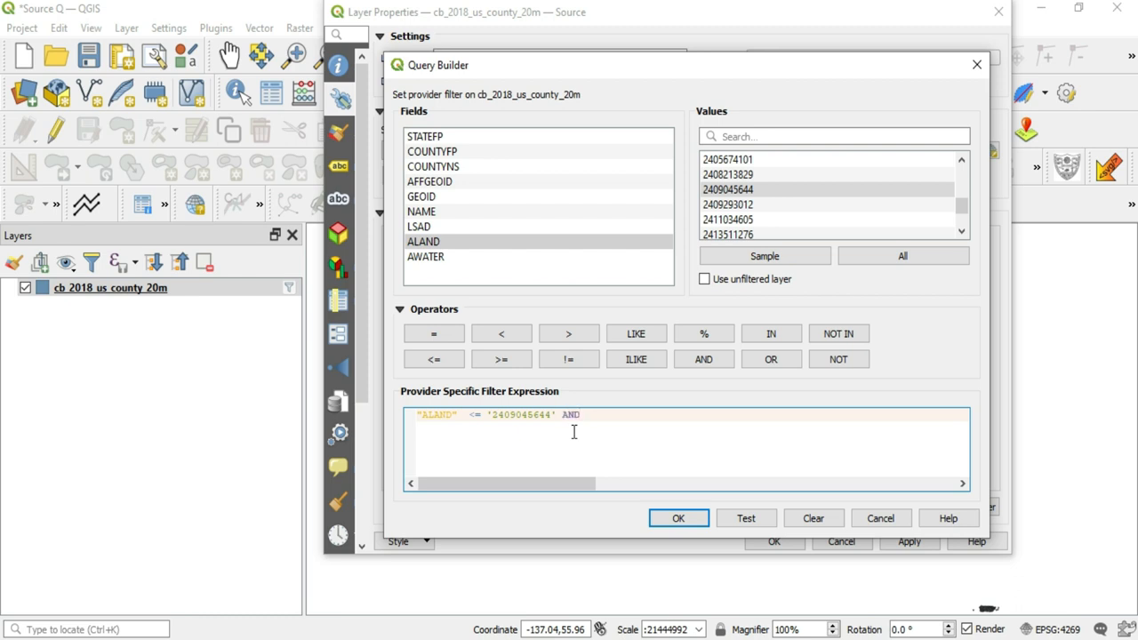
double_click(423, 242)
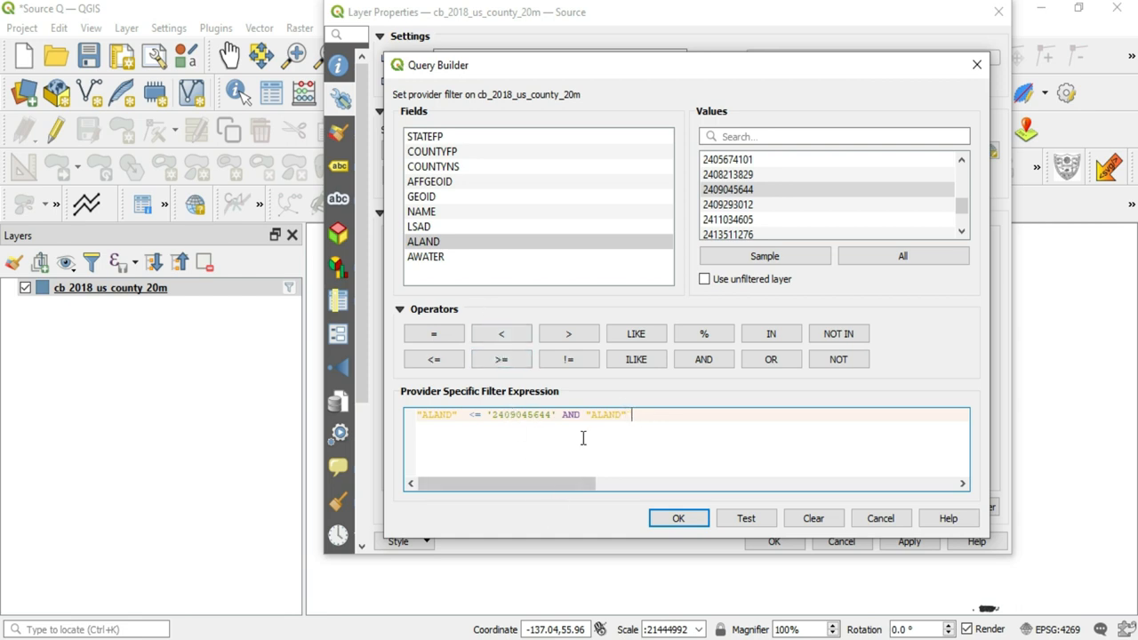
click(501, 359)
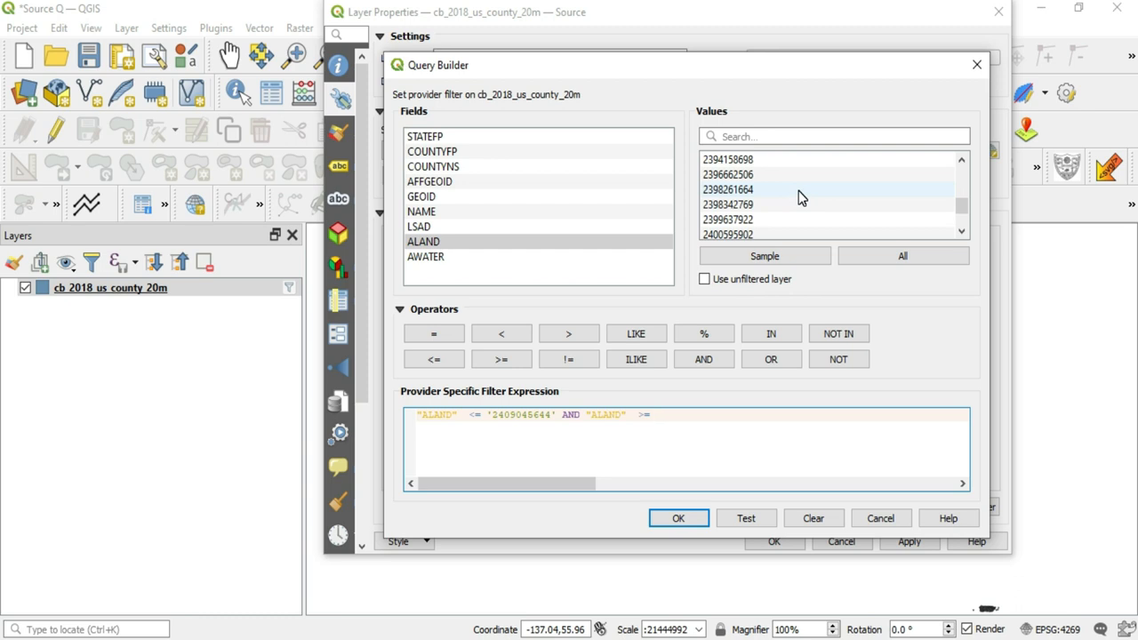
click(747, 175)
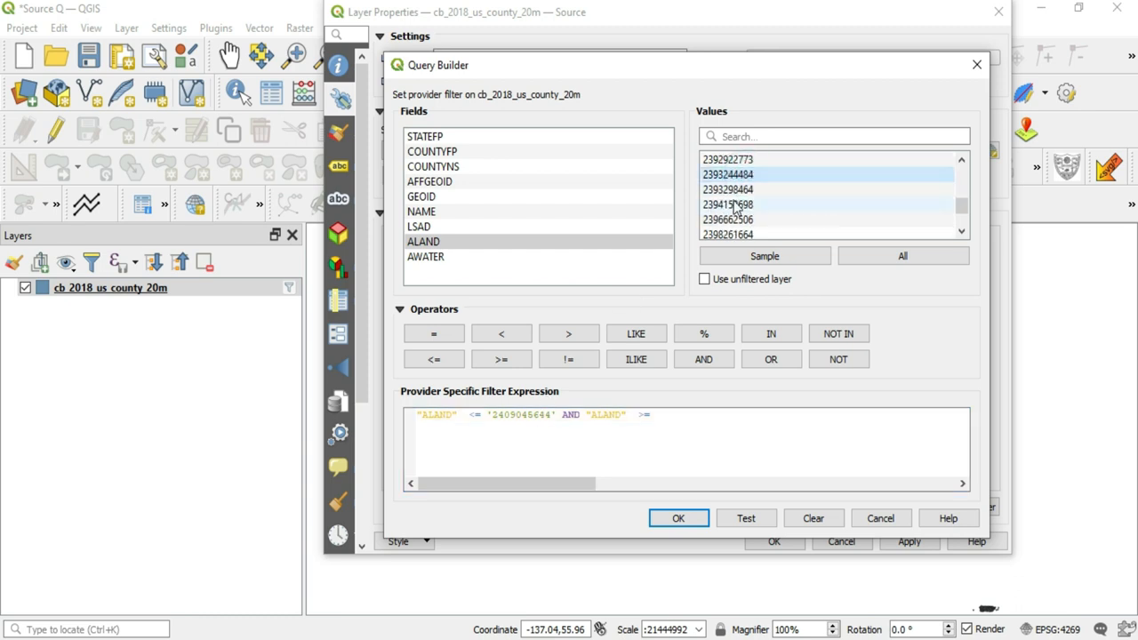
double_click(727, 174)
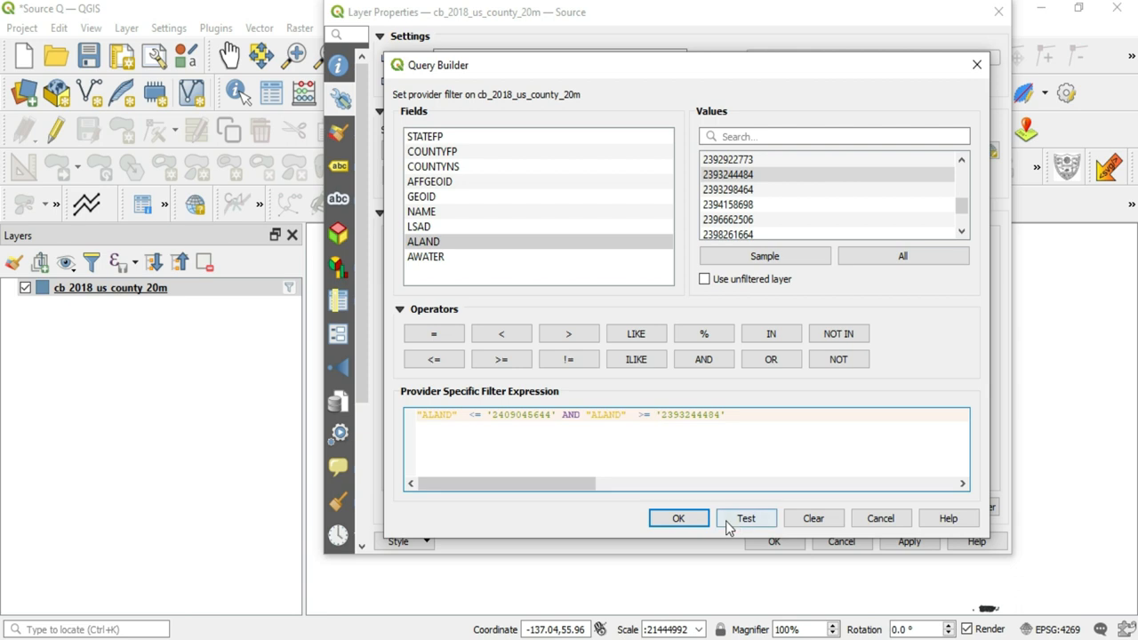
click(747, 519)
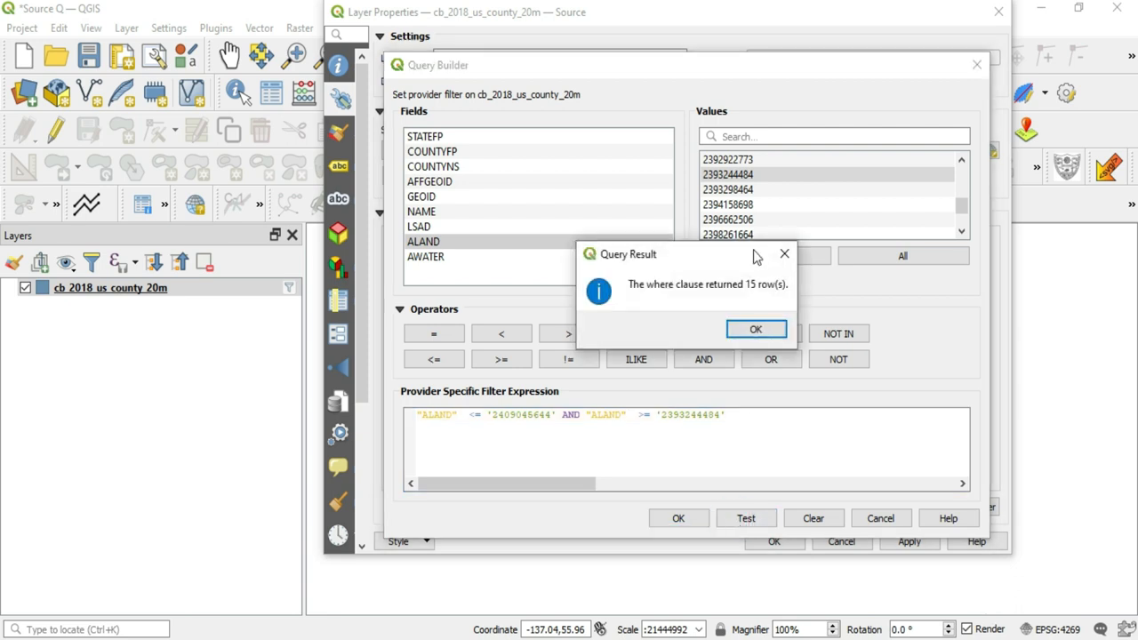
mouse_move(745, 306)
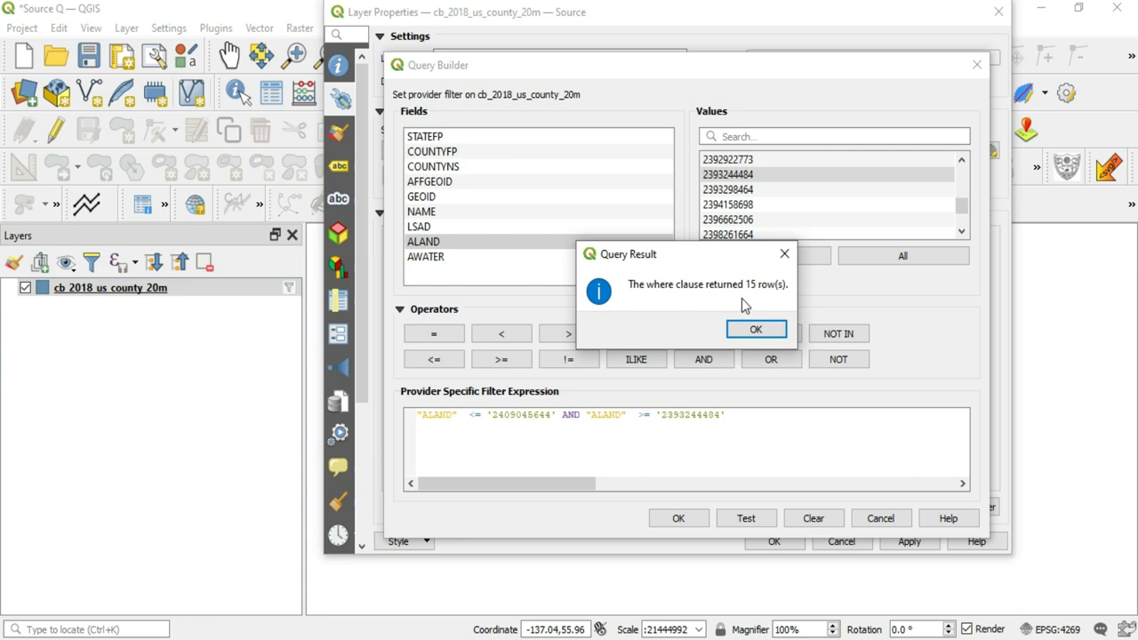
Accept the ALAND range filter and apply it to cb_2018_us_county_20m so only matching counties show.
click(756, 329)
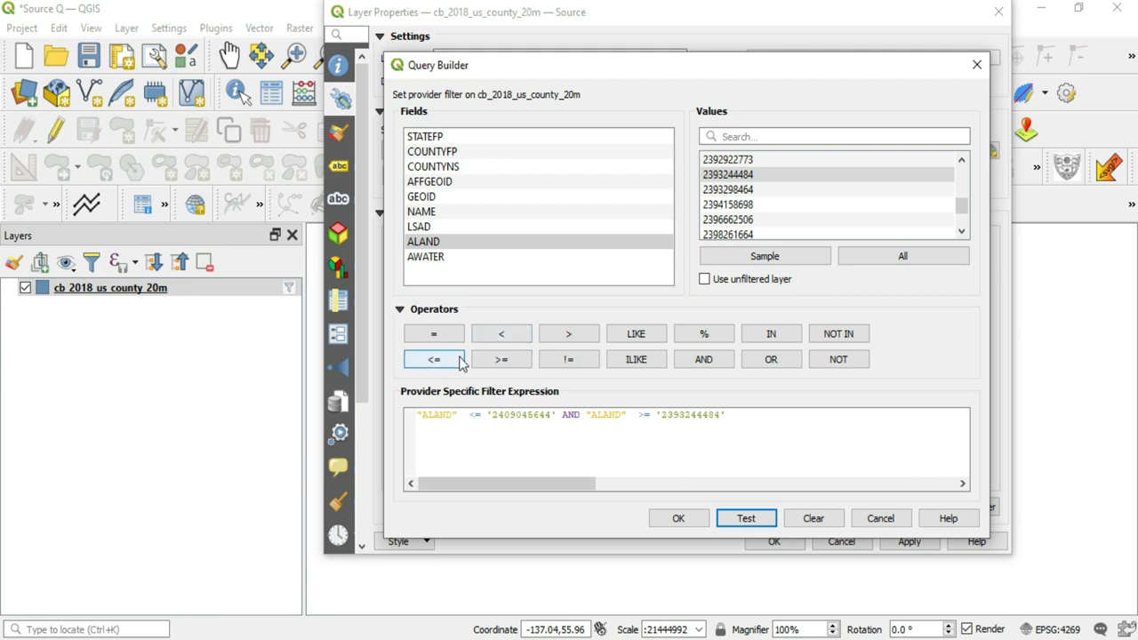
mouse_move(569, 335)
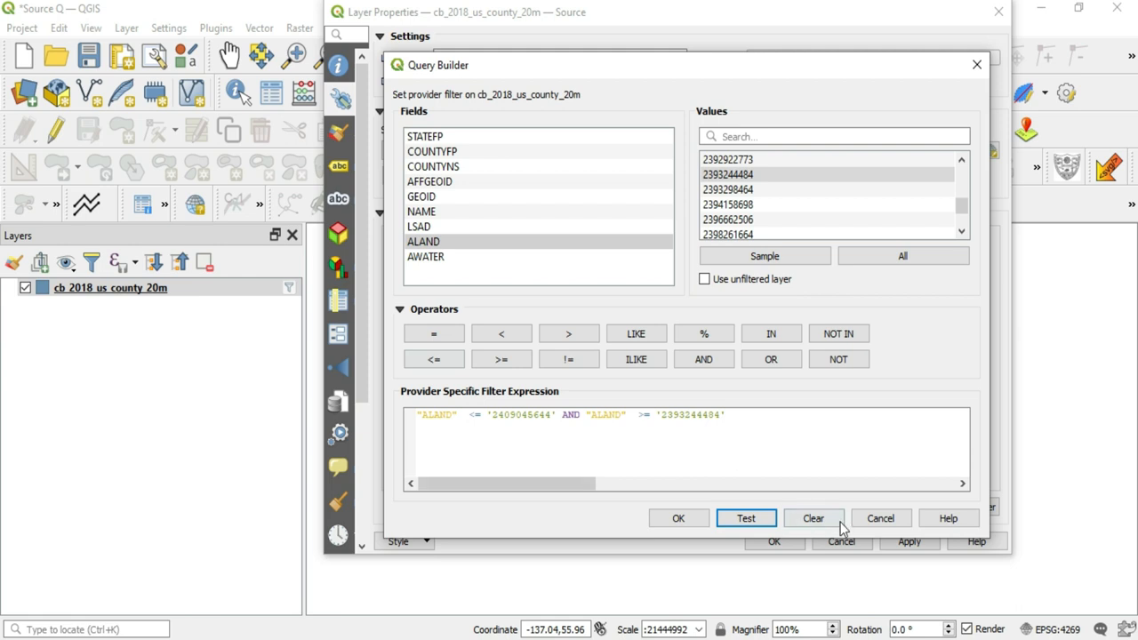
click(680, 520)
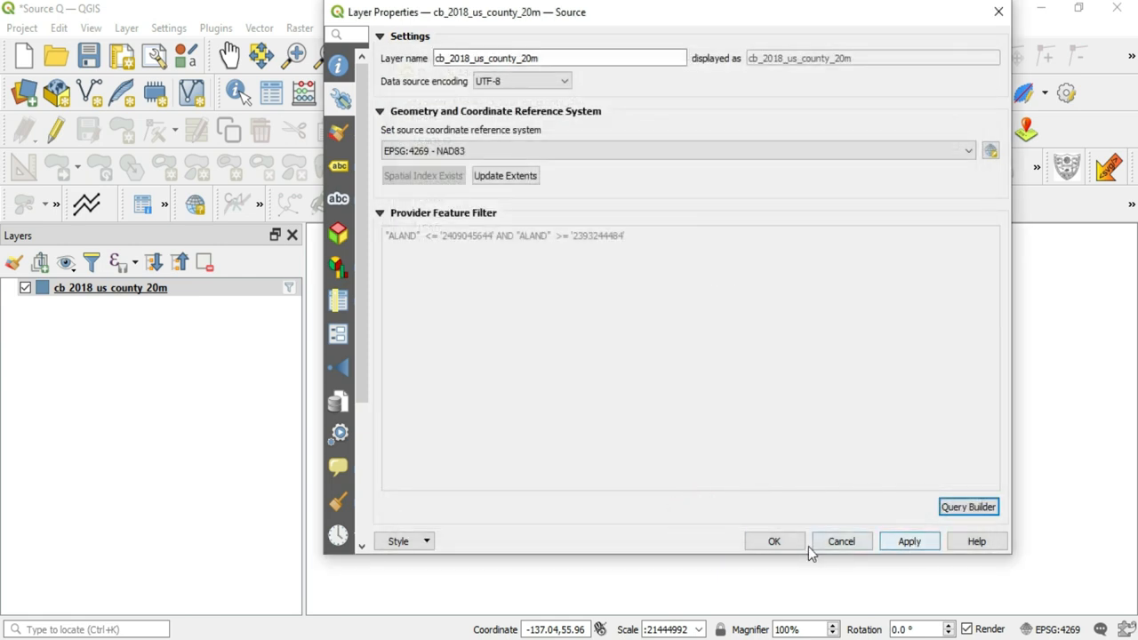
click(774, 541)
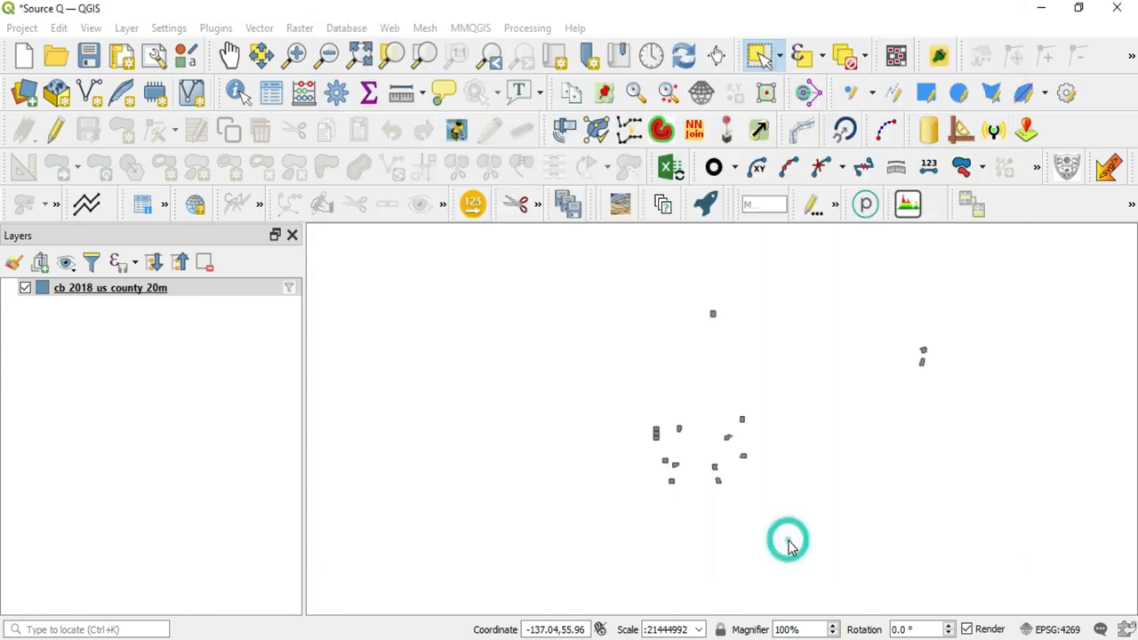
click(111, 288)
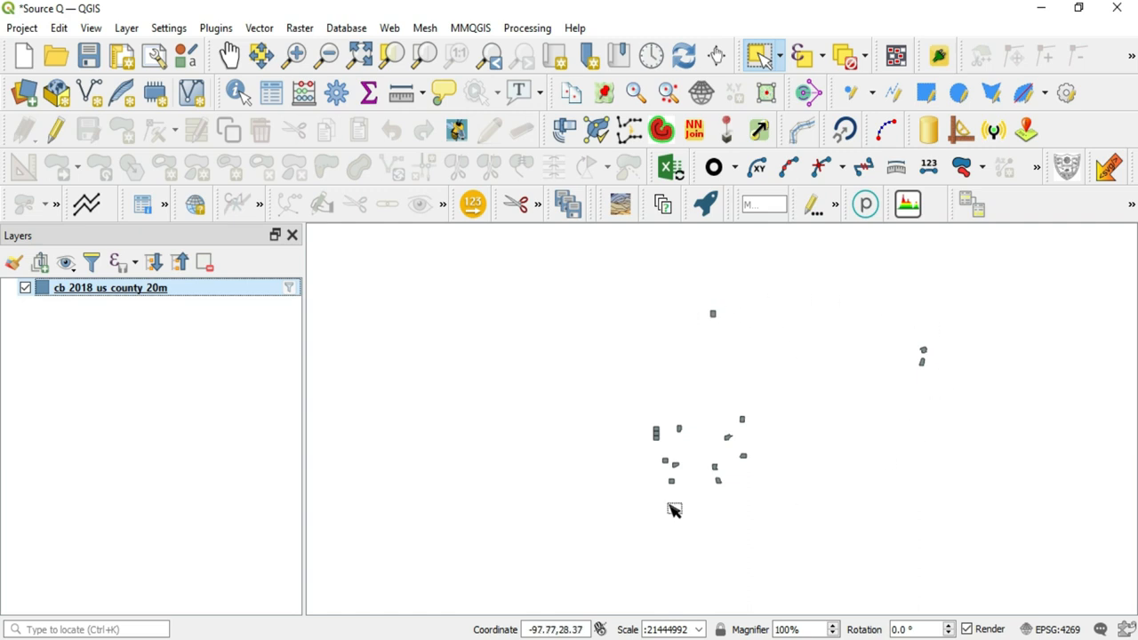
mouse_move(388, 558)
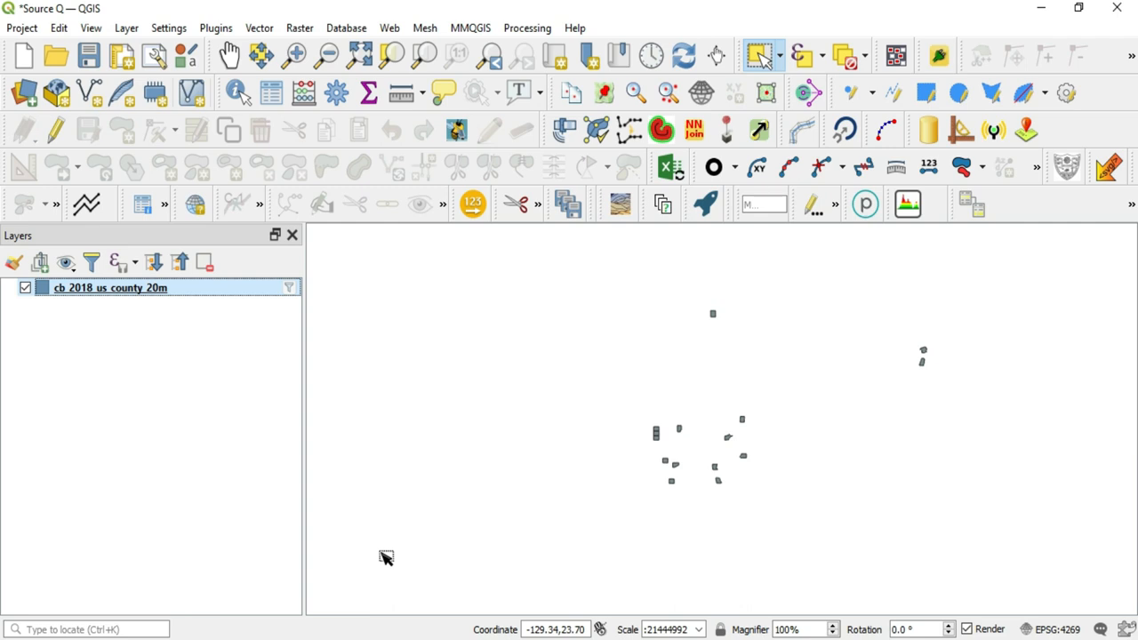
mouse_move(697, 402)
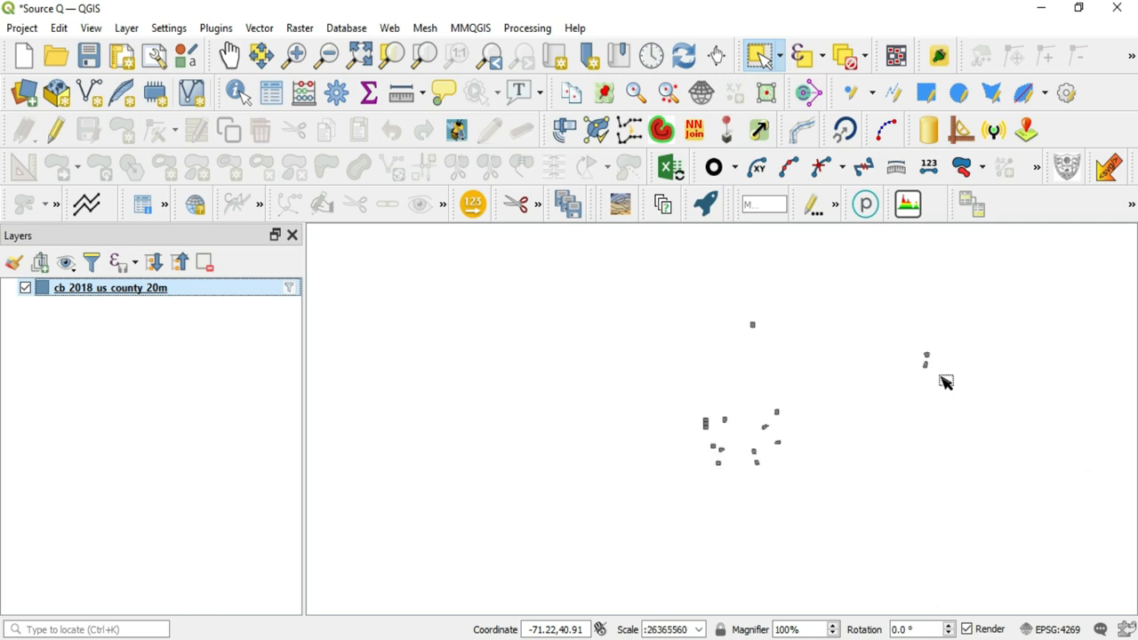
mouse_move(705, 384)
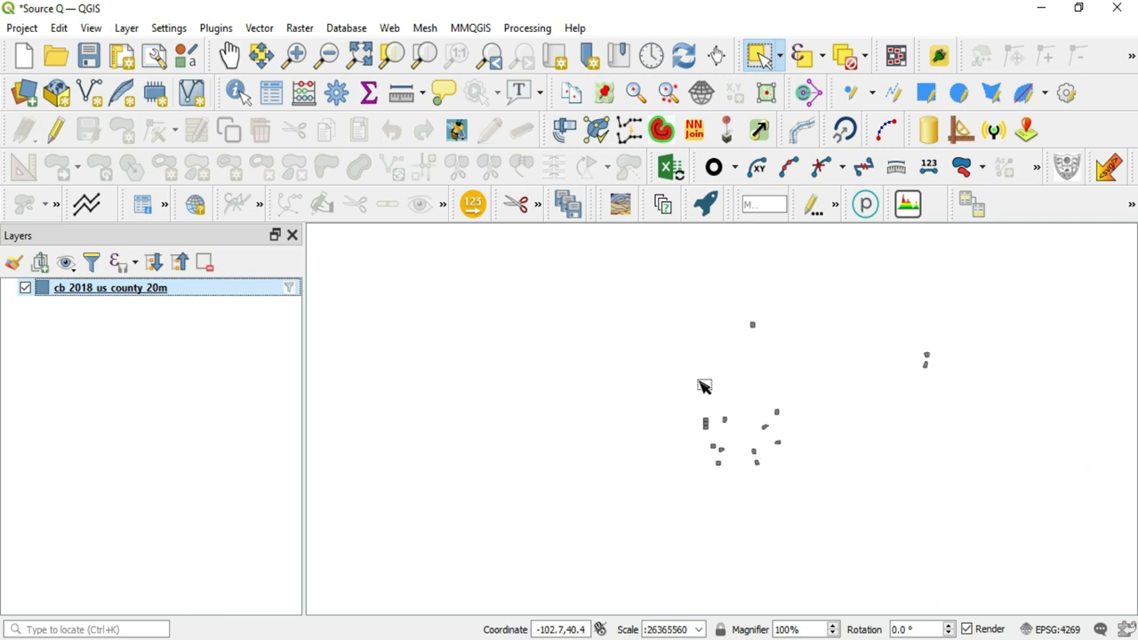
mouse_move(879, 441)
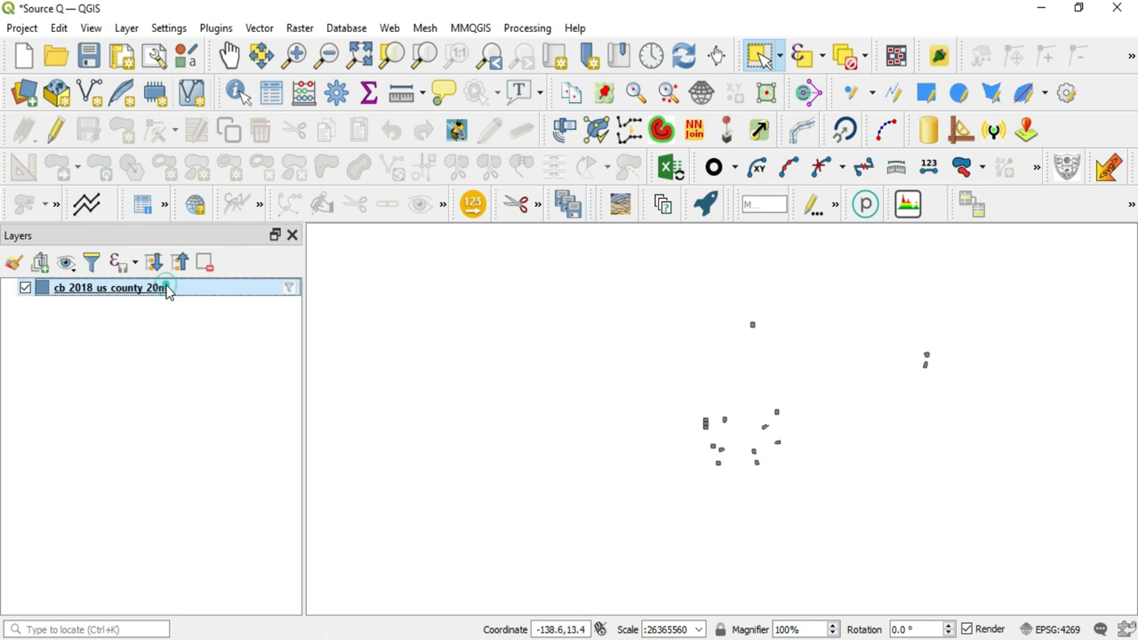
Reopen the Query Builder, erase the range condition and start "ALAND" BETWEEN with all values listed.
double_click(111, 288)
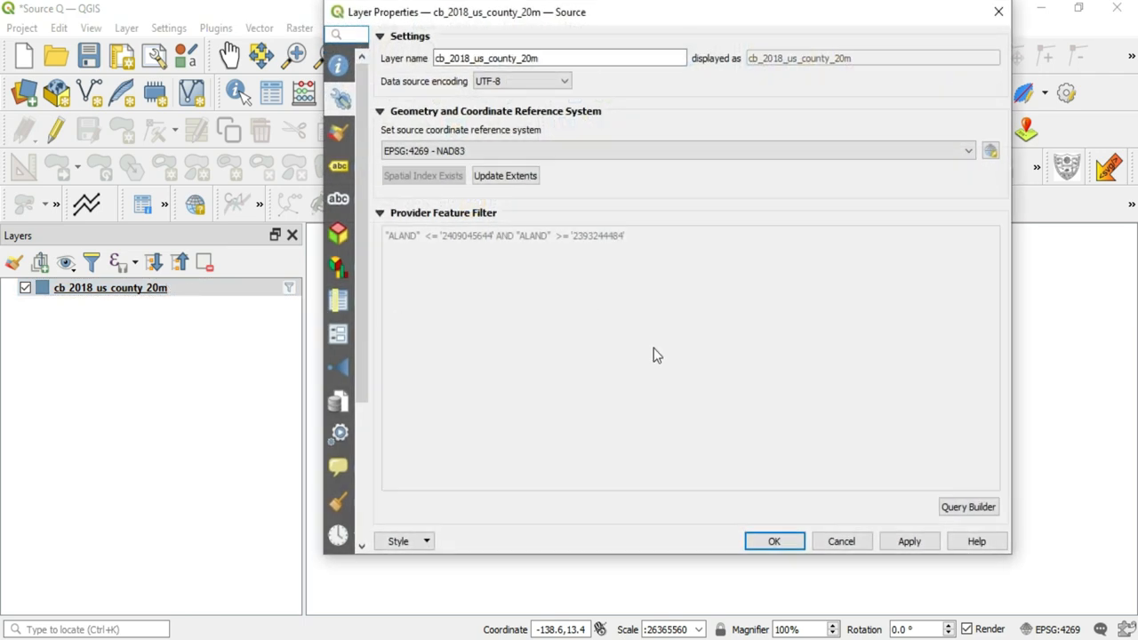
click(968, 507)
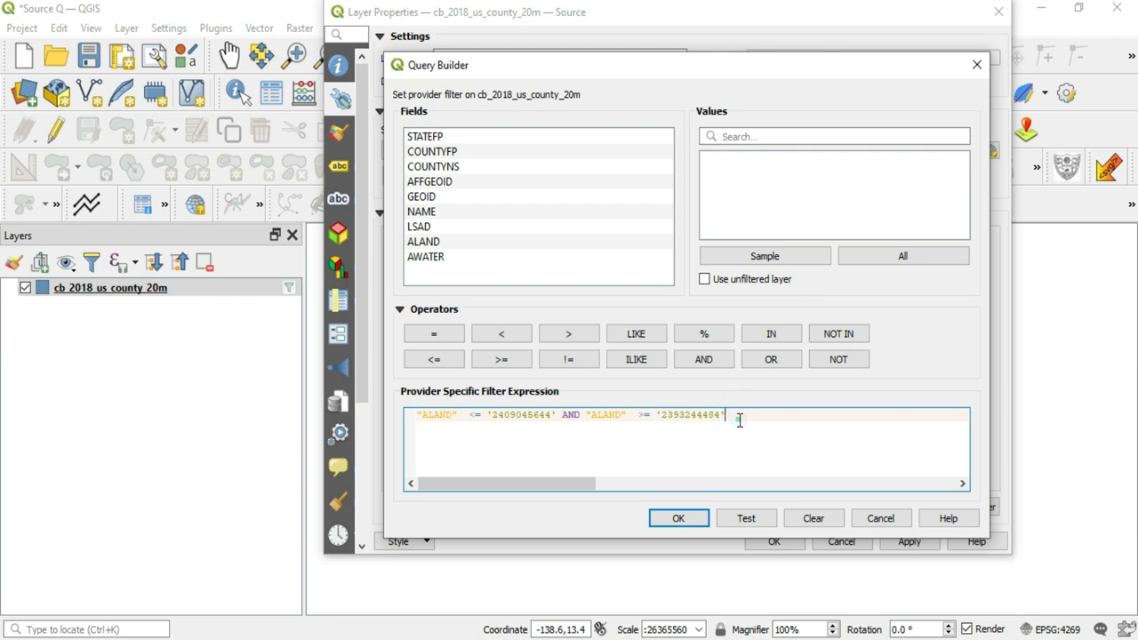
key(ctrl+a)
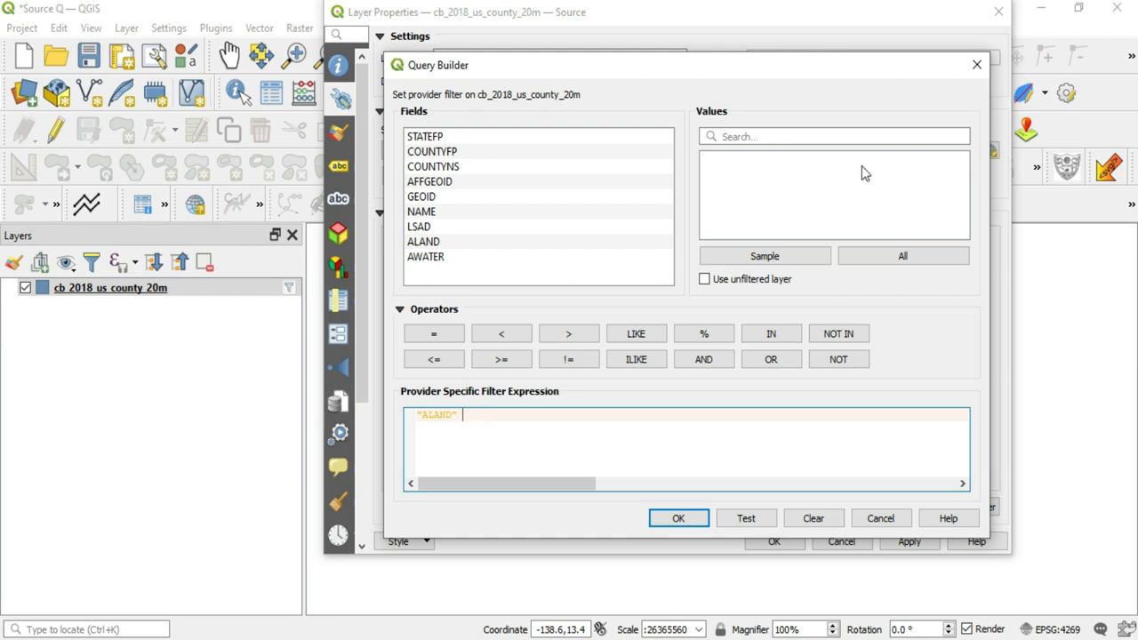
click(904, 256)
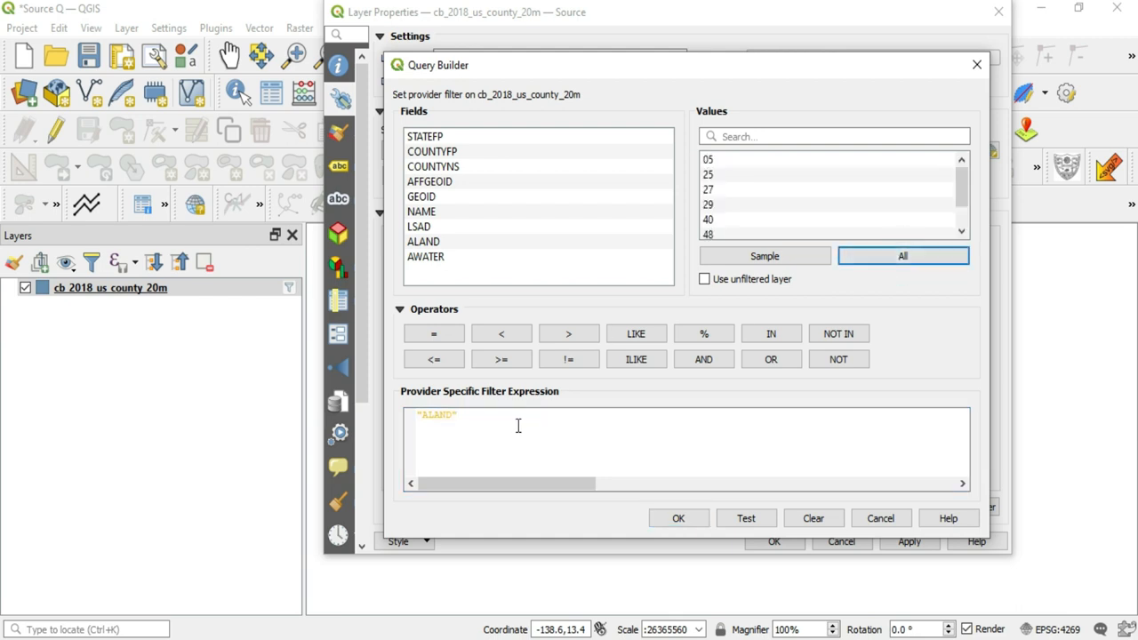
click(423, 241)
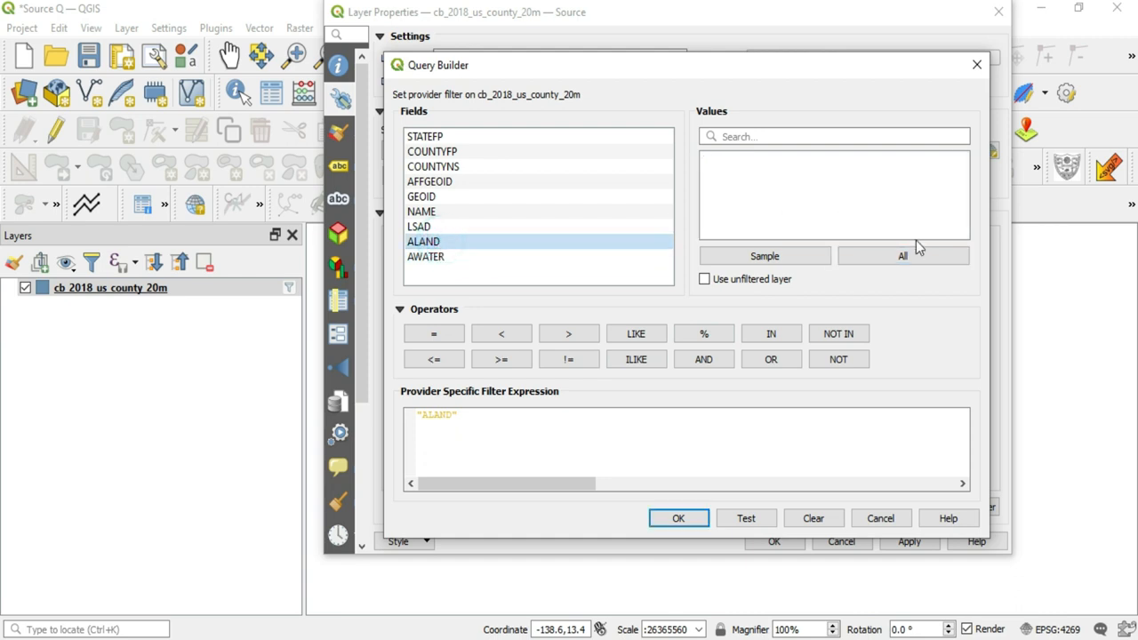
click(904, 256)
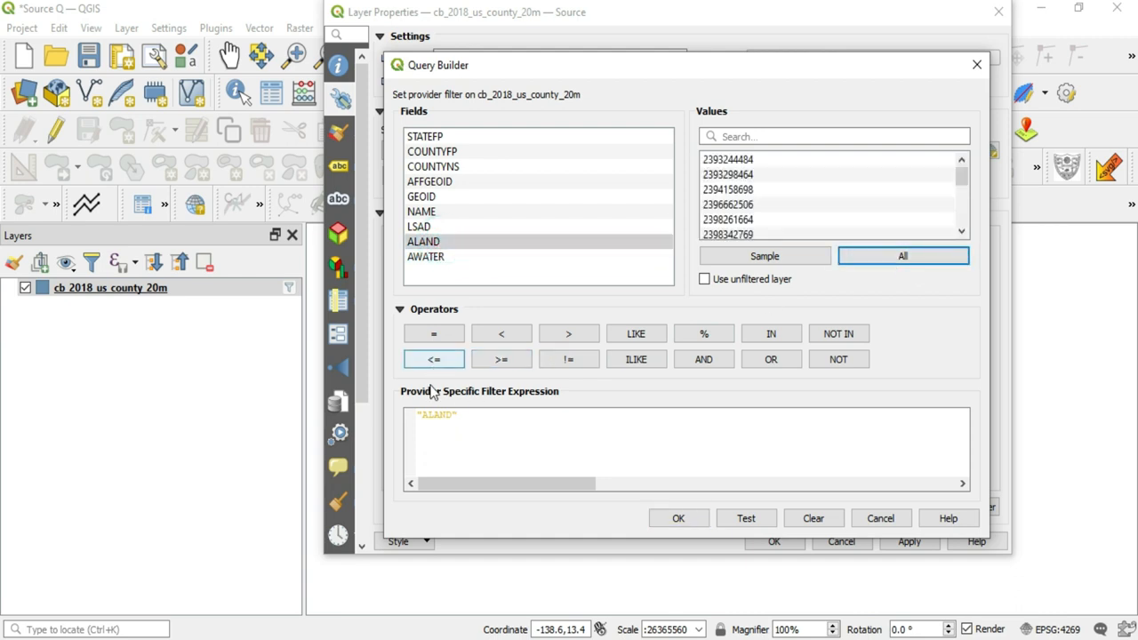
click(480, 418)
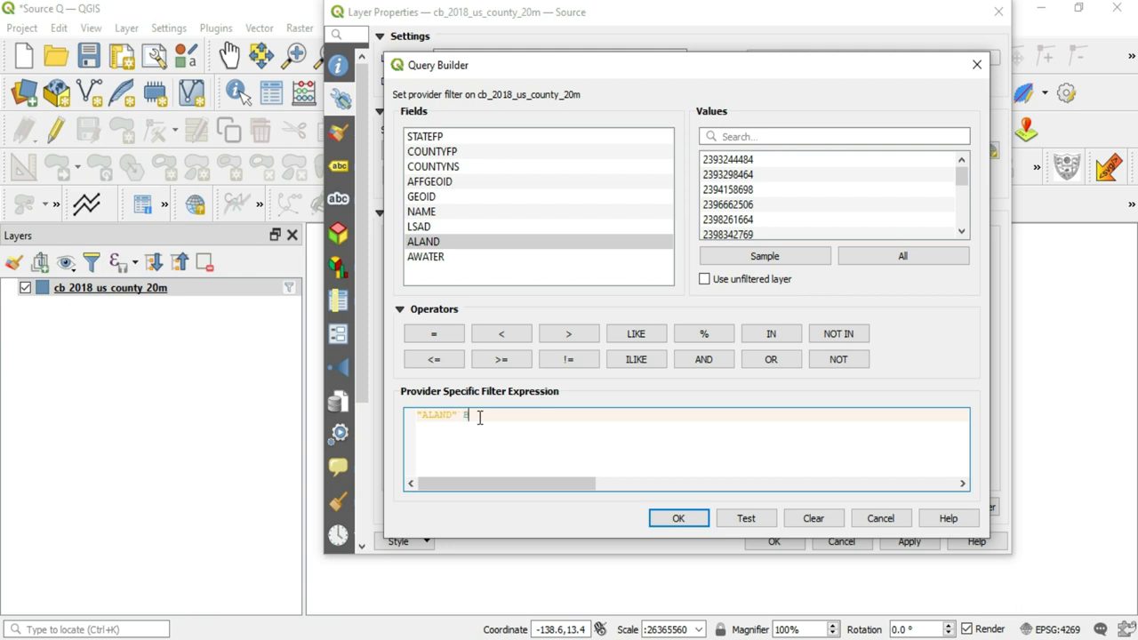
text(BETWEEN)
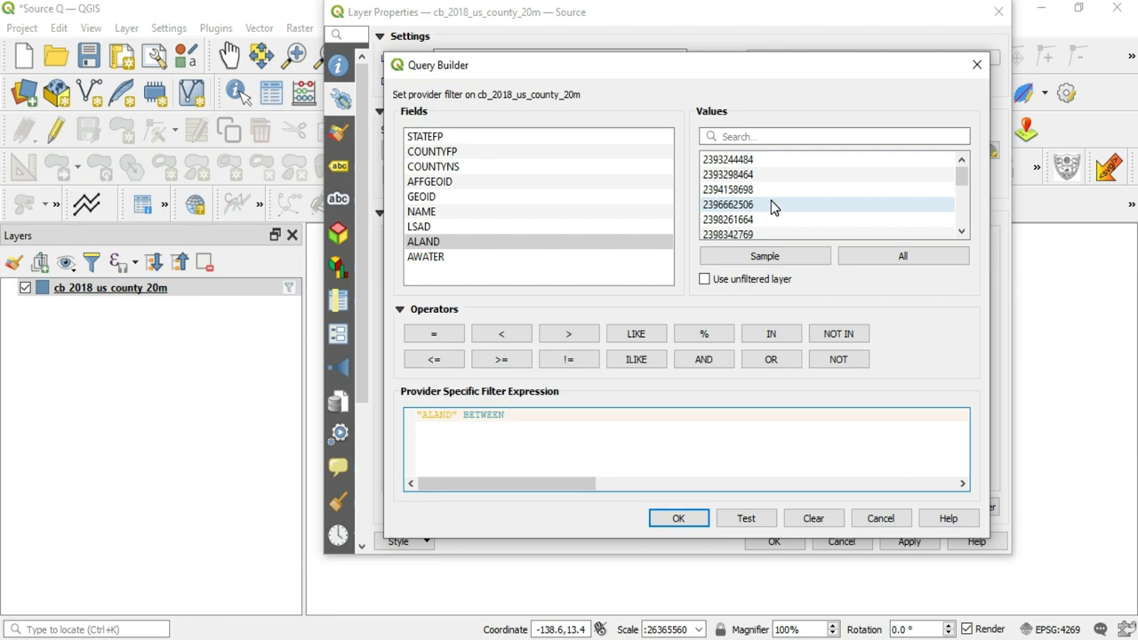
mouse_move(774, 206)
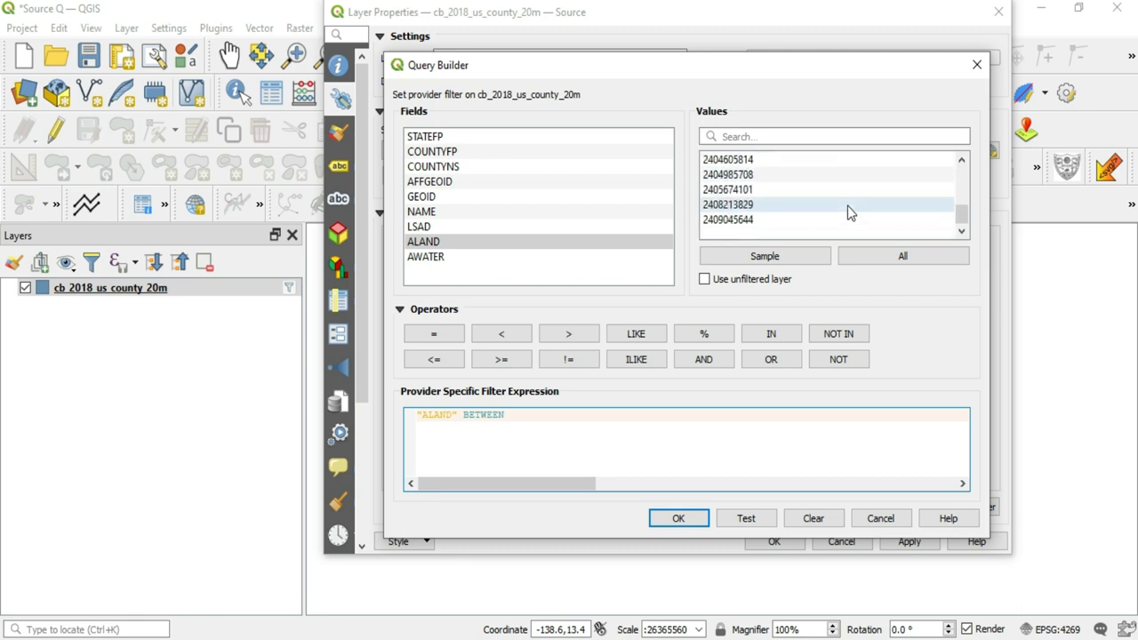
click(903, 256)
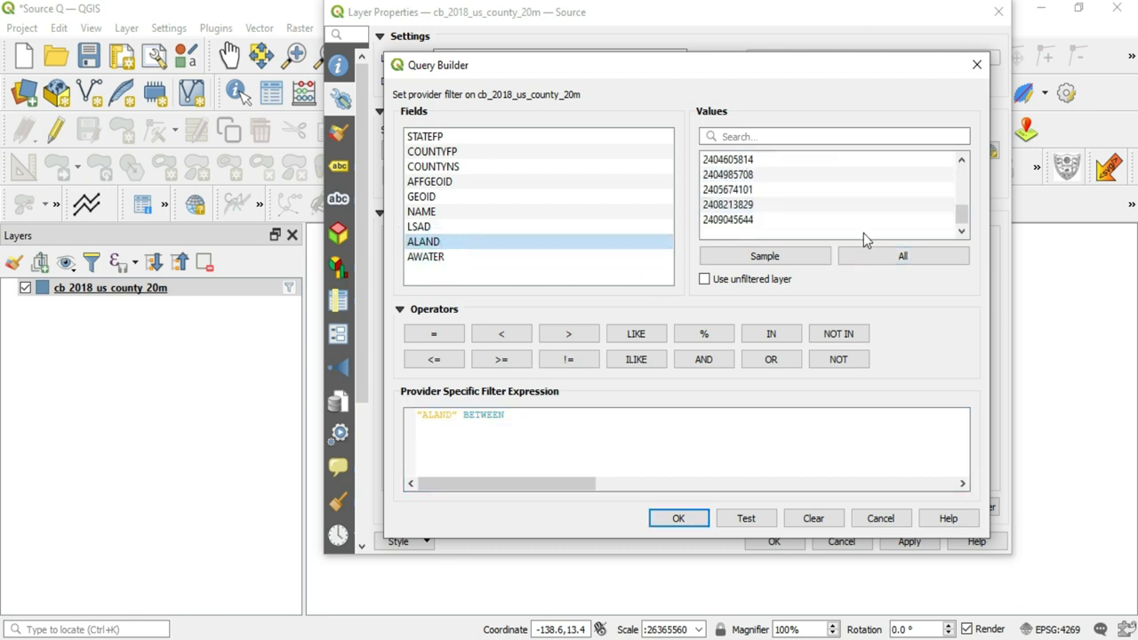
click(904, 256)
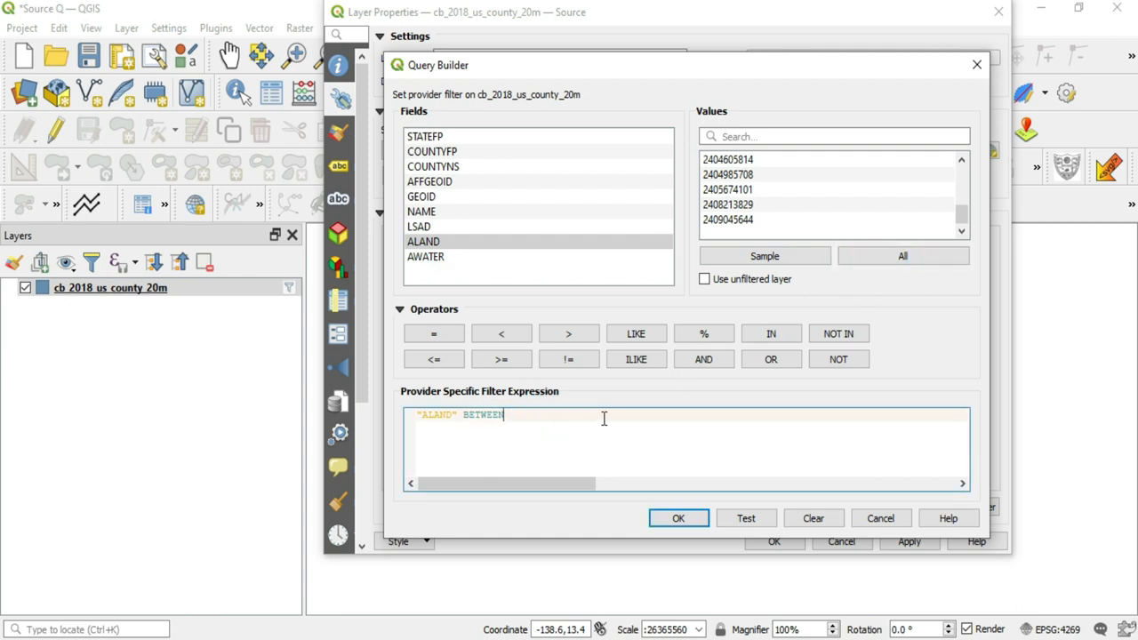
click(811, 519)
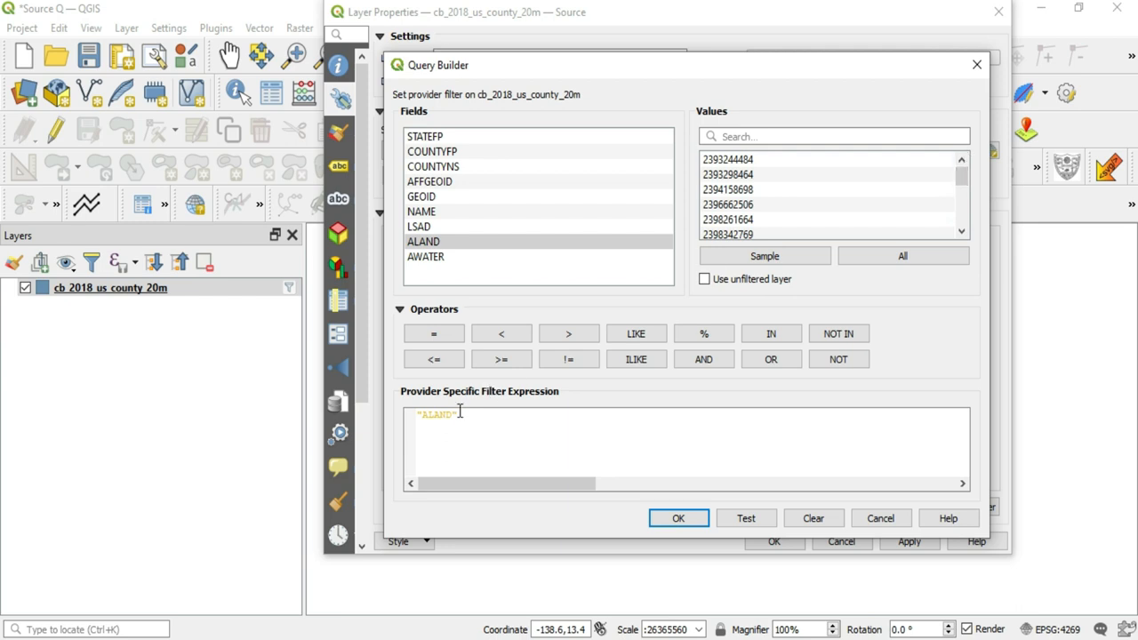
text(BETWEEN)
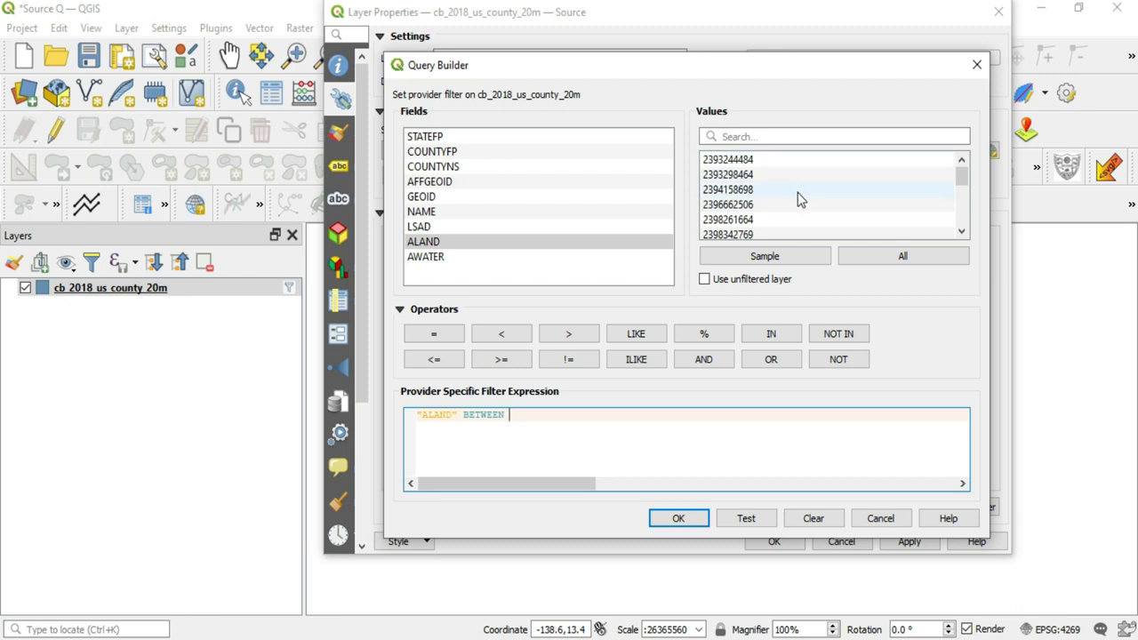
scroll(down, 3)
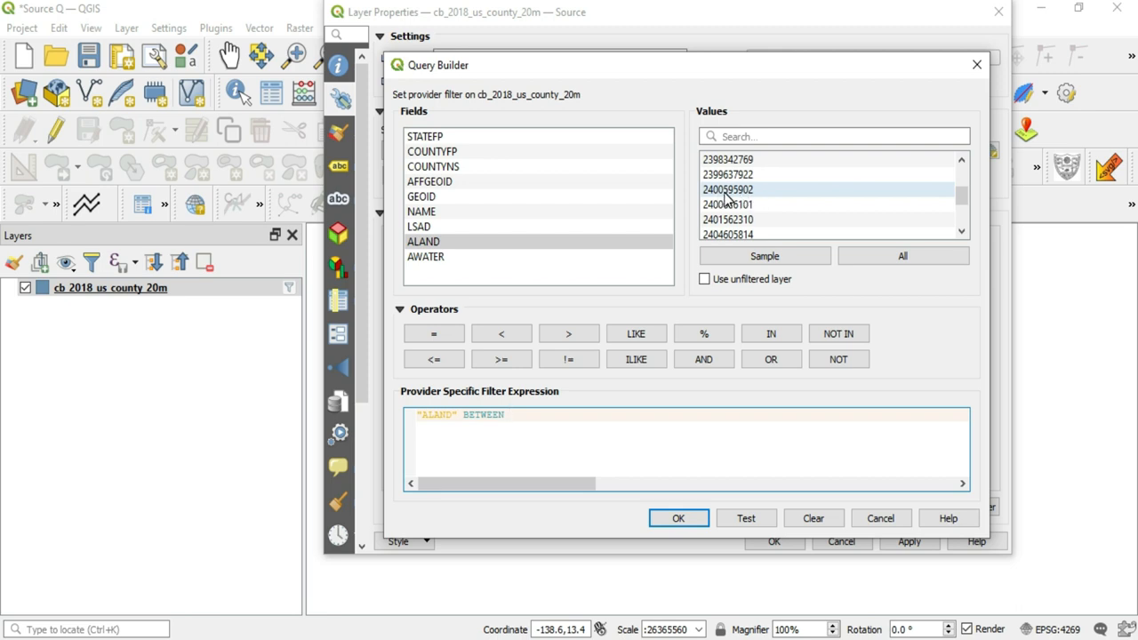
mouse_move(731, 201)
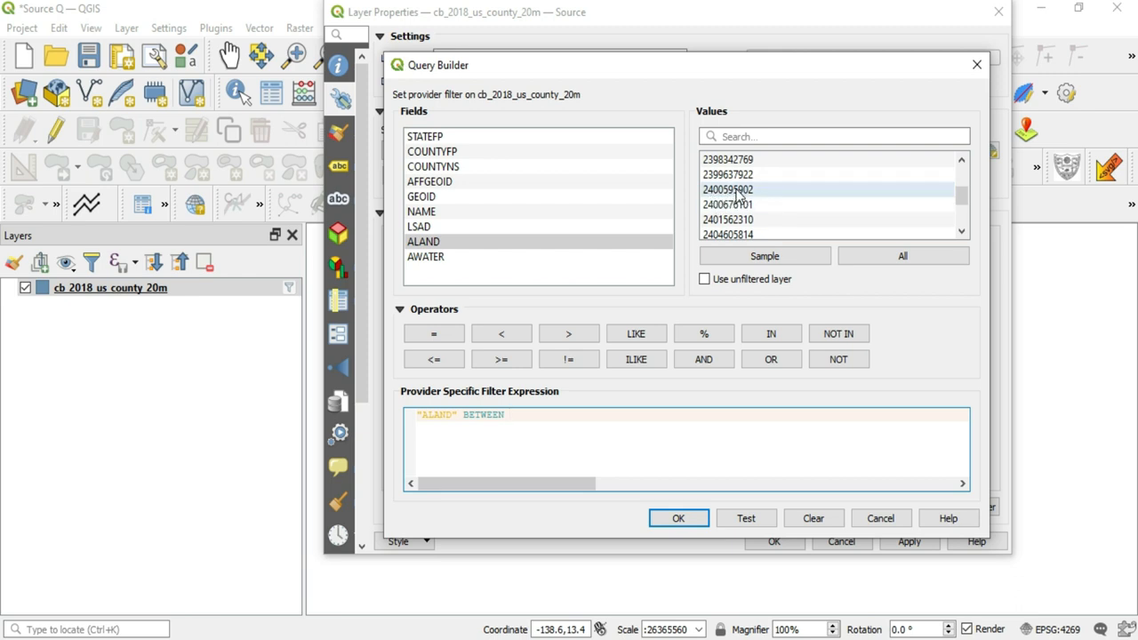
double_click(727, 189)
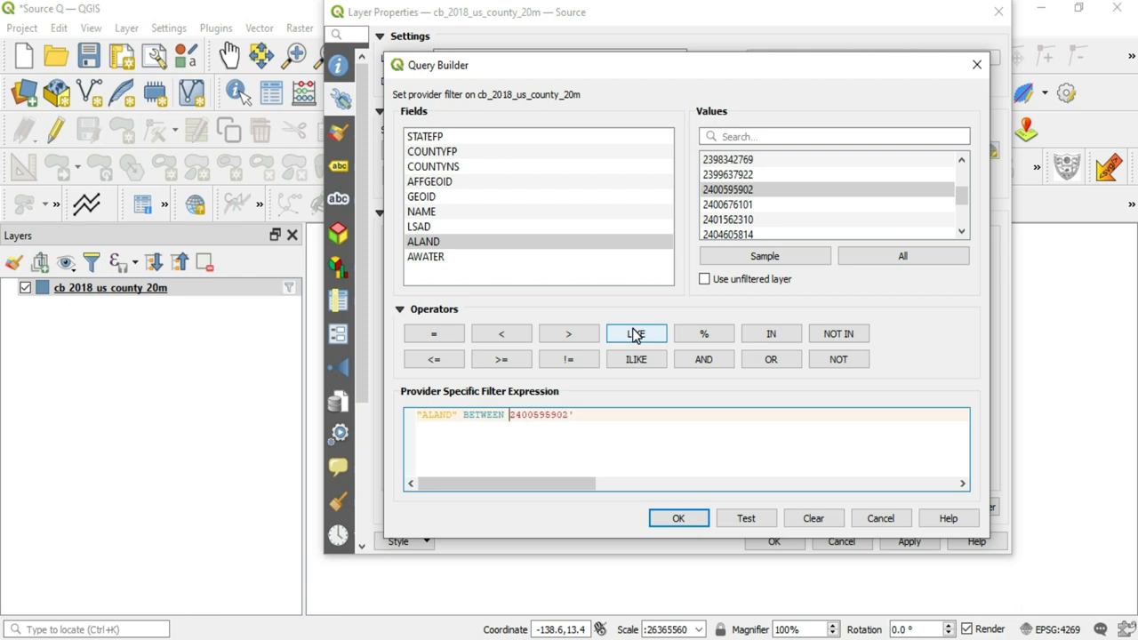
text(')
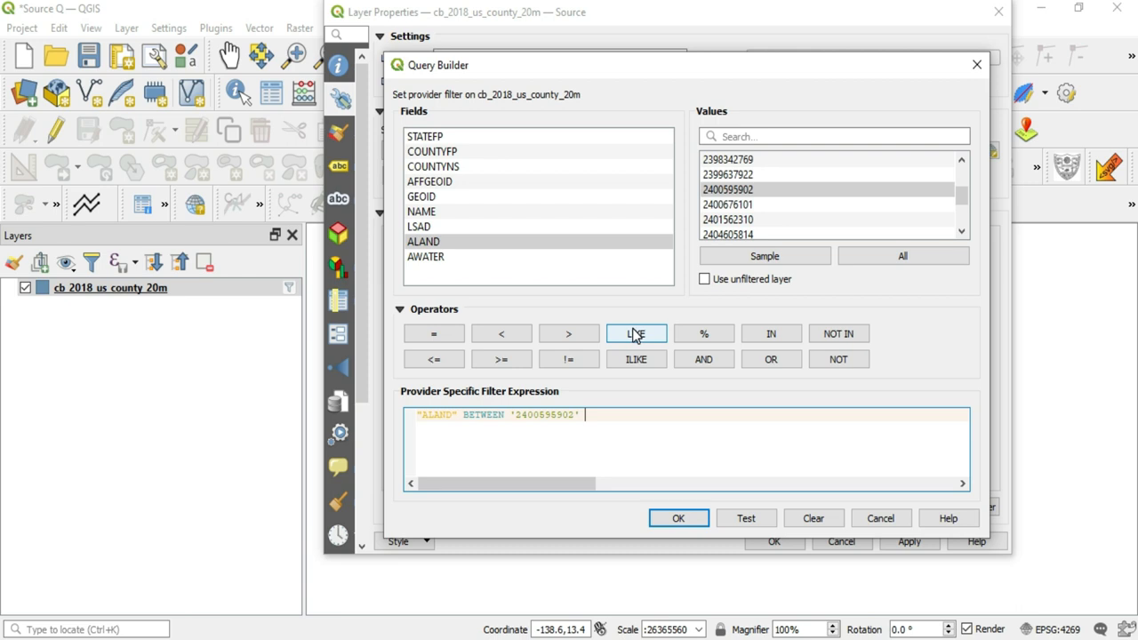
text(AD)
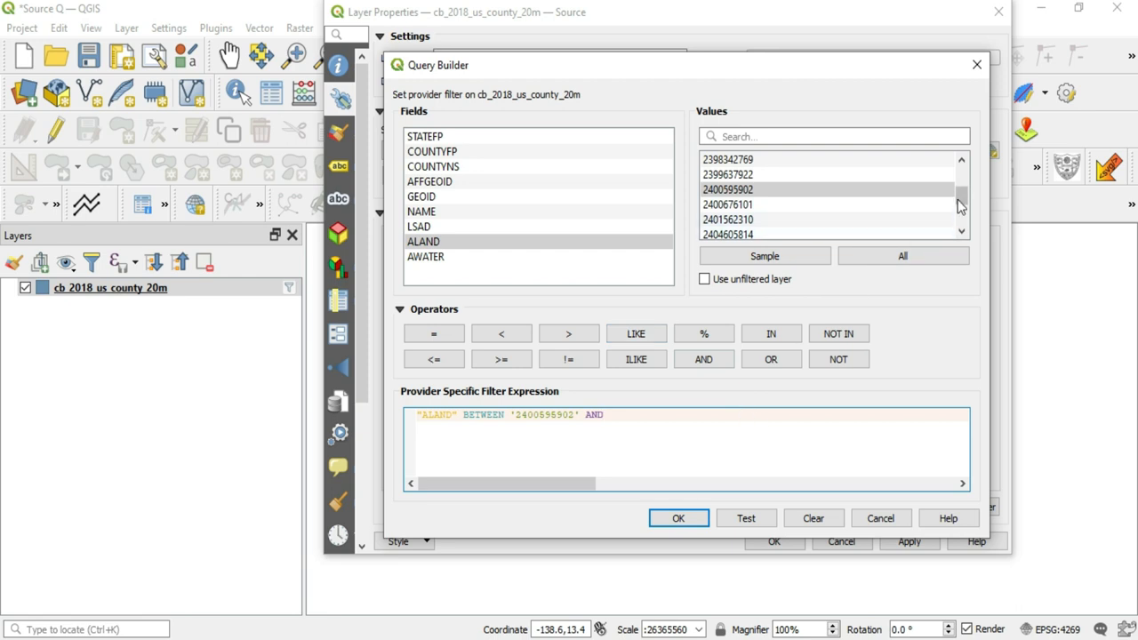
scroll(down, 3)
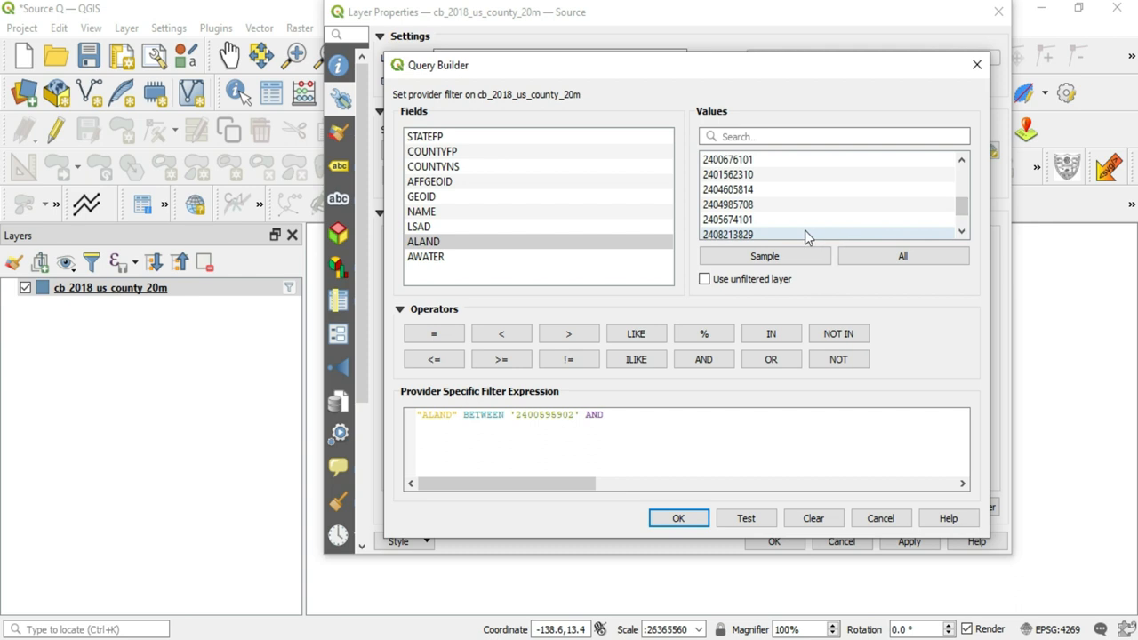
text(2408213829')
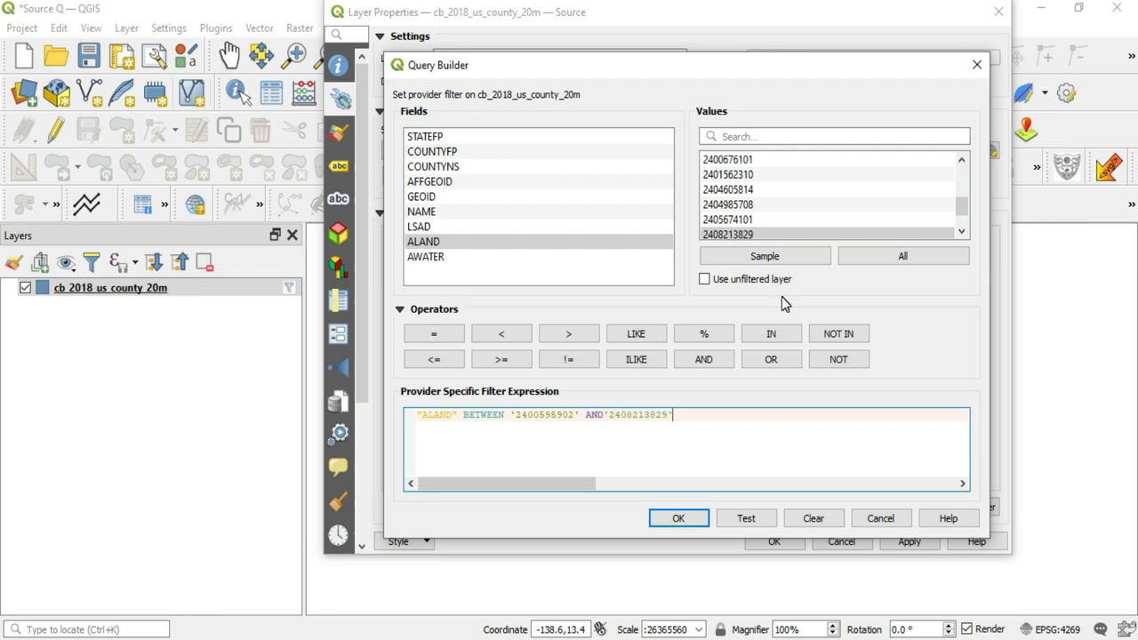
click(605, 414)
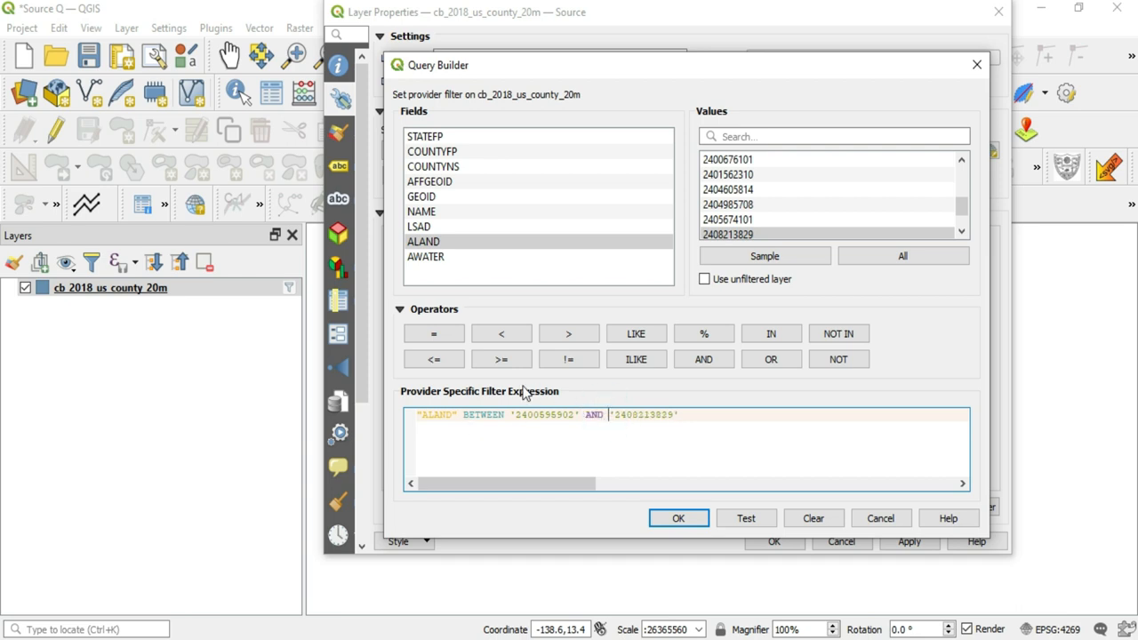
mouse_move(678, 416)
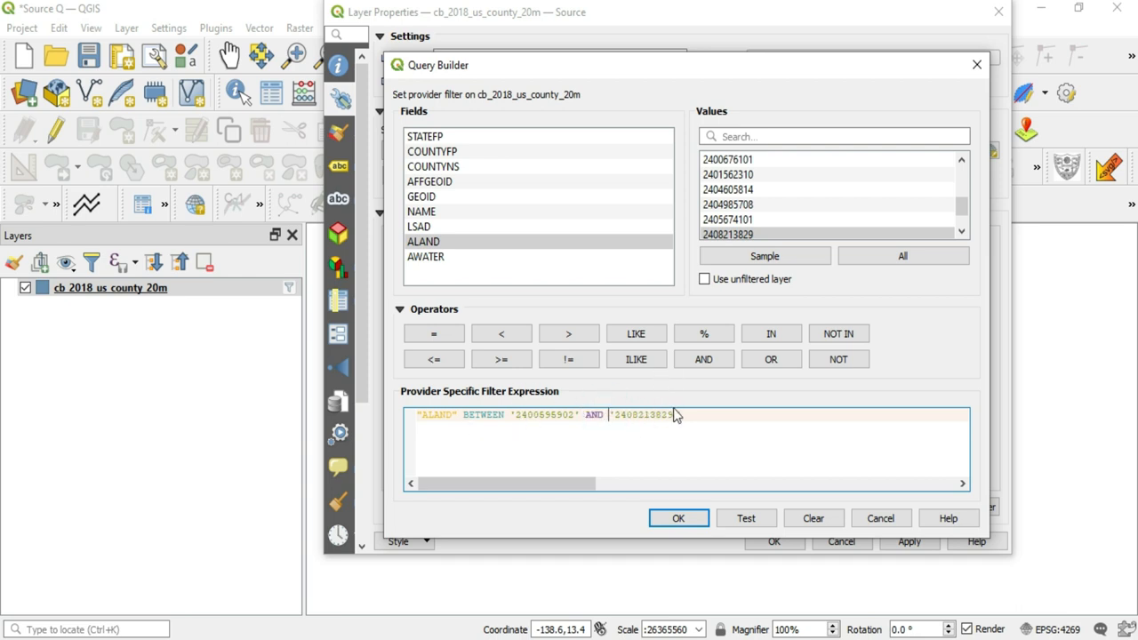
click(747, 519)
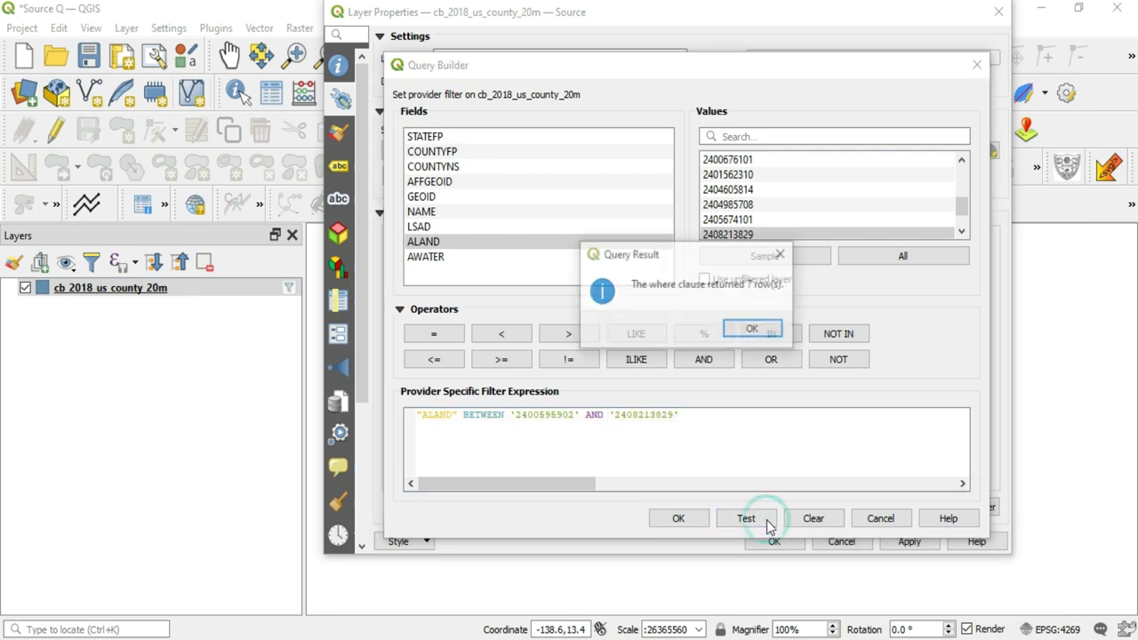
click(747, 519)
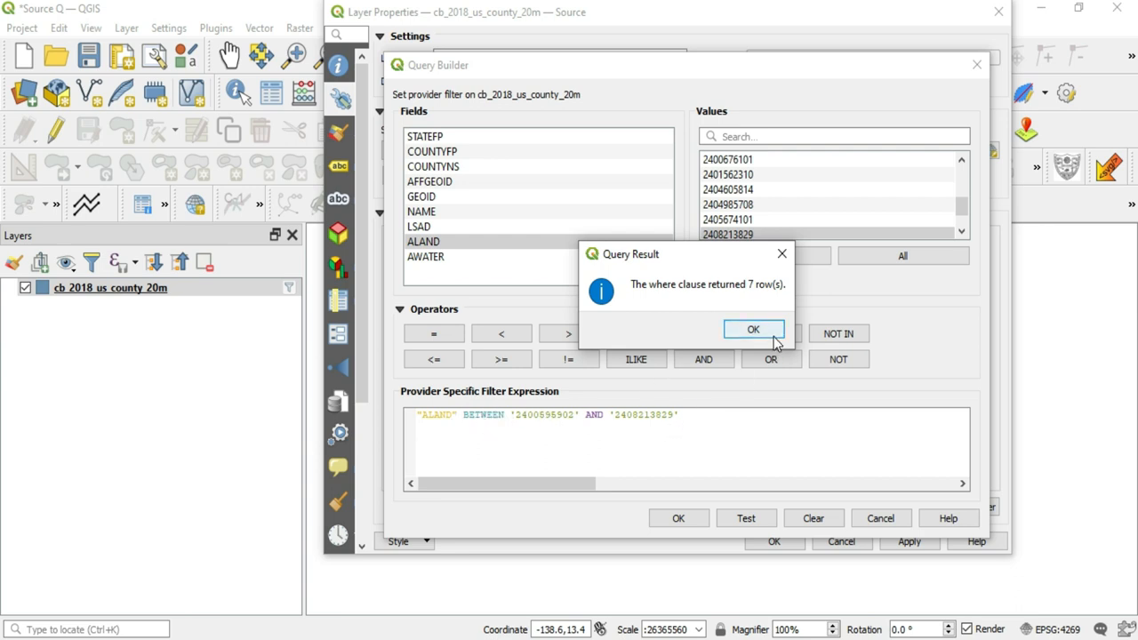
click(754, 329)
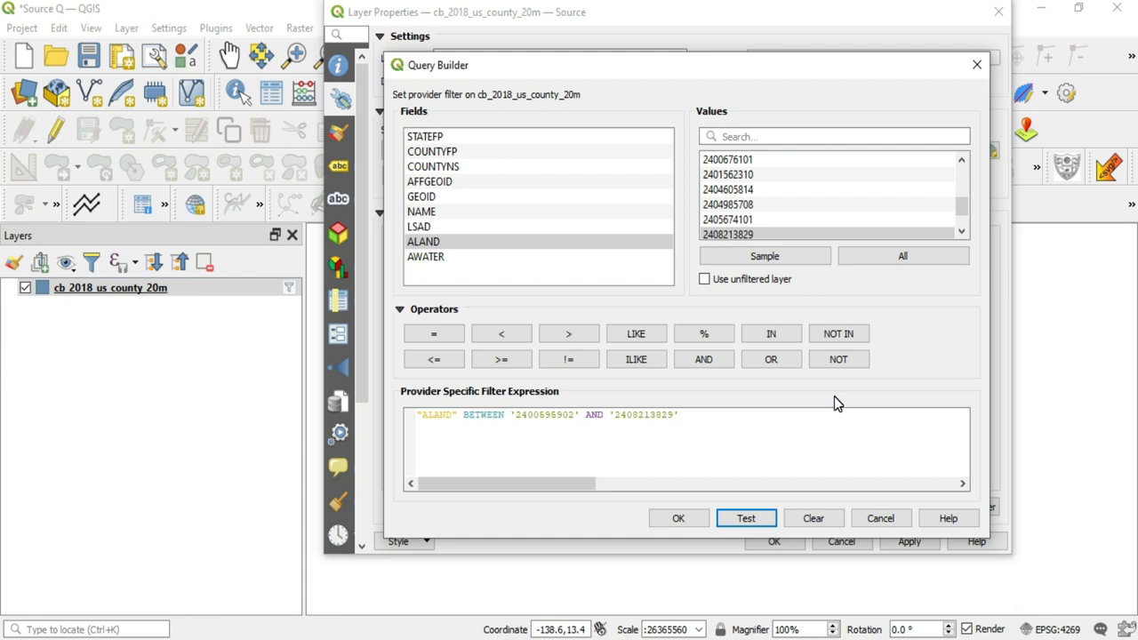
click(703, 420)
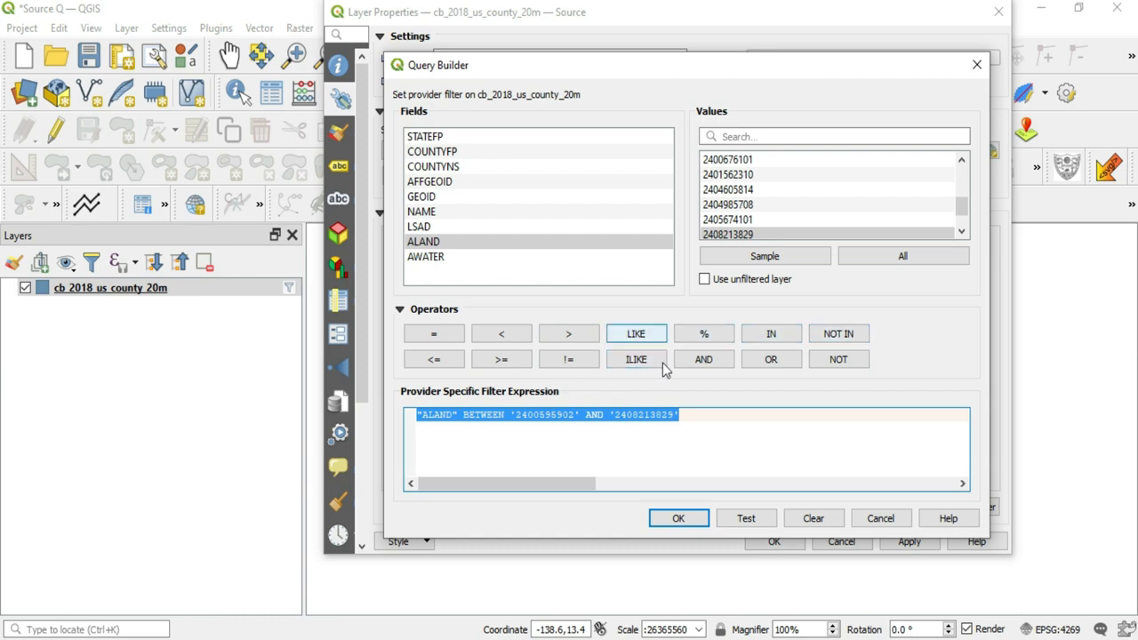
mouse_move(530, 395)
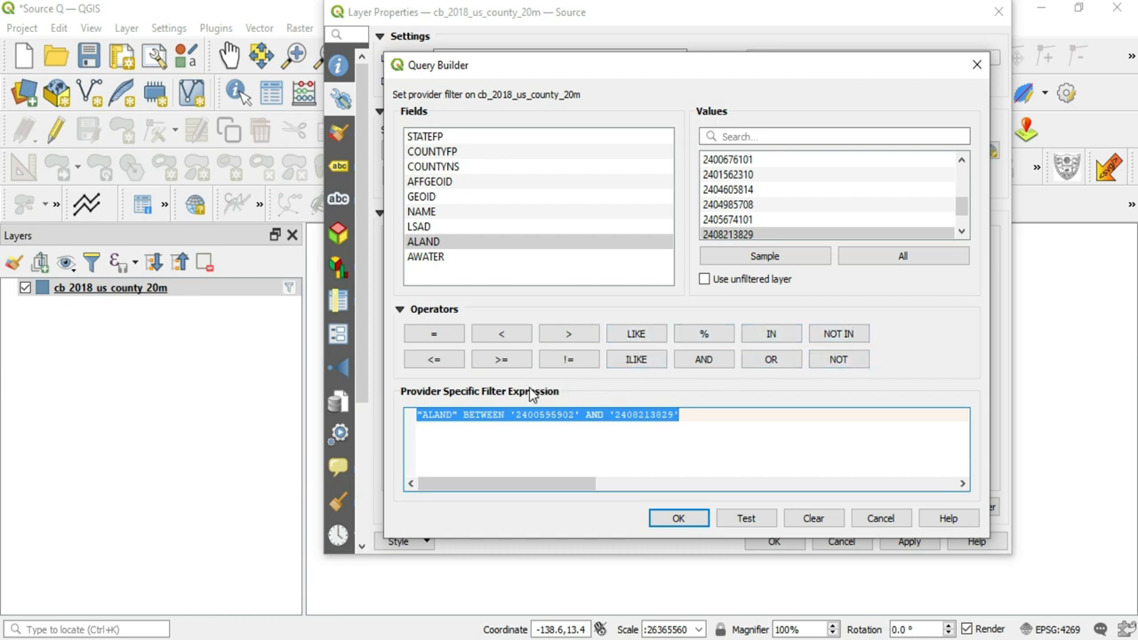
click(811, 520)
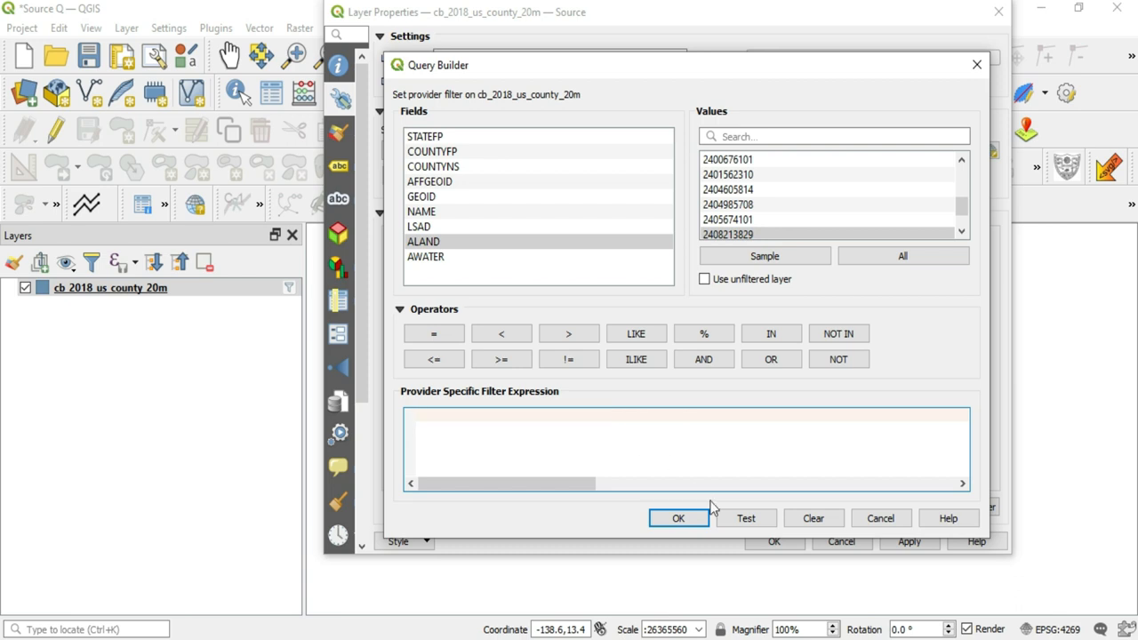
mouse_move(738, 483)
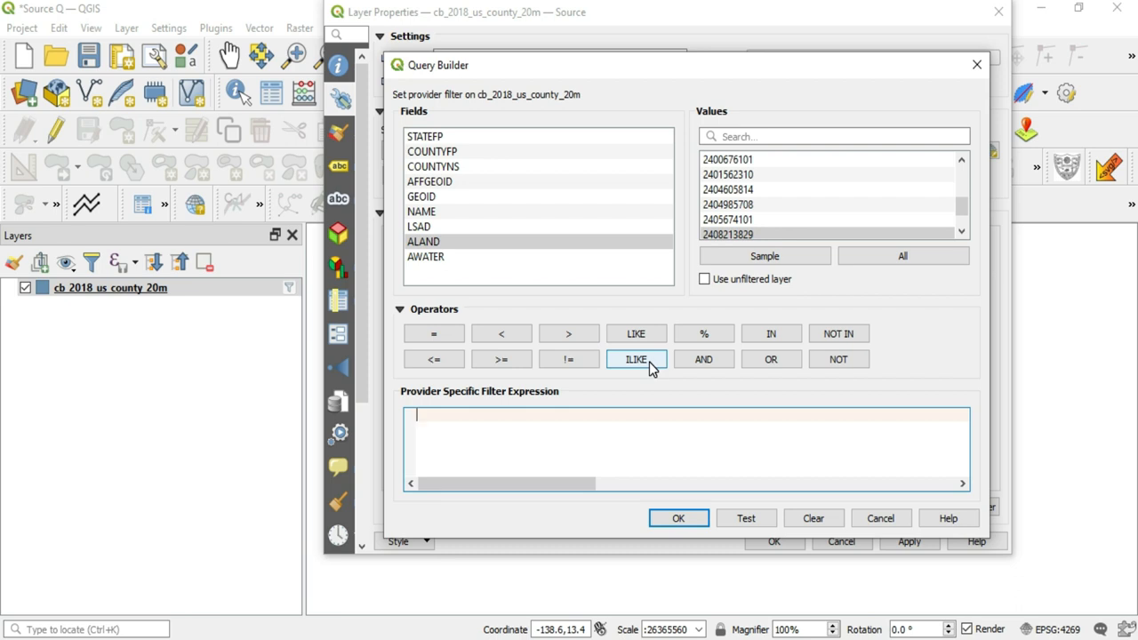
mouse_move(654, 366)
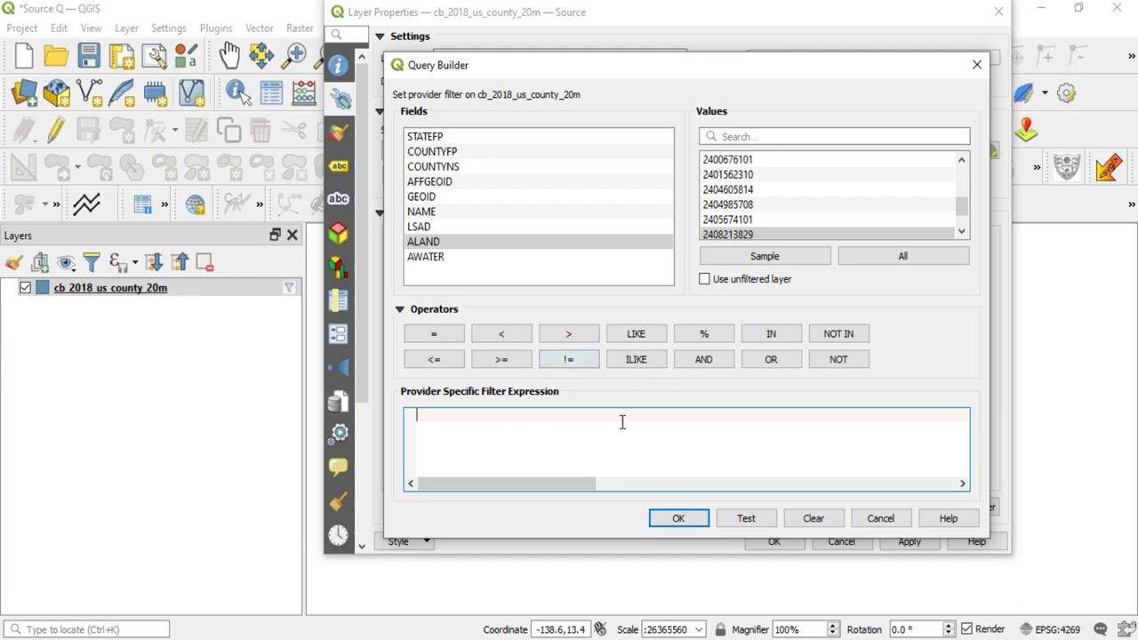
Write the filter "NAME" LIKE 'd%' using the NAME field and LIKE operator.
click(421, 210)
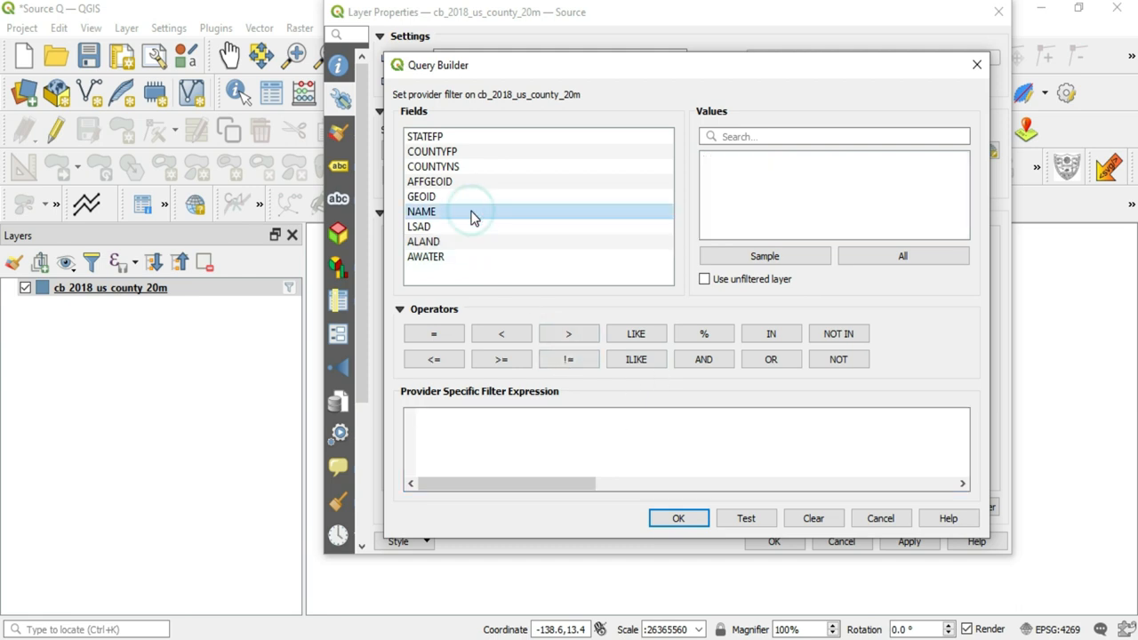
click(903, 256)
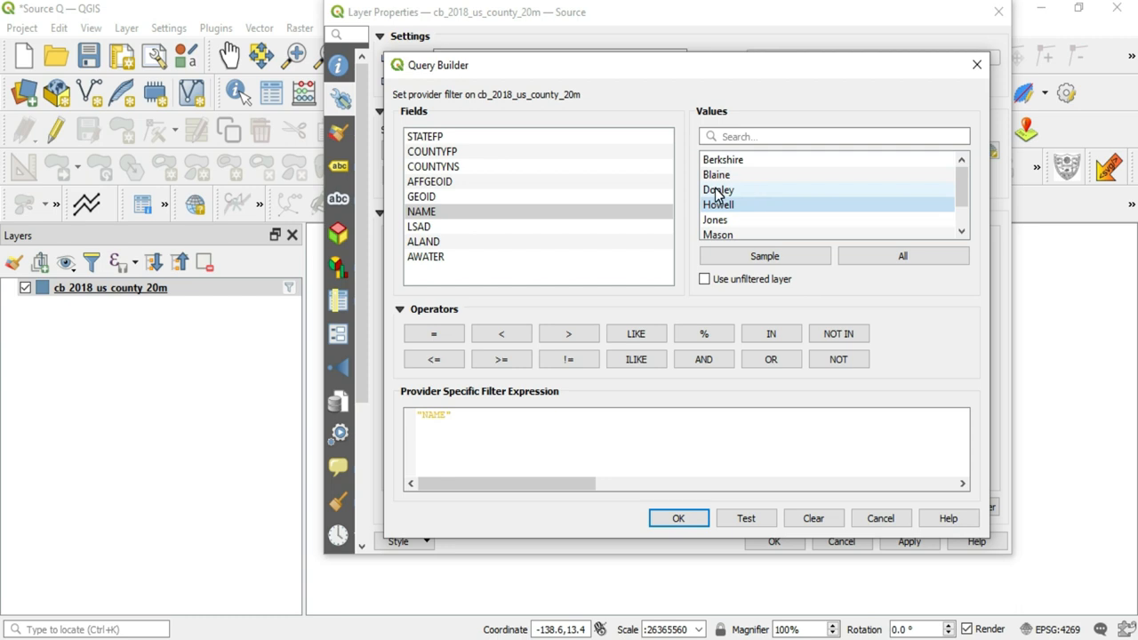
click(718, 205)
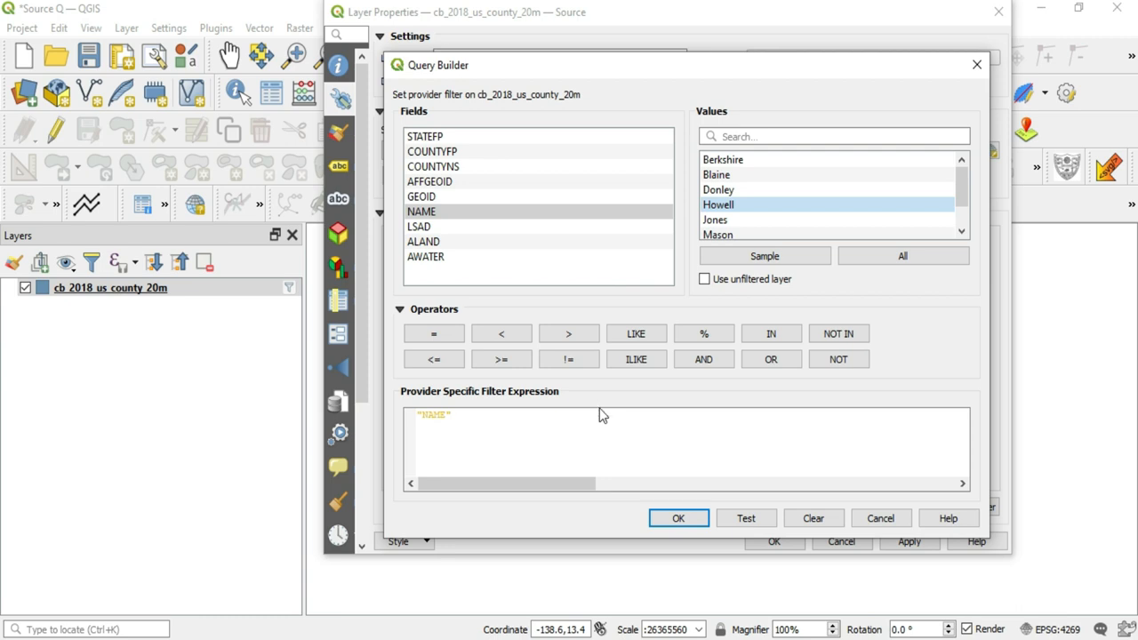
click(601, 413)
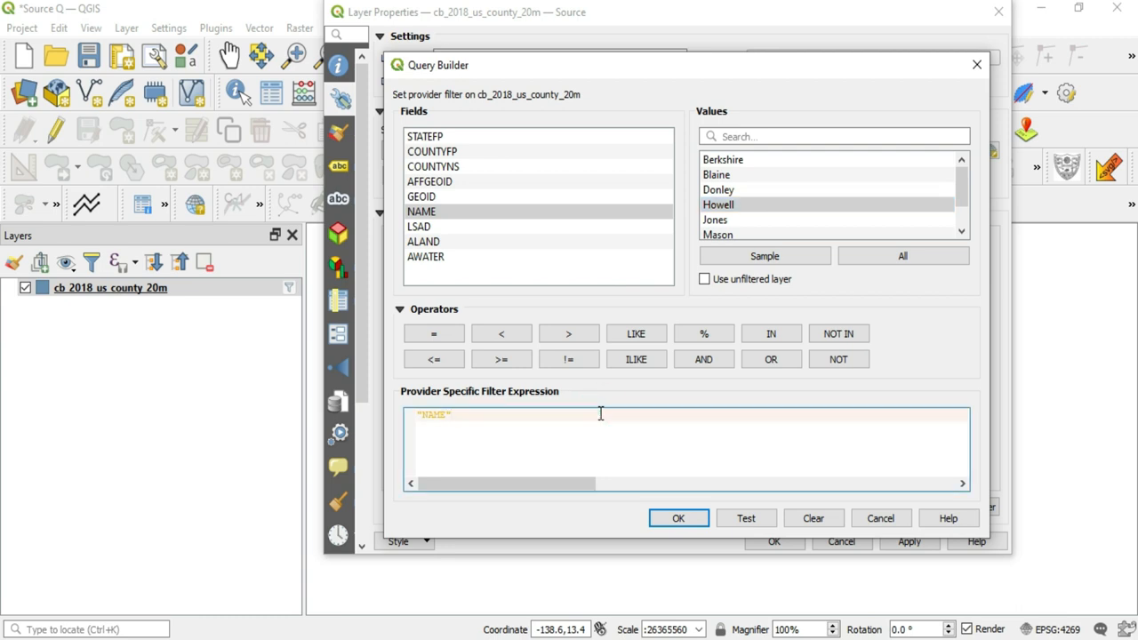
click(637, 334)
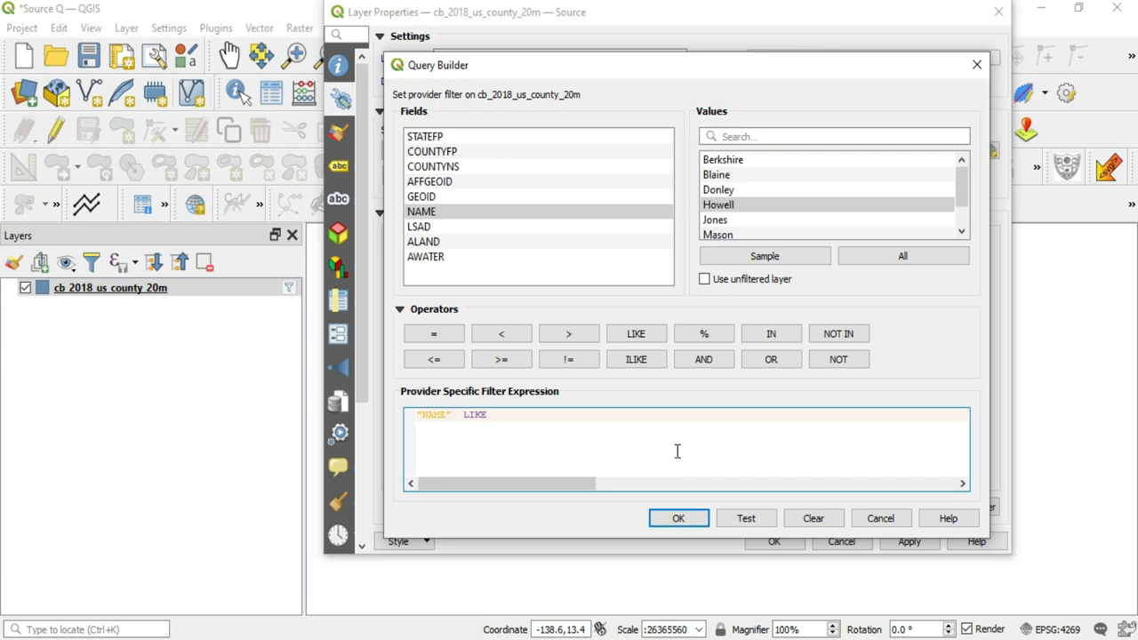
text('')
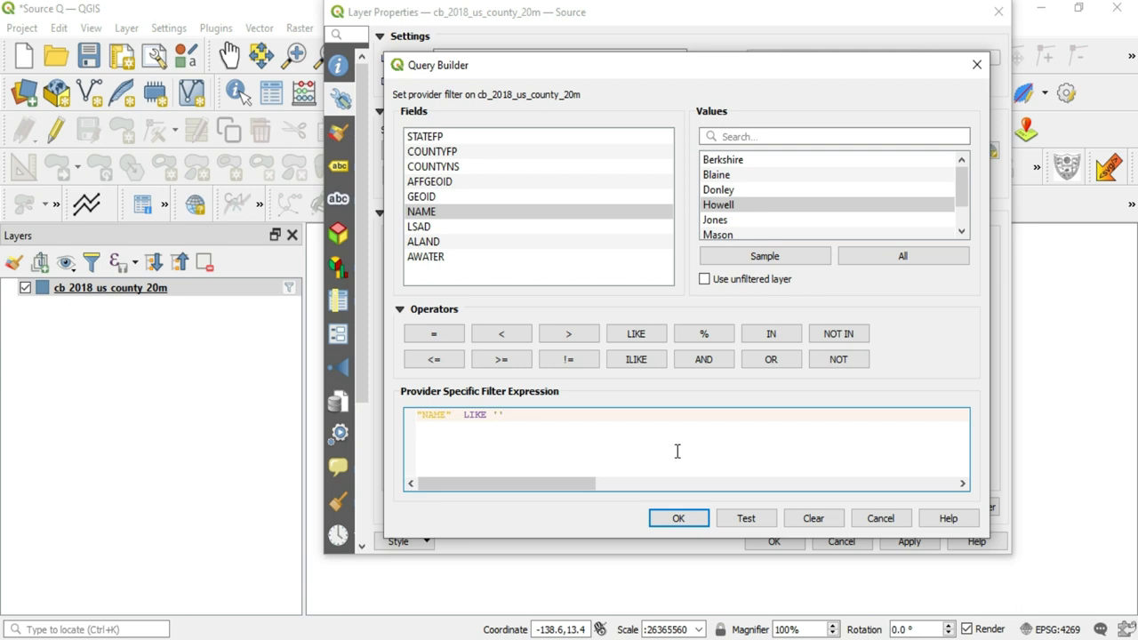
text(d)
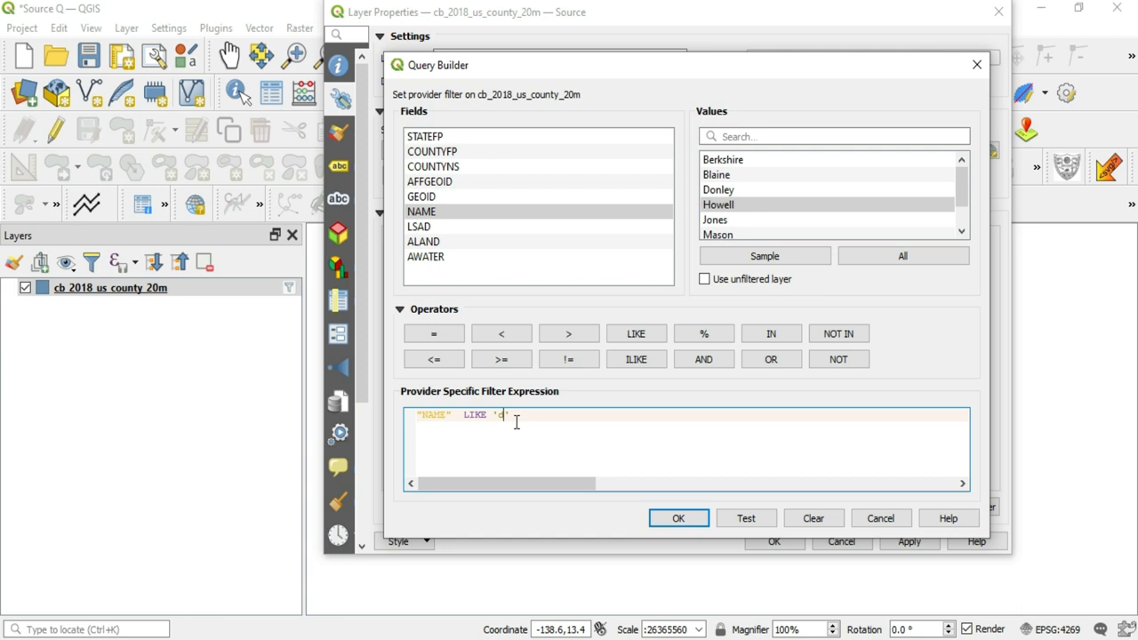
mouse_move(509, 416)
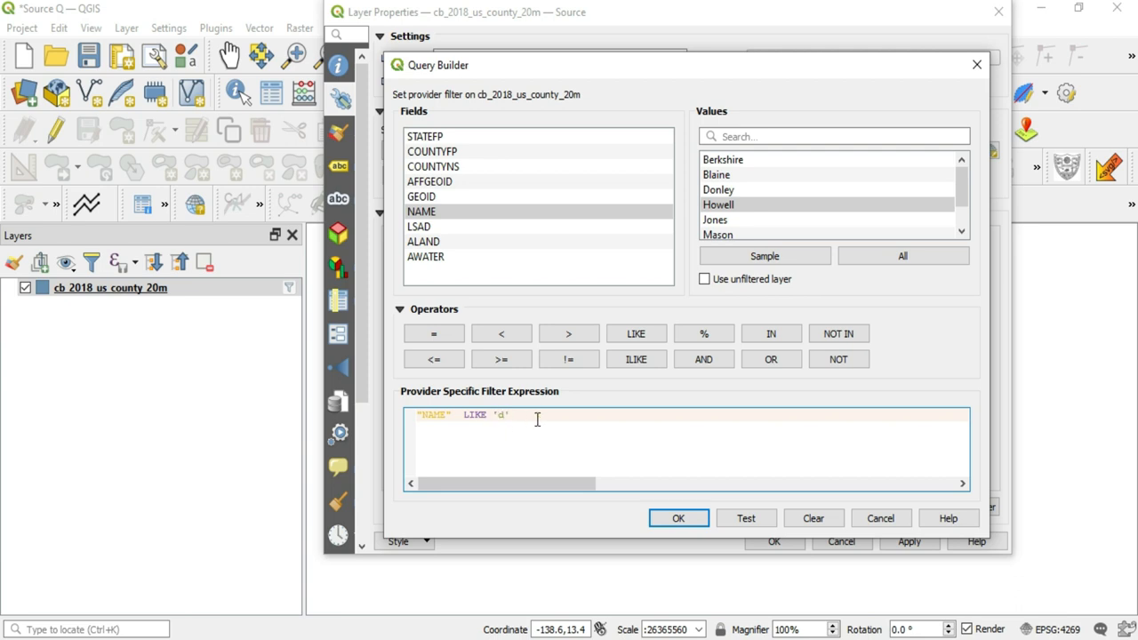
mouse_move(543, 424)
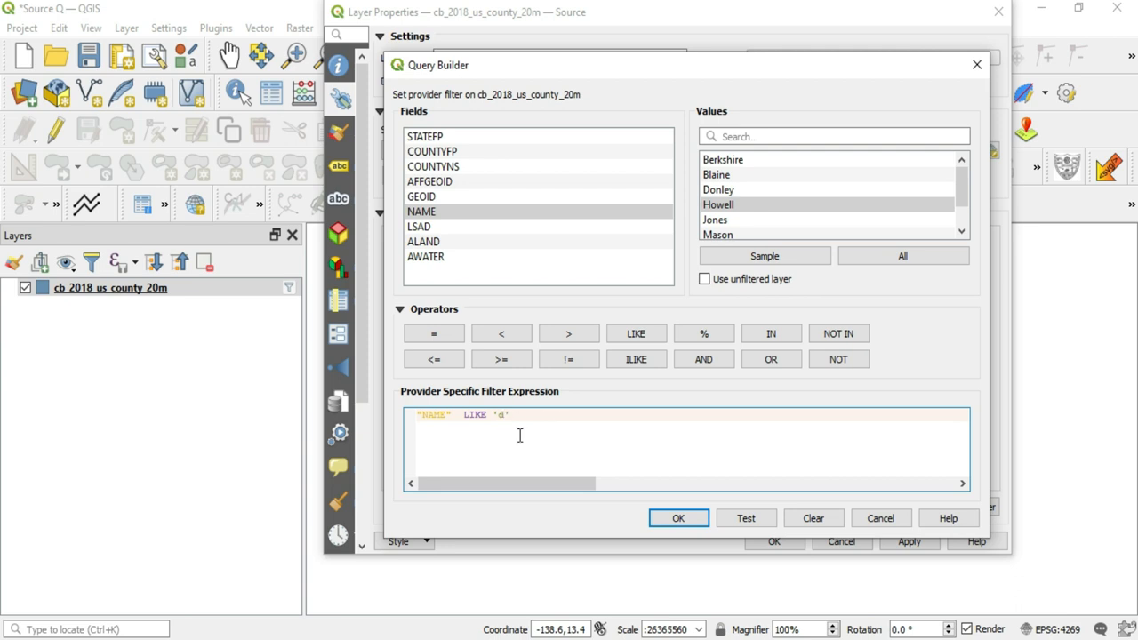
text(%)
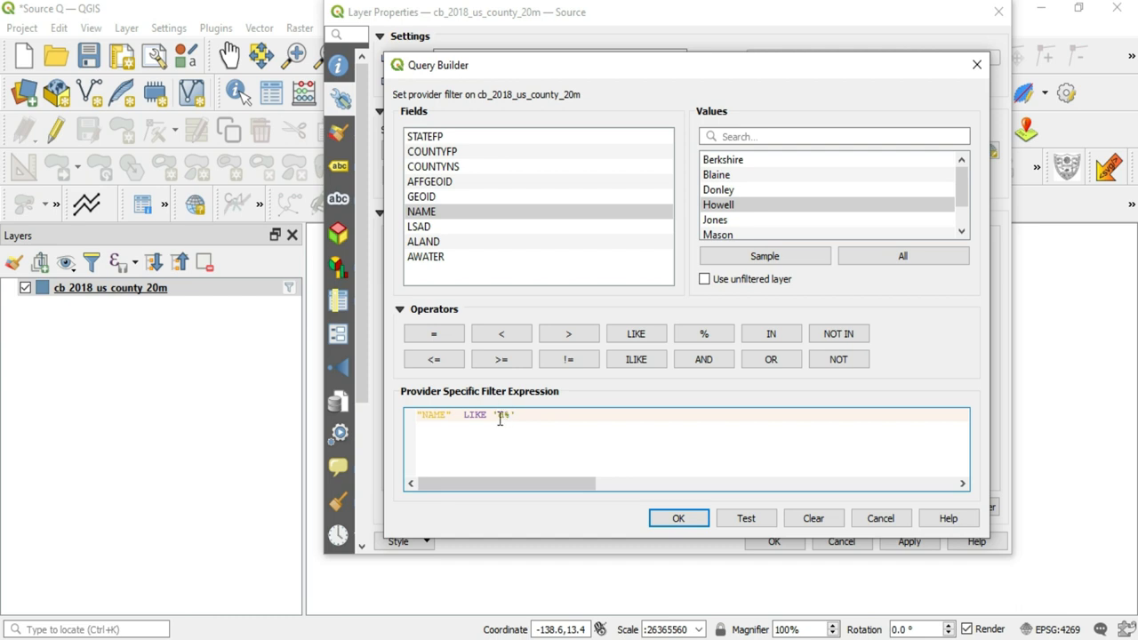
text(d)
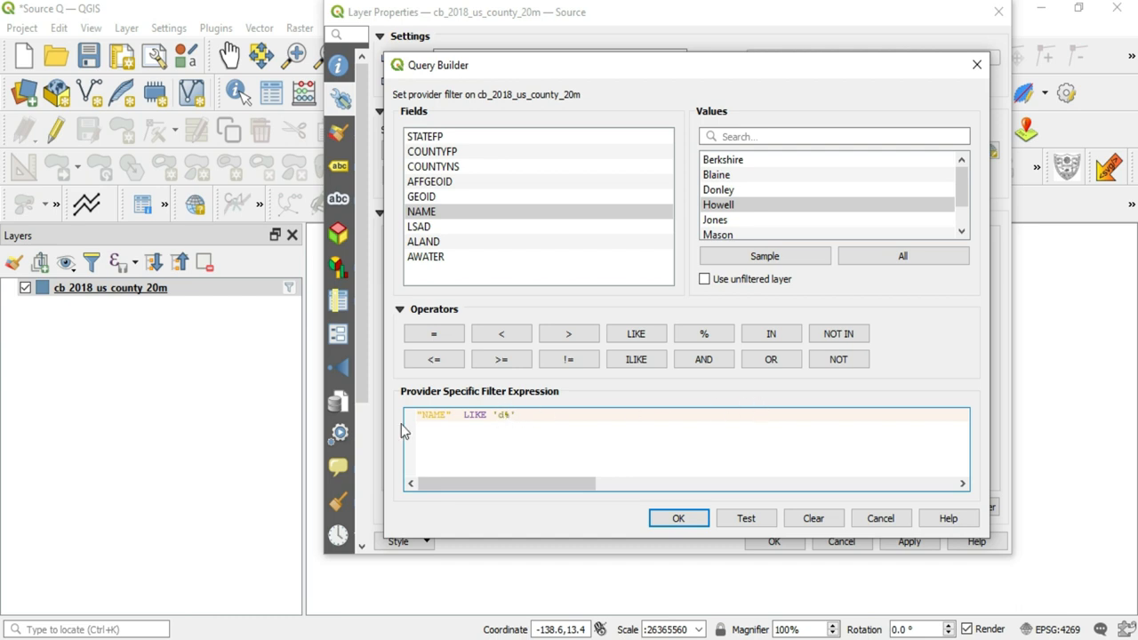
mouse_move(594, 455)
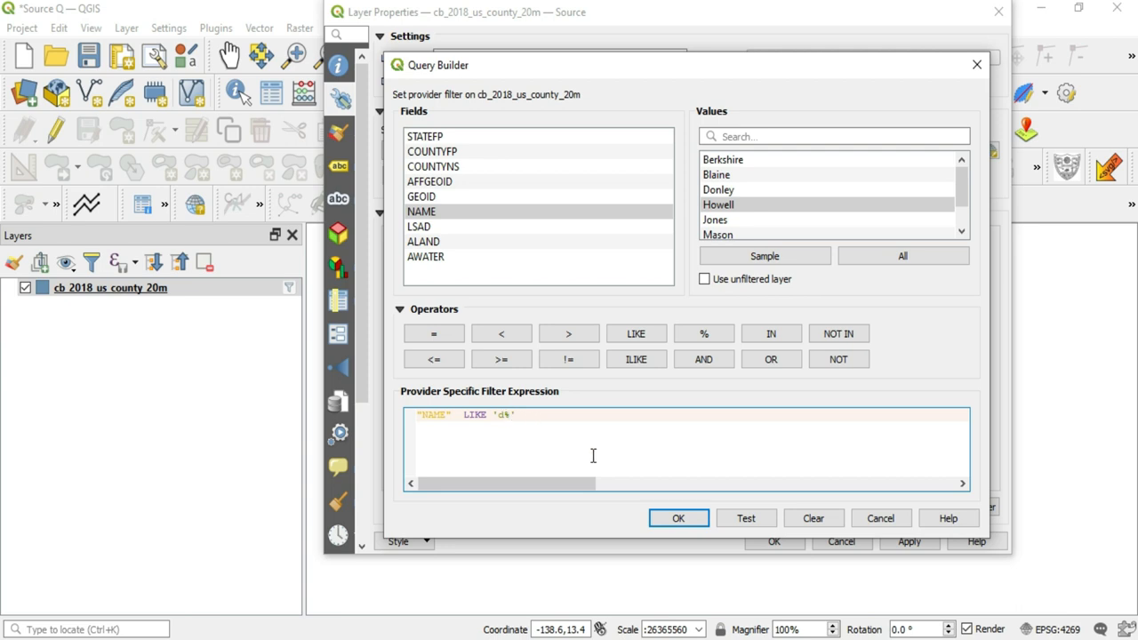
Test the pattern at 134 rows, list all county name values and return to editing the pattern.
click(747, 520)
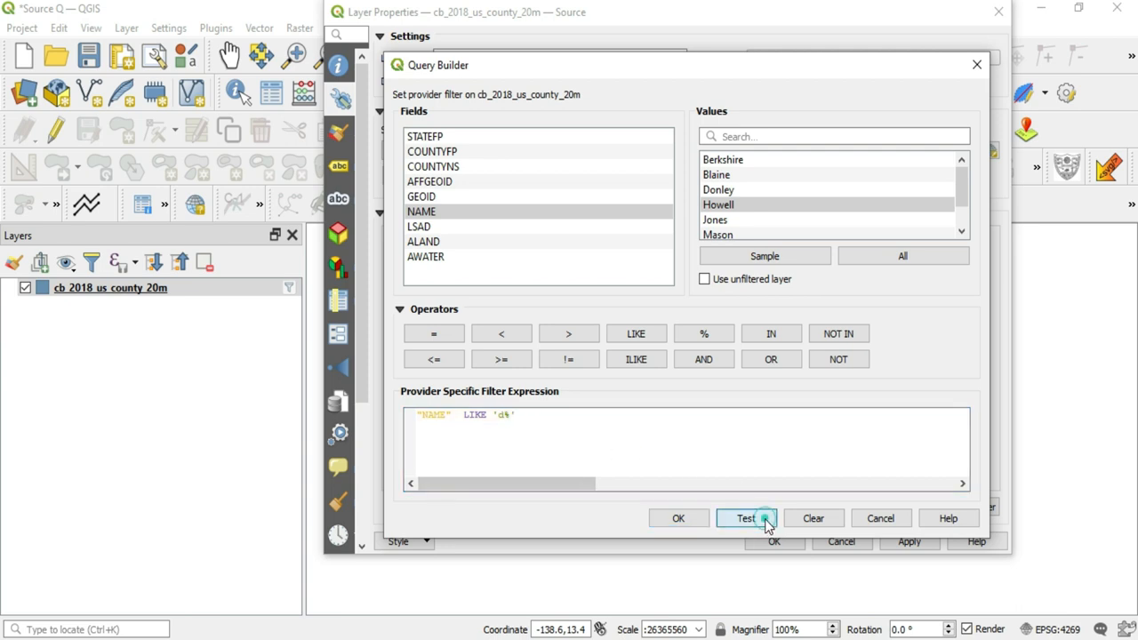
click(747, 519)
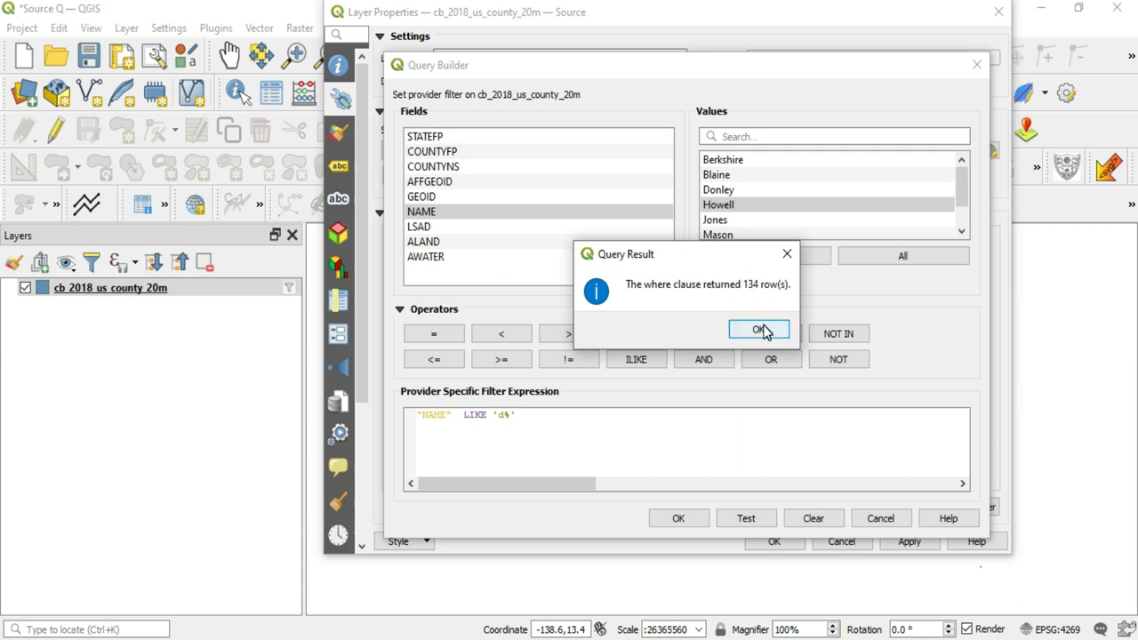
click(757, 329)
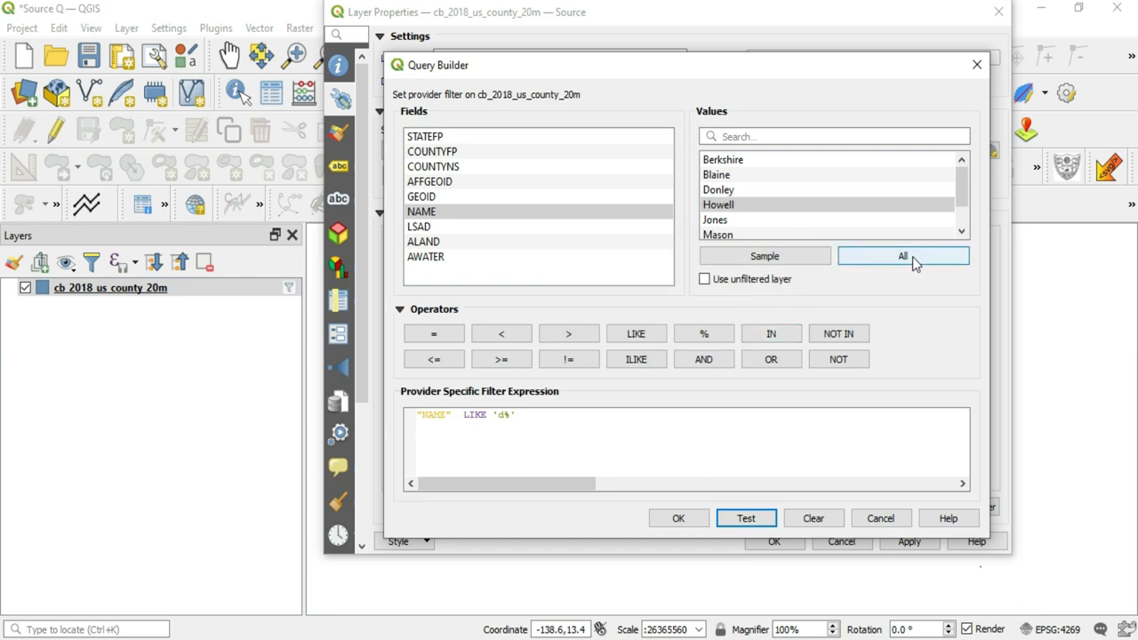
click(904, 256)
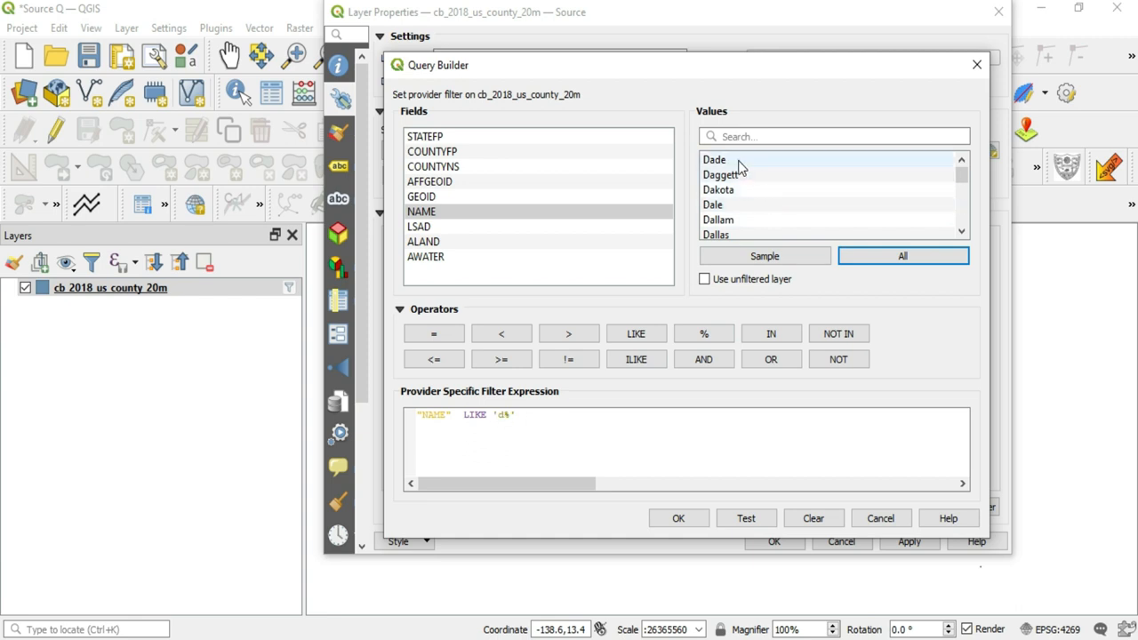
scroll(down, 3)
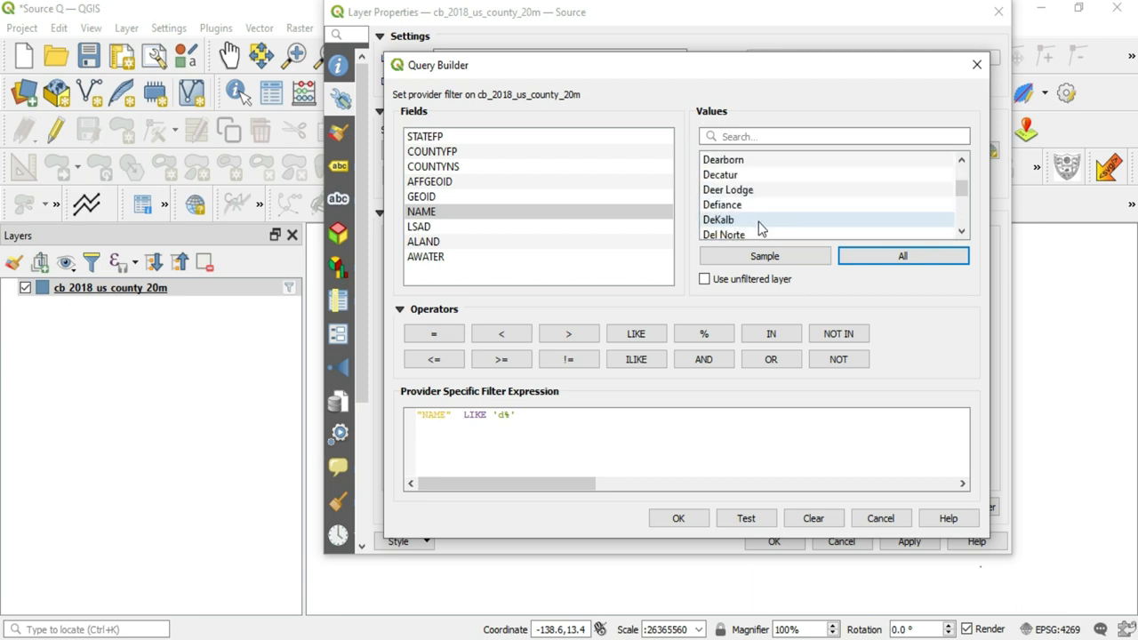
click(509, 416)
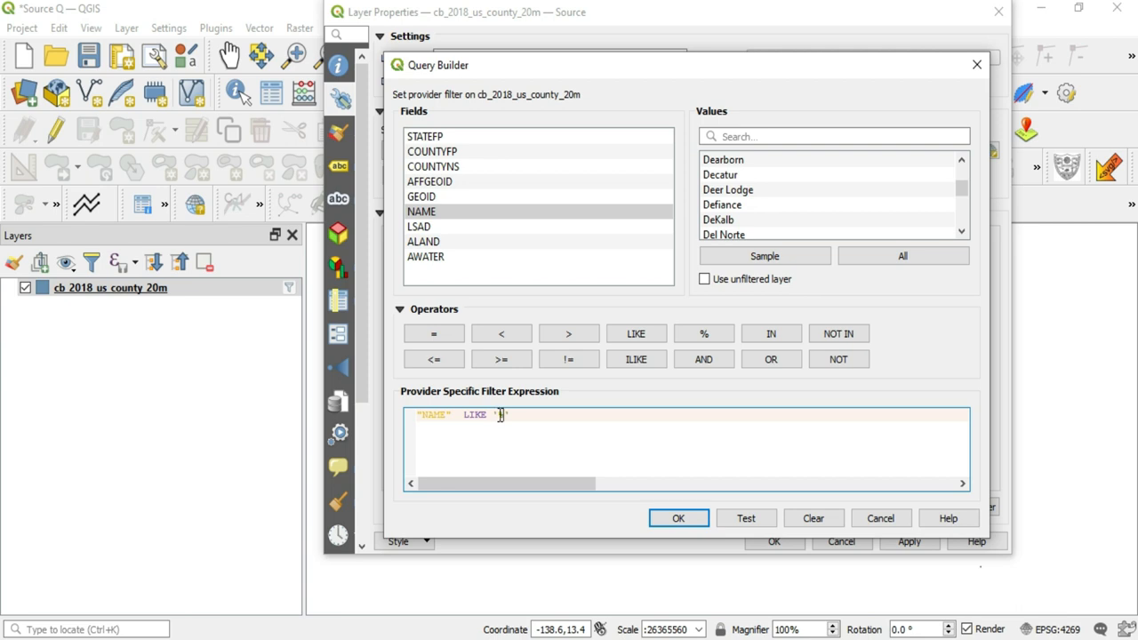
Add a leading % to the name pattern and test it, returning 170 rows.
text(%c)
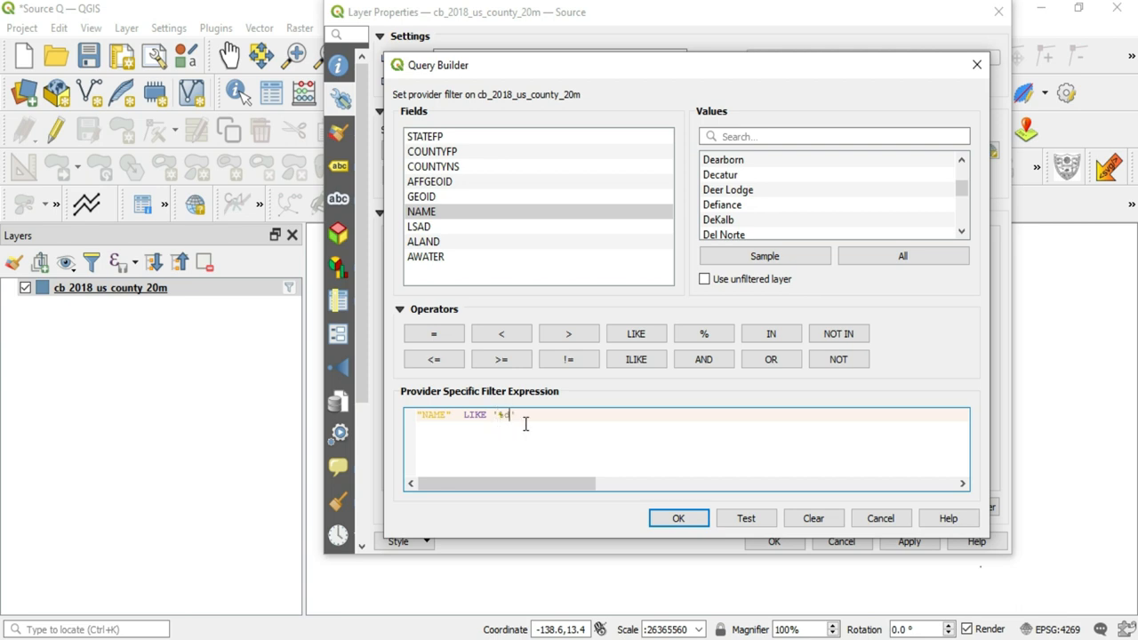
click(747, 519)
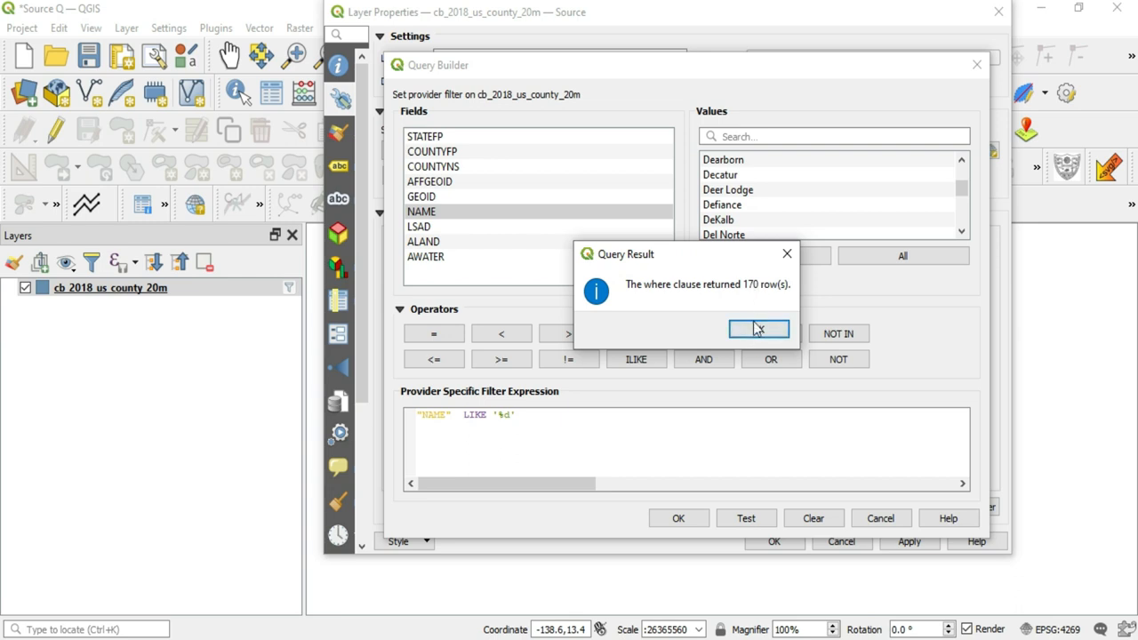
click(759, 329)
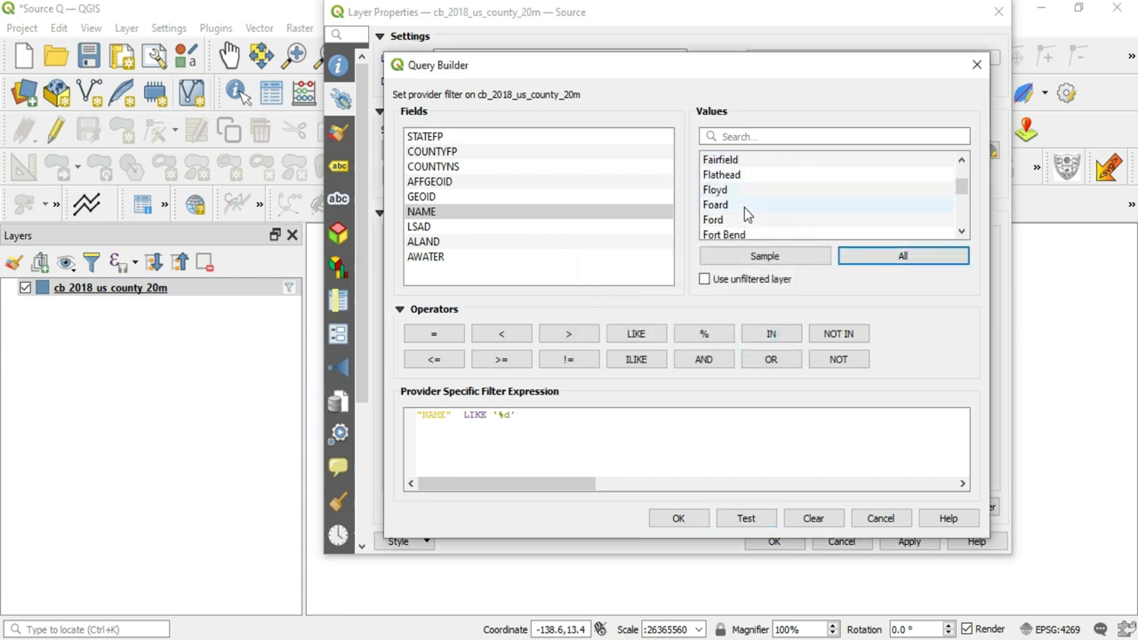
scroll(down, 3)
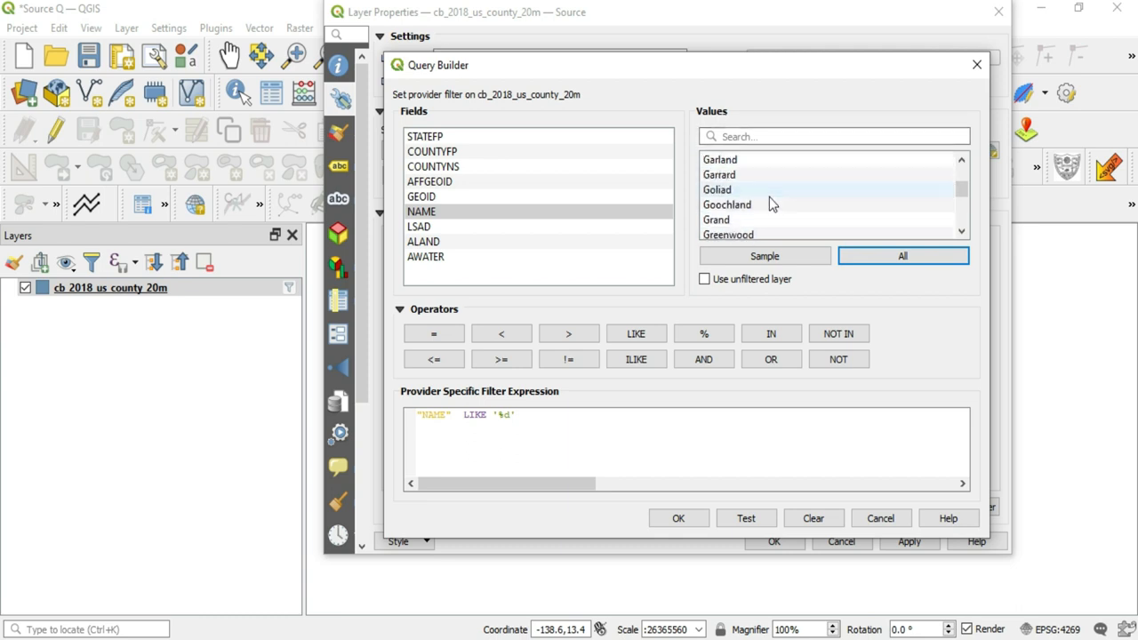
scroll(down, 3)
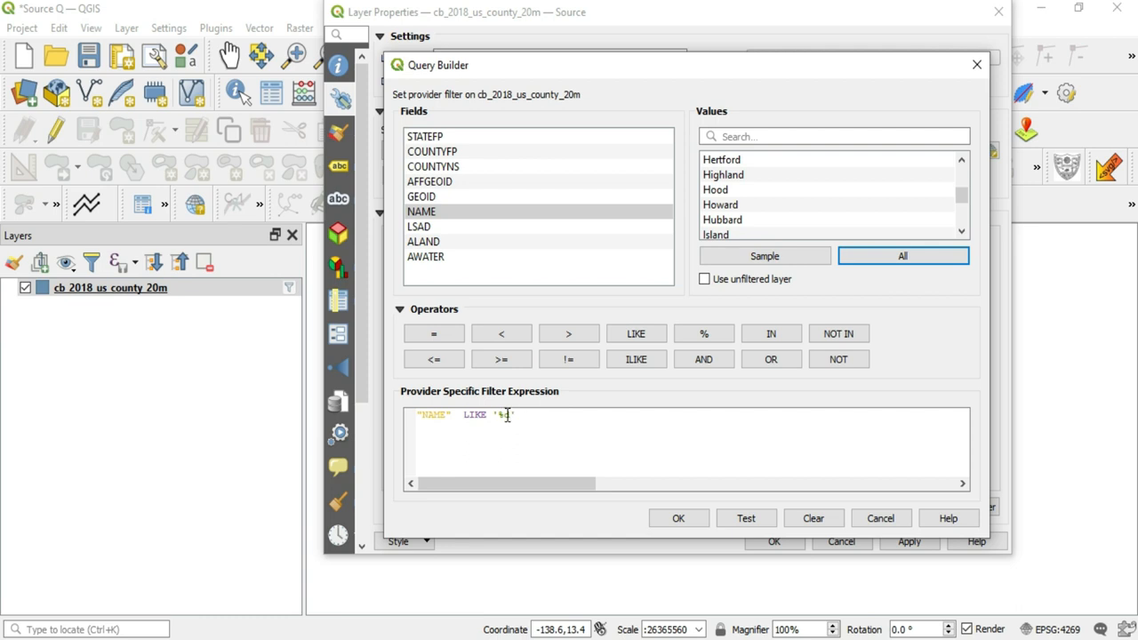
Change the pattern to "NAME" LIKE '%and' and test it, returning 47 rows.
click(507, 415)
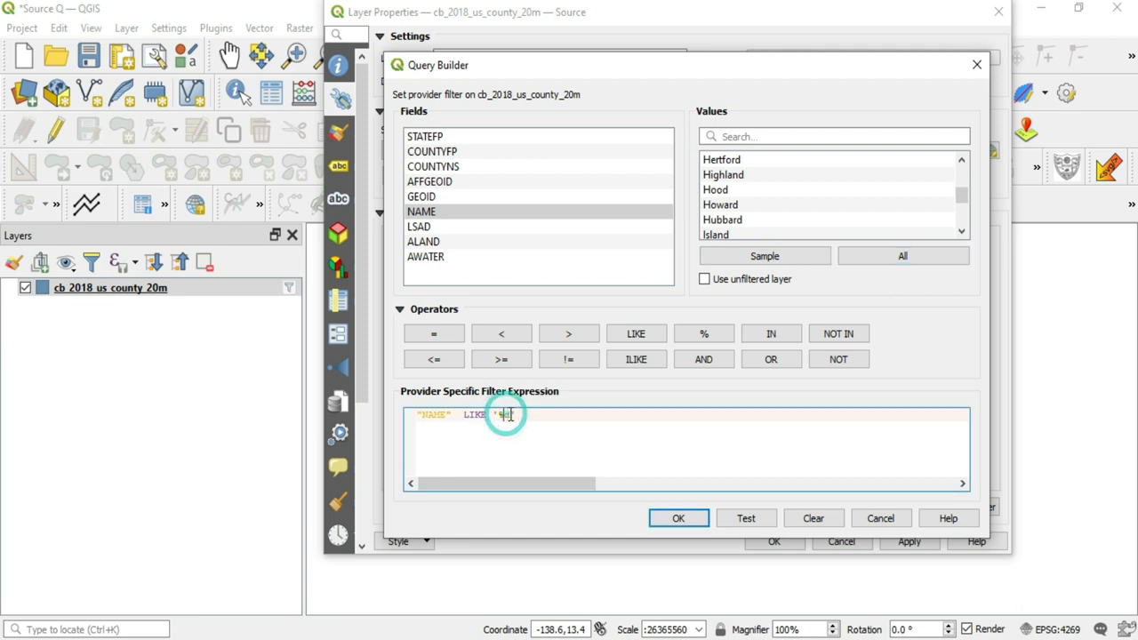
text(and)
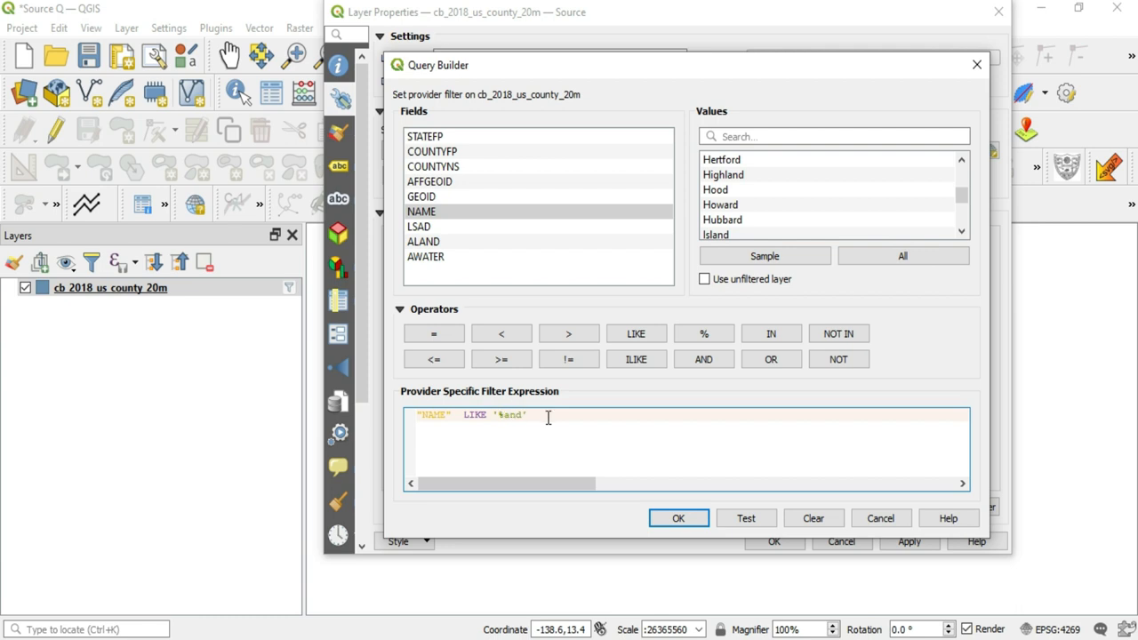
click(747, 519)
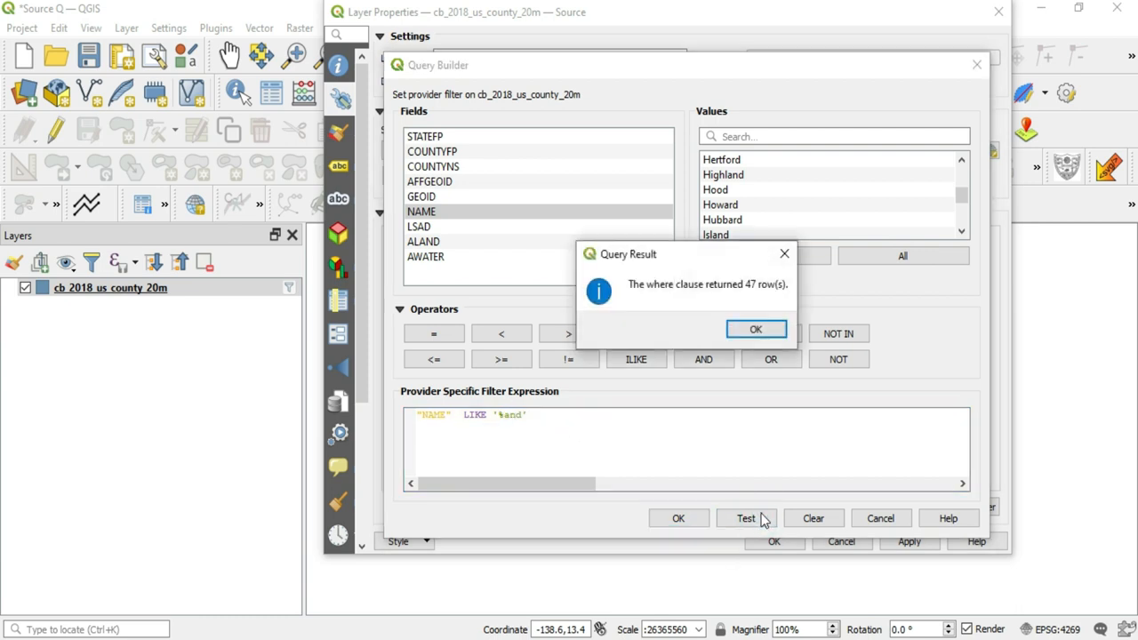
click(756, 330)
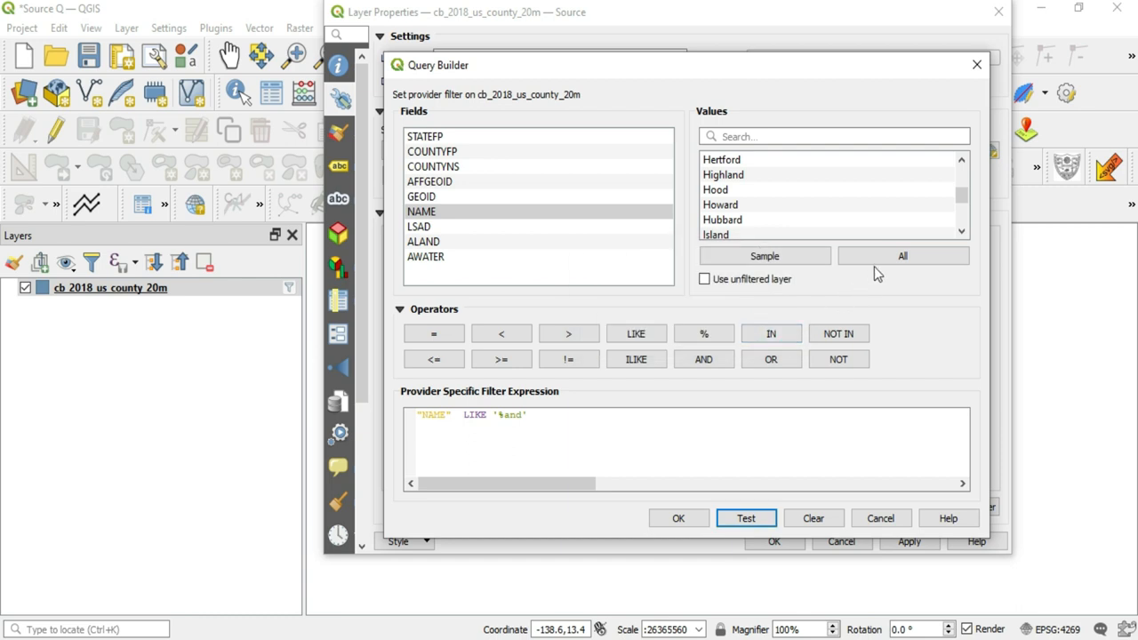
click(904, 256)
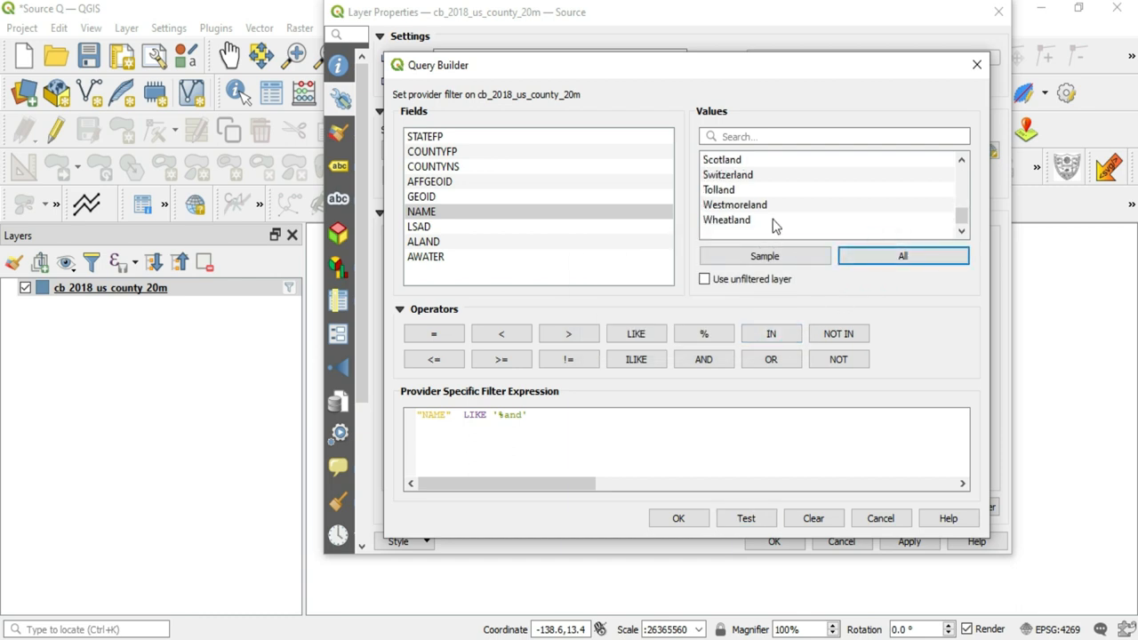
mouse_move(476, 426)
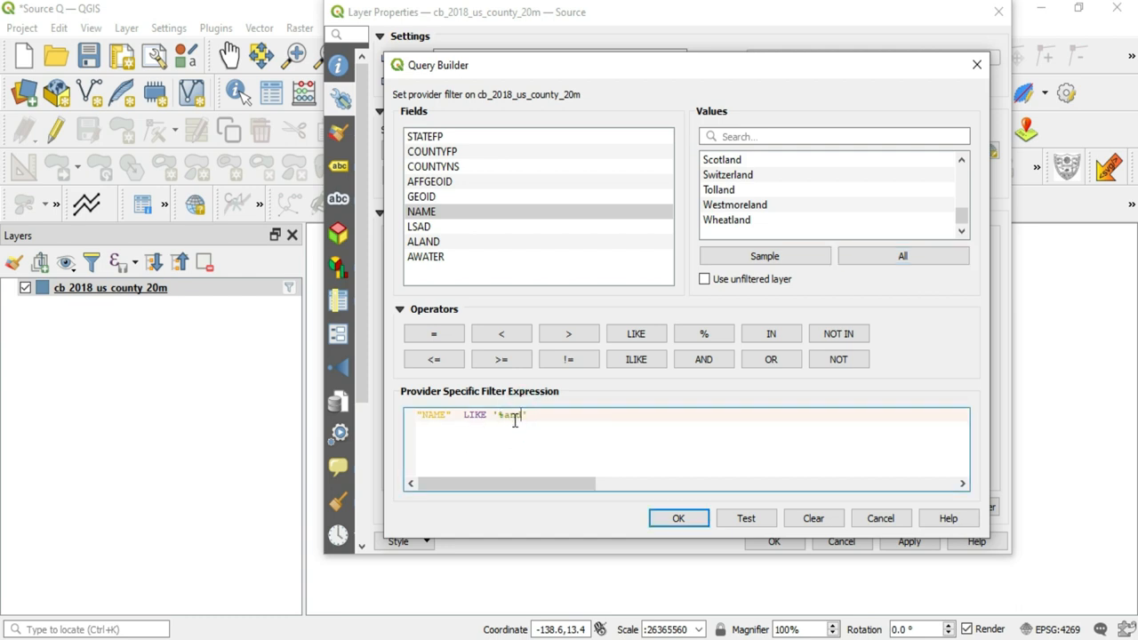
text(nd)
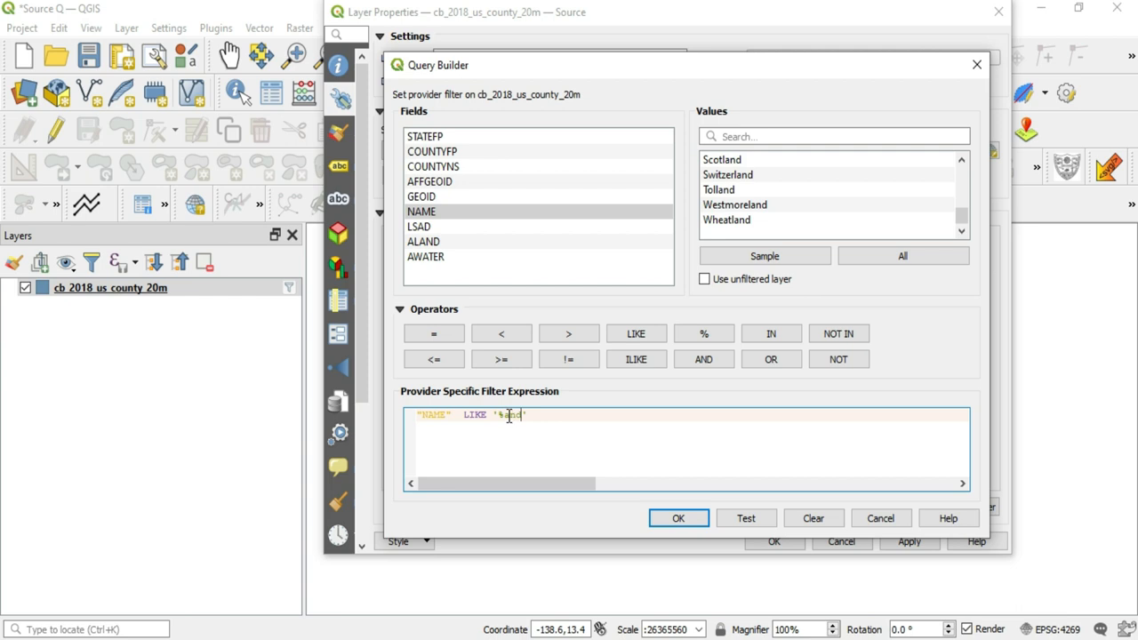
mouse_move(502, 420)
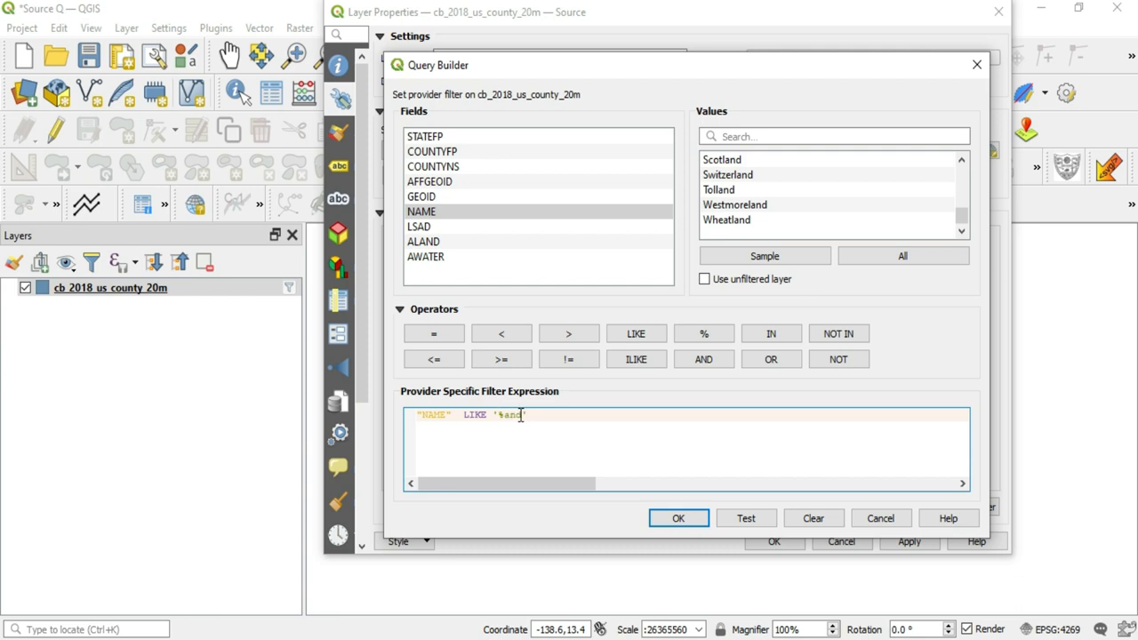
mouse_move(541, 444)
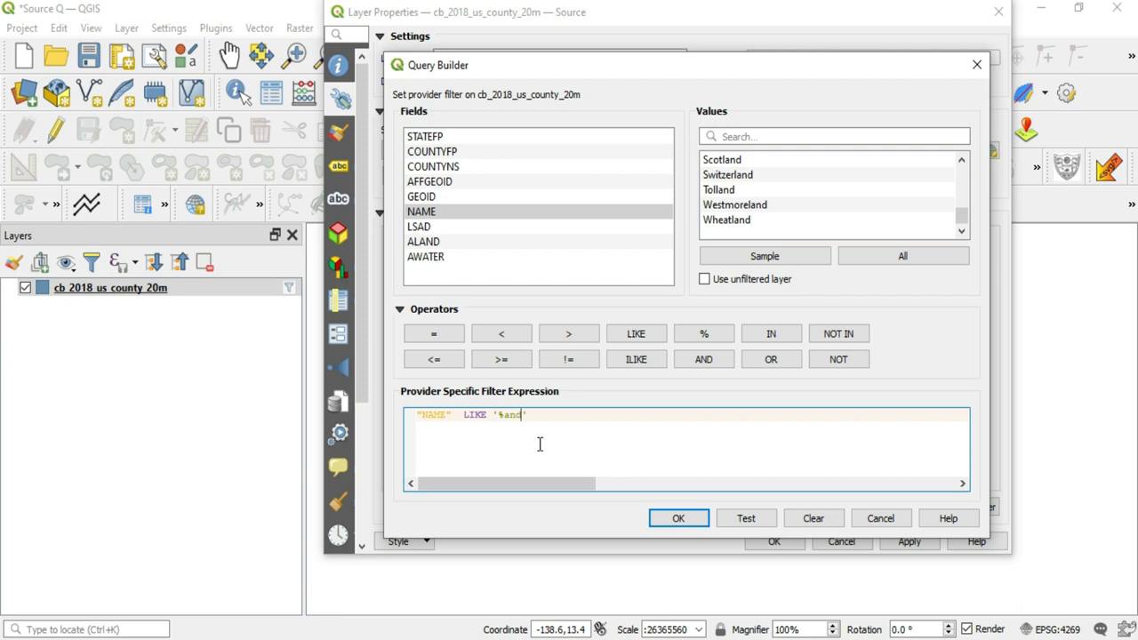
Change the pattern to "NAME" LIKE '%er%', test it at 431 rows and preview sample names.
key(Backspace)
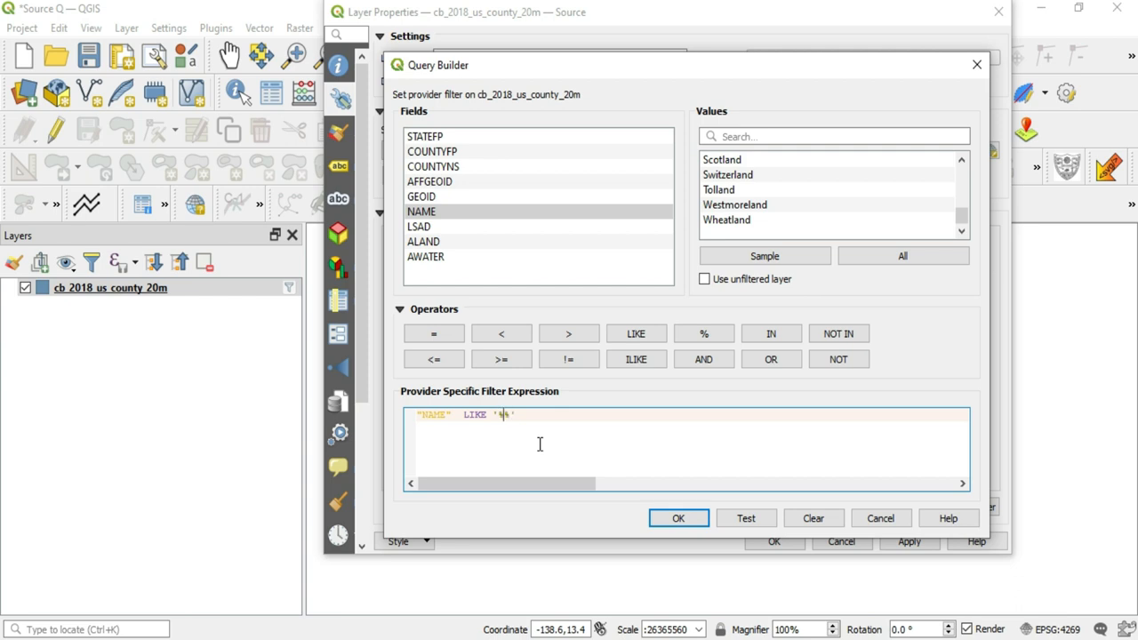
text(er)
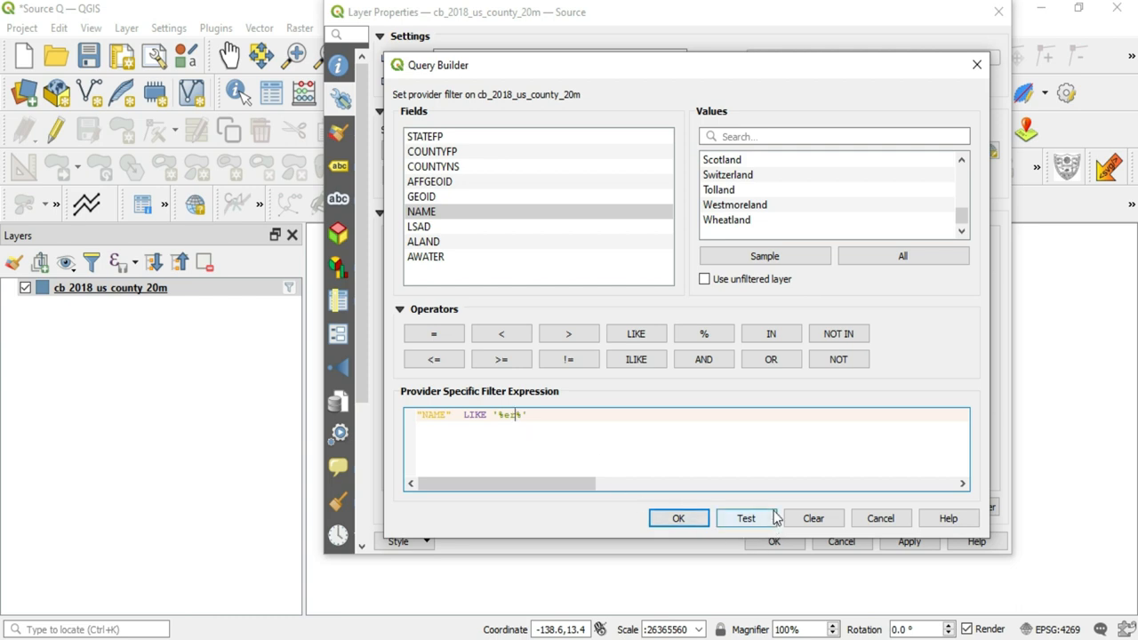
click(745, 519)
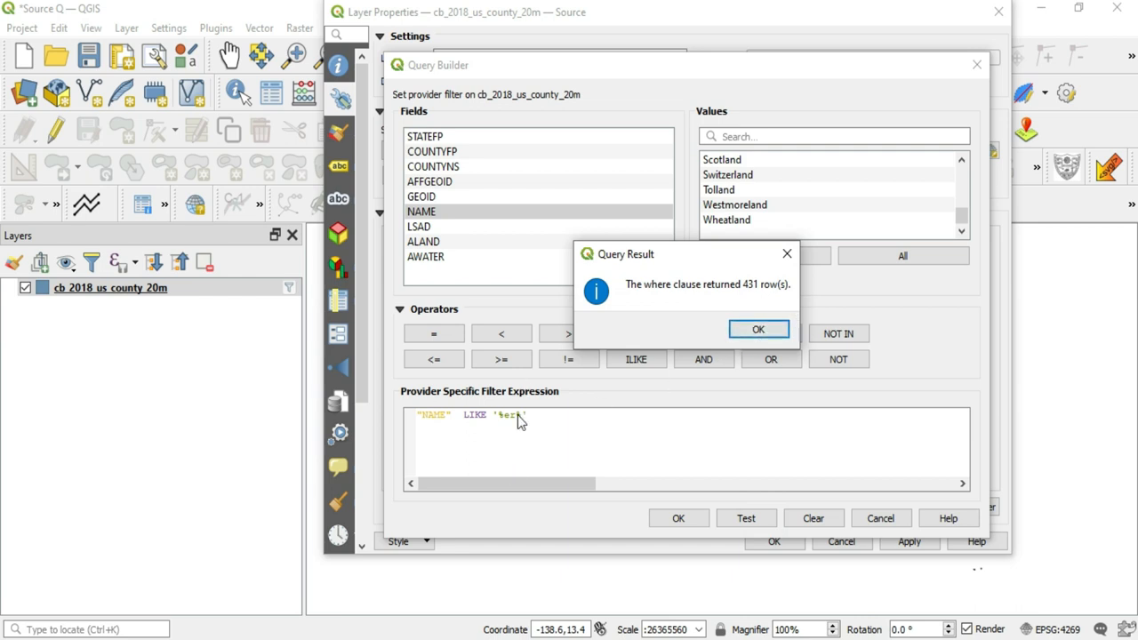
click(757, 329)
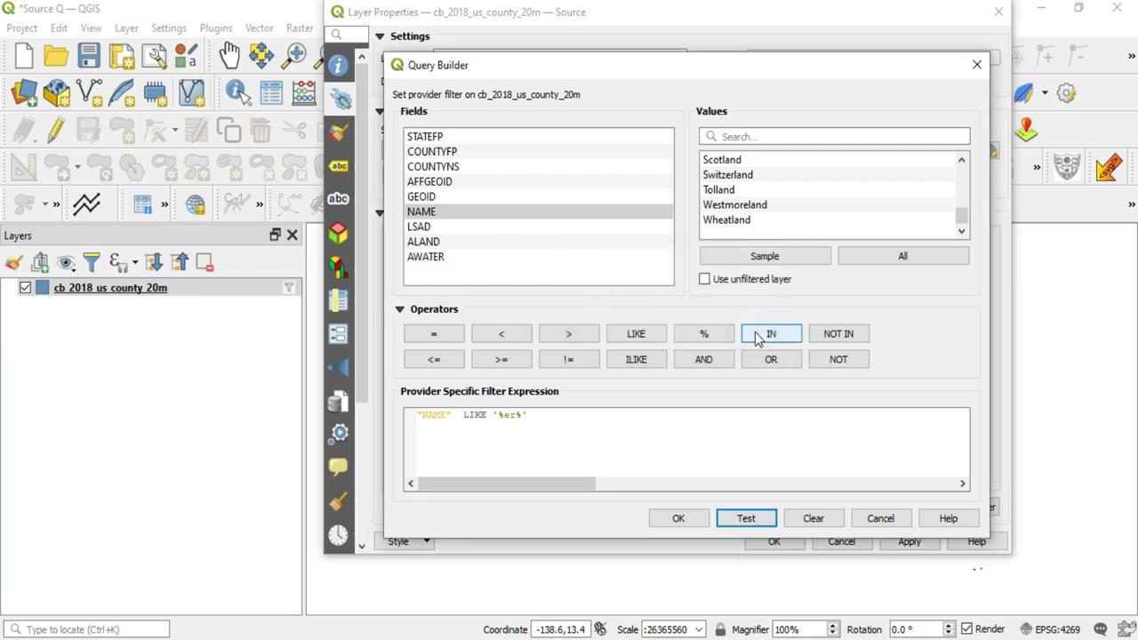
click(764, 256)
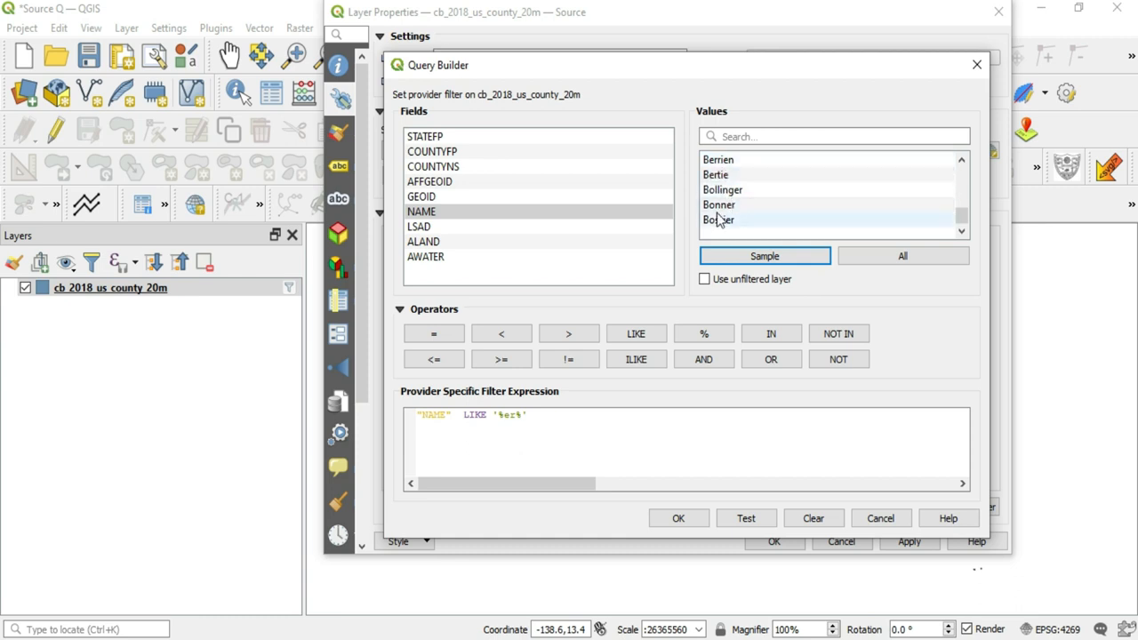
click(765, 256)
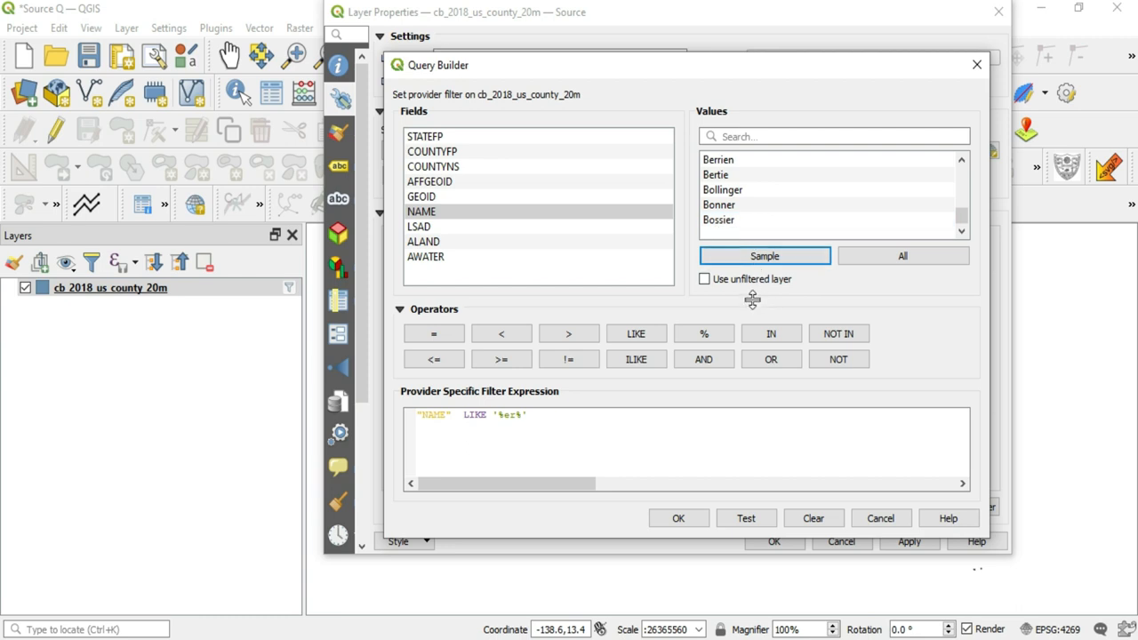
mouse_move(674, 402)
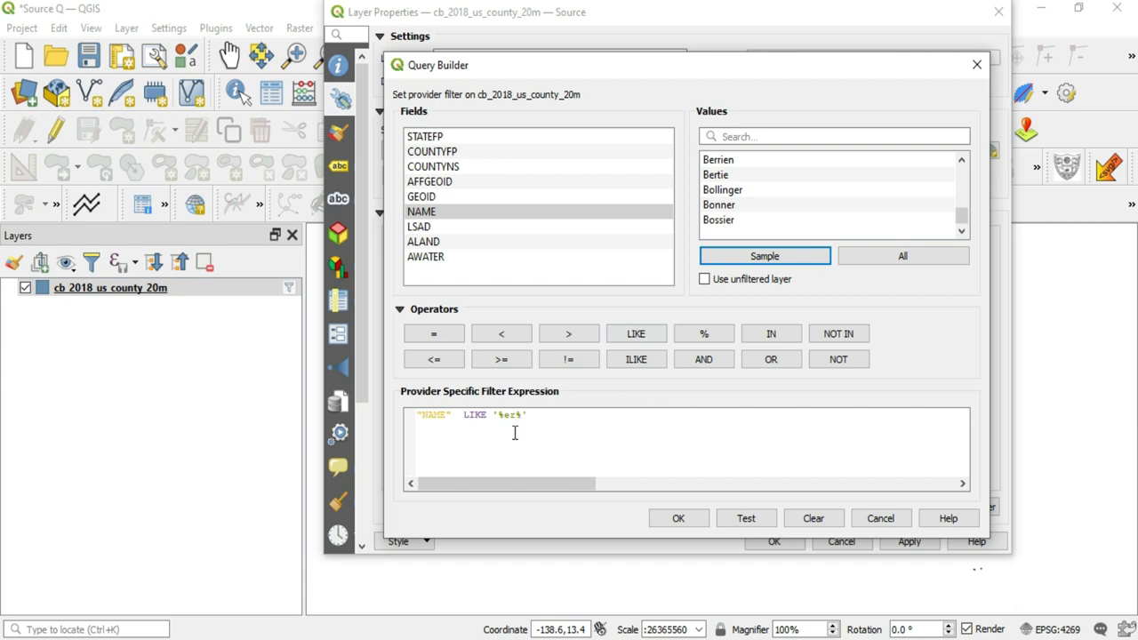
mouse_move(523, 427)
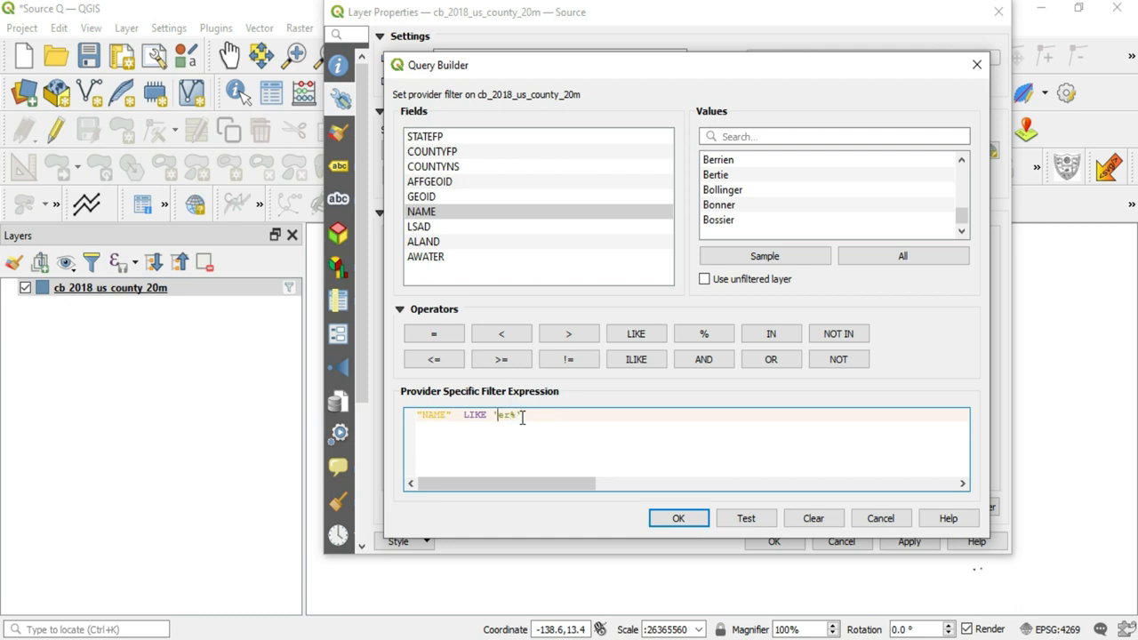
Change the pattern to "NAME" LIKE '___an%', test it at 34 rows and preview sample names.
key(BackSpace)
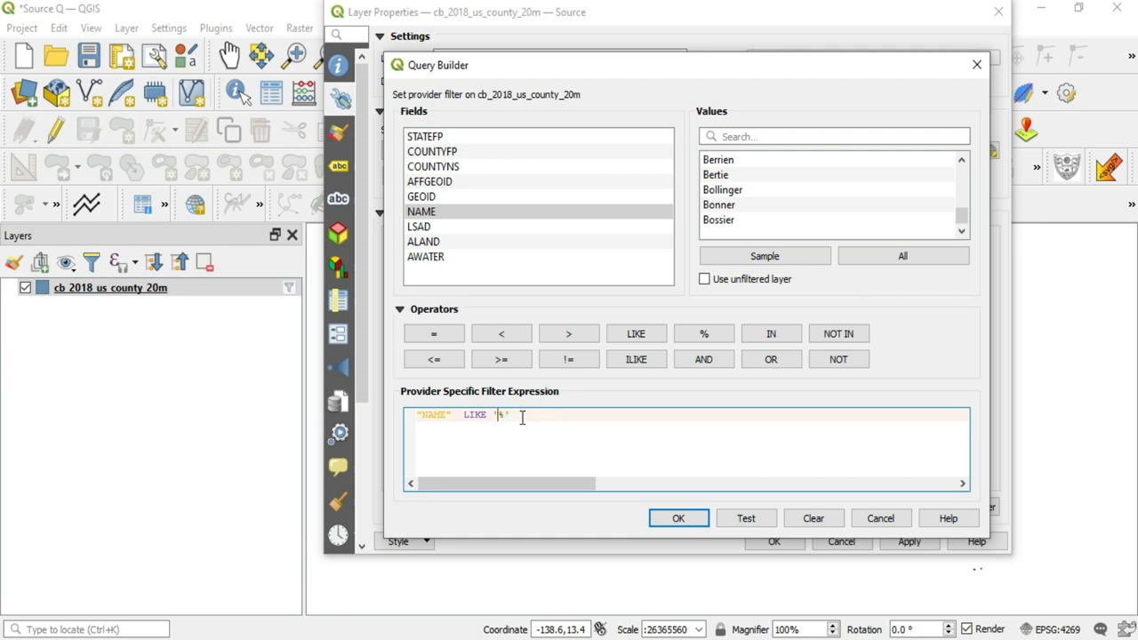
text(an)
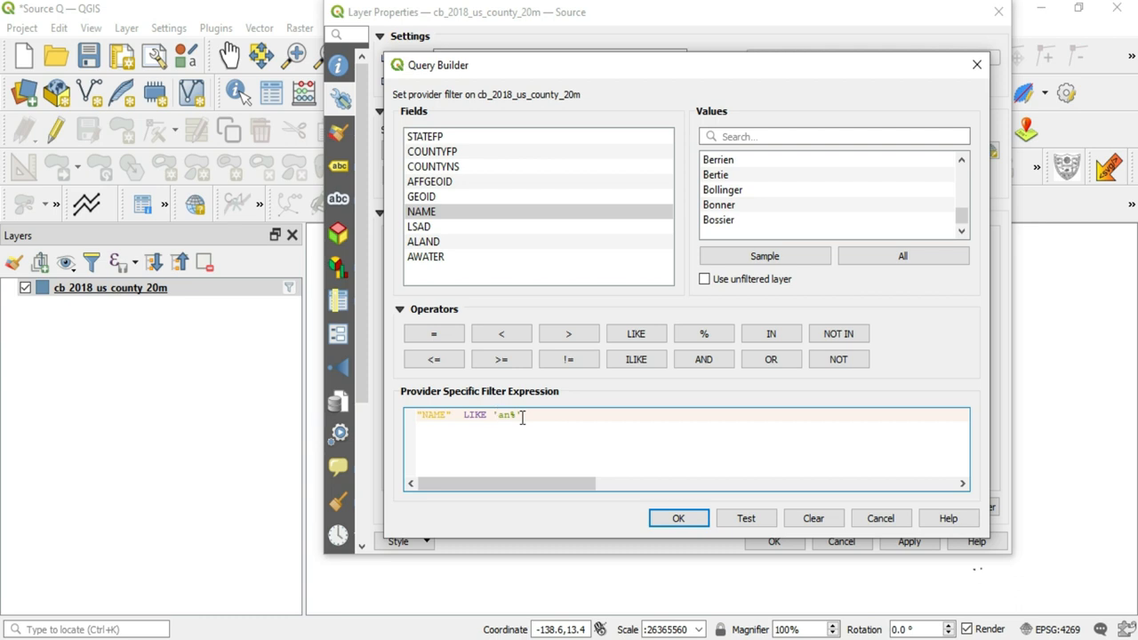
click(704, 335)
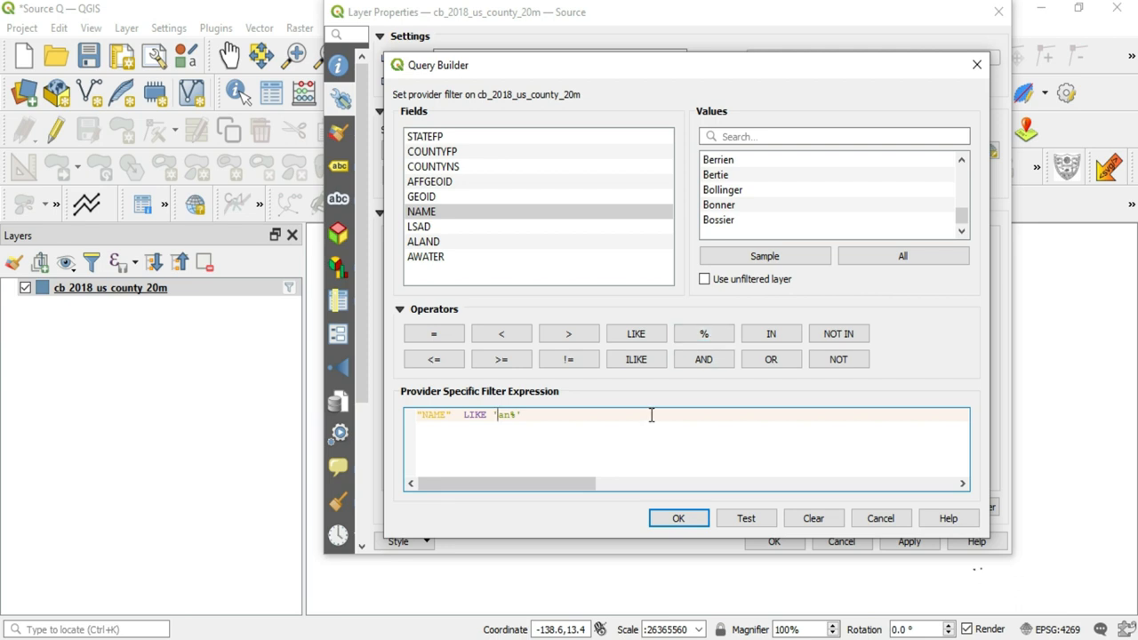
text(___)
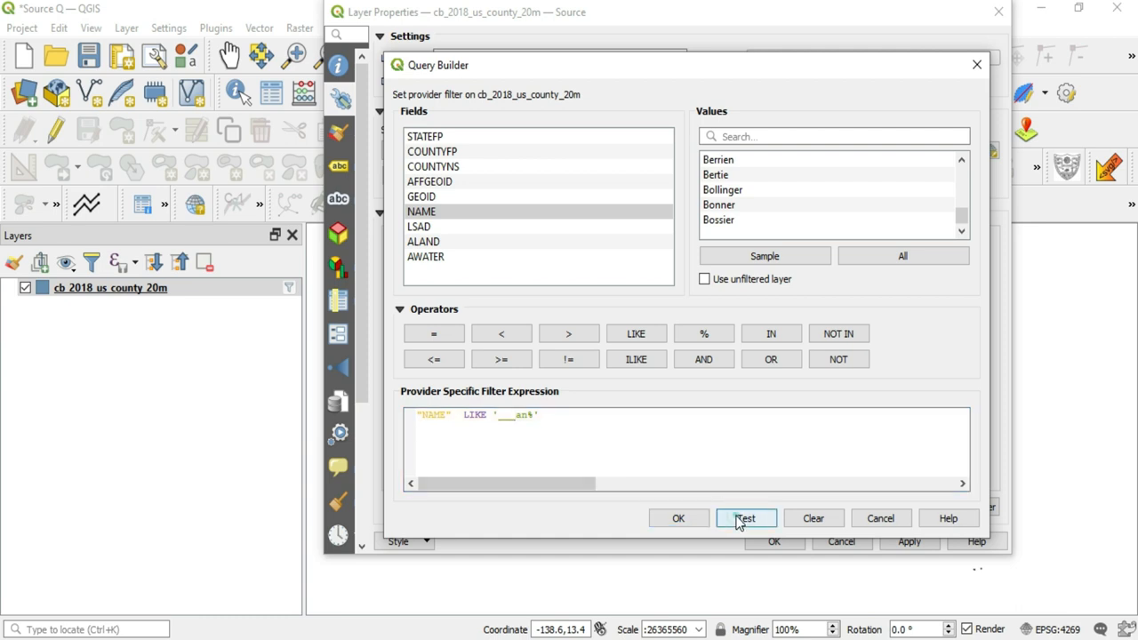
click(747, 519)
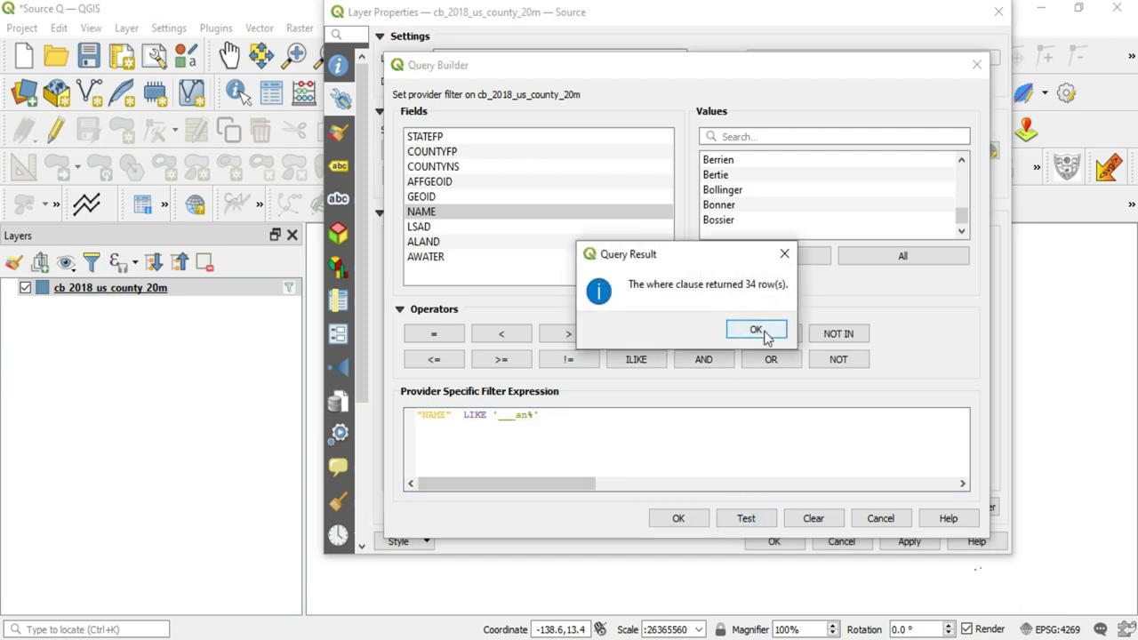
click(756, 329)
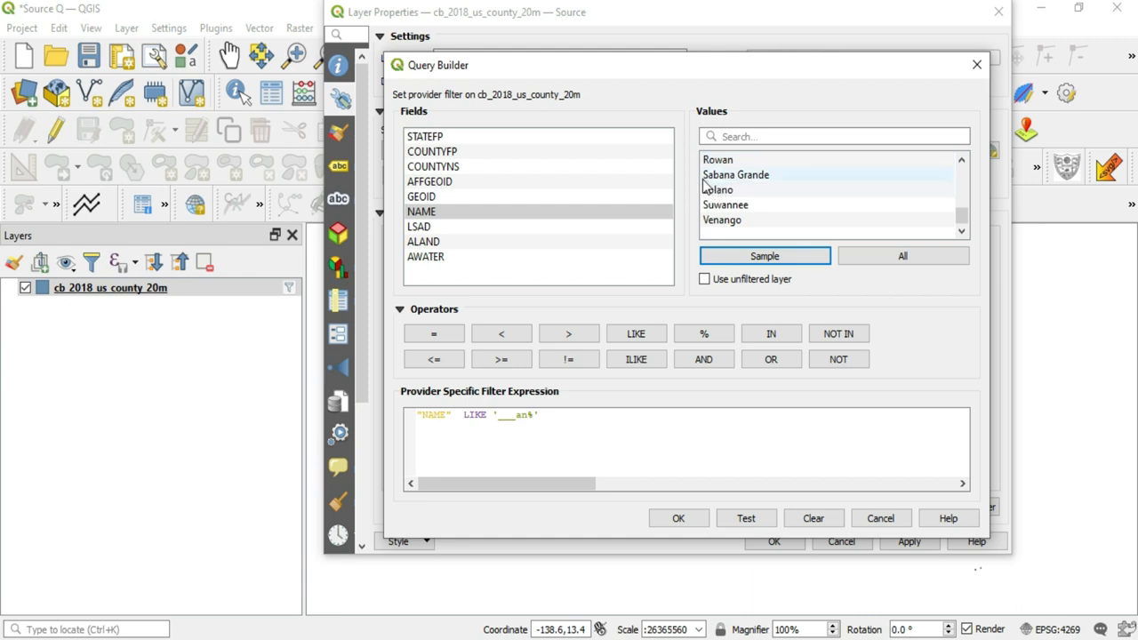
mouse_move(726, 185)
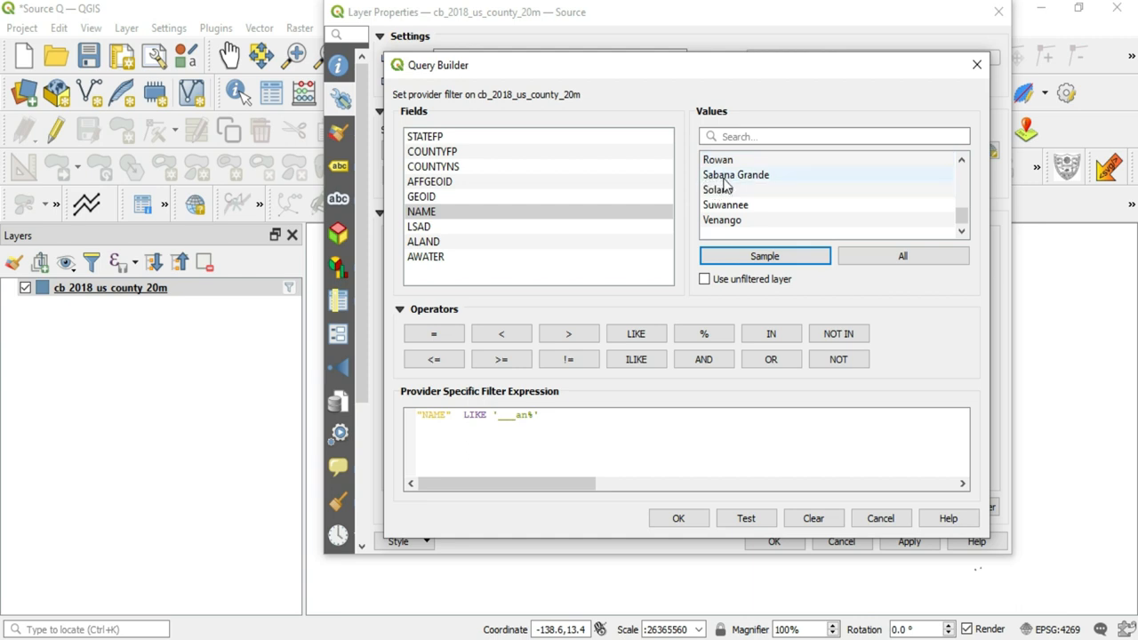
click(530, 420)
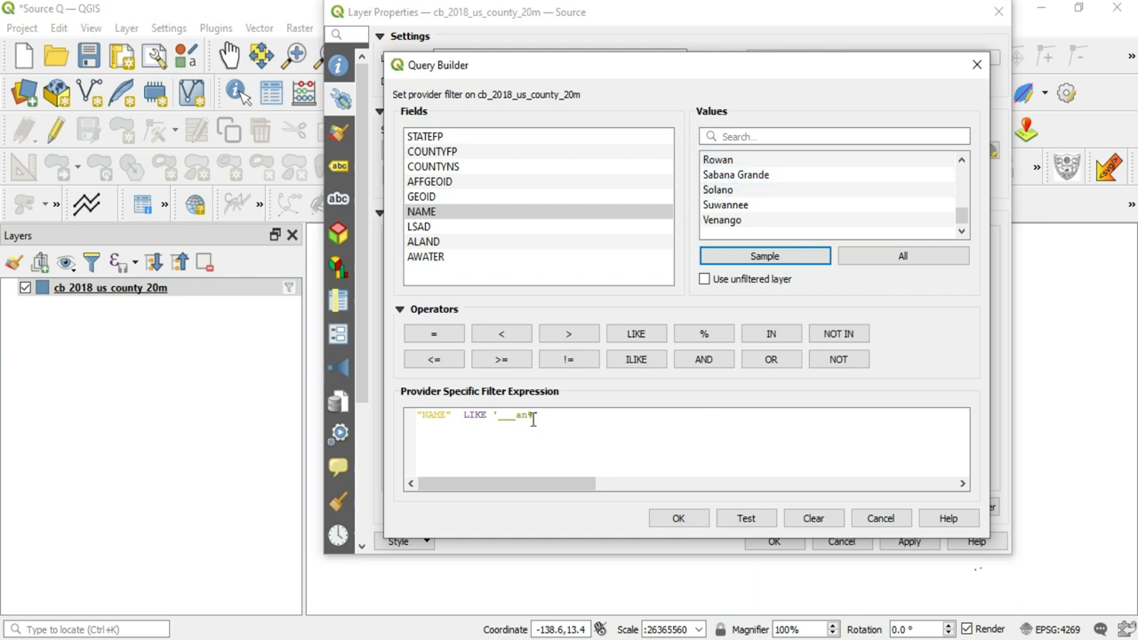
click(516, 416)
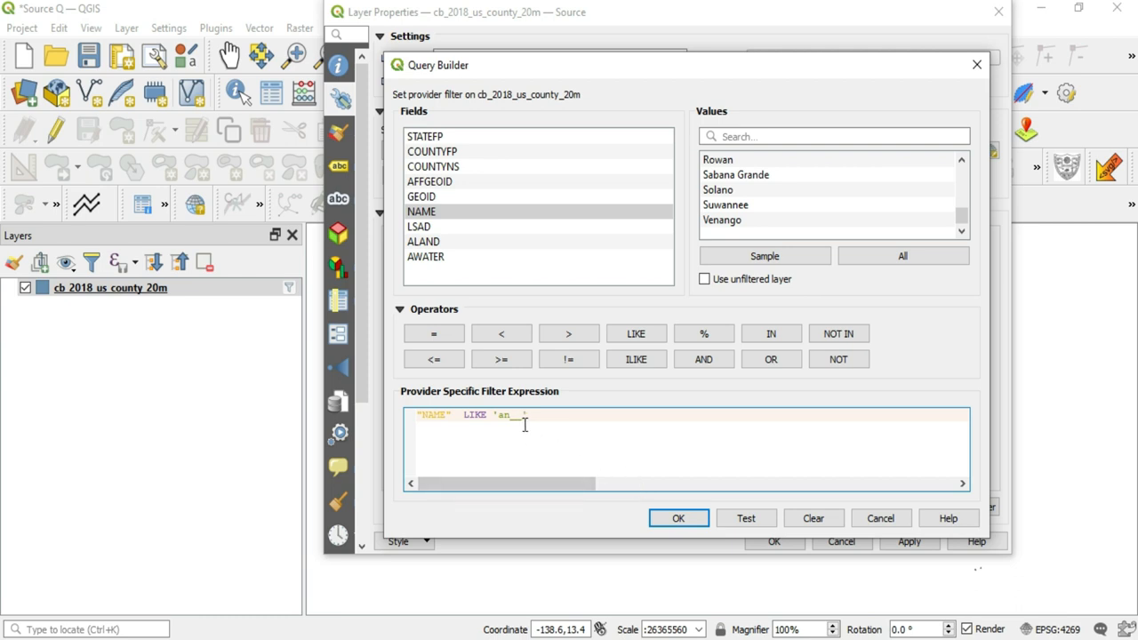
Test 'an__' at 0 rows, then "NAME" LIKE 'an__%' at 15 rows.
text(%)
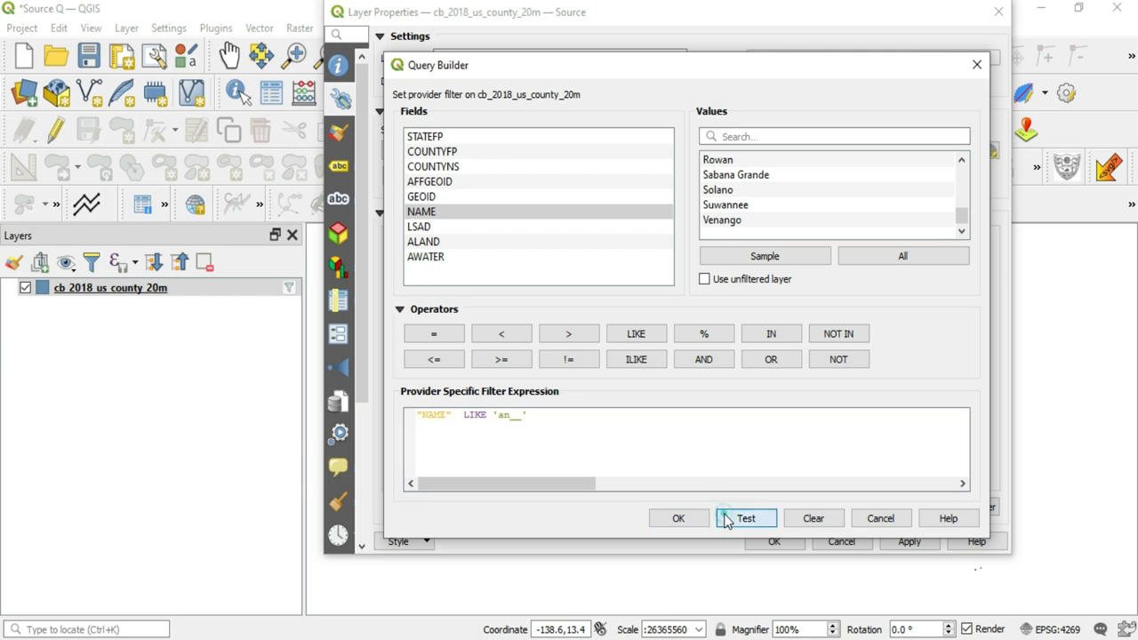
click(747, 519)
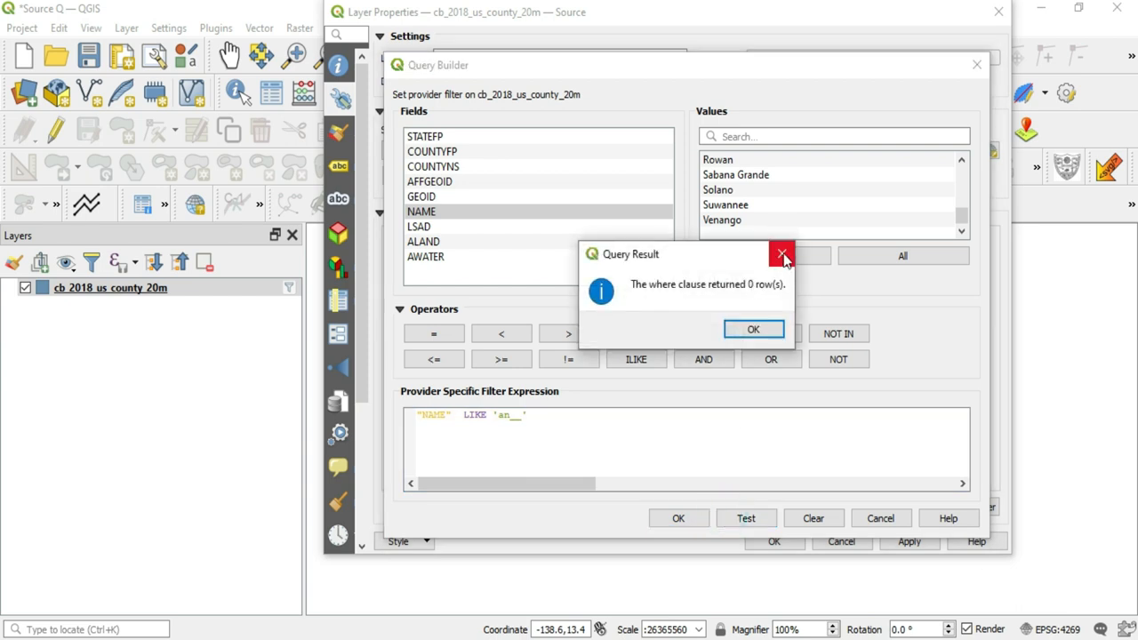
click(754, 329)
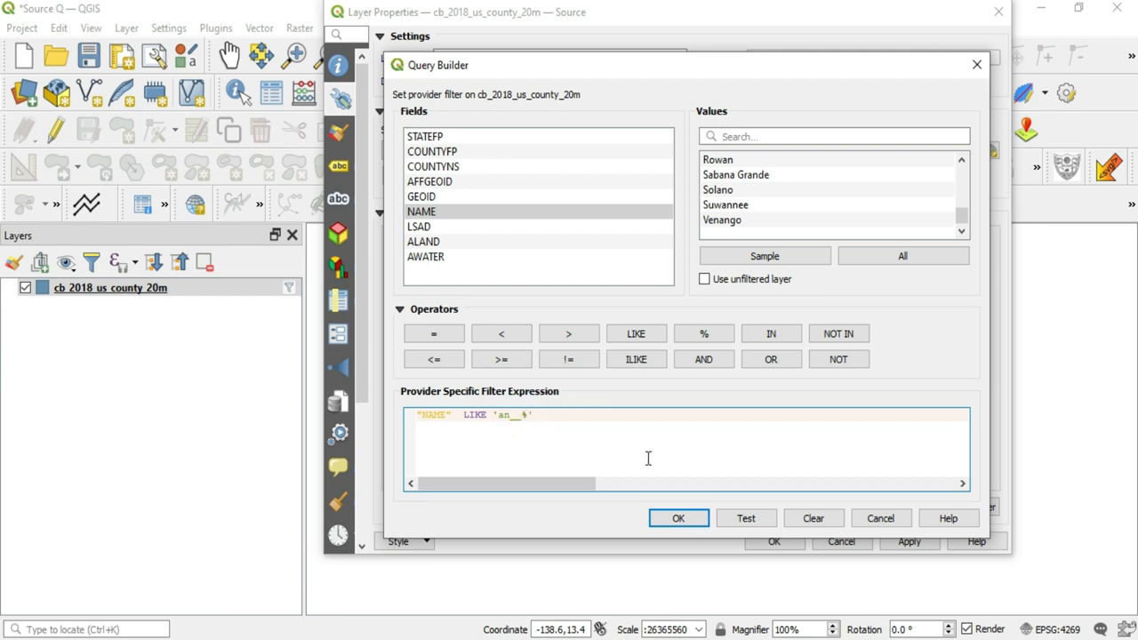
click(747, 520)
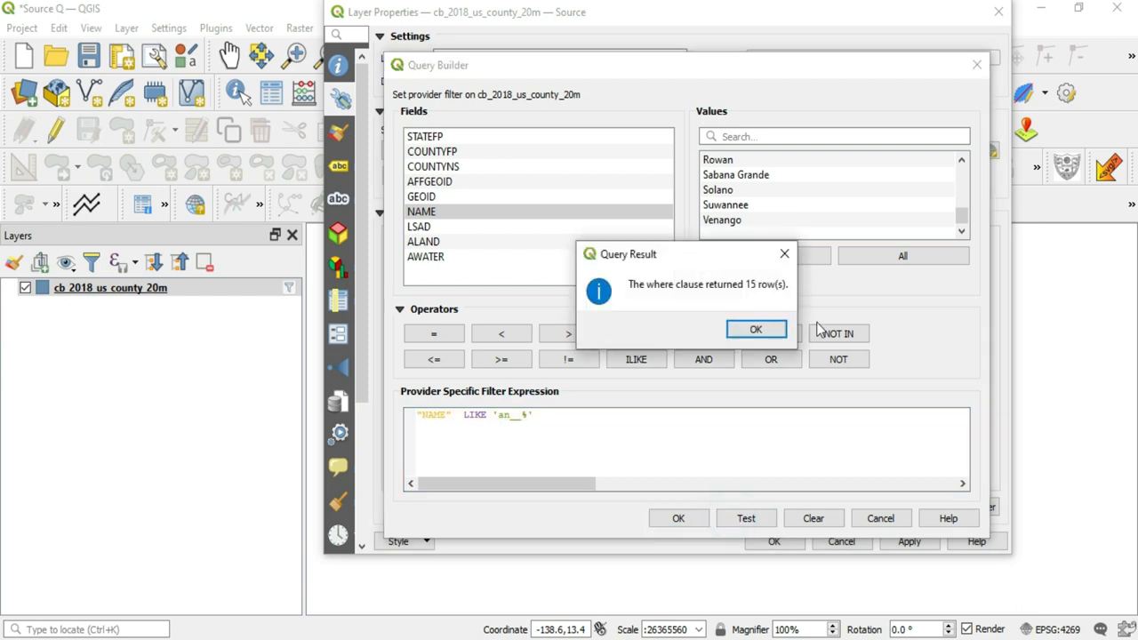
click(756, 329)
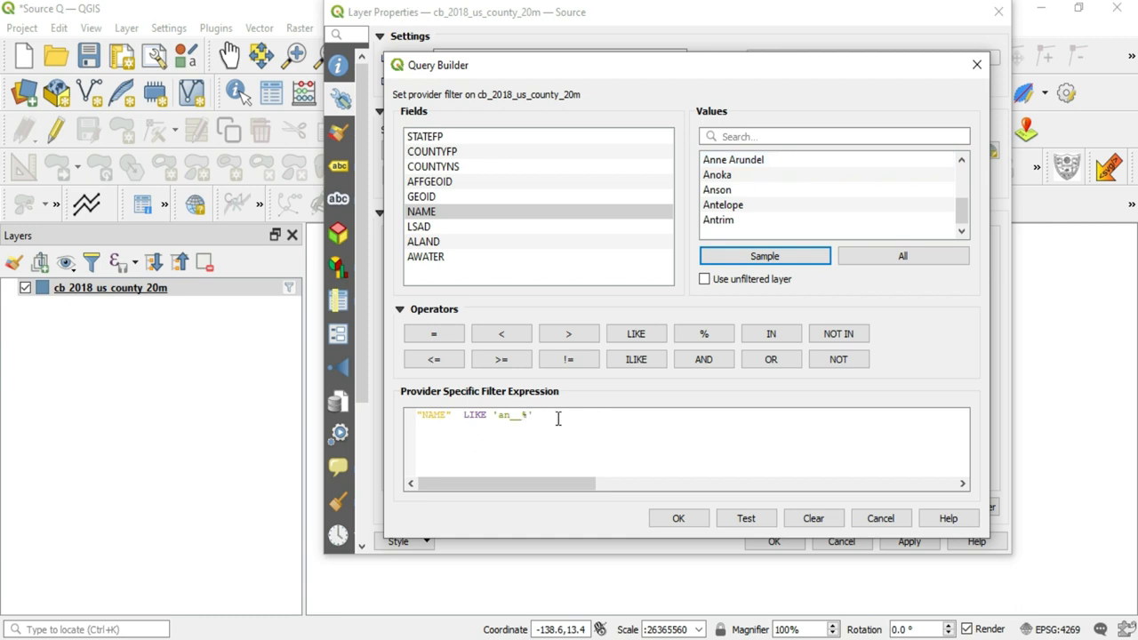
mouse_move(555, 419)
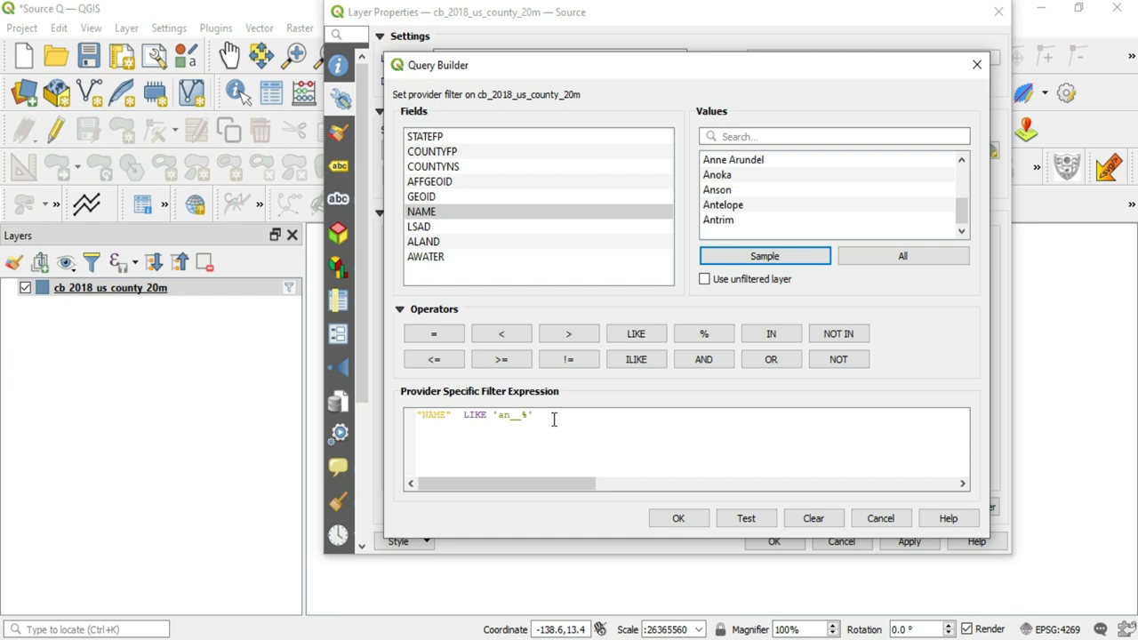
Rewrite the pattern as "NAME" LIKE 'a%t', test it at 3 rows, then clear the expression.
click(530, 416)
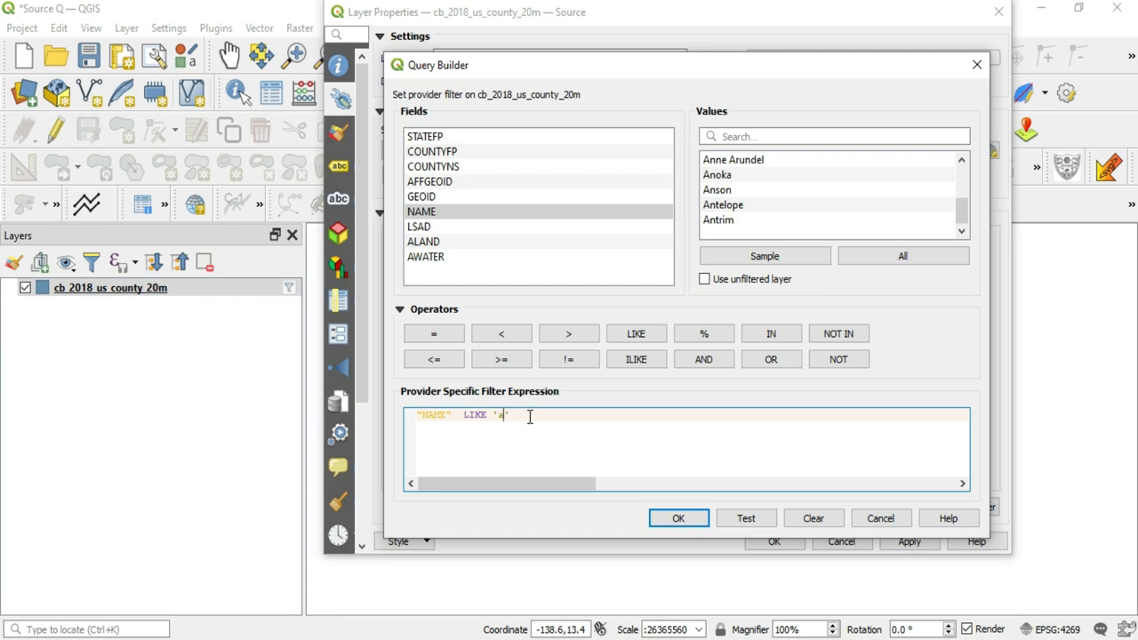
text(a)
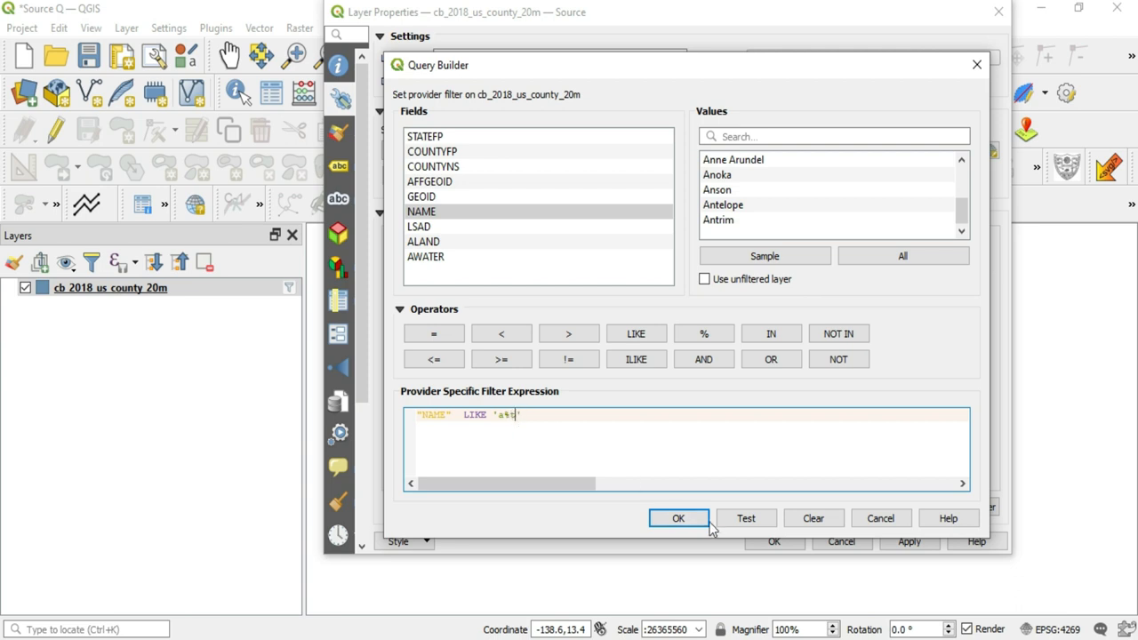
click(747, 520)
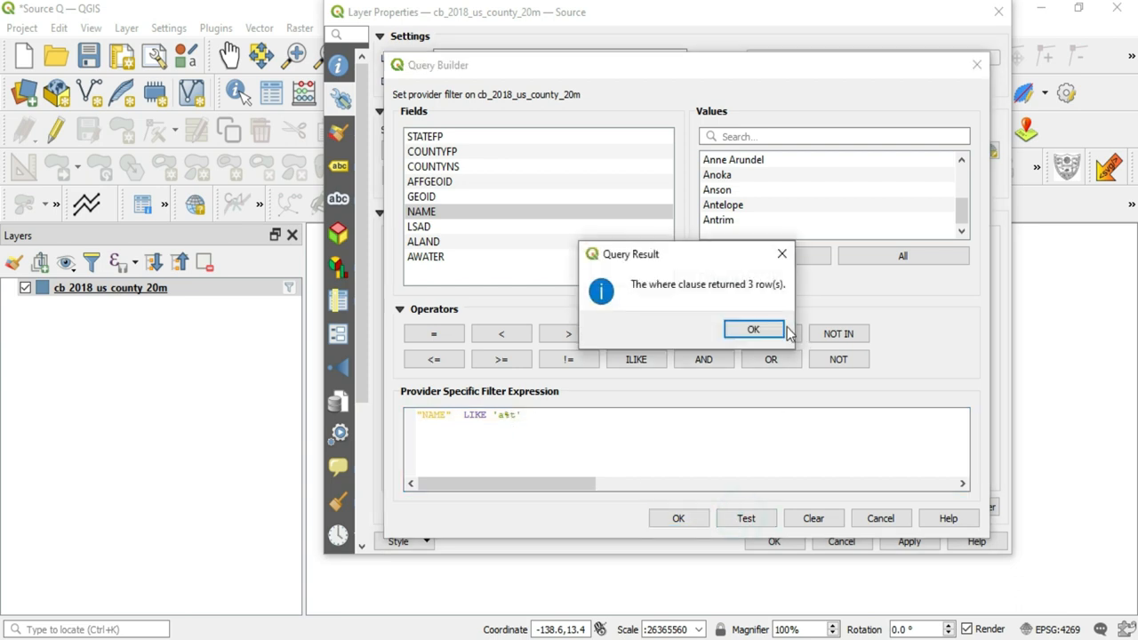
click(754, 329)
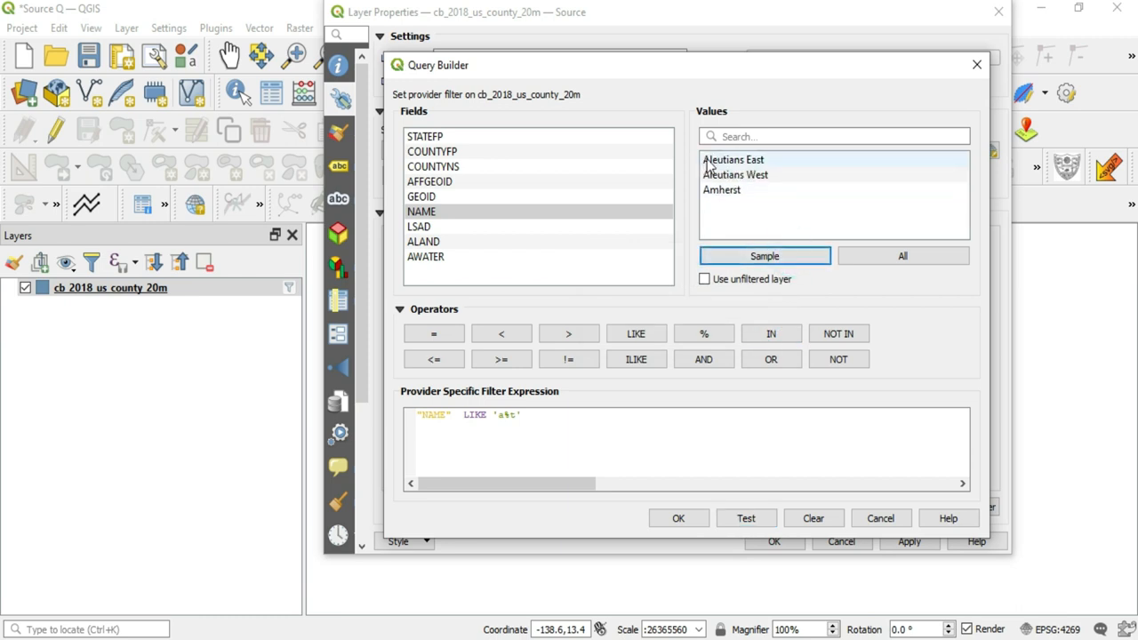
mouse_move(765, 169)
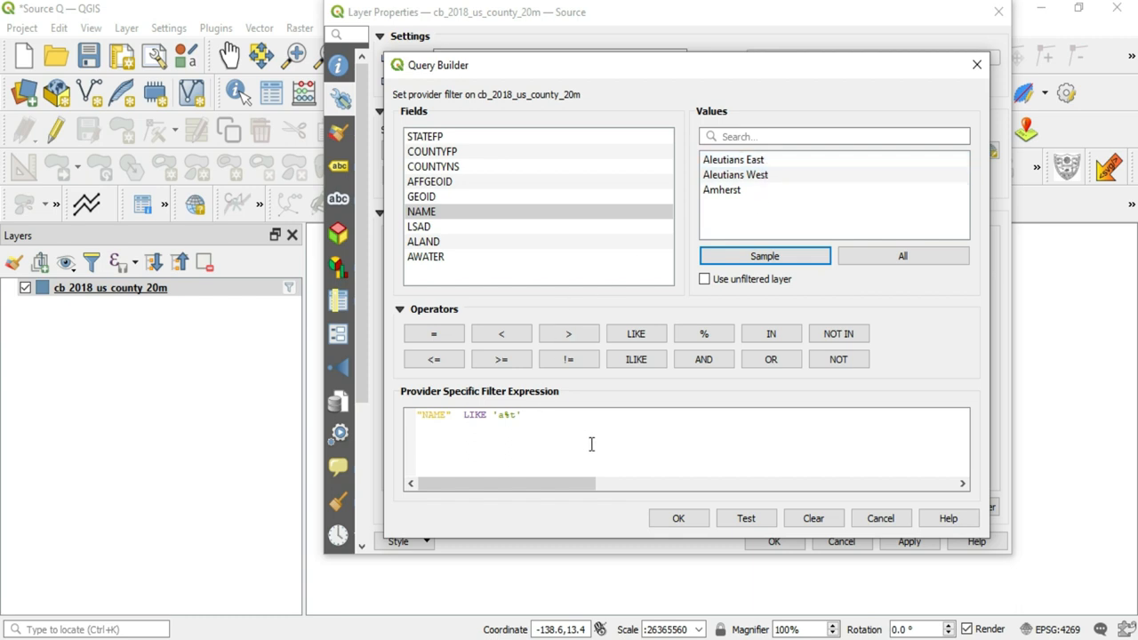
click(811, 520)
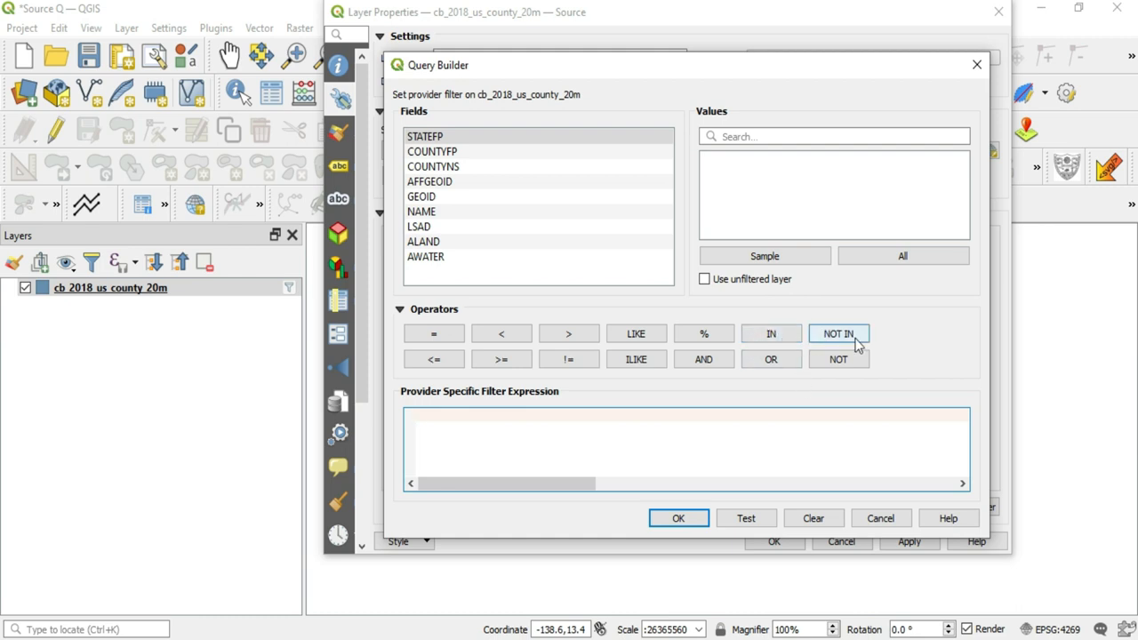
Write "STATEFP" IN ('32') and test it, returning 17 rows, before adding NOT.
click(772, 334)
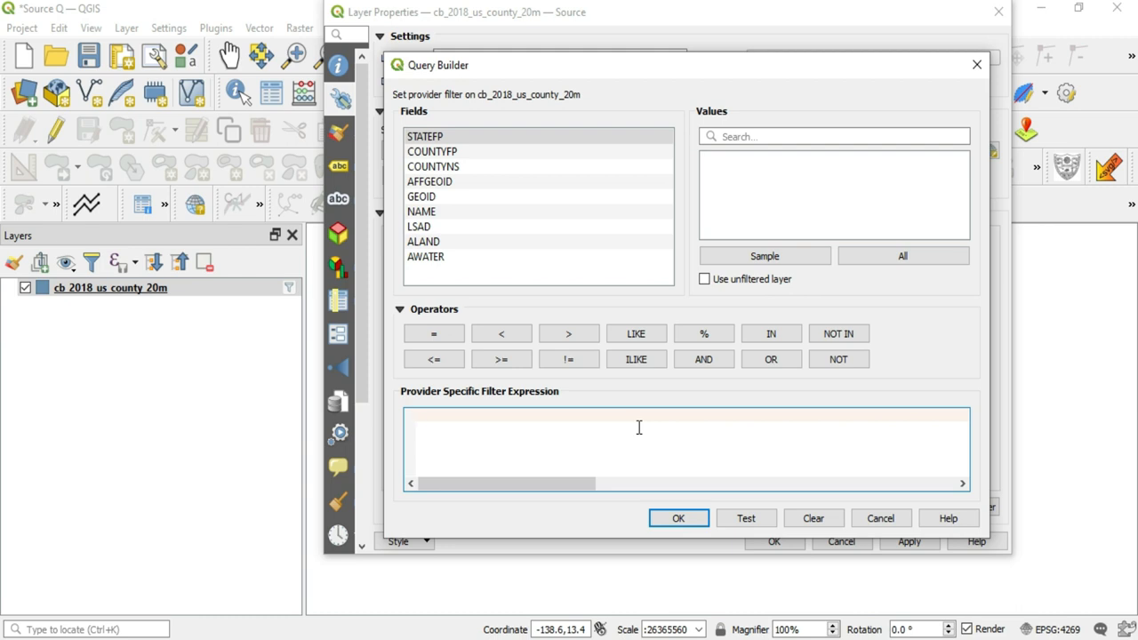
mouse_move(626, 395)
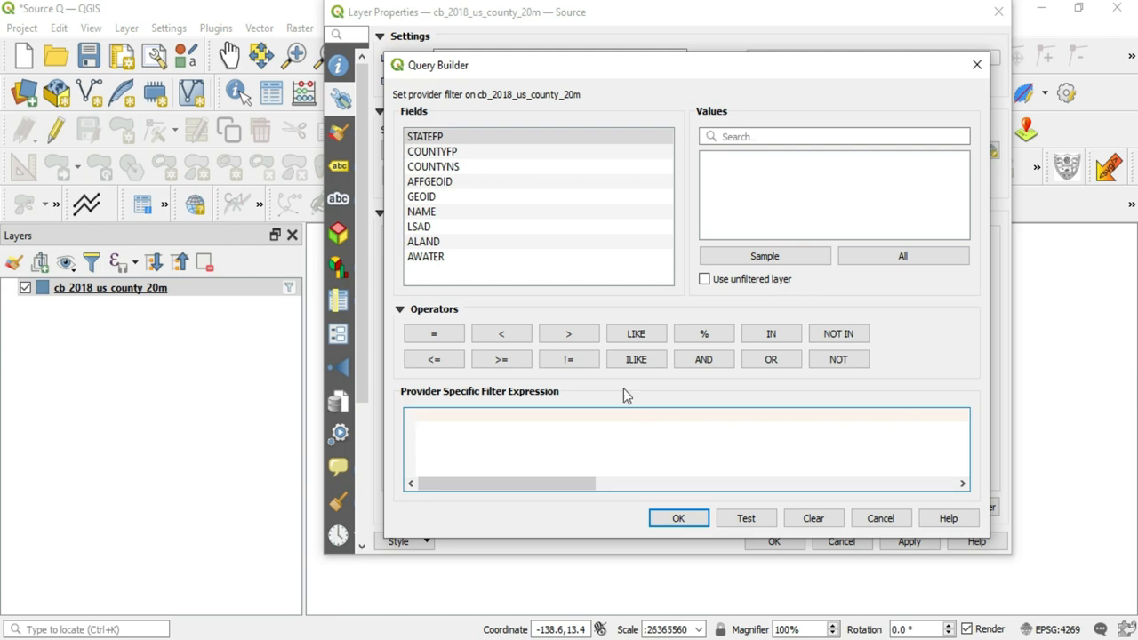
click(425, 135)
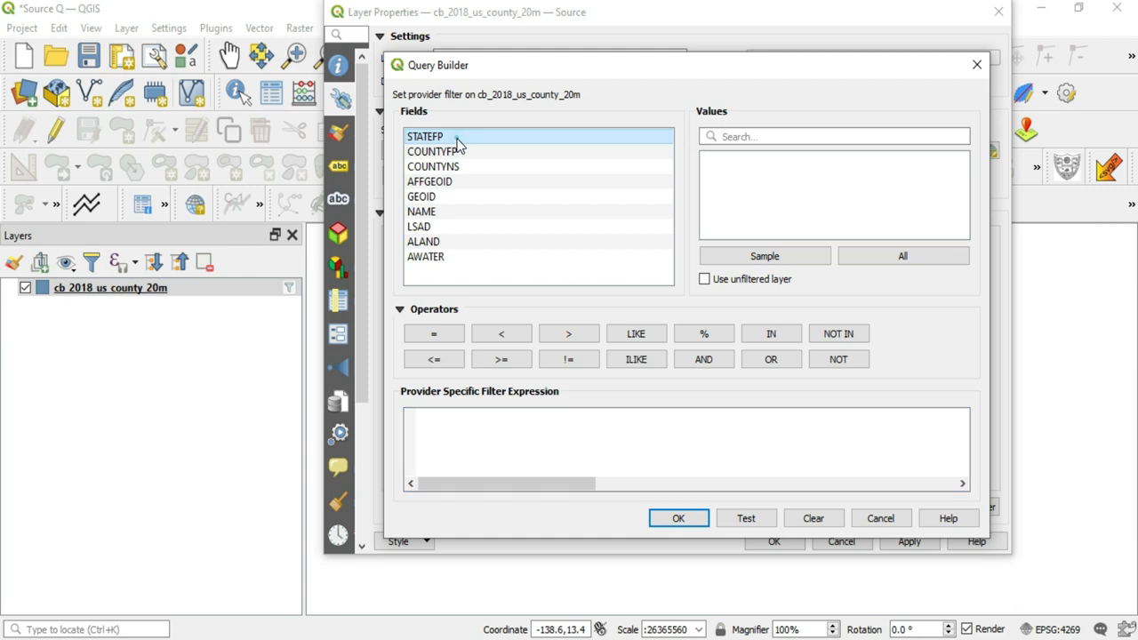
double_click(423, 135)
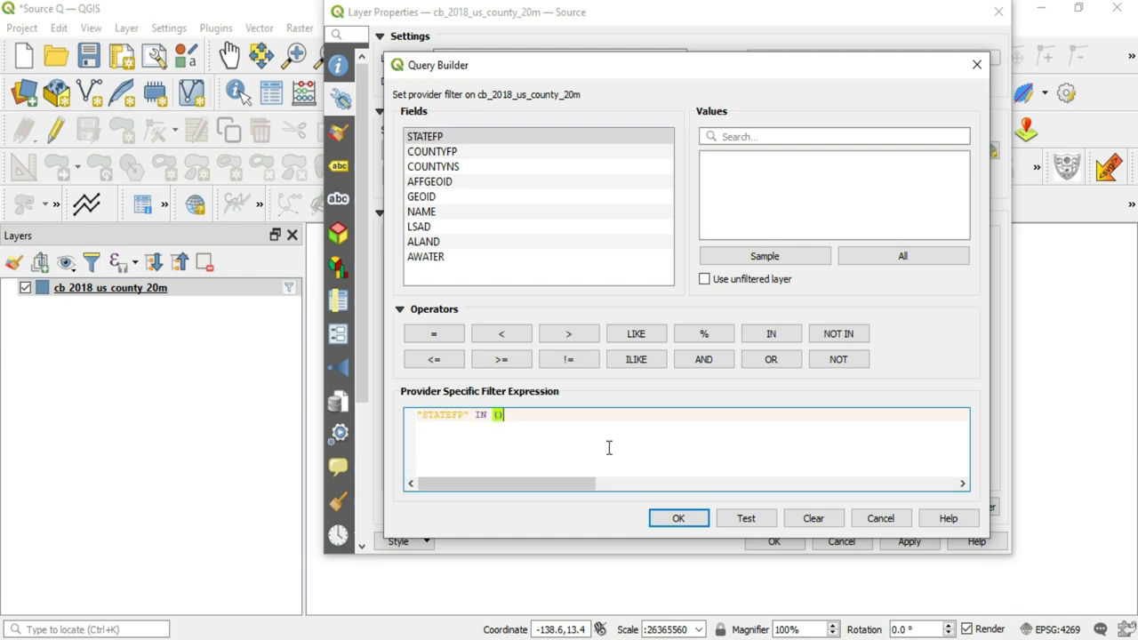
text('')
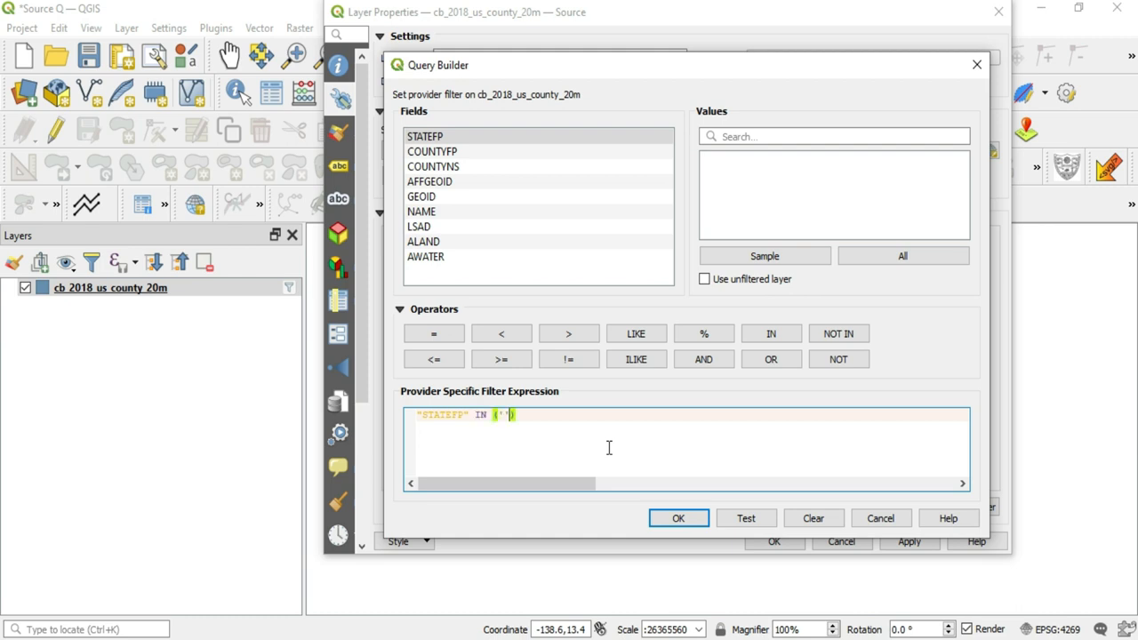
text(32)
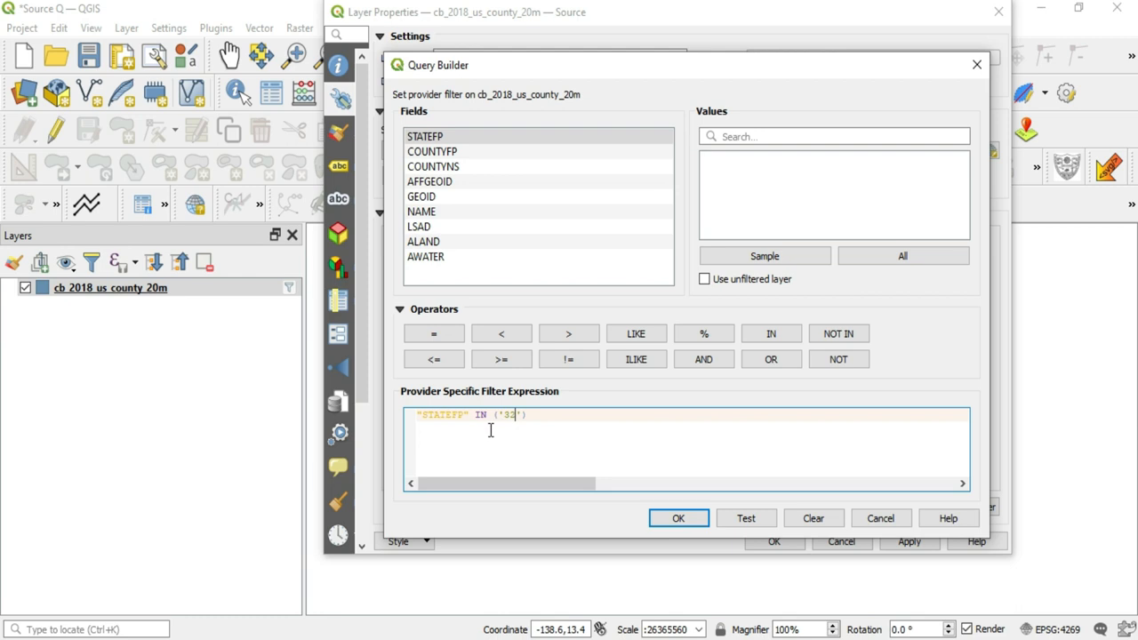
click(747, 519)
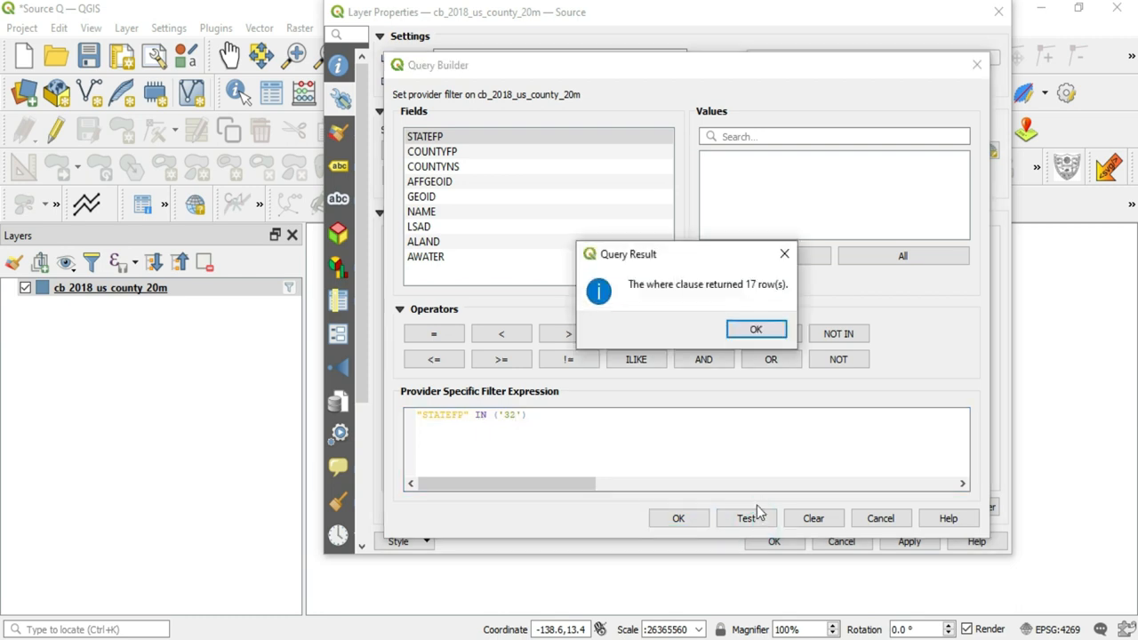
mouse_move(756, 299)
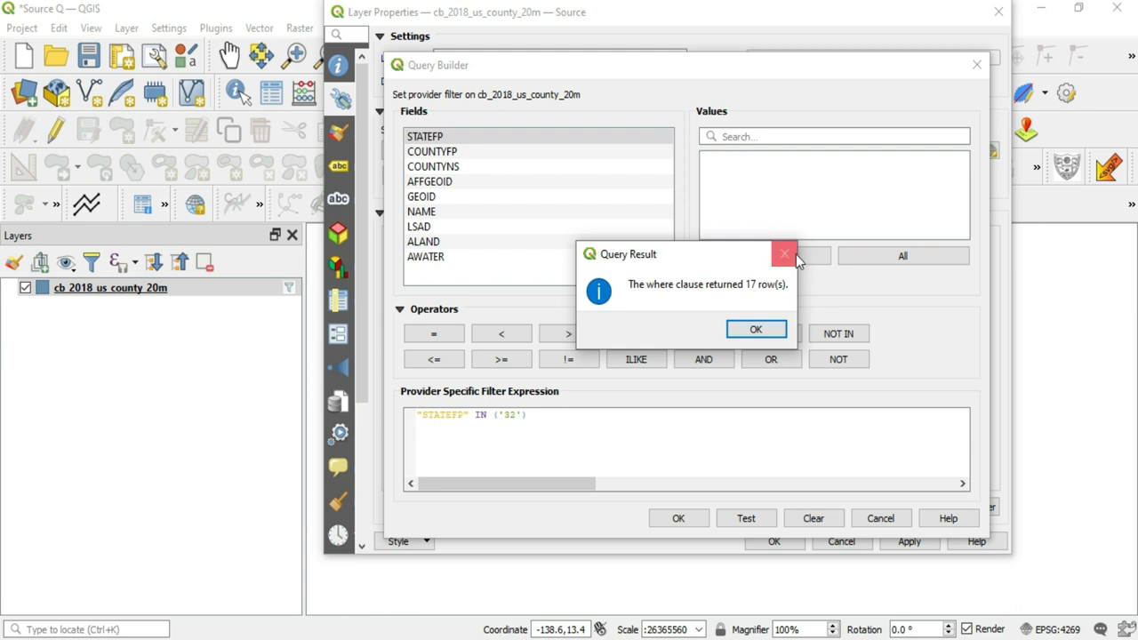
click(754, 330)
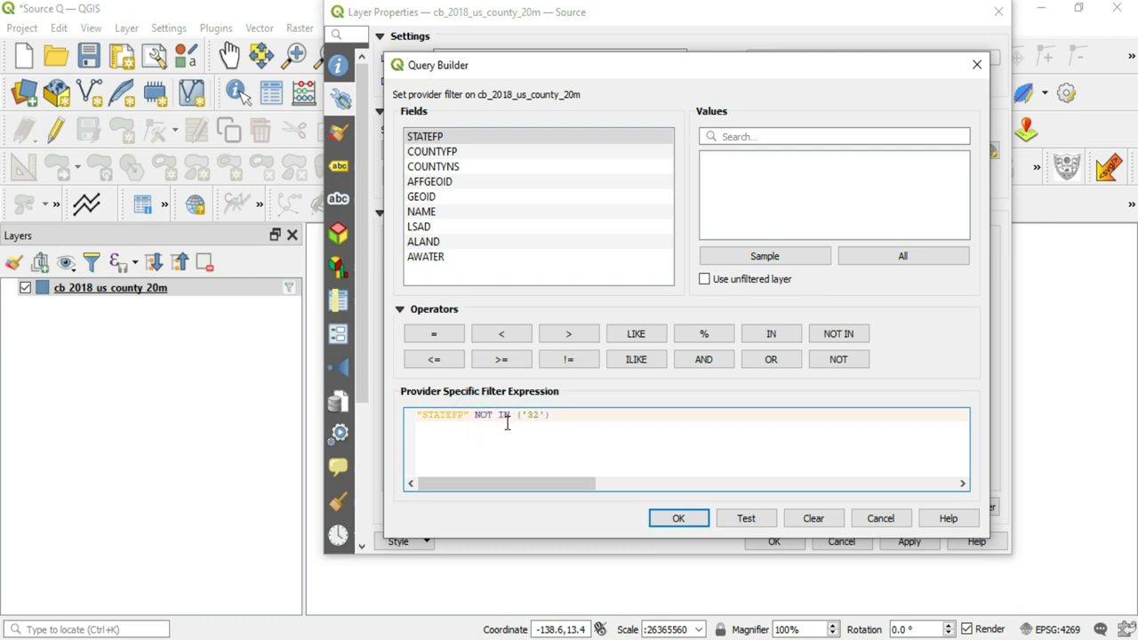
Test "STATEFP" NOT IN ('32'), dismiss the 3203-row result and accept the expression.
click(747, 519)
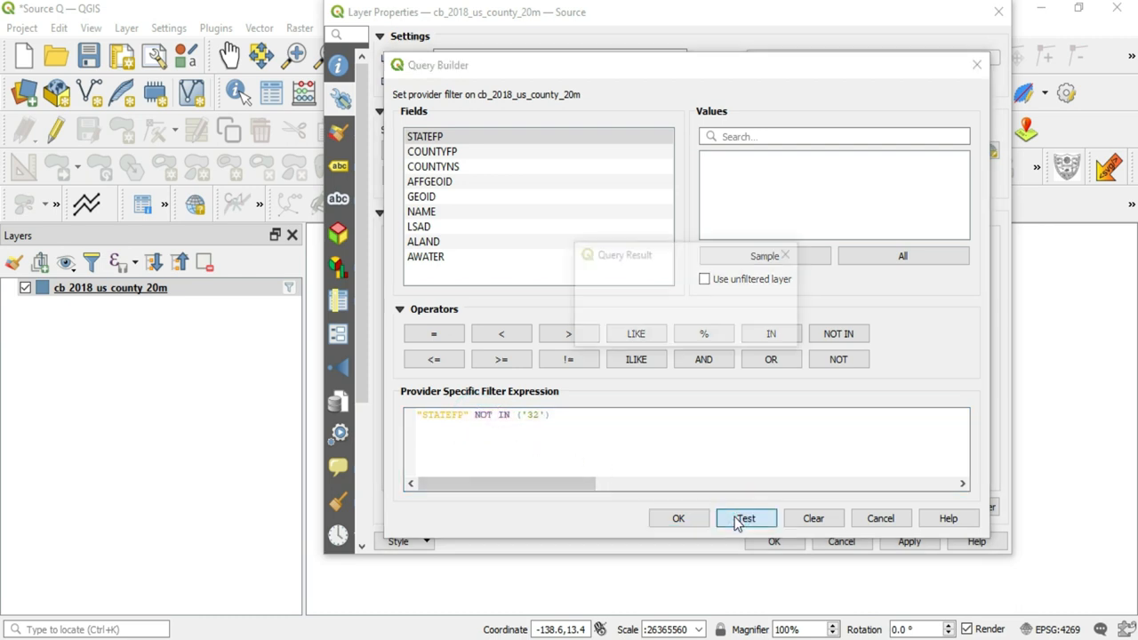
click(747, 519)
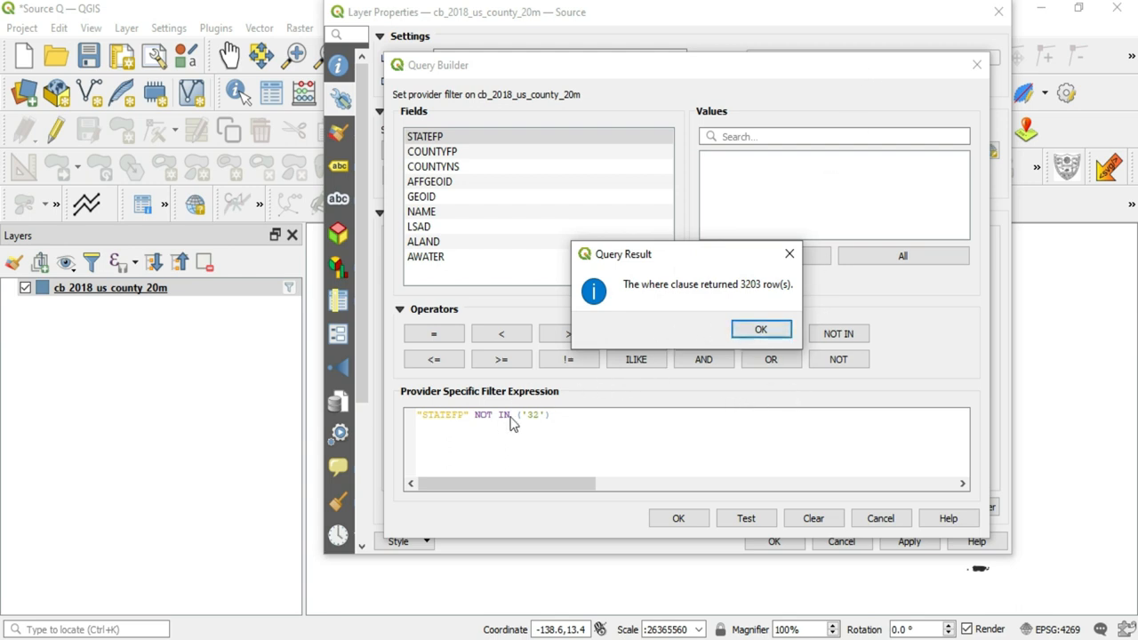
click(761, 329)
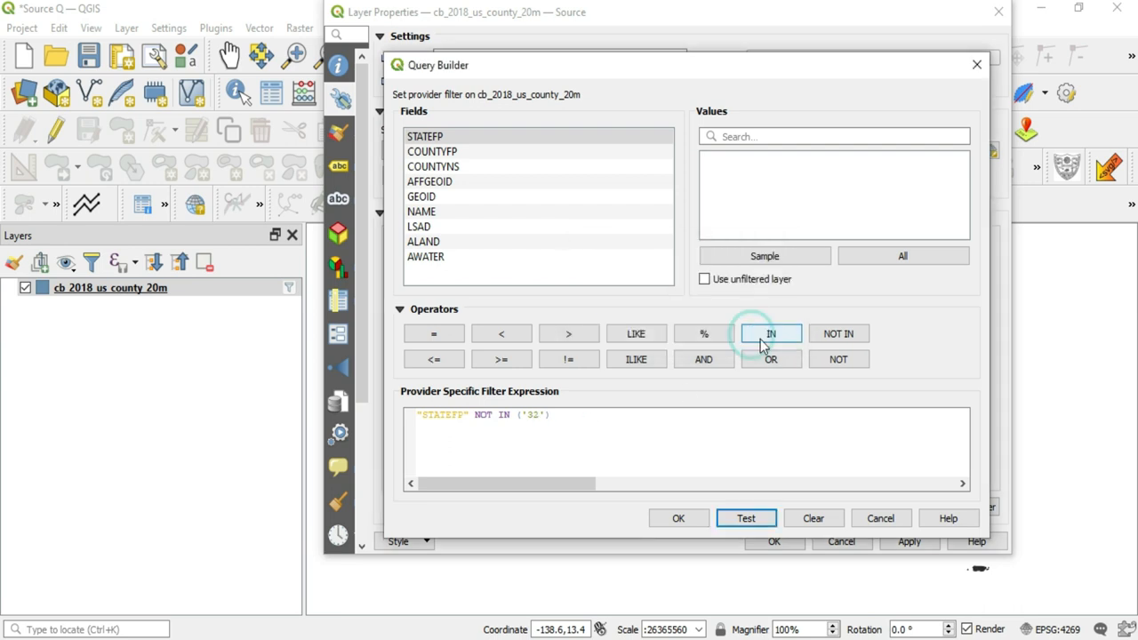
click(679, 519)
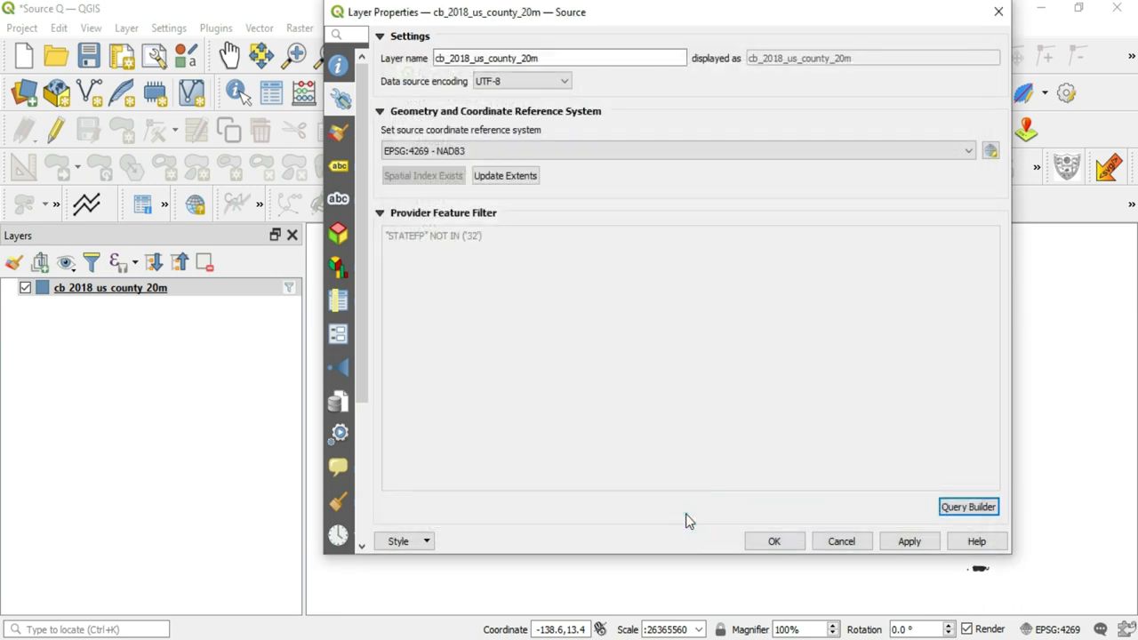
Apply the provider filter so the county map shows every state except Nevada.
click(774, 541)
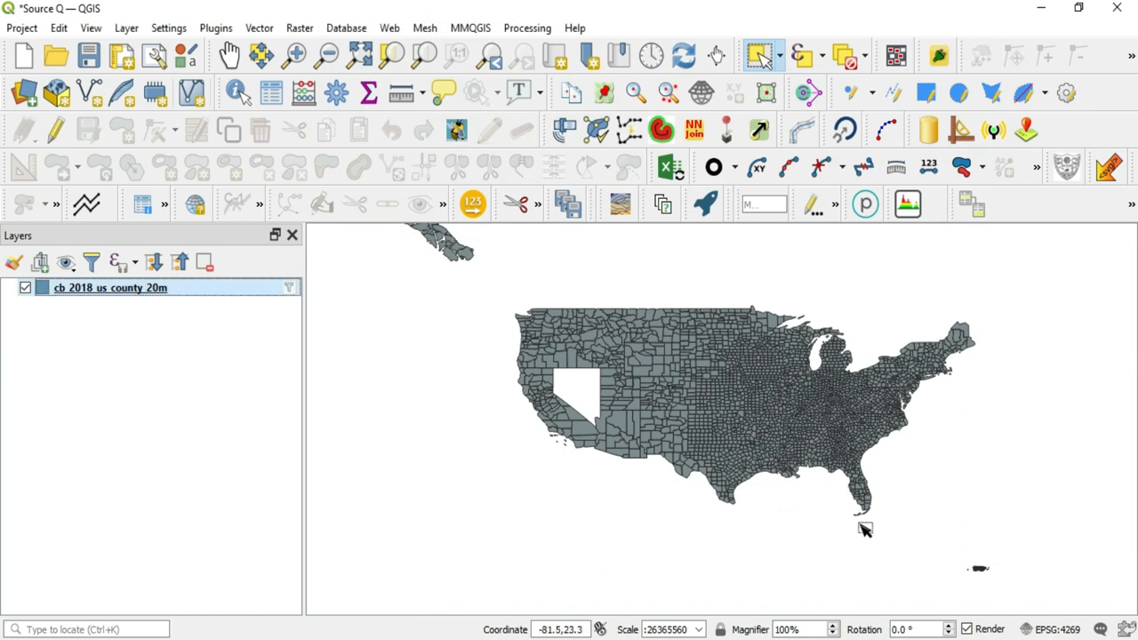
mouse_move(558, 374)
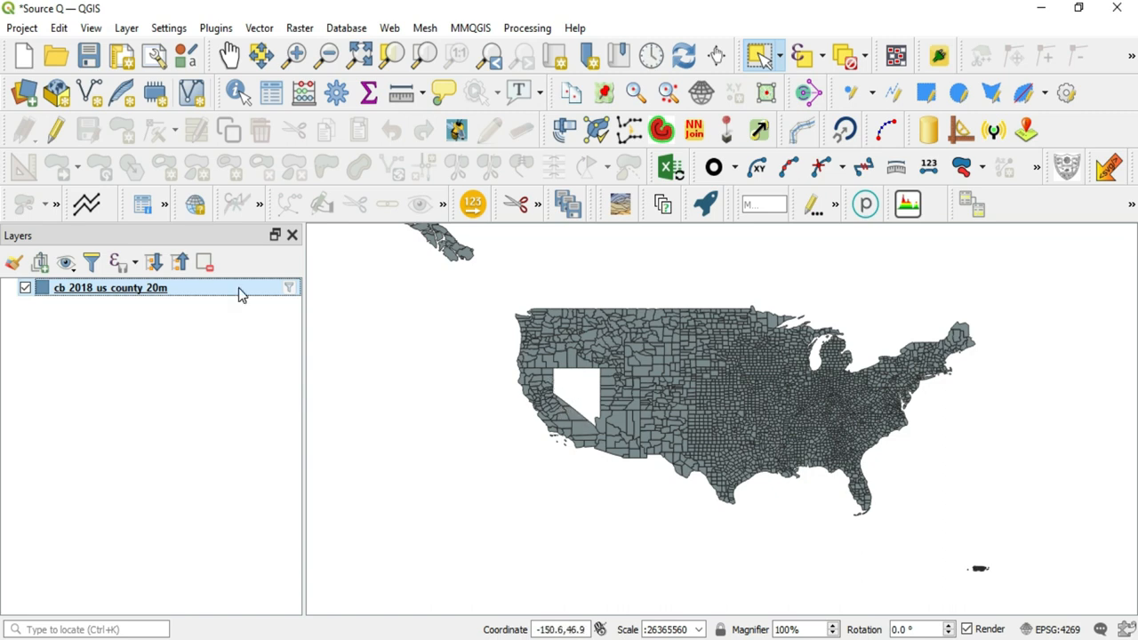
Reopen the county layer's properties and its Query Builder holding the NOT IN ('32') filter.
double_click(111, 288)
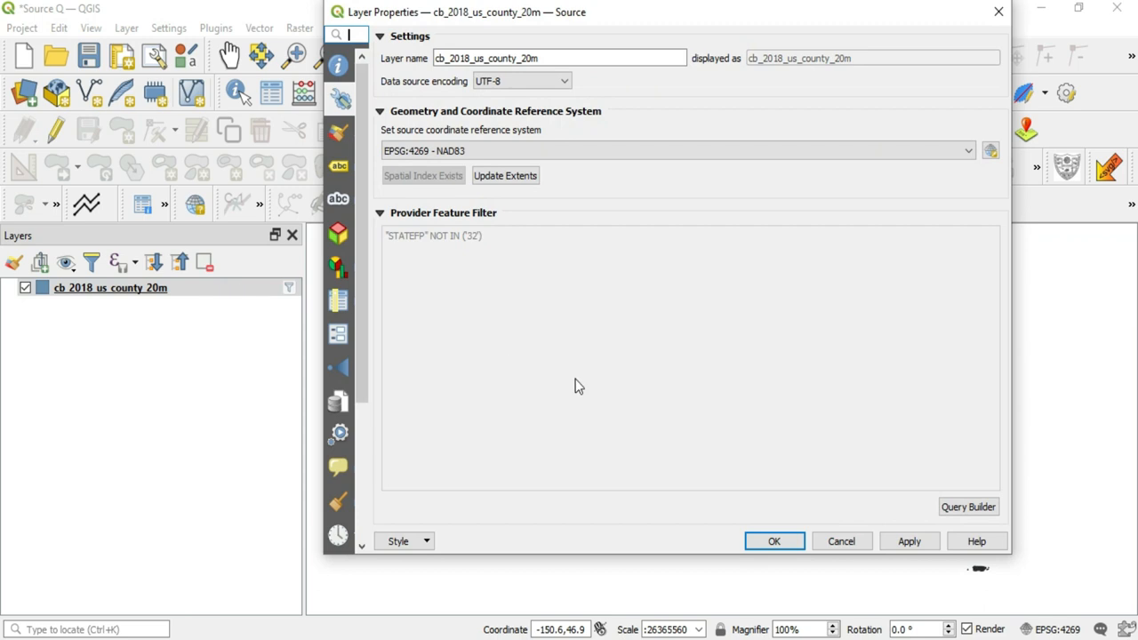
click(968, 507)
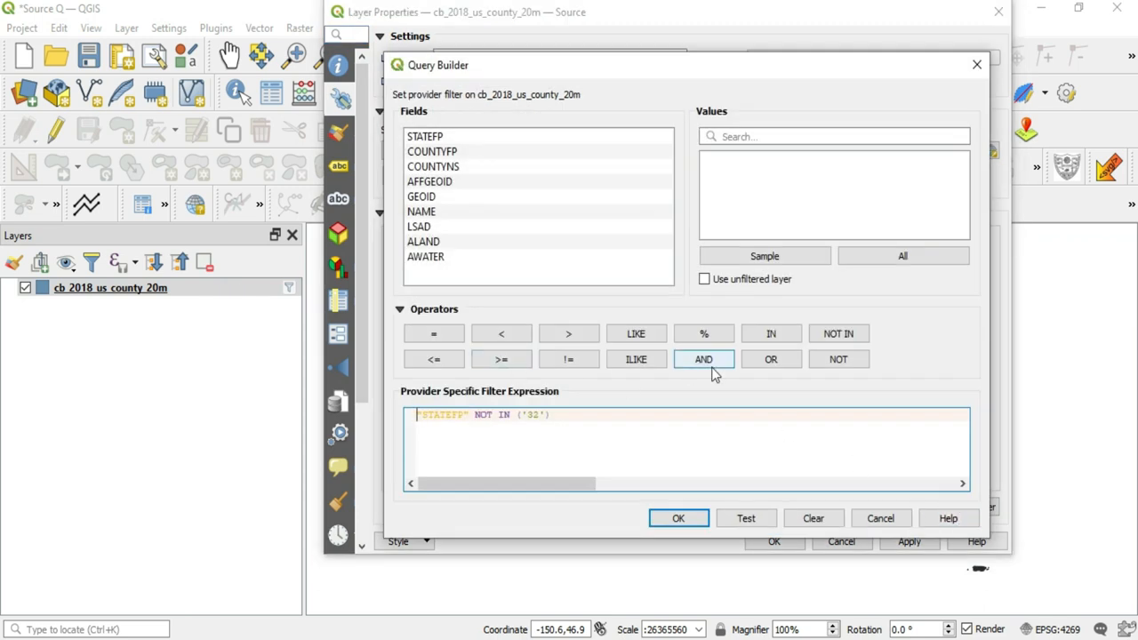
mouse_move(726, 387)
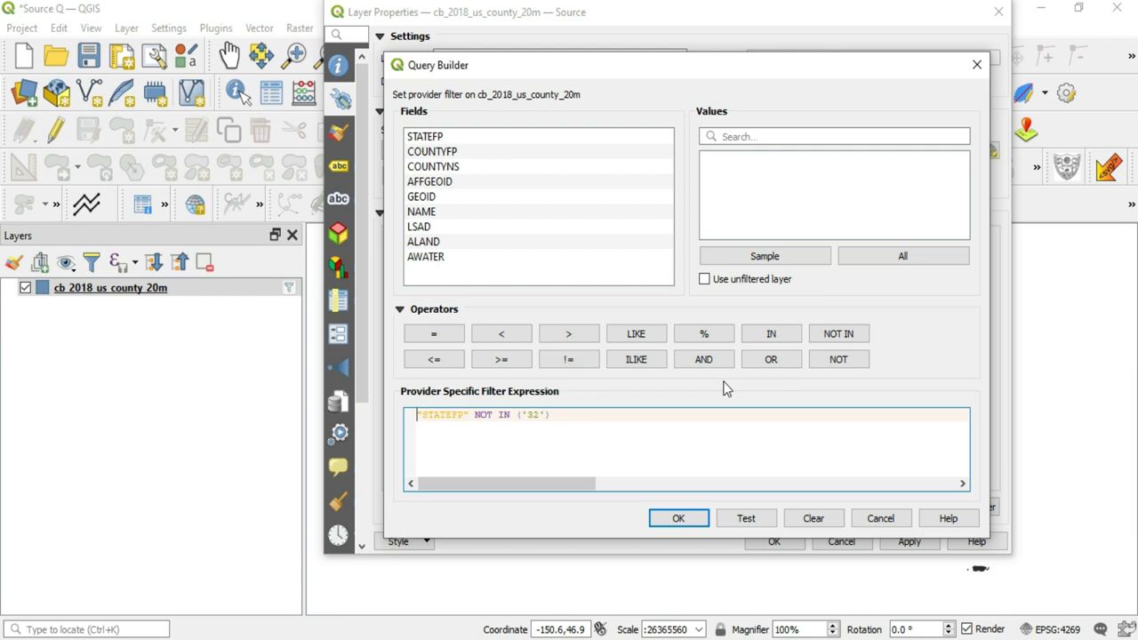